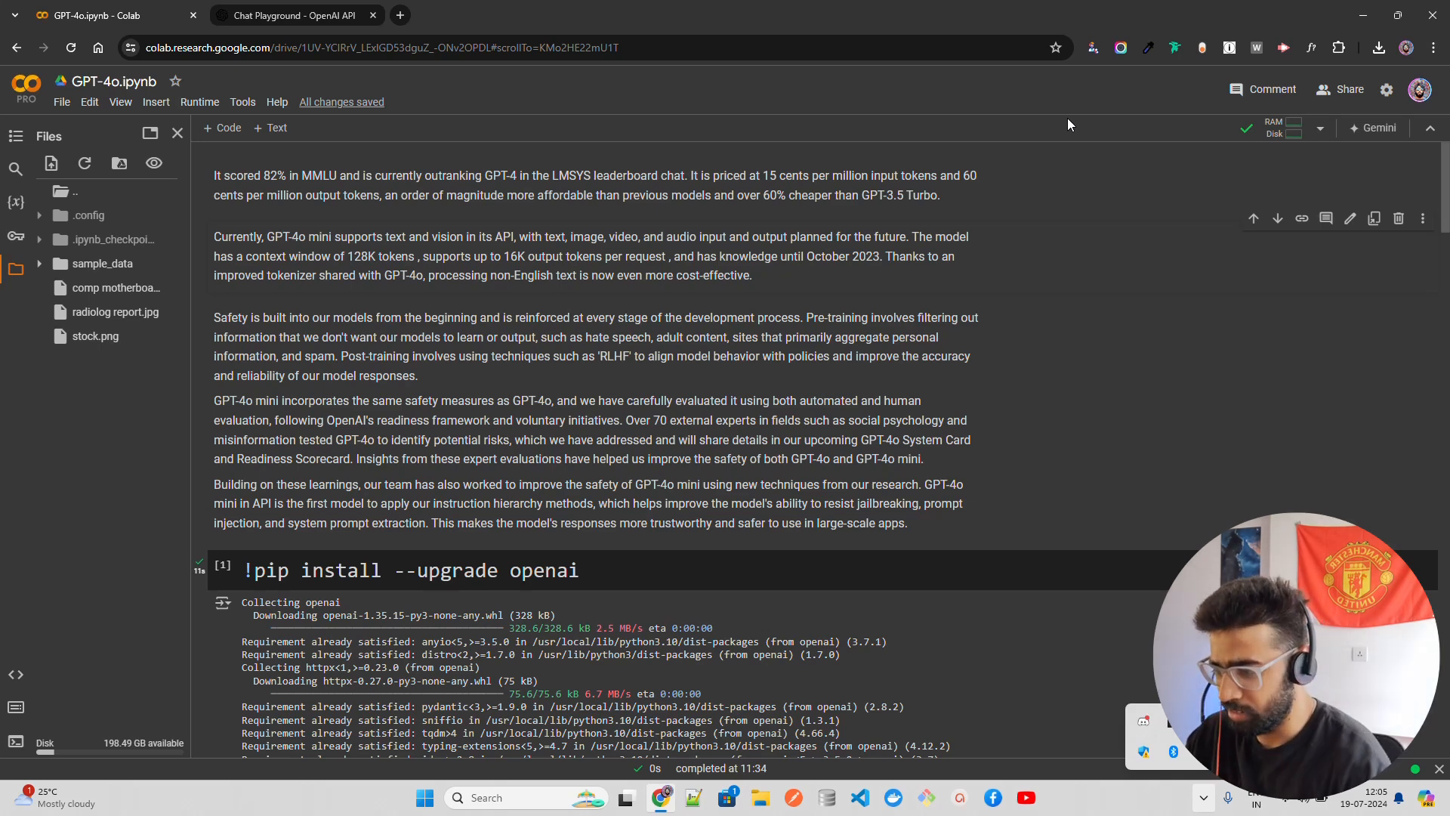
pyautogui.moveTo(1106, 196)
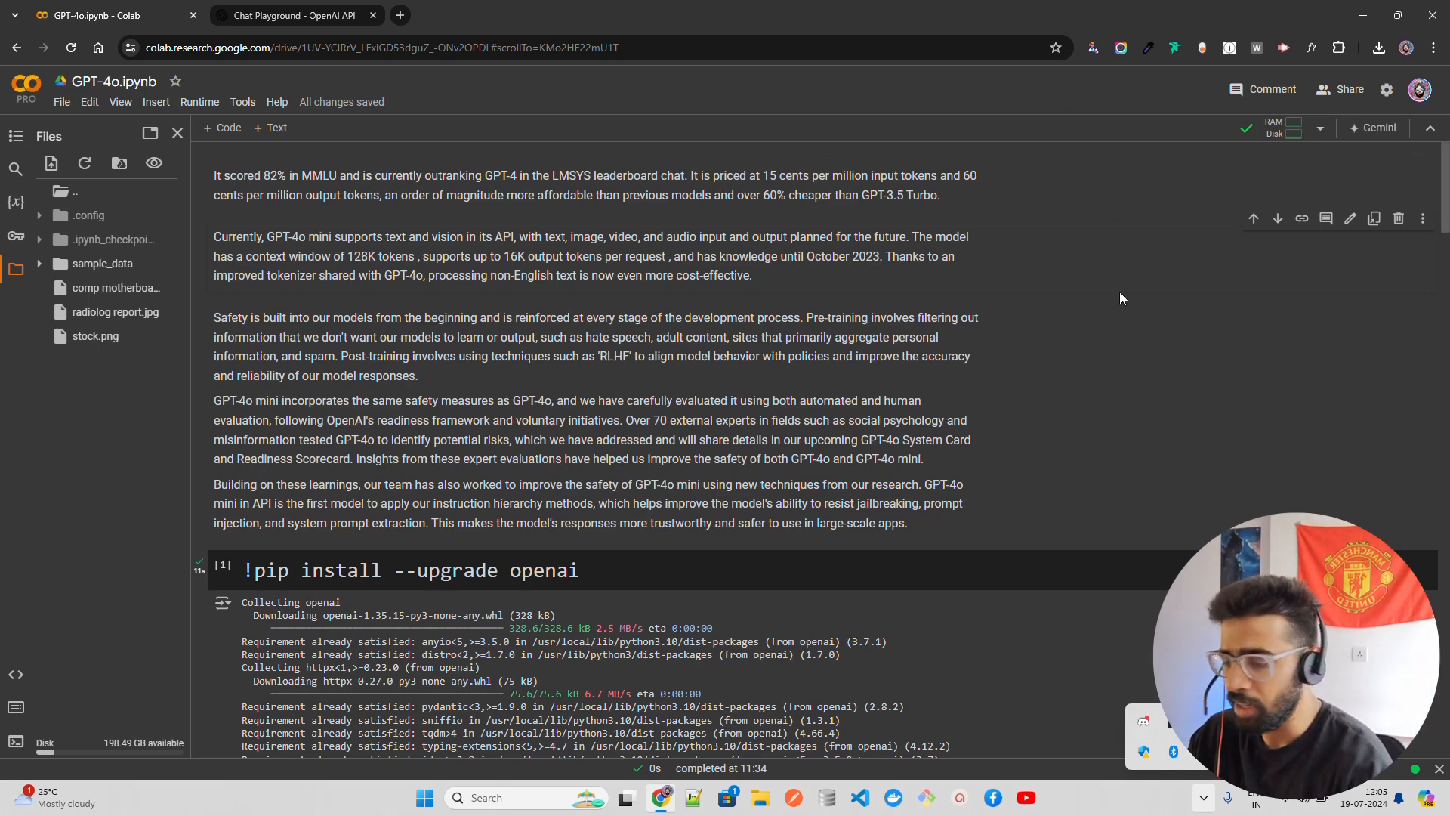
pyautogui.moveTo(1064, 360)
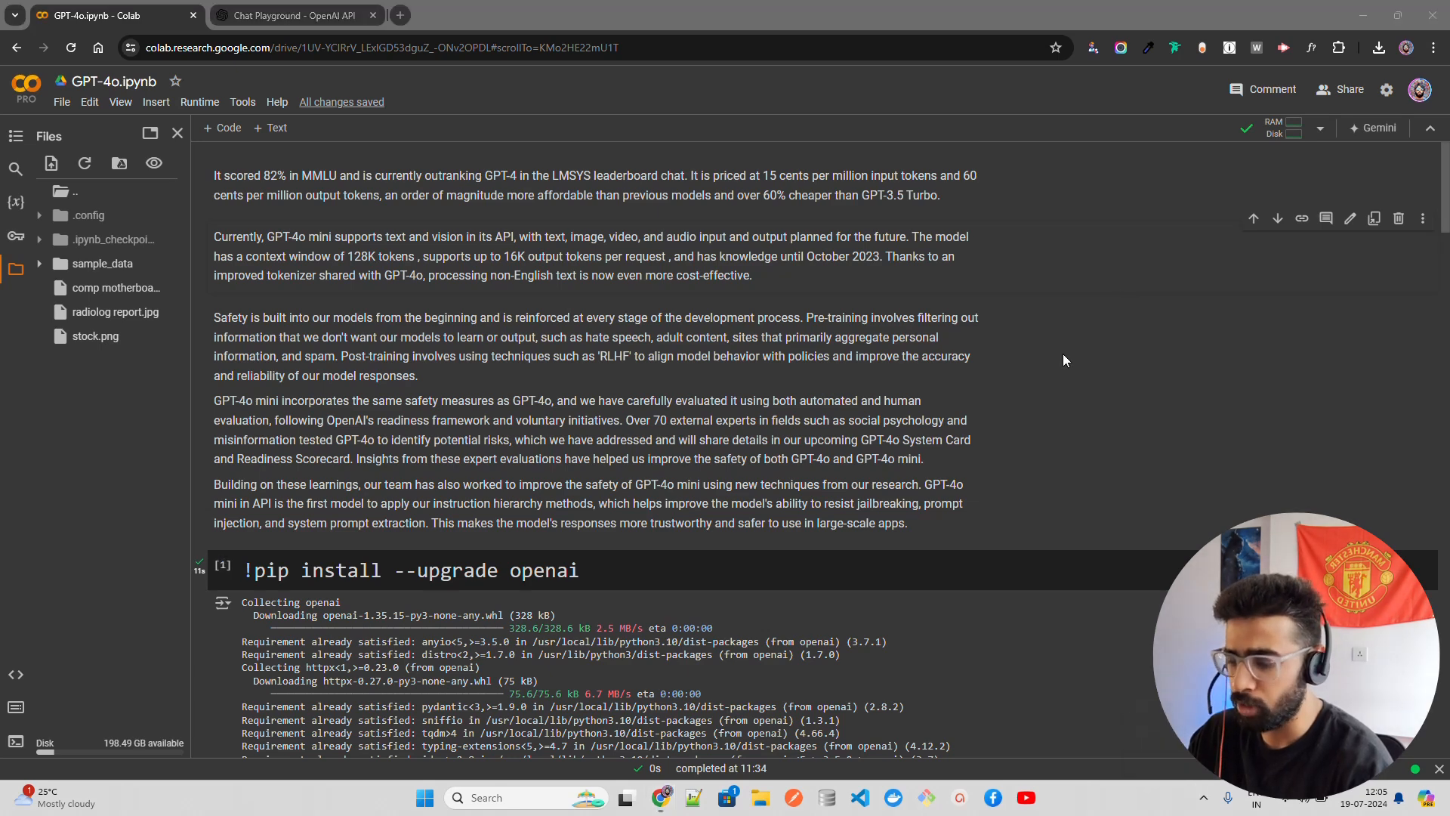
pyautogui.moveTo(1059, 312)
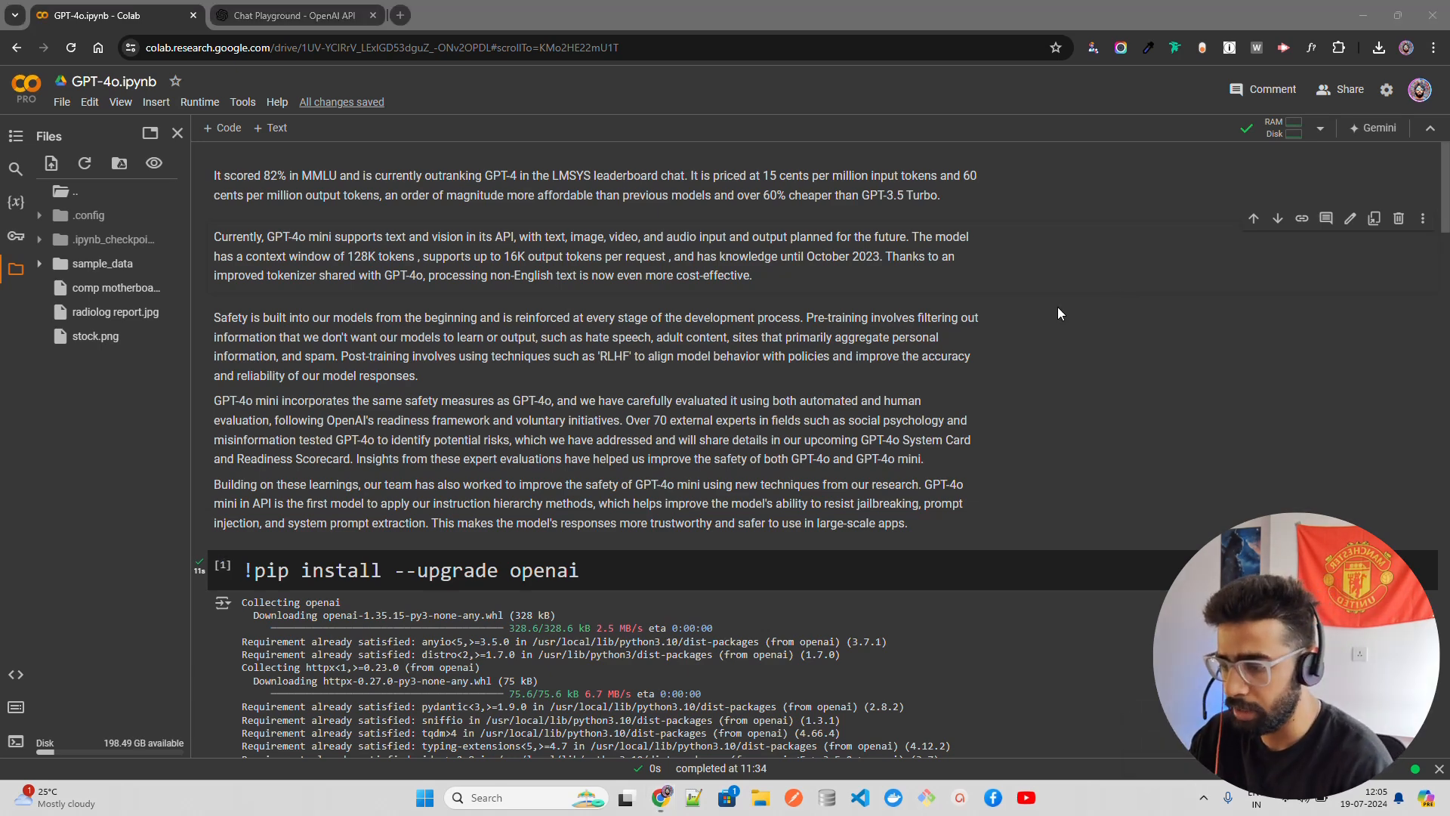
pyautogui.moveTo(395, 172)
pyautogui.write('MML')
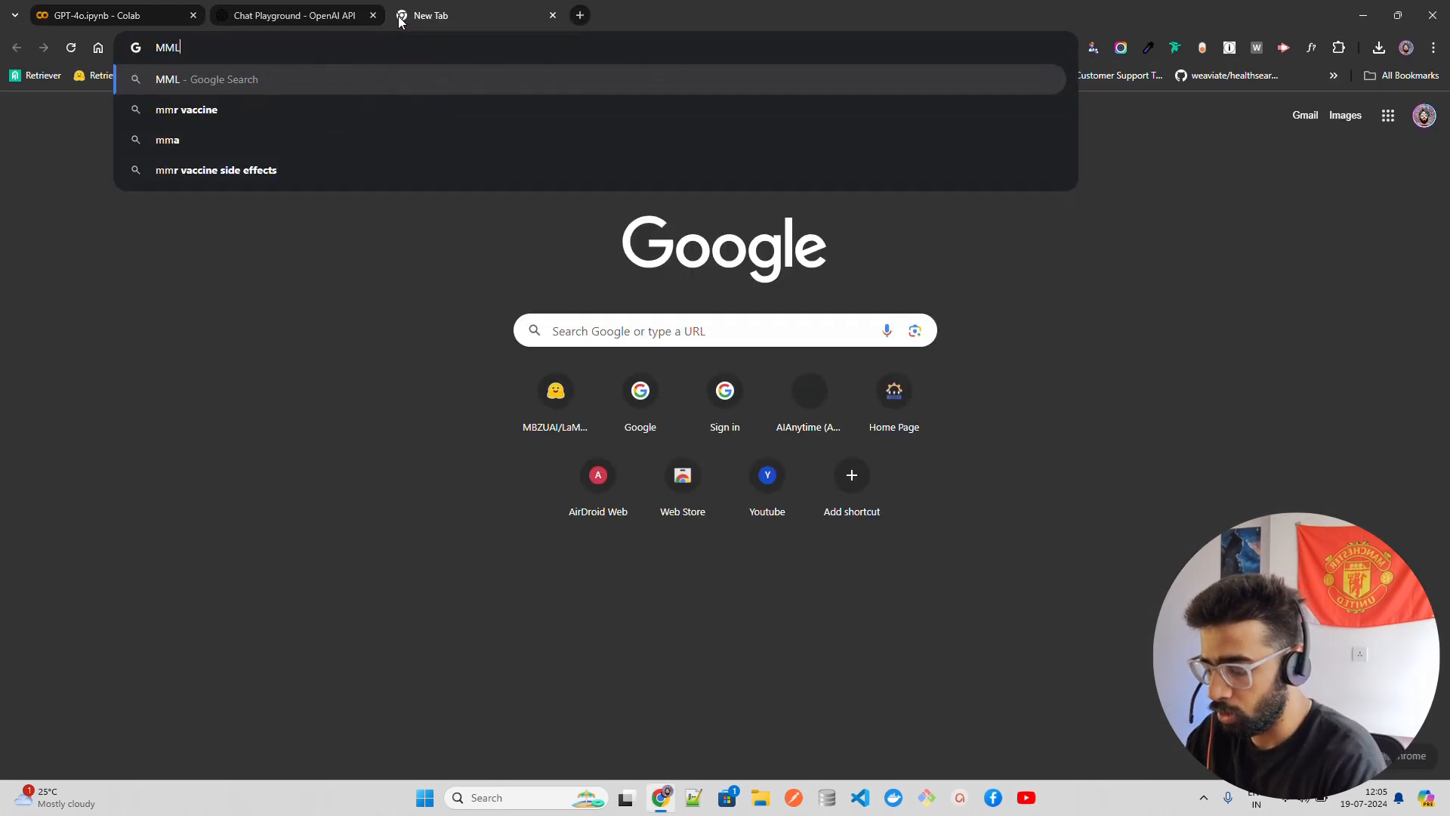
# Search for mmlu and open the Papers With Code 'MMLU Dataset' result.
pyautogui.press('Return')
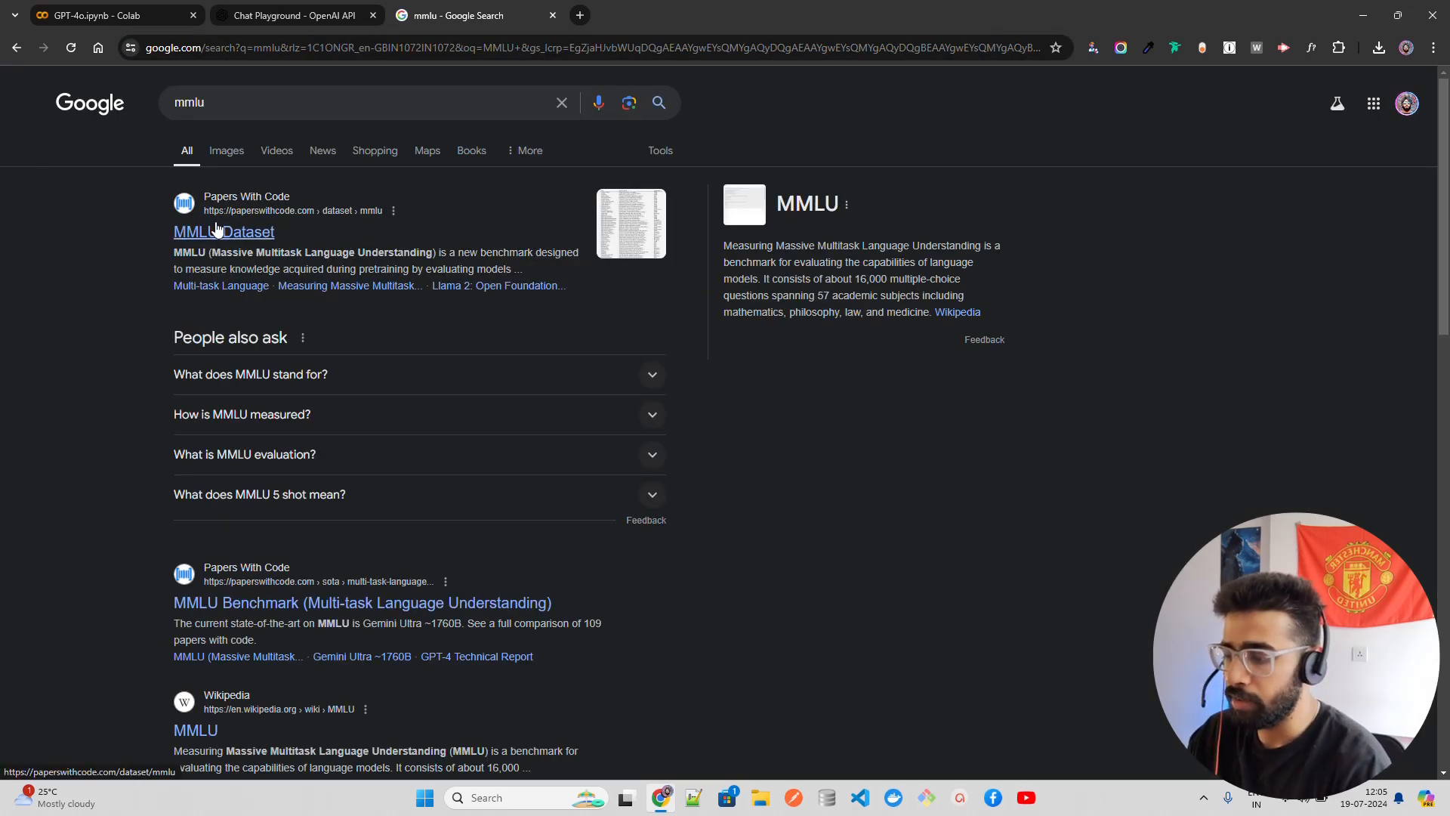
pyautogui.click(223, 231)
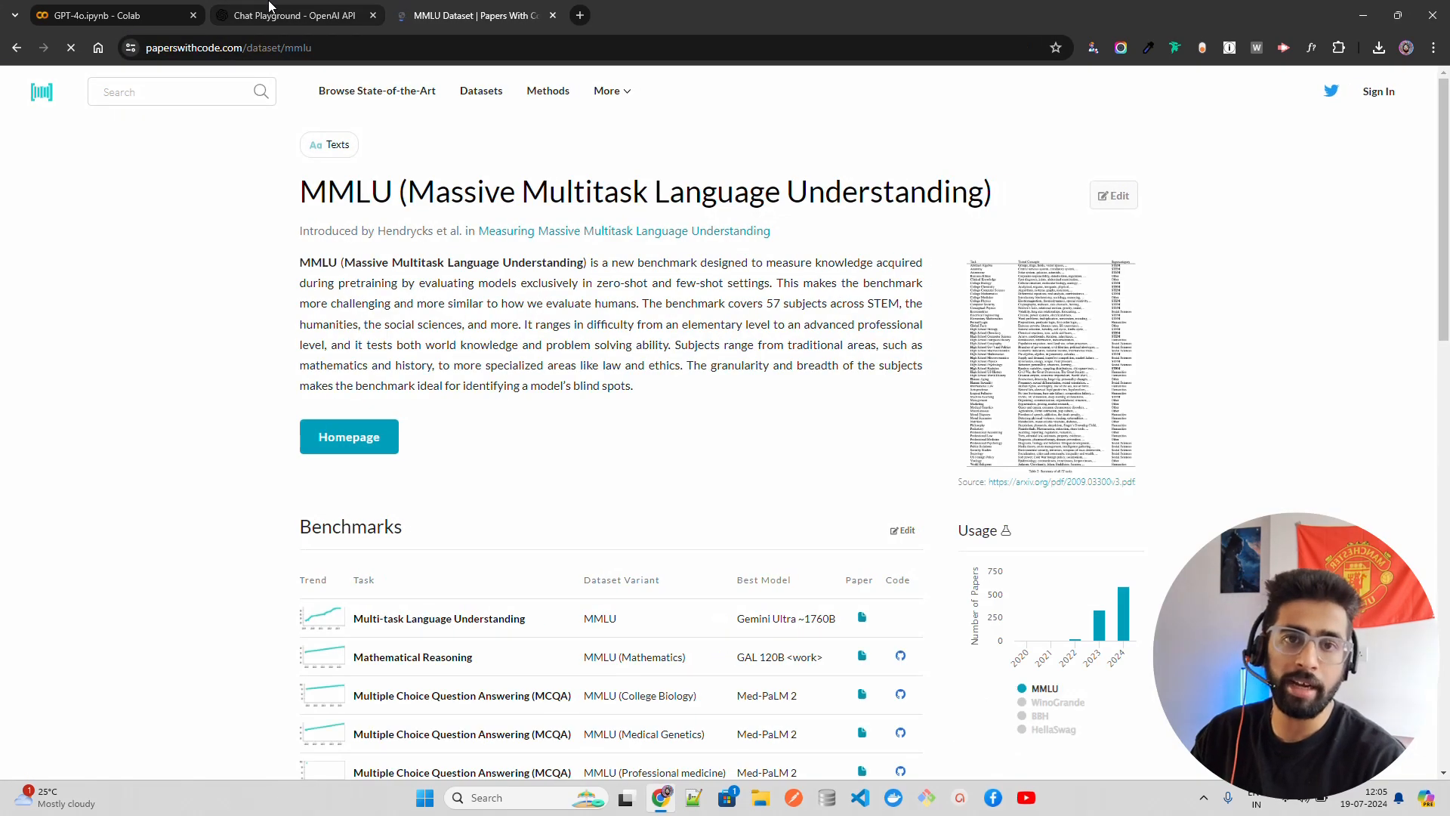
pyautogui.moveTo(293, 15)
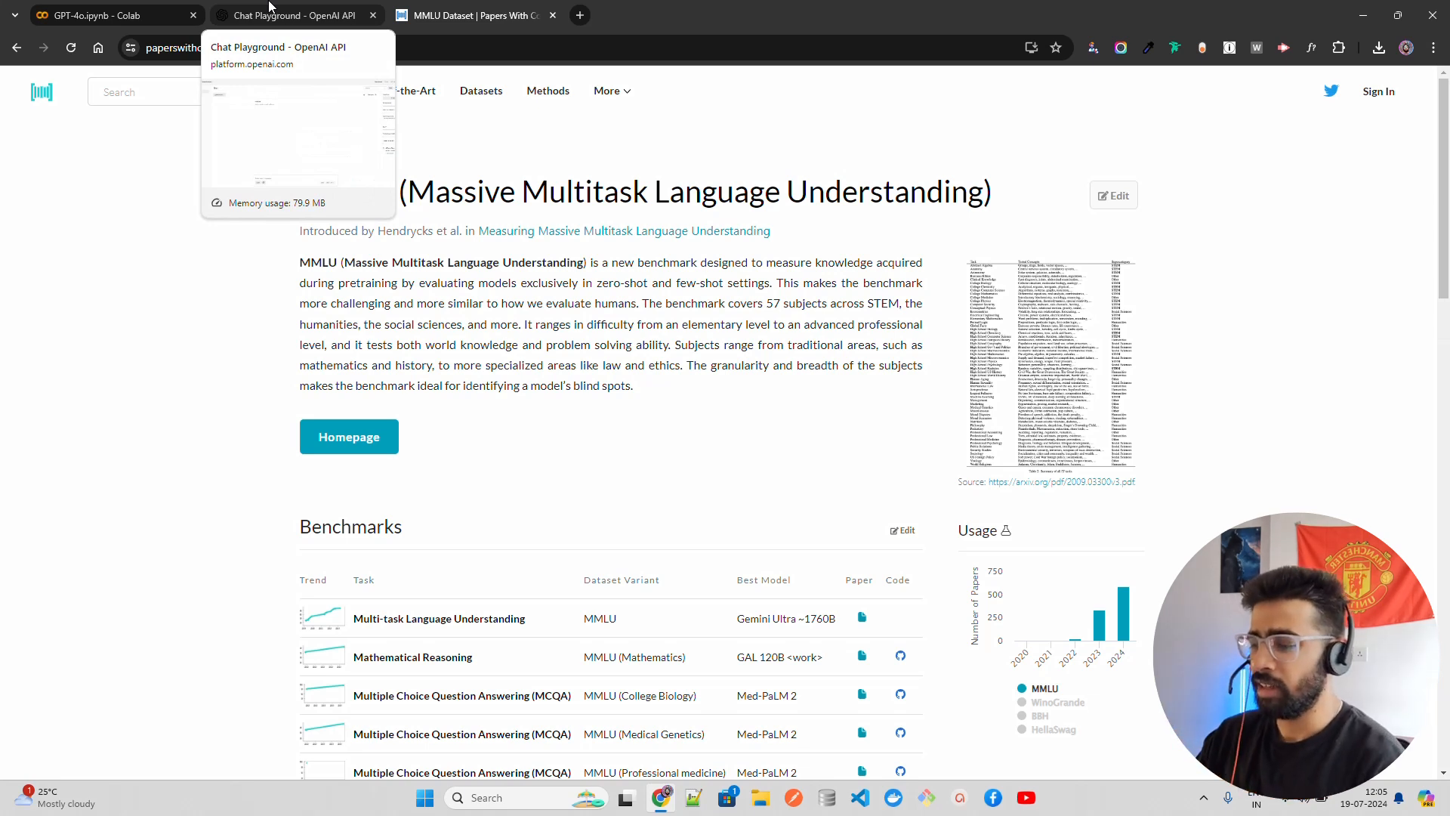
pyautogui.moveTo(229, 8)
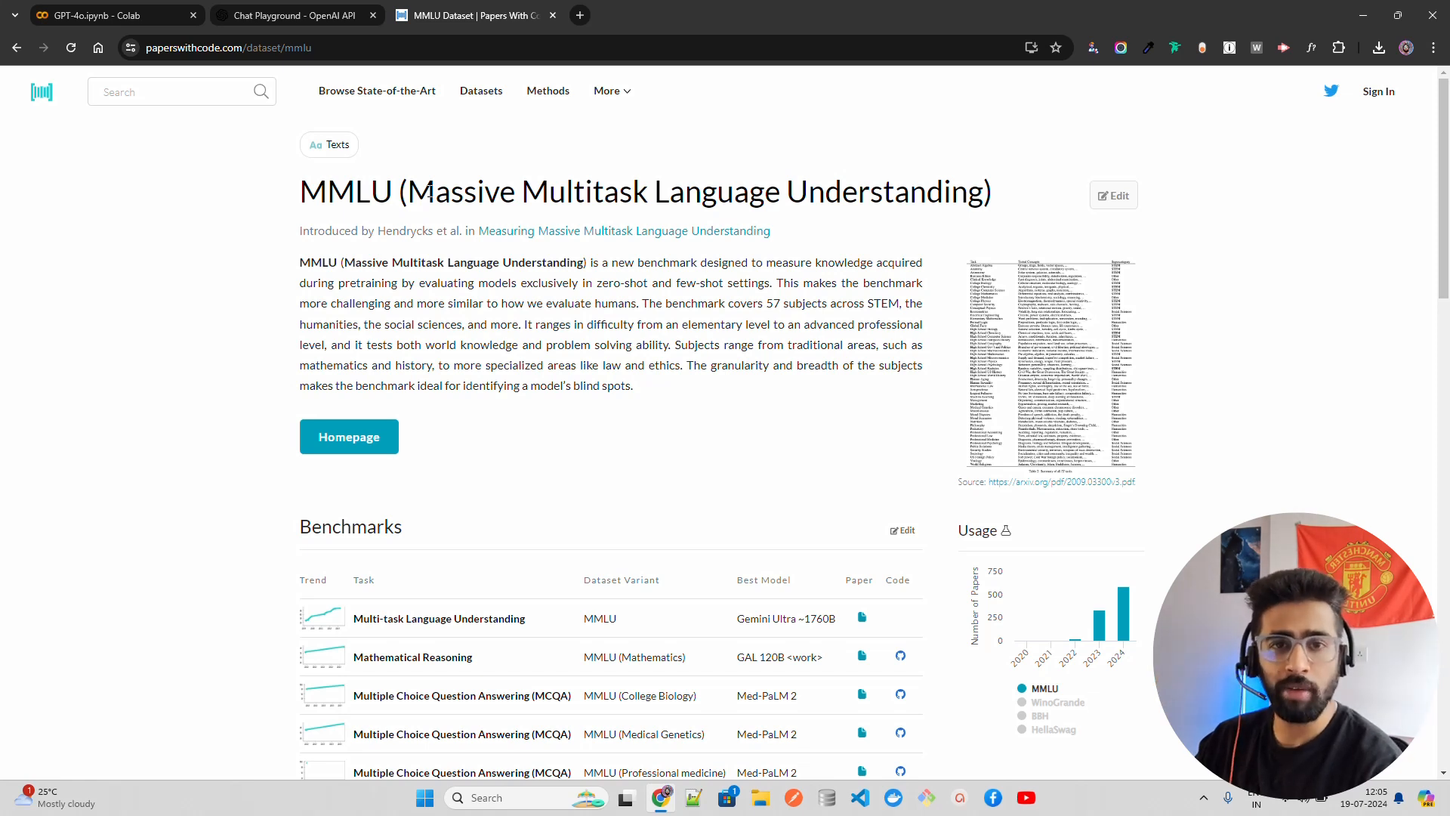
pyautogui.moveTo(477, 234)
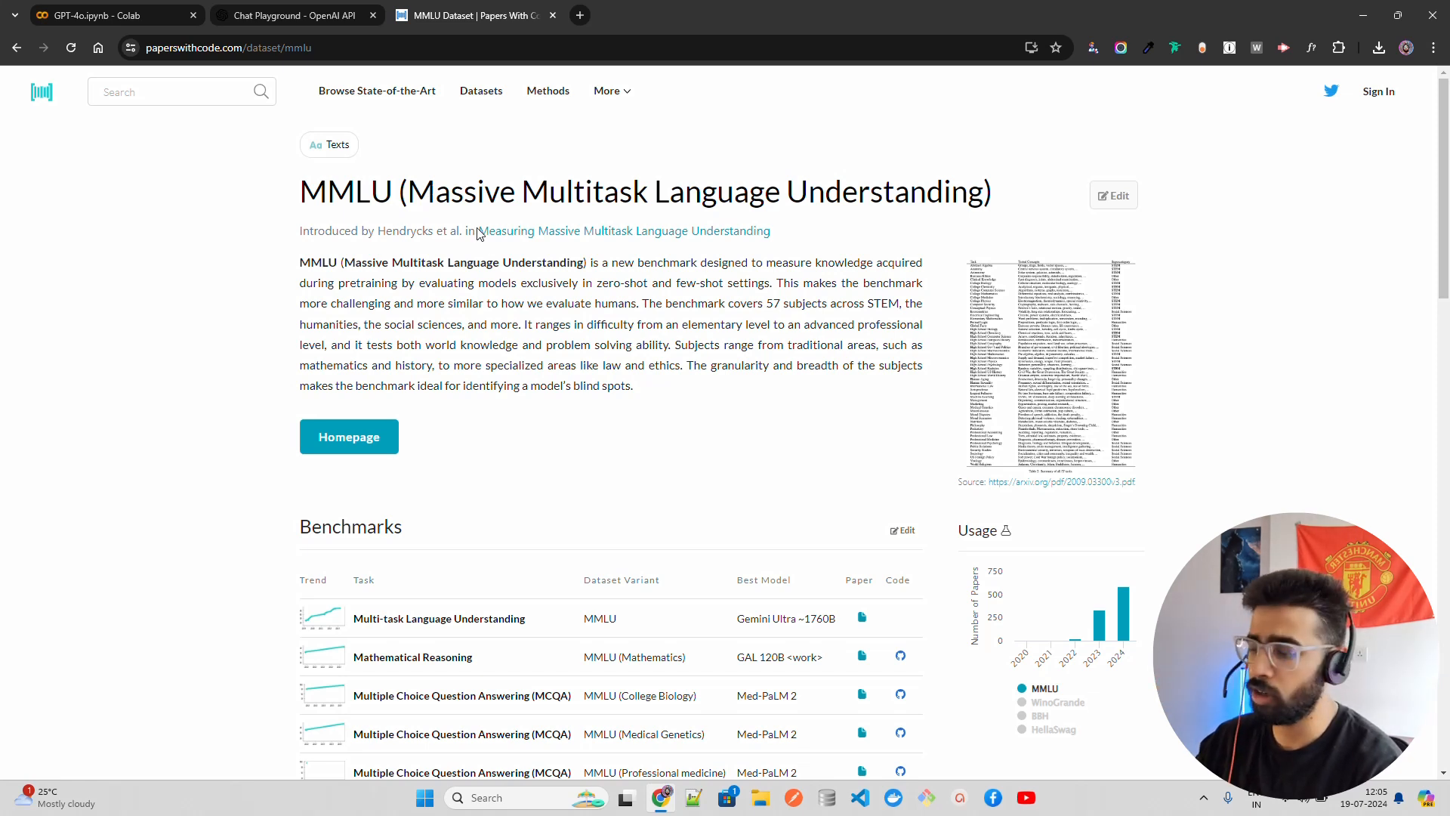
pyautogui.moveTo(613, 193)
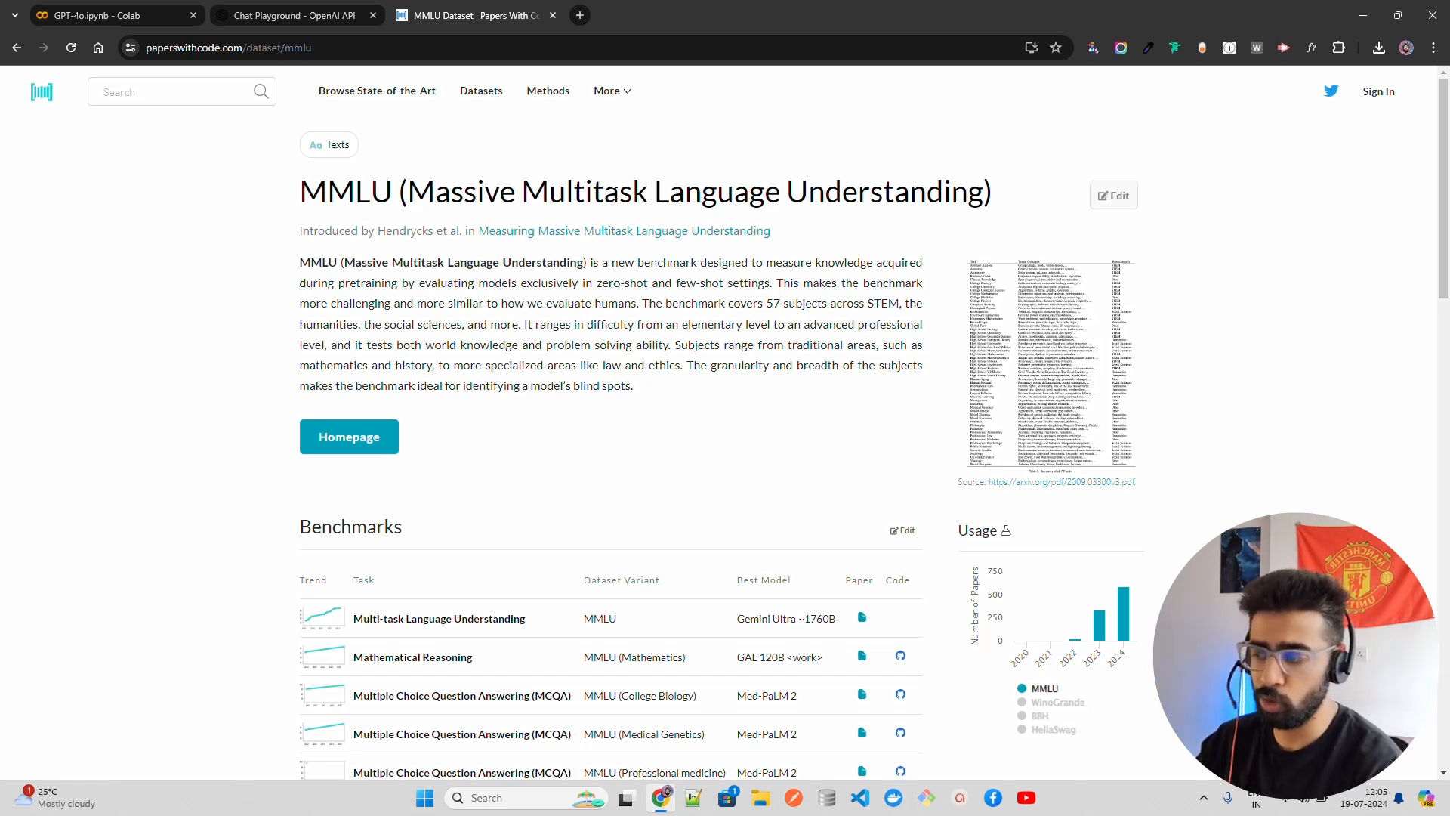
# Switch to the GPT-4o.ipynb Colab tab and select a word in its intro paragraph.
pyautogui.click(97, 16)
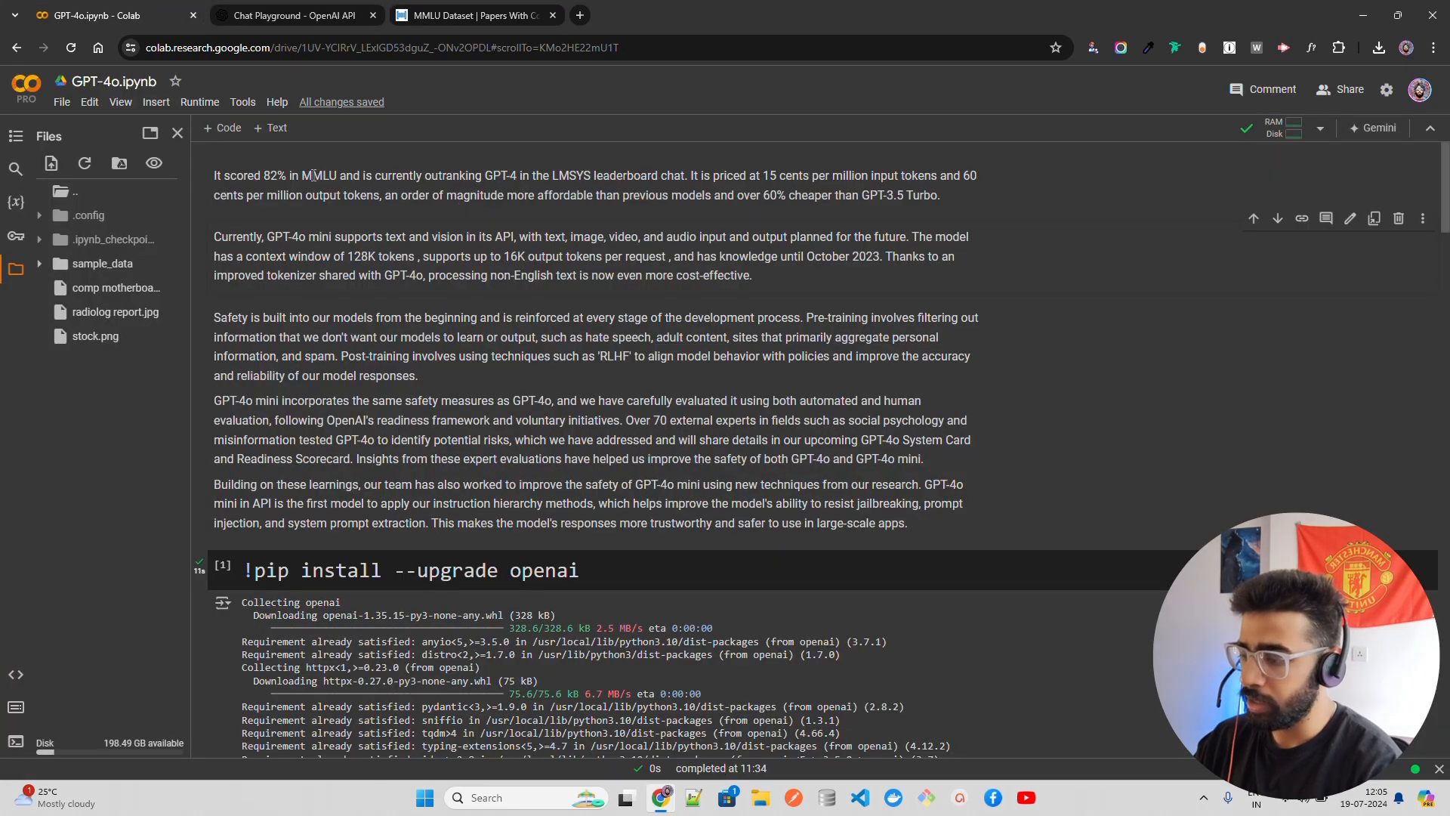
pyautogui.doubleClick(323, 176)
pyautogui.write('l')
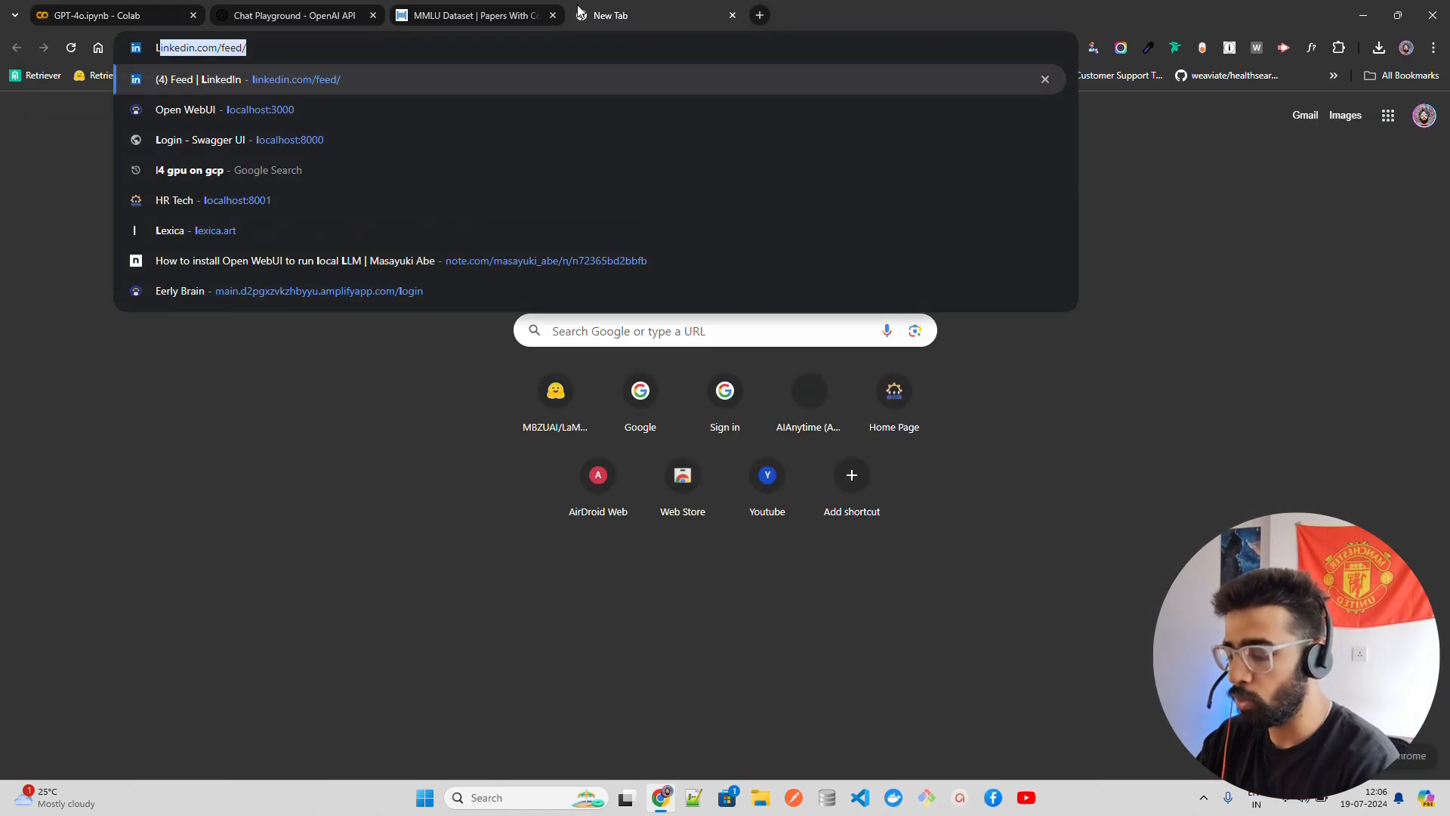
# Search for lmsys, open chat.lmsys.org and accept its terms of use.
pyautogui.press('Return')
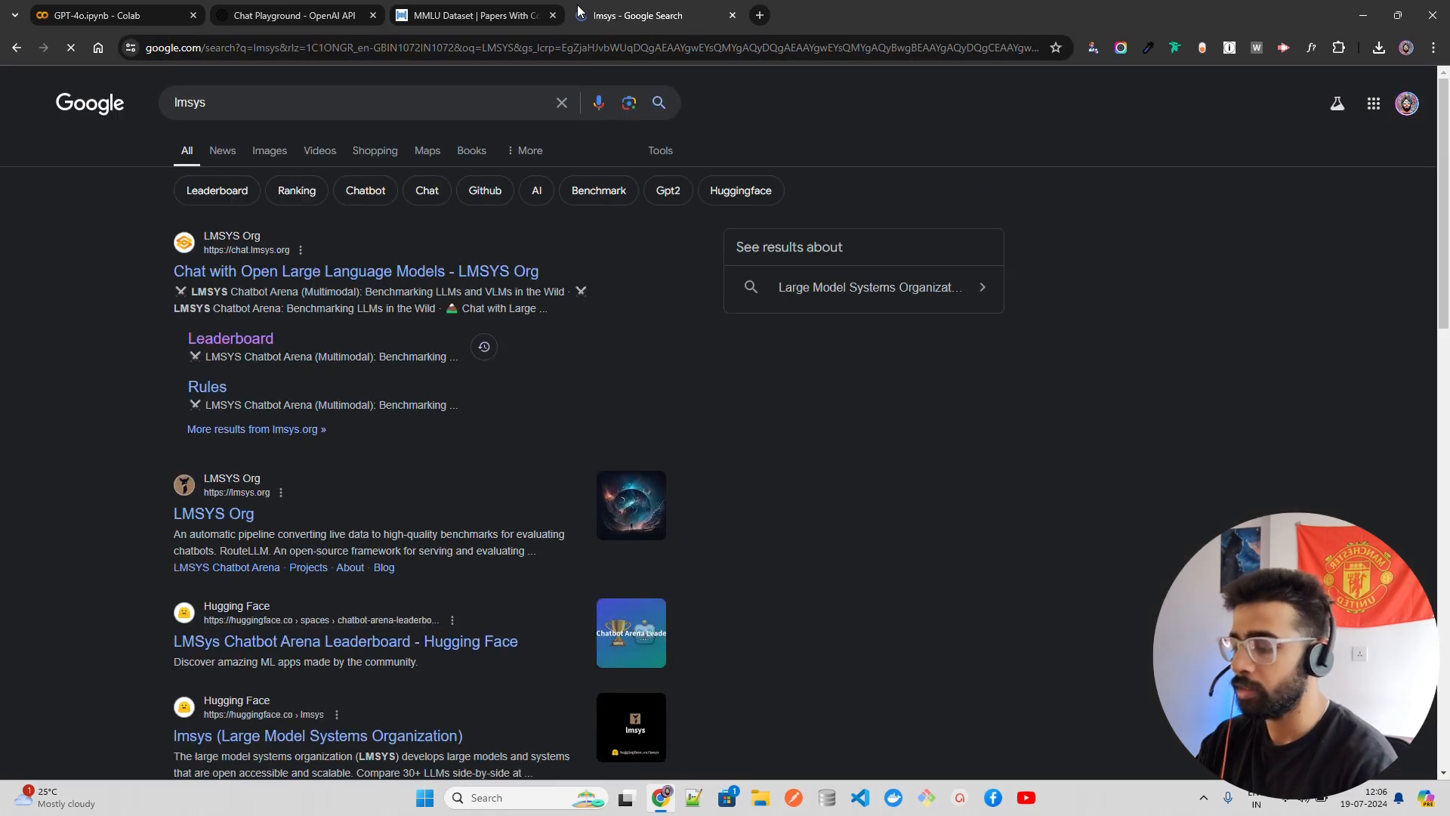
pyautogui.click(356, 271)
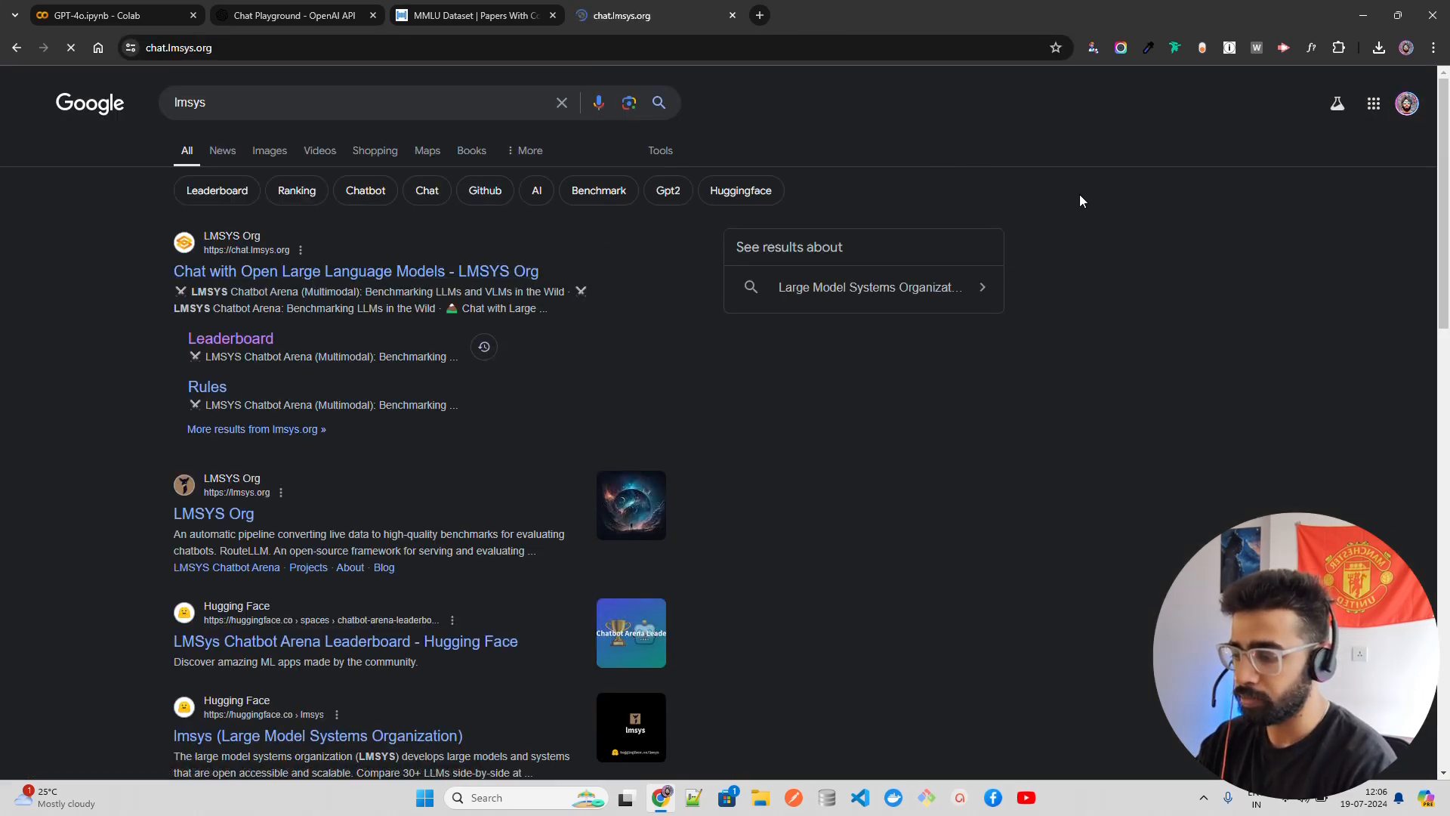
pyautogui.click(356, 271)
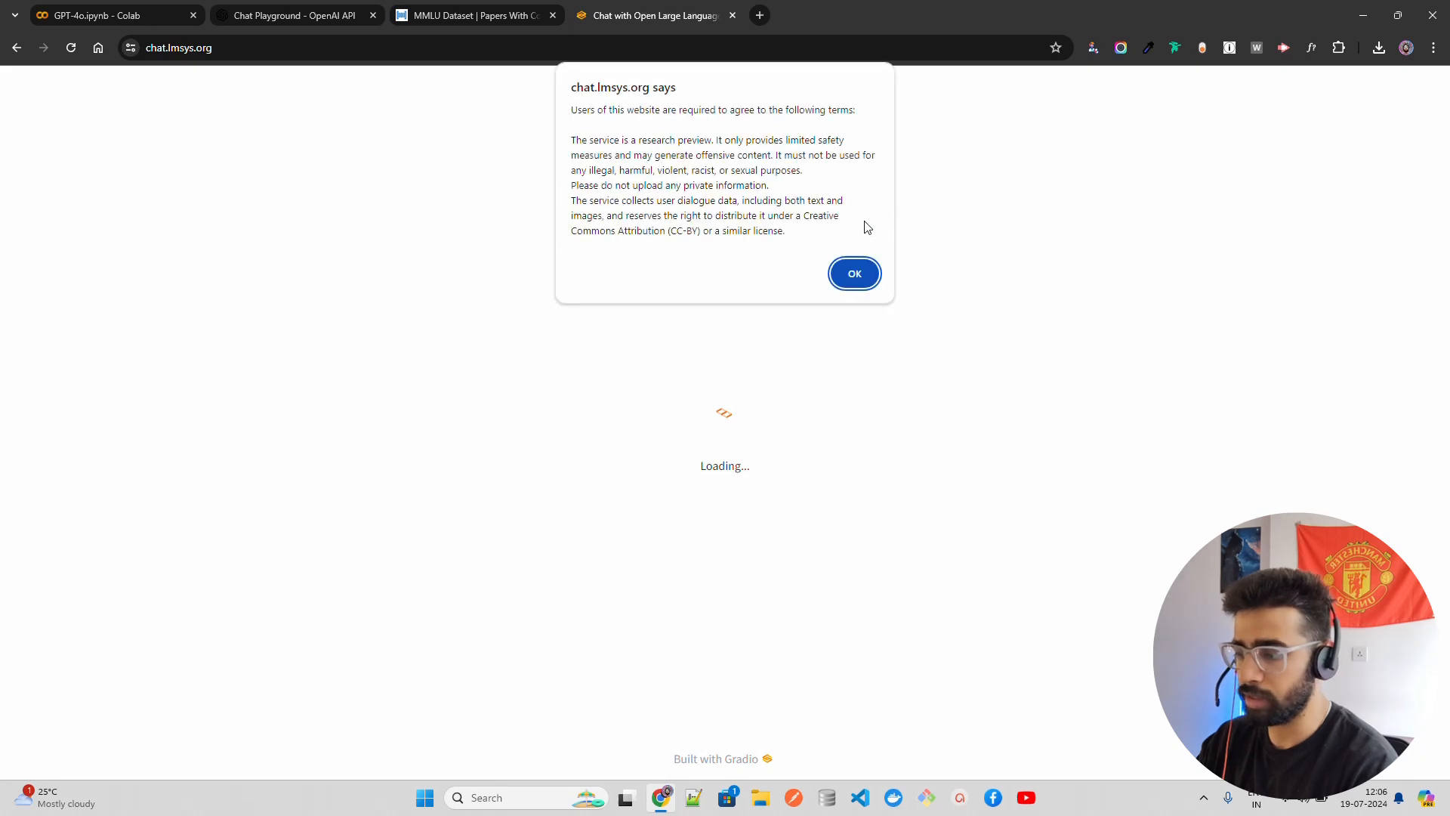
pyautogui.click(853, 273)
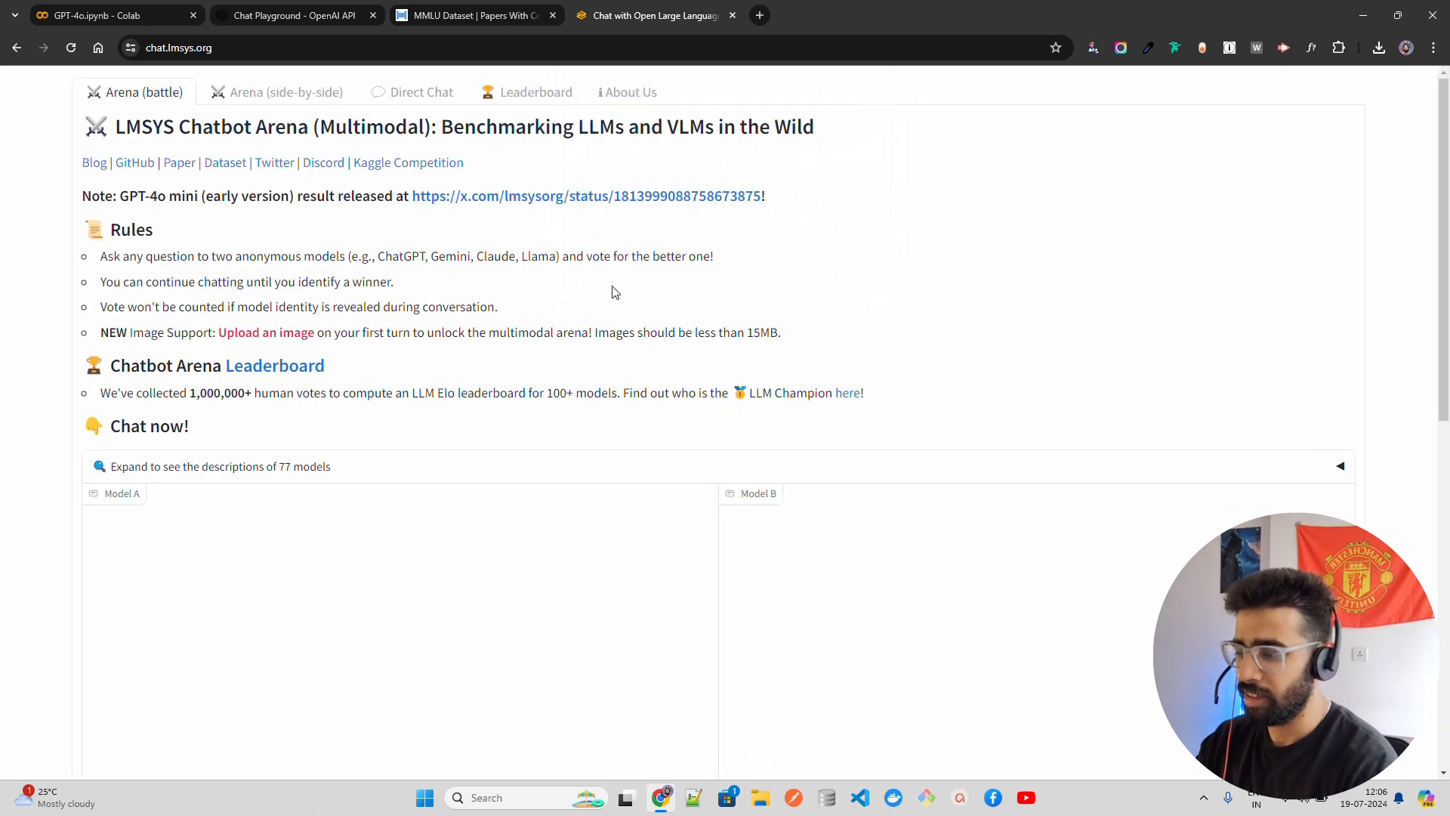
pyautogui.moveTo(285, 92)
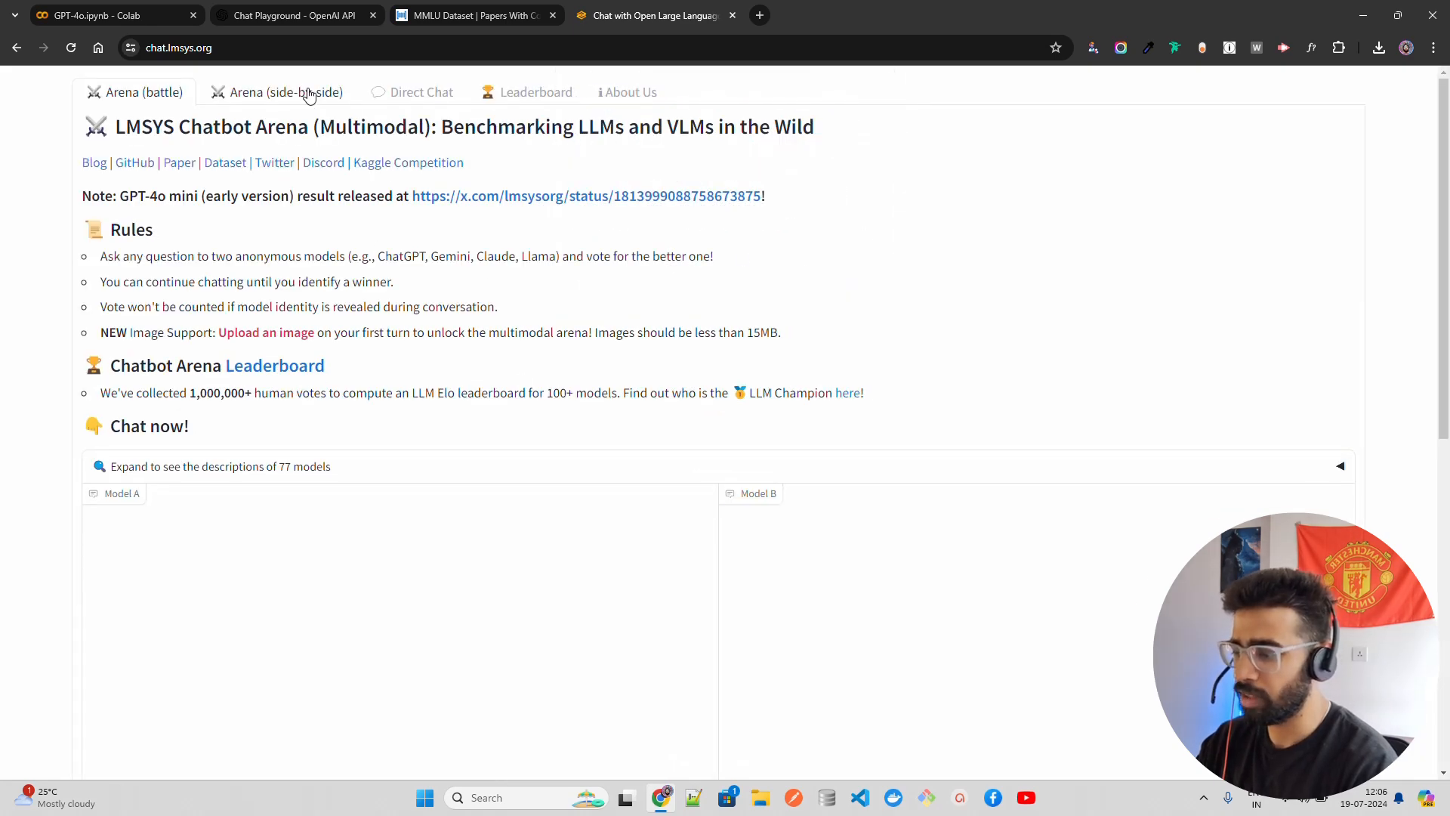
# Browse the Chatbot Arena leaderboard showing GPT-4o first, then return to Colab.
pyautogui.click(536, 92)
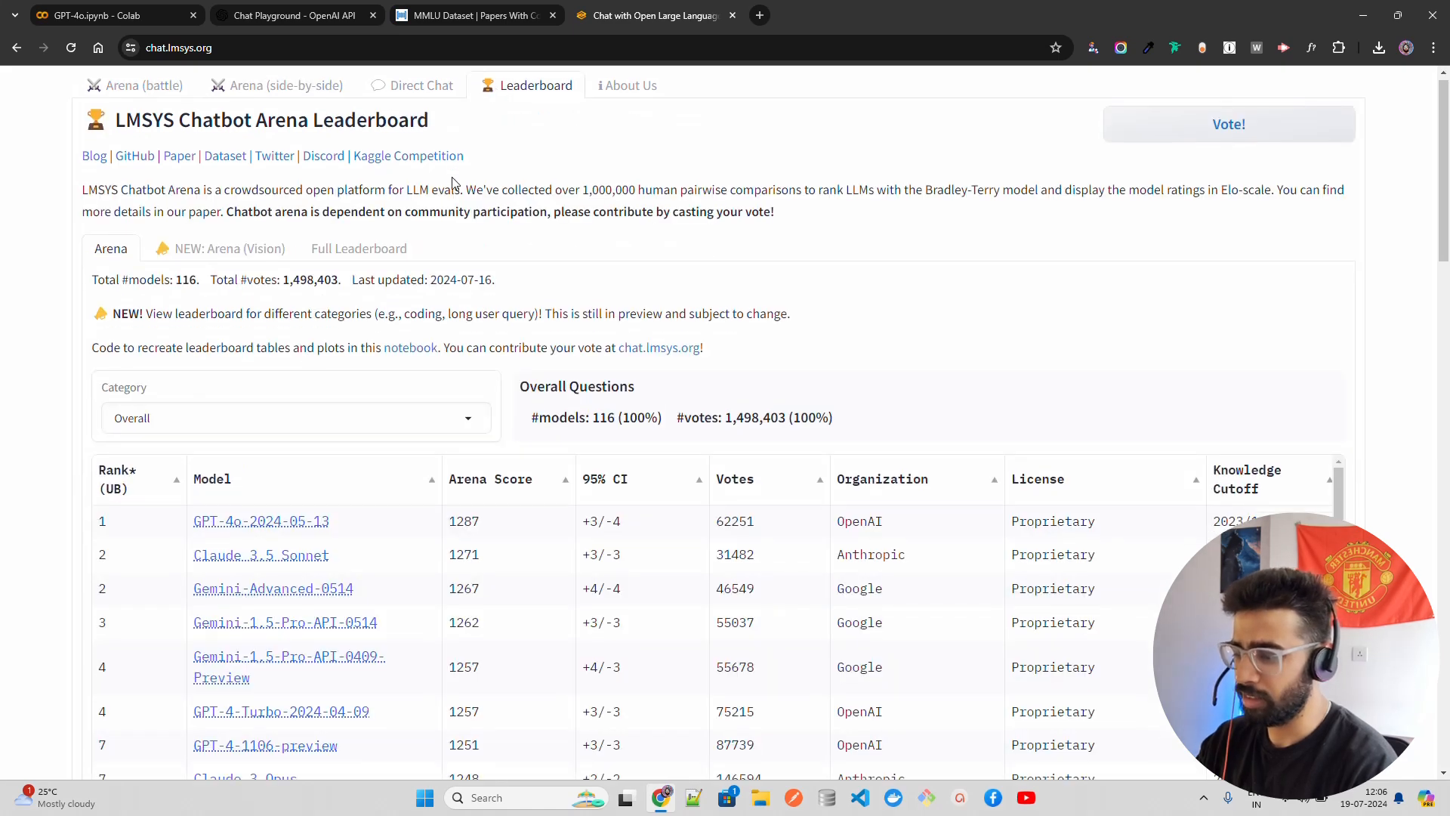
pyautogui.scroll(-3)
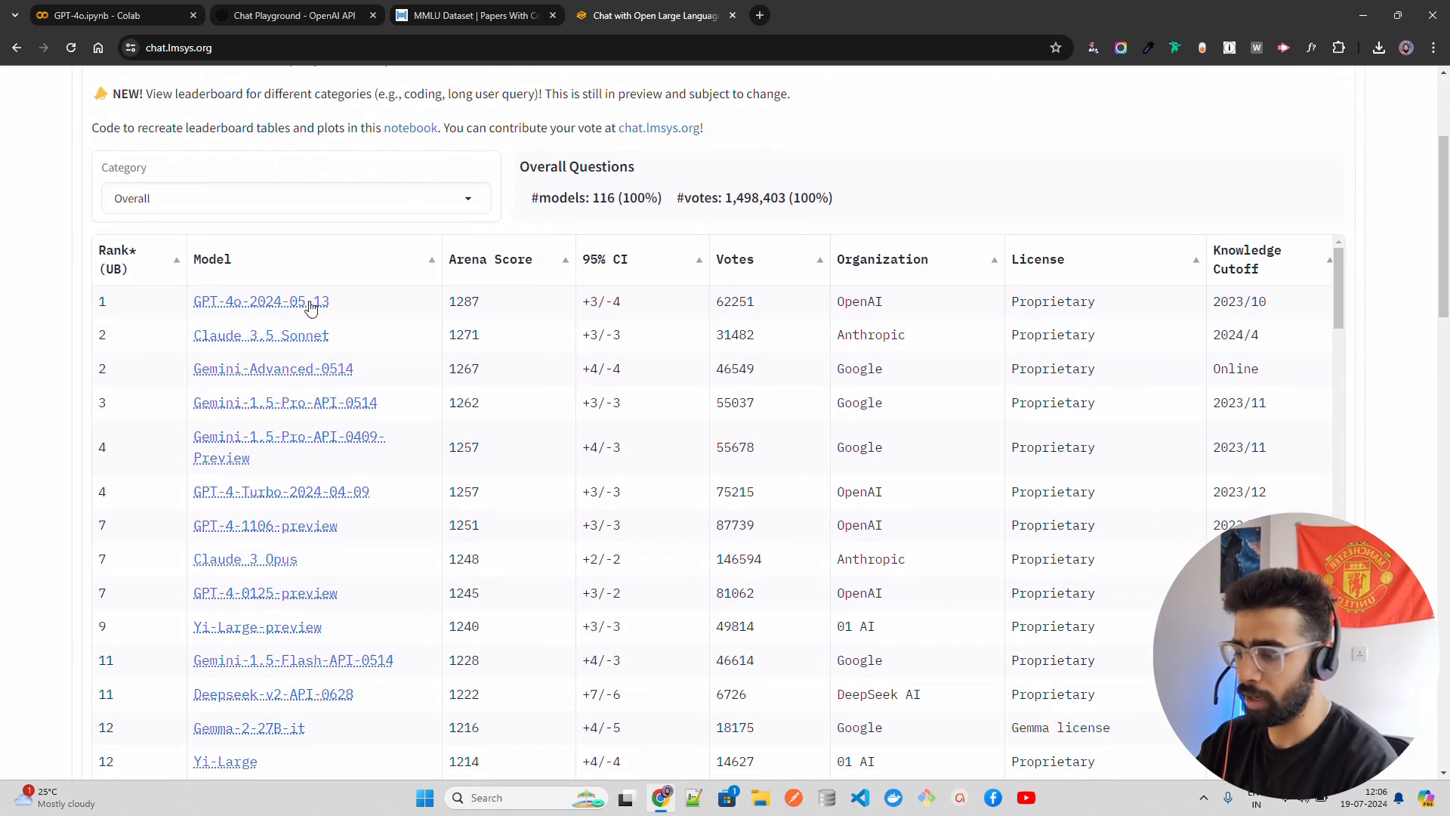
pyautogui.moveTo(962, 324)
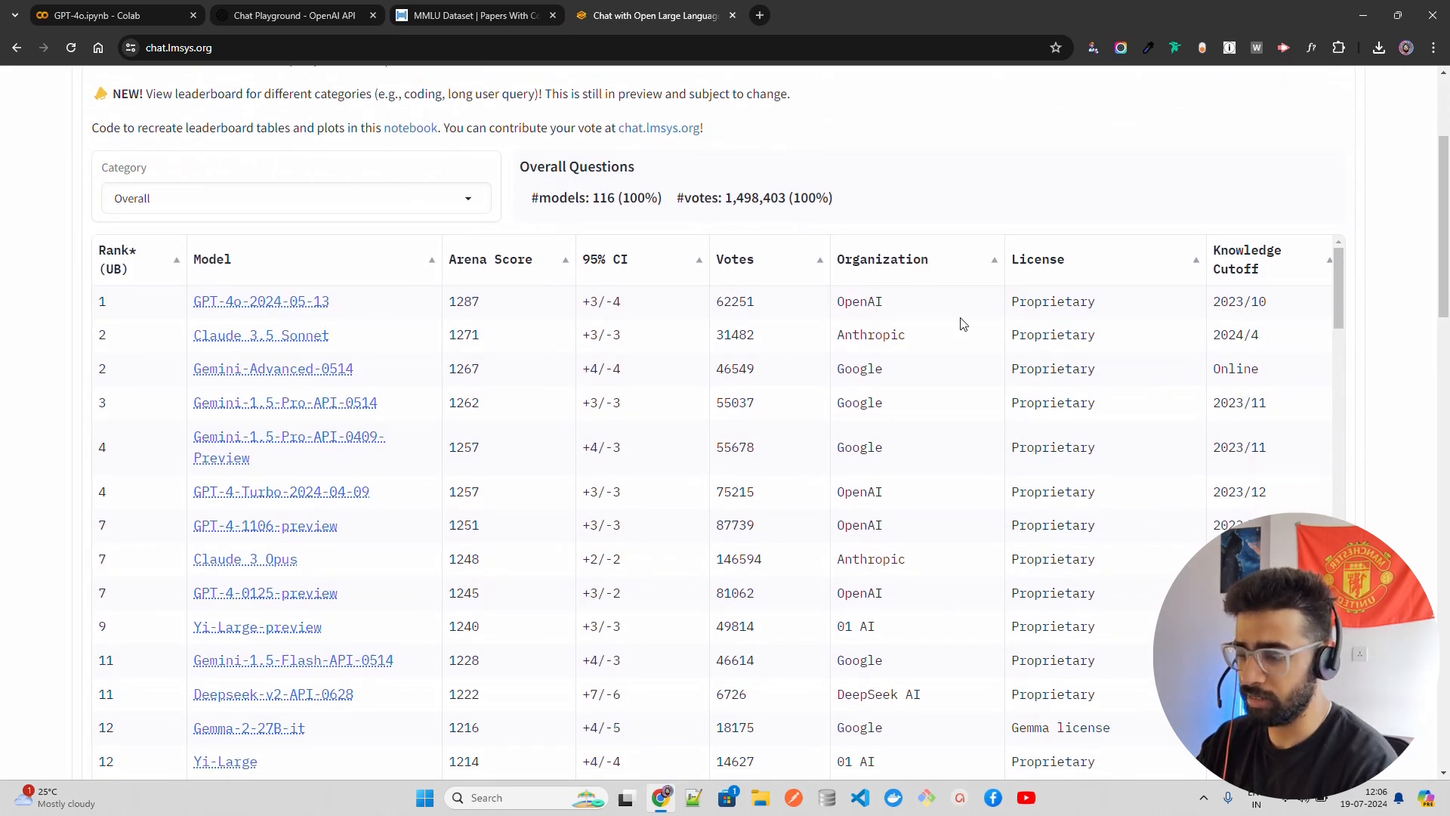
pyautogui.moveTo(264, 335)
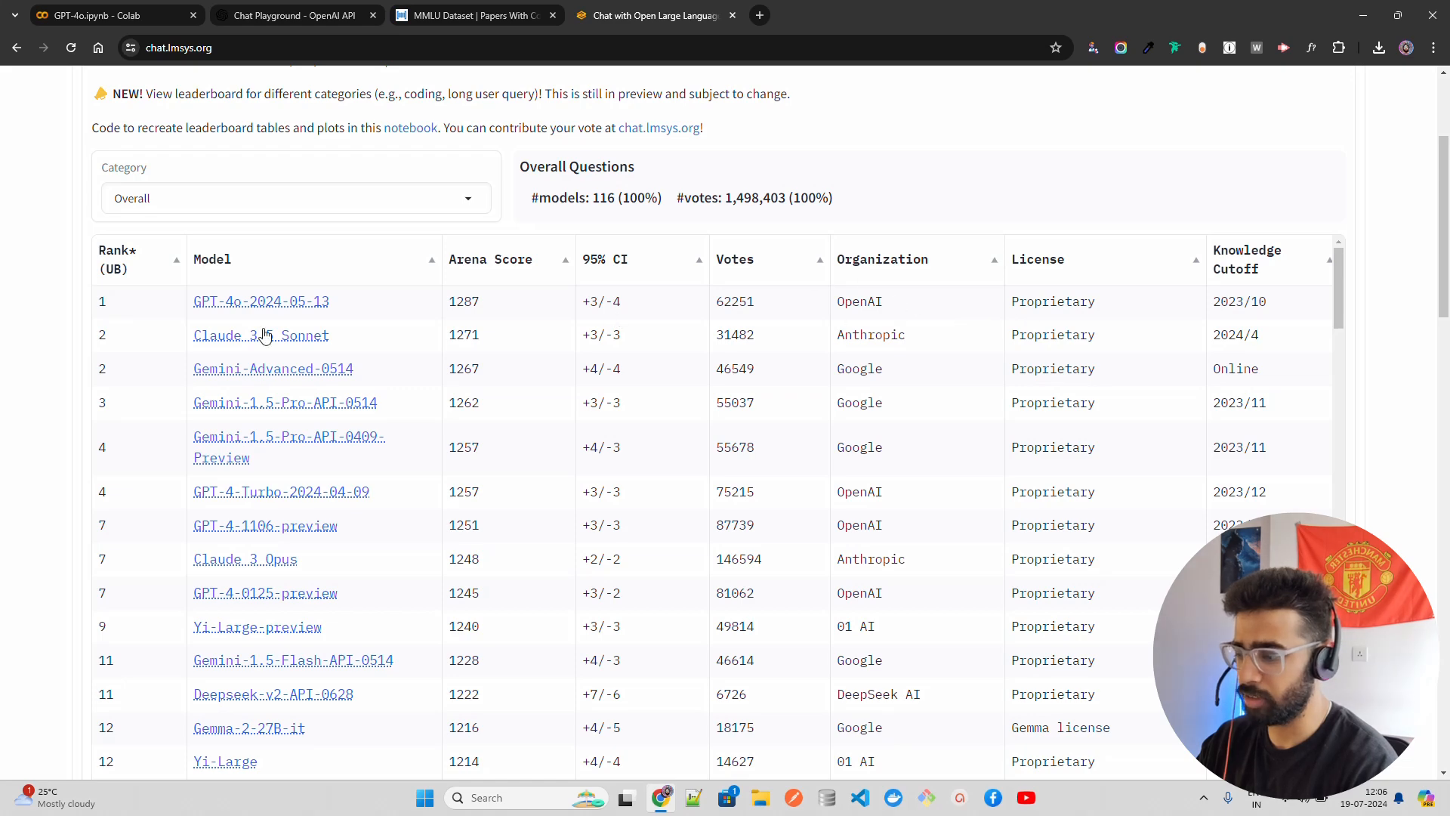
pyautogui.moveTo(360, 340)
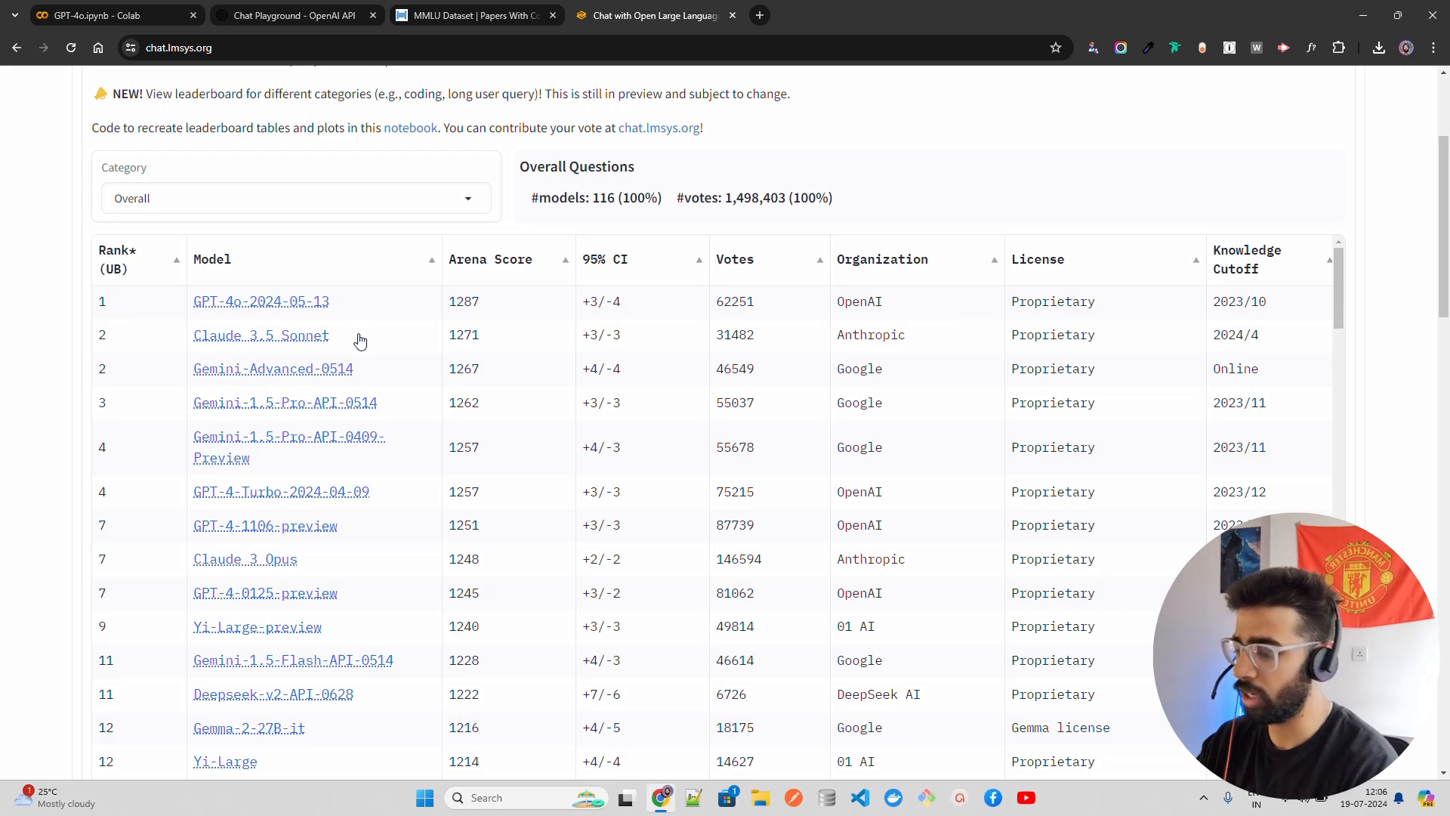
pyautogui.click(102, 15)
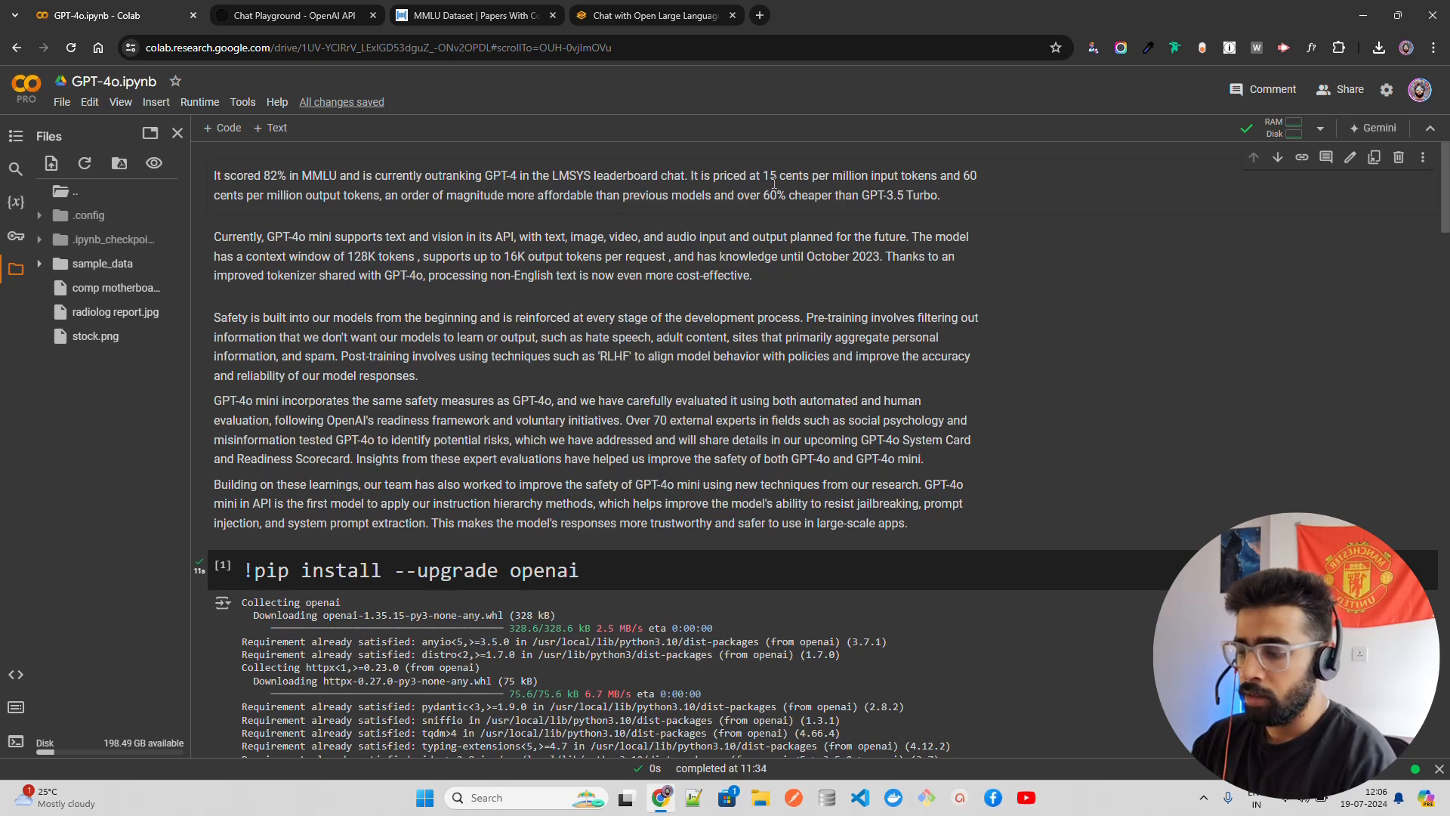
pyautogui.moveTo(861, 193)
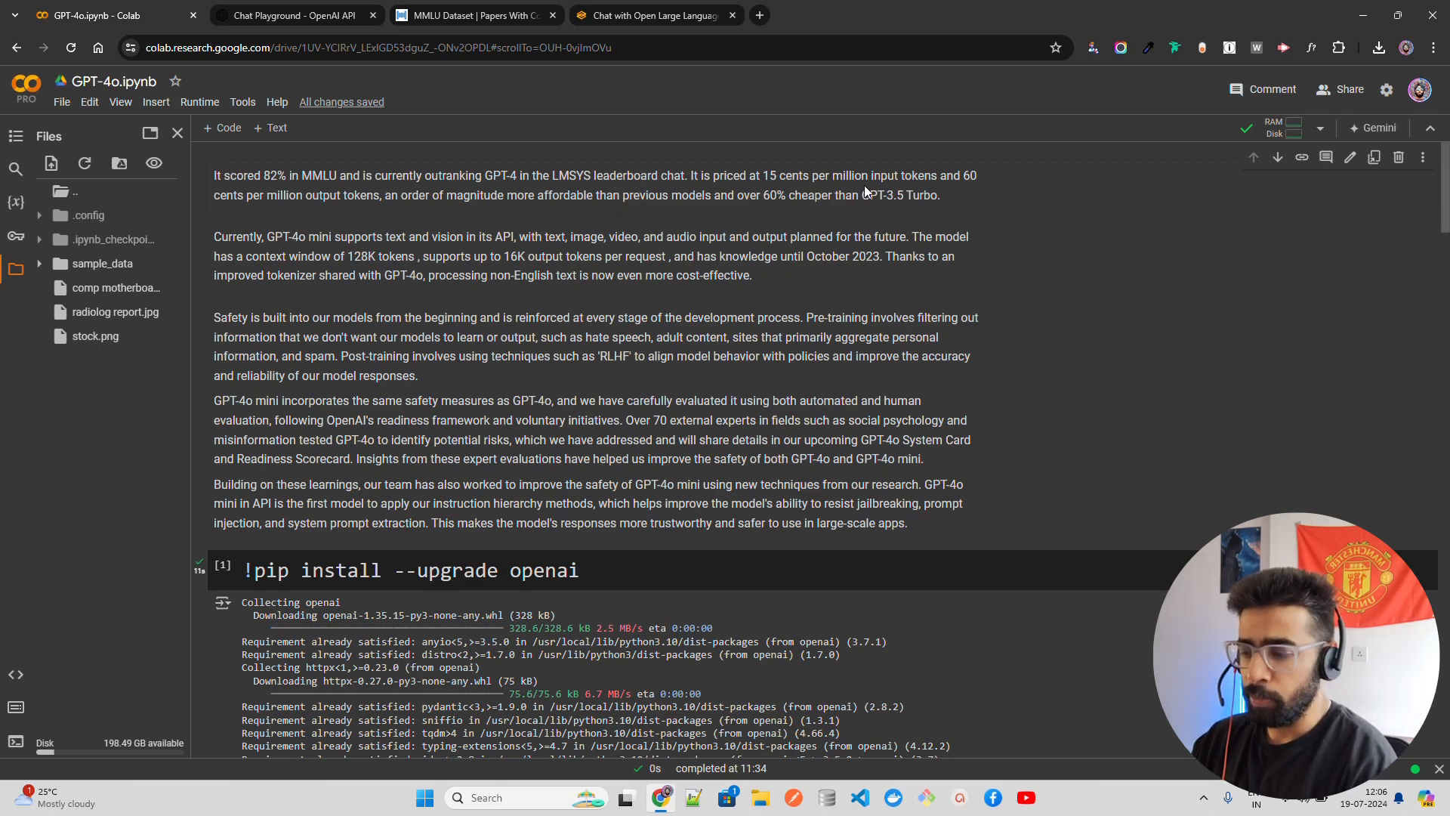
pyautogui.moveTo(939, 182)
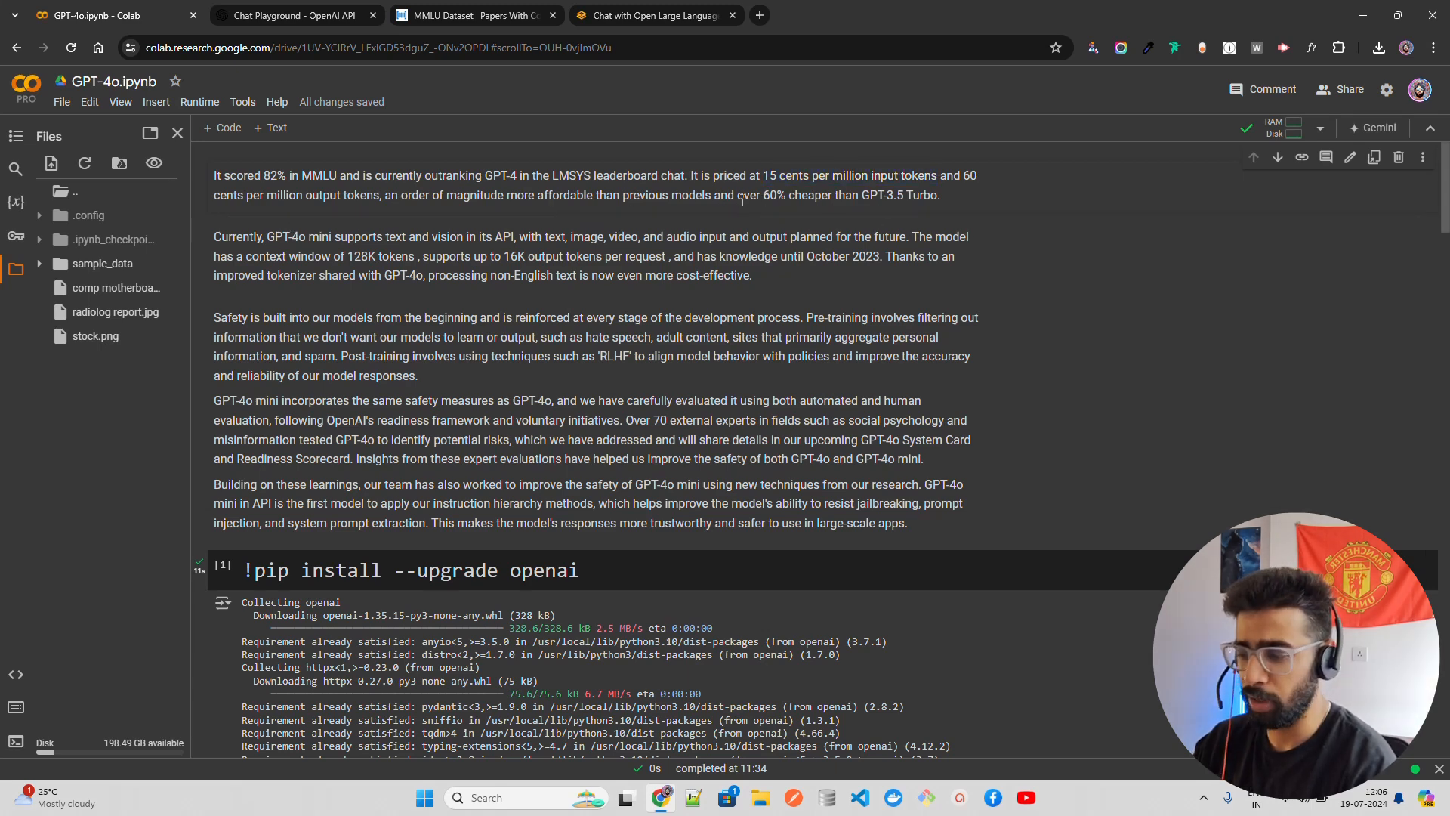
pyautogui.moveTo(824, 209)
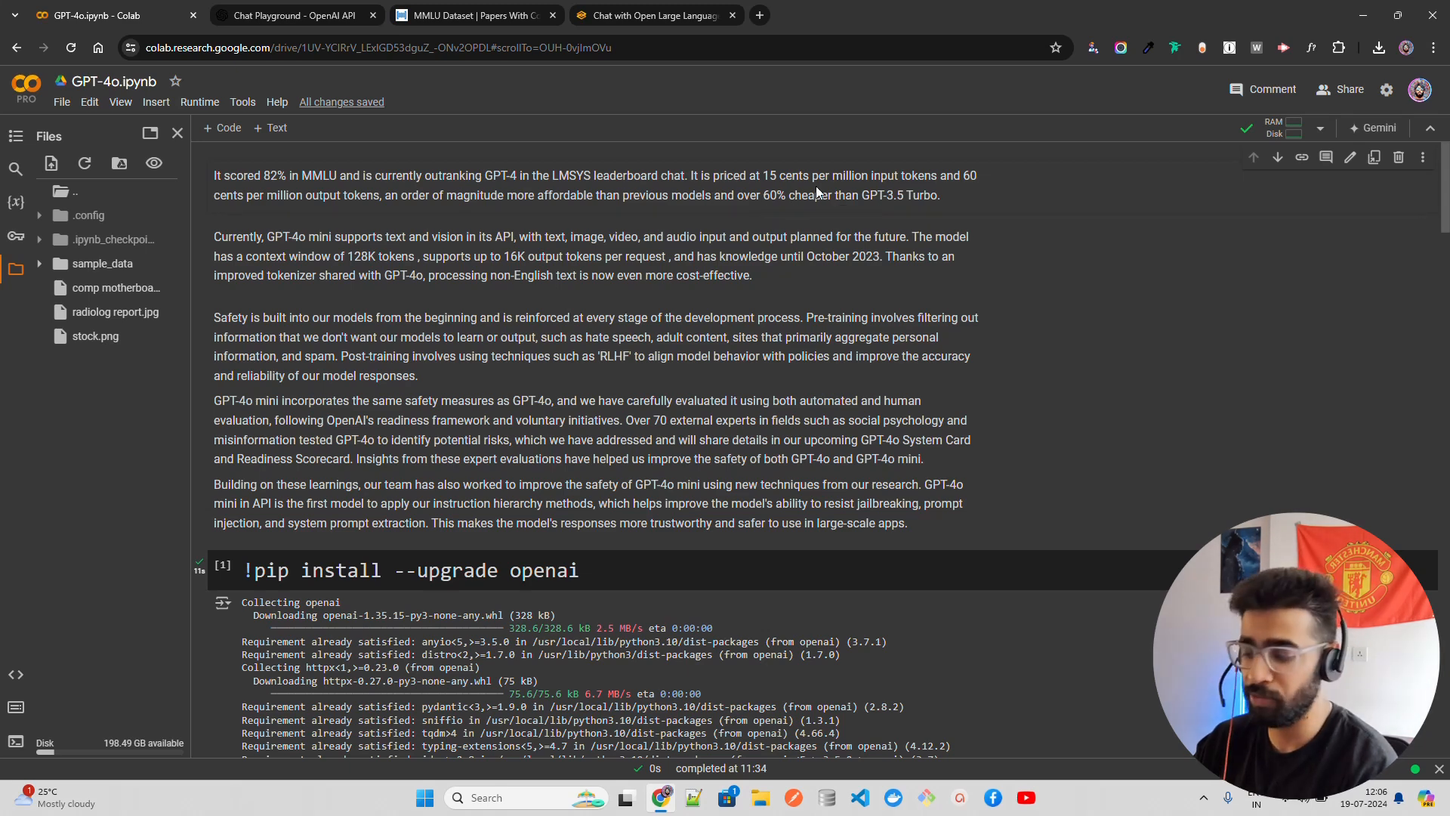
pyautogui.moveTo(617, 238)
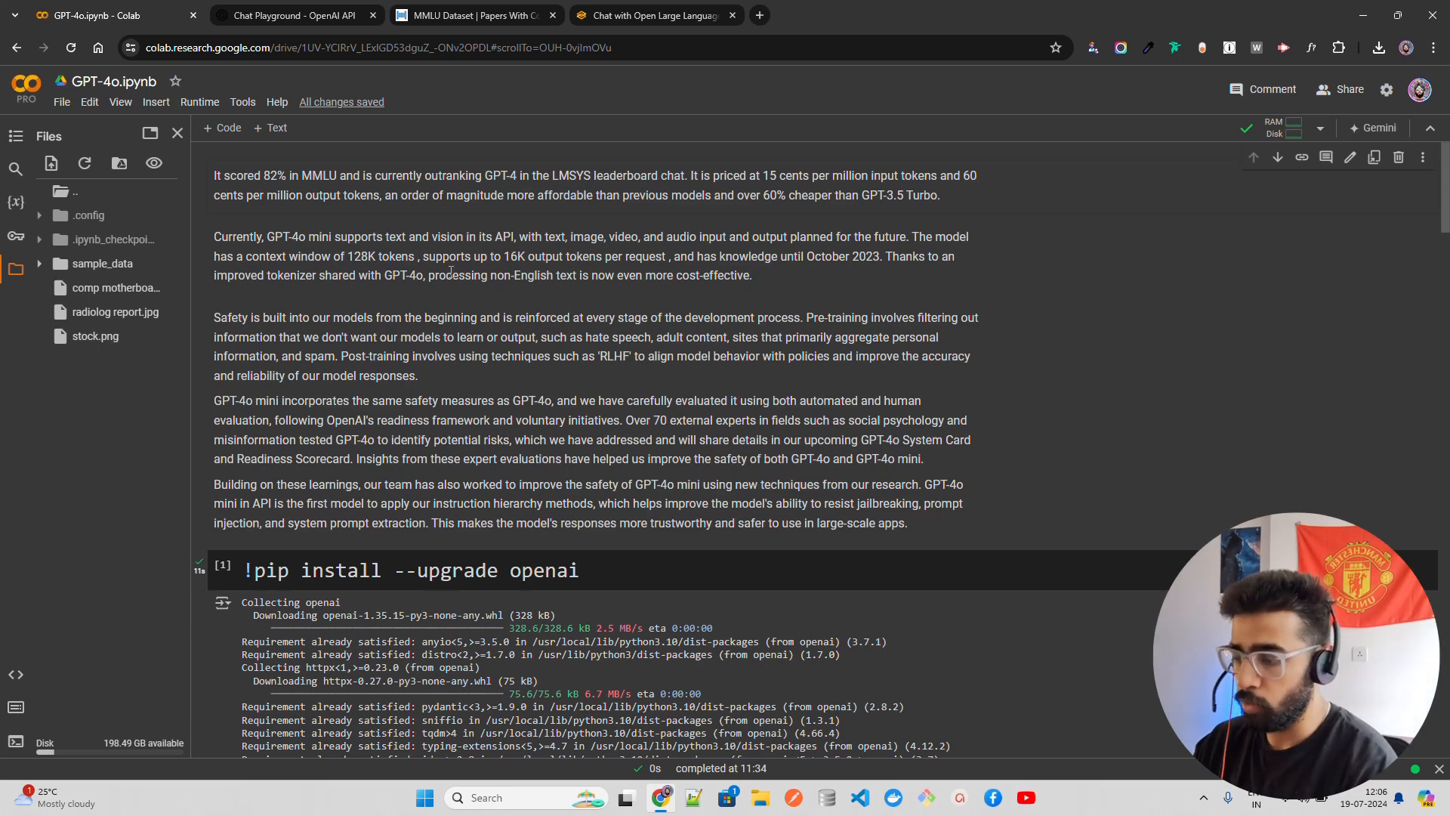
pyautogui.moveTo(556, 295)
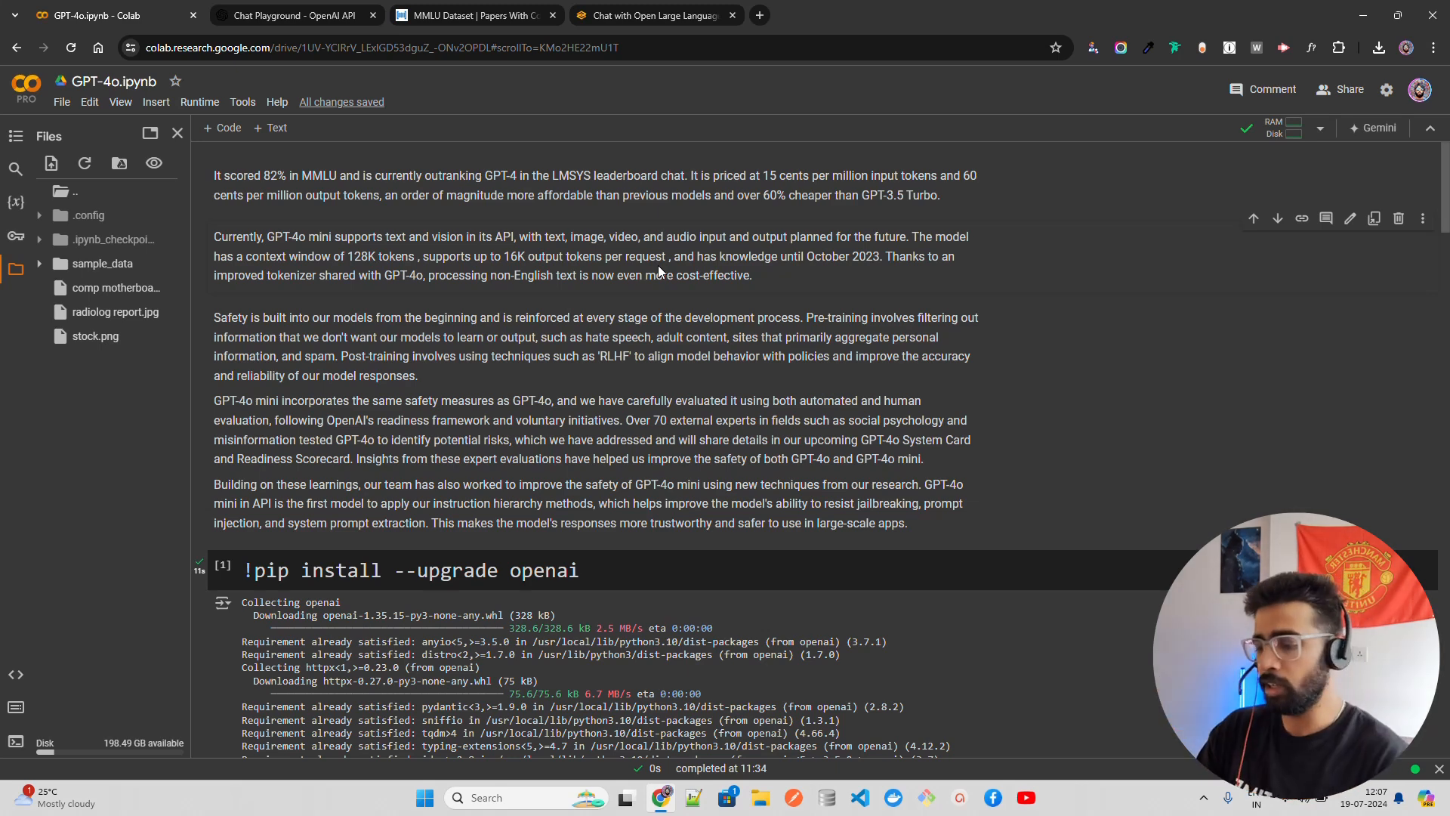
pyautogui.moveTo(659, 403)
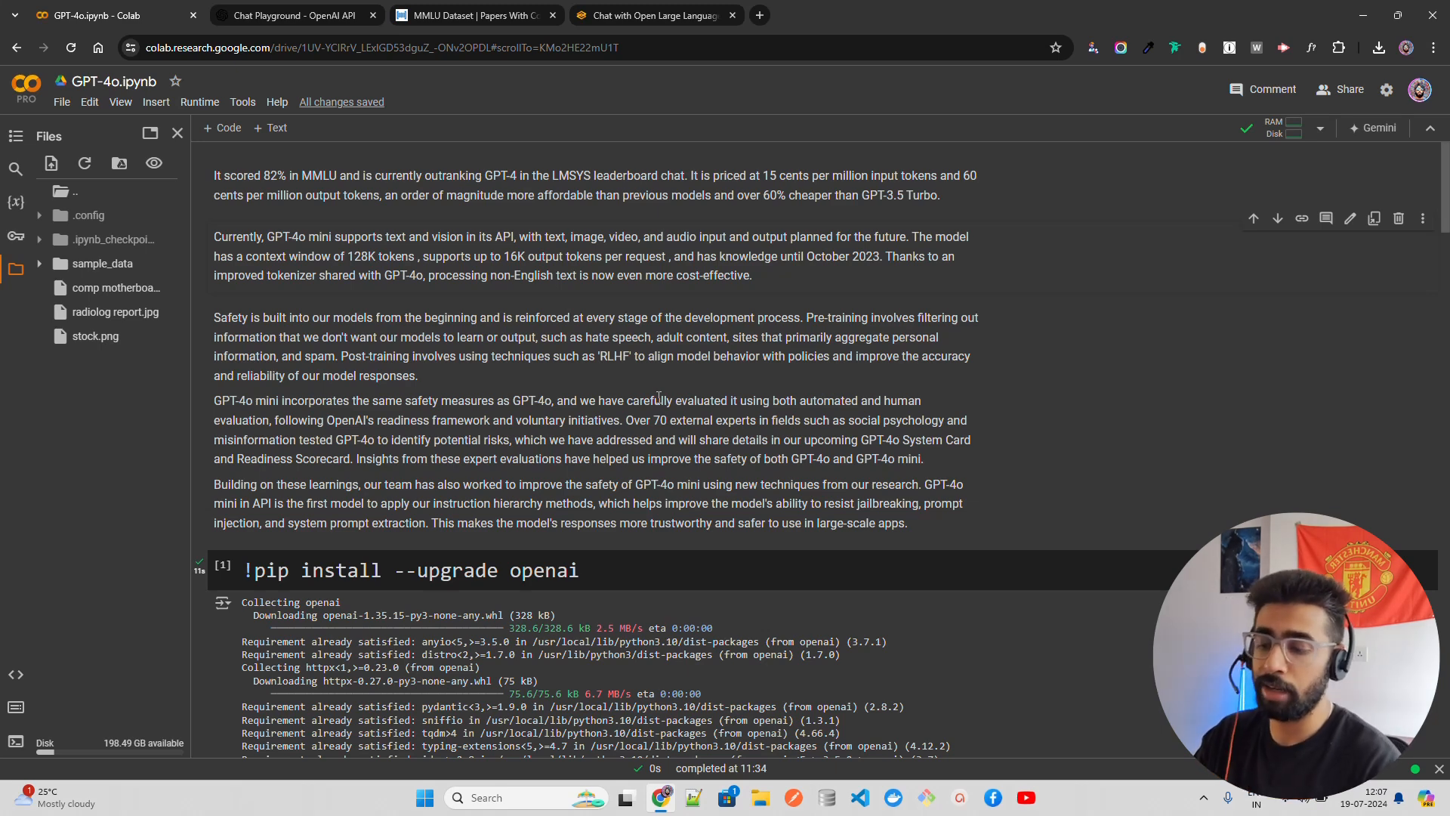
pyautogui.scroll(-3)
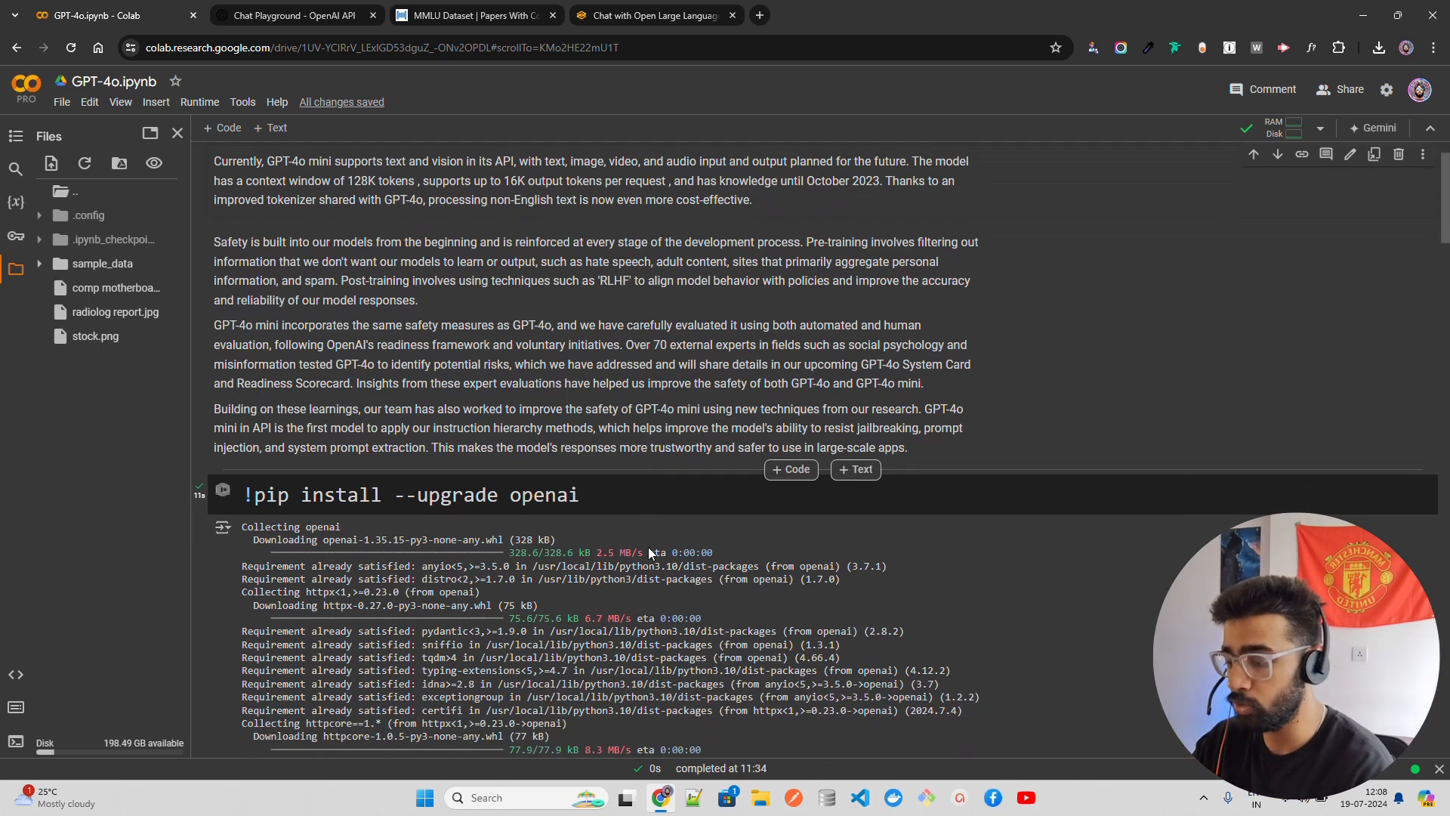
pyautogui.scroll(3)
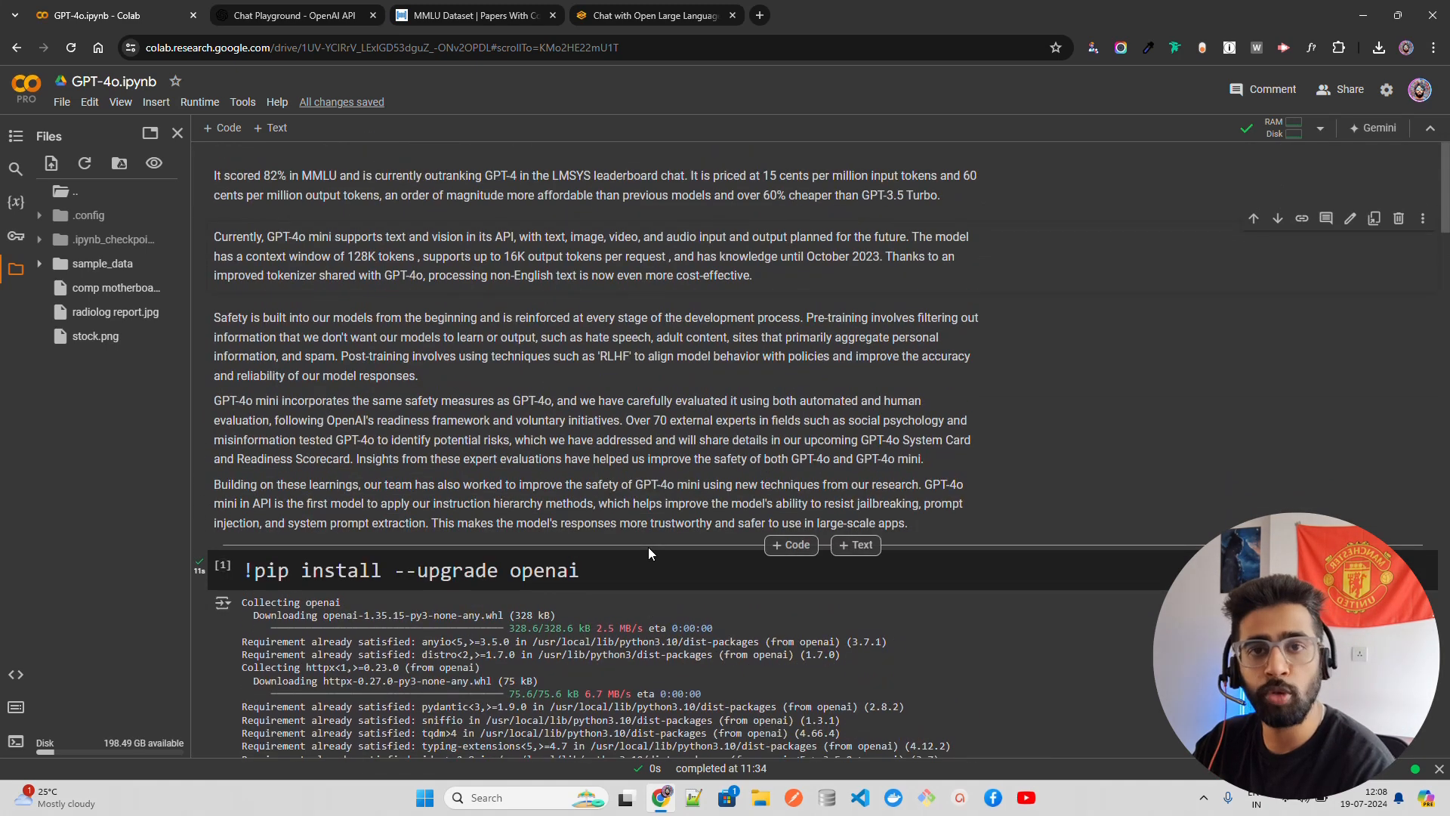
# Glance at the OpenAI gpt-4o-mini Chat Playground, then return to the GPT-4o.ipynb notebook.
pyautogui.click(291, 15)
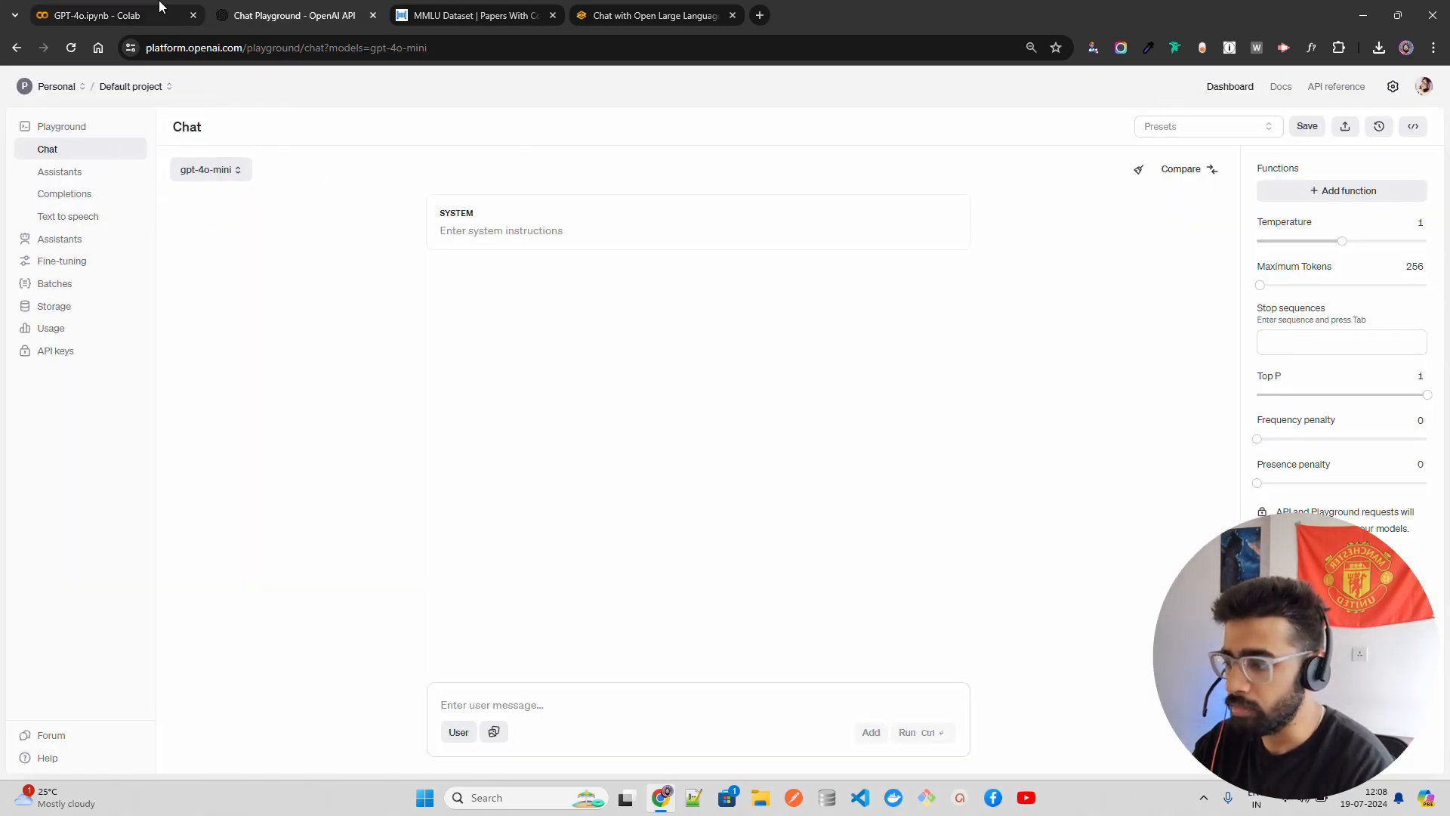
pyautogui.click(88, 15)
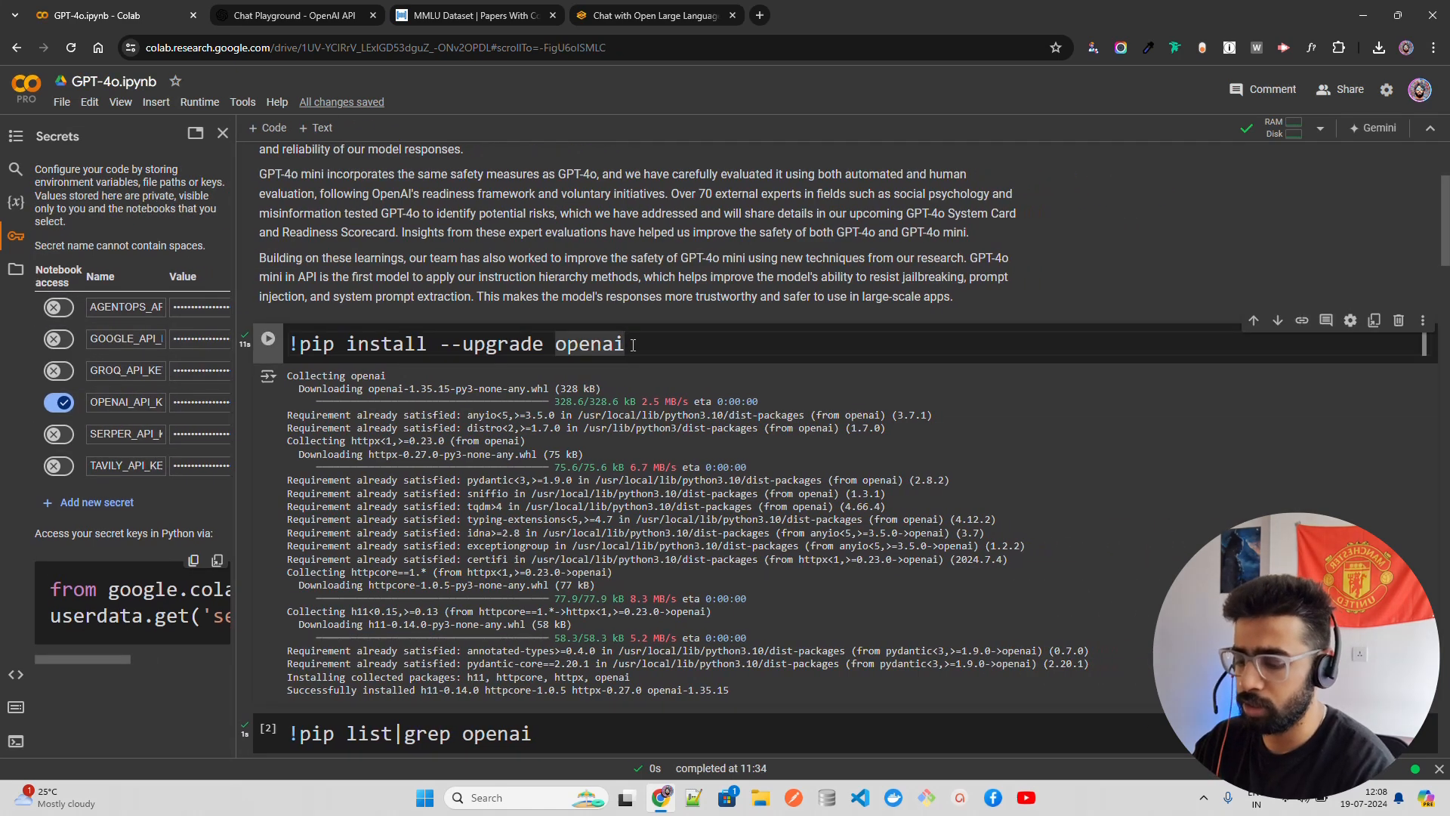
pyautogui.scroll(-3)
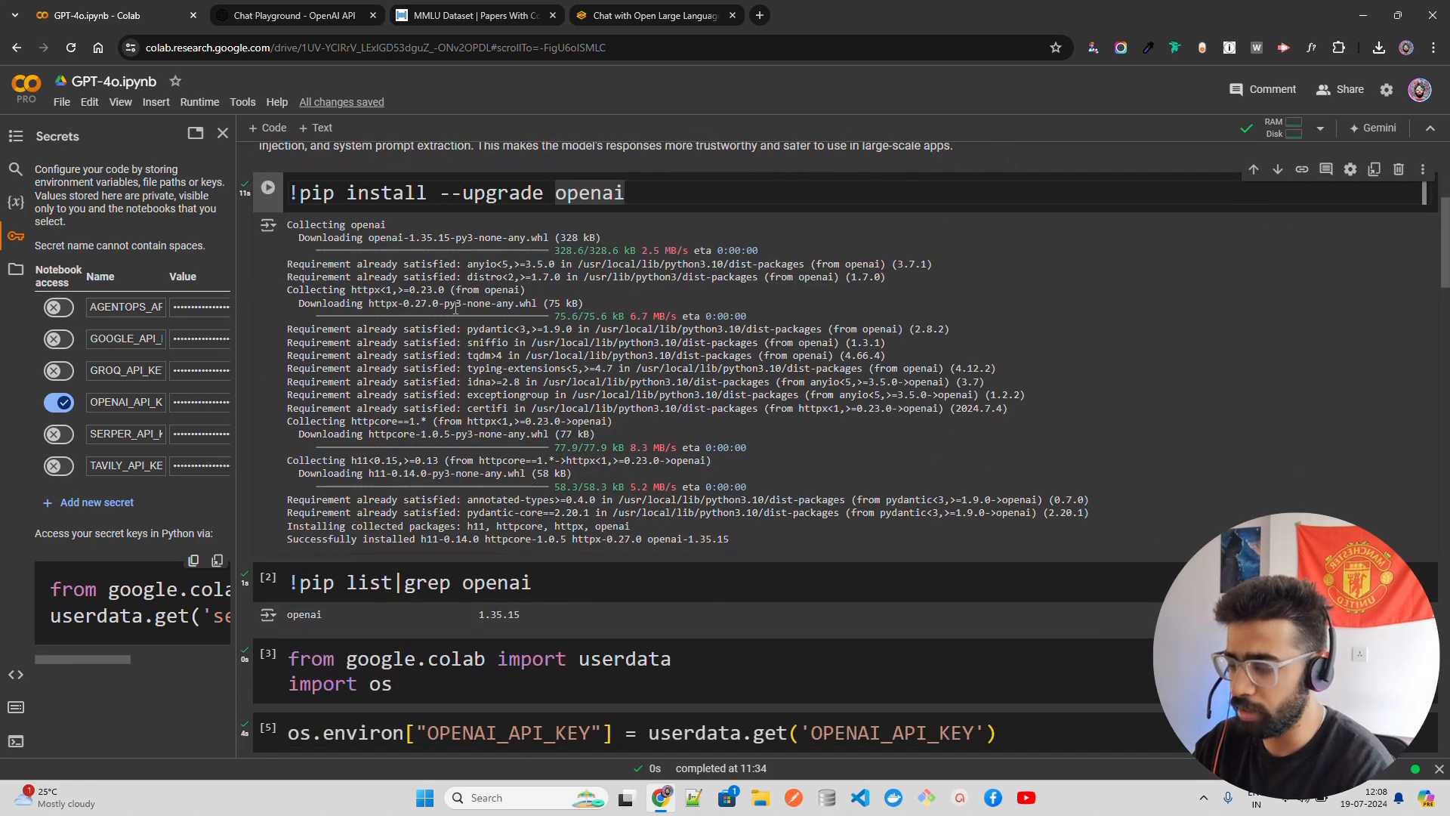
pyautogui.scroll(3)
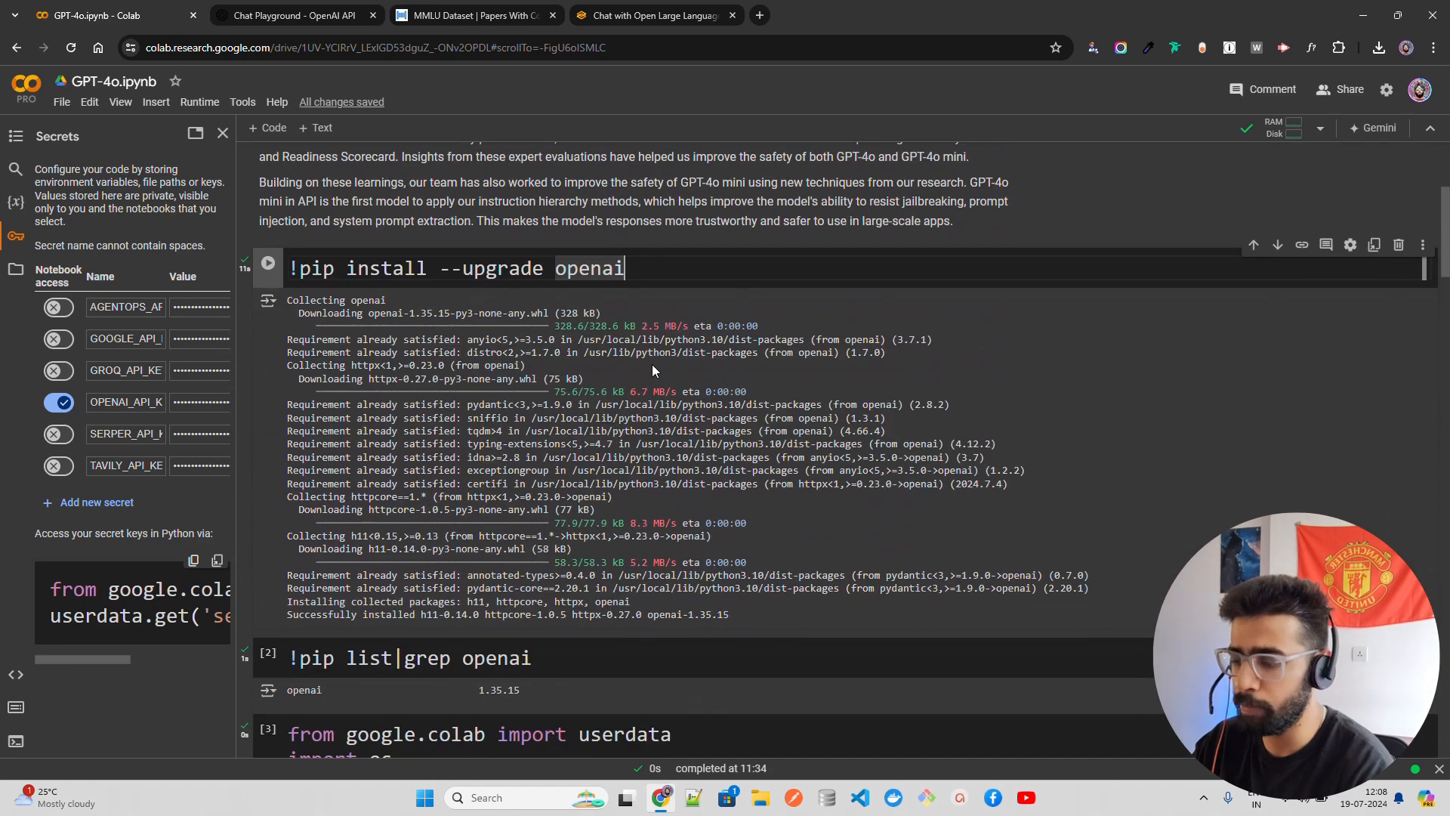
pyautogui.scroll(-3)
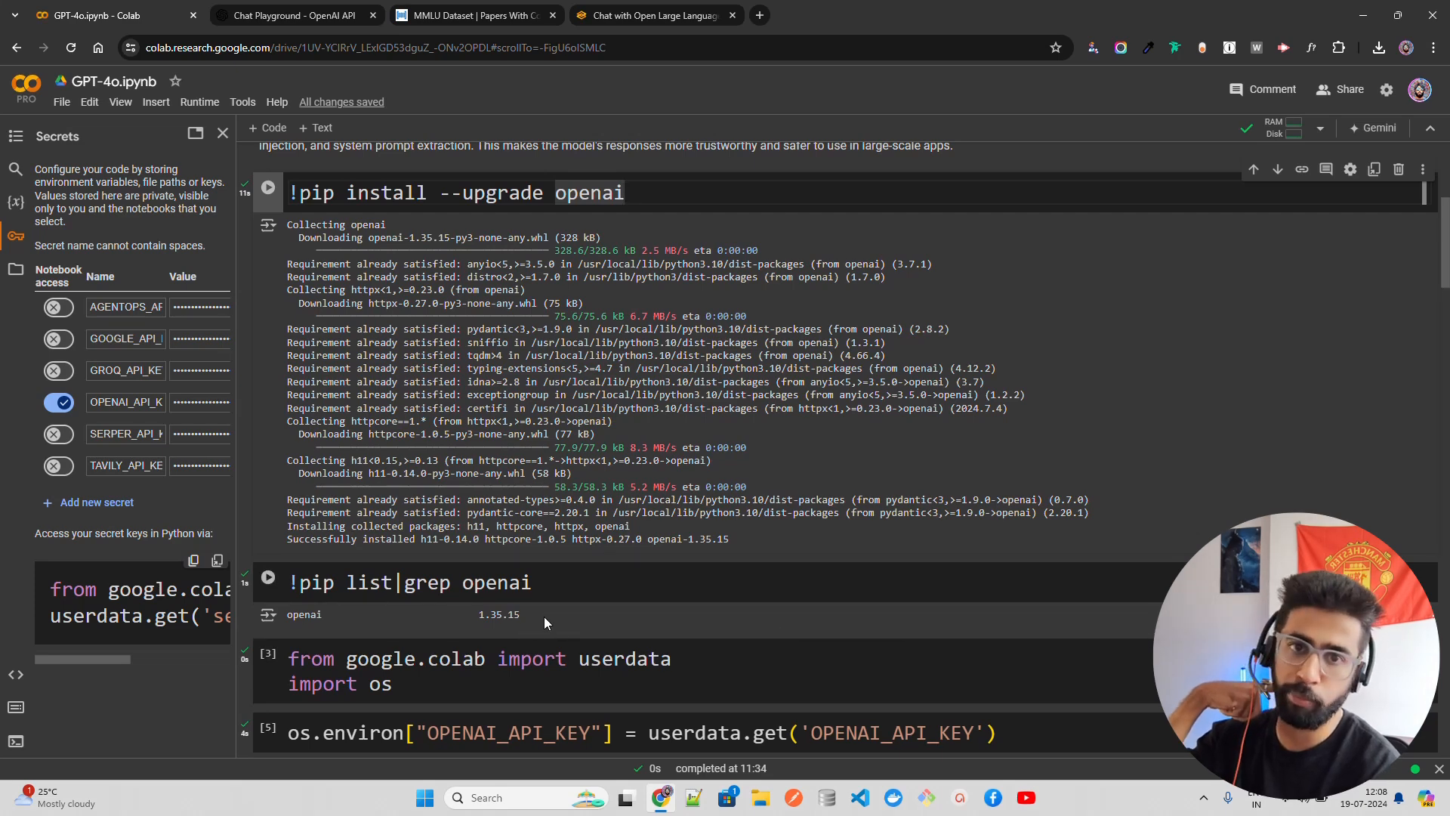
pyautogui.scroll(-3)
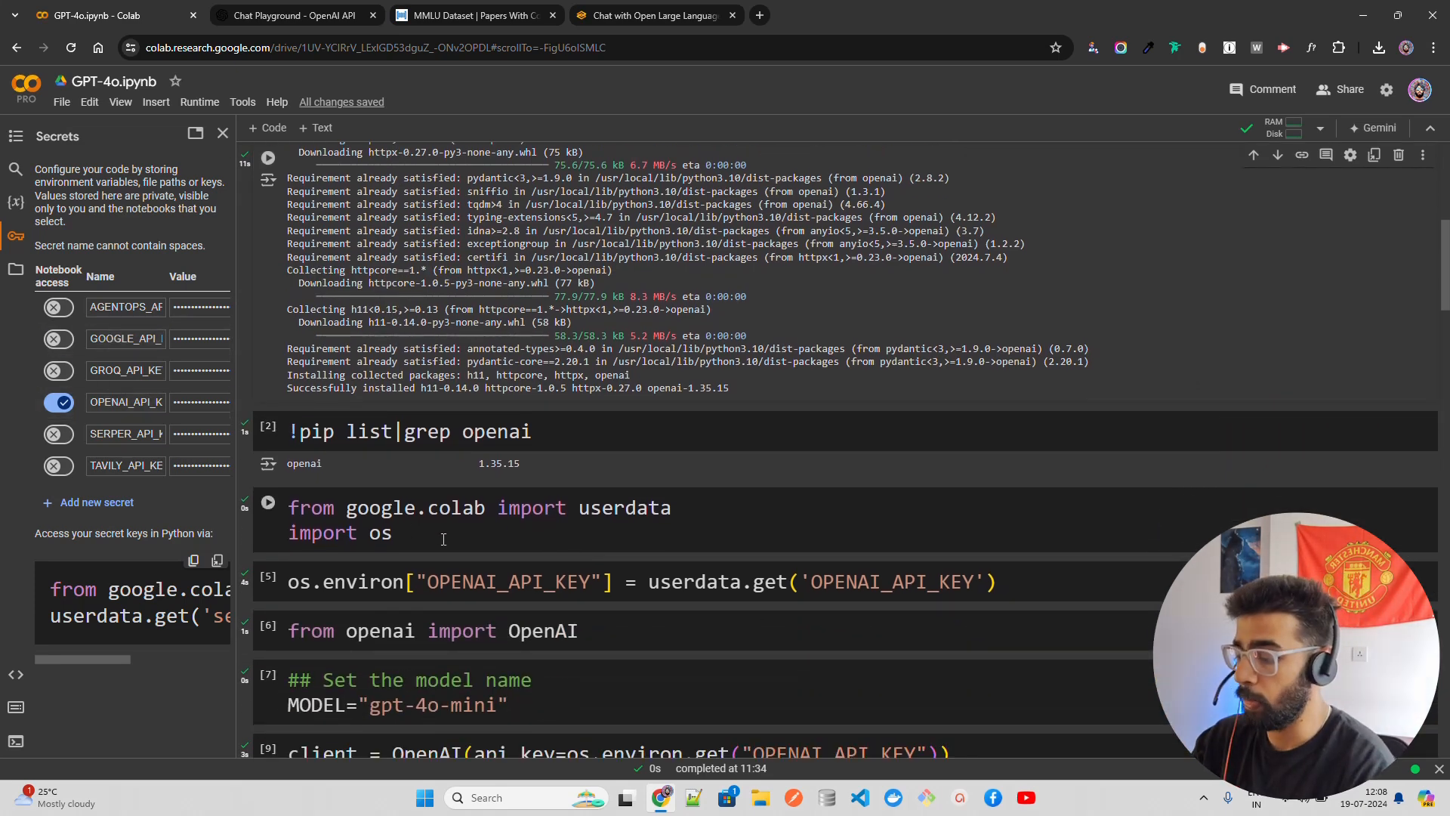
pyautogui.scroll(-3)
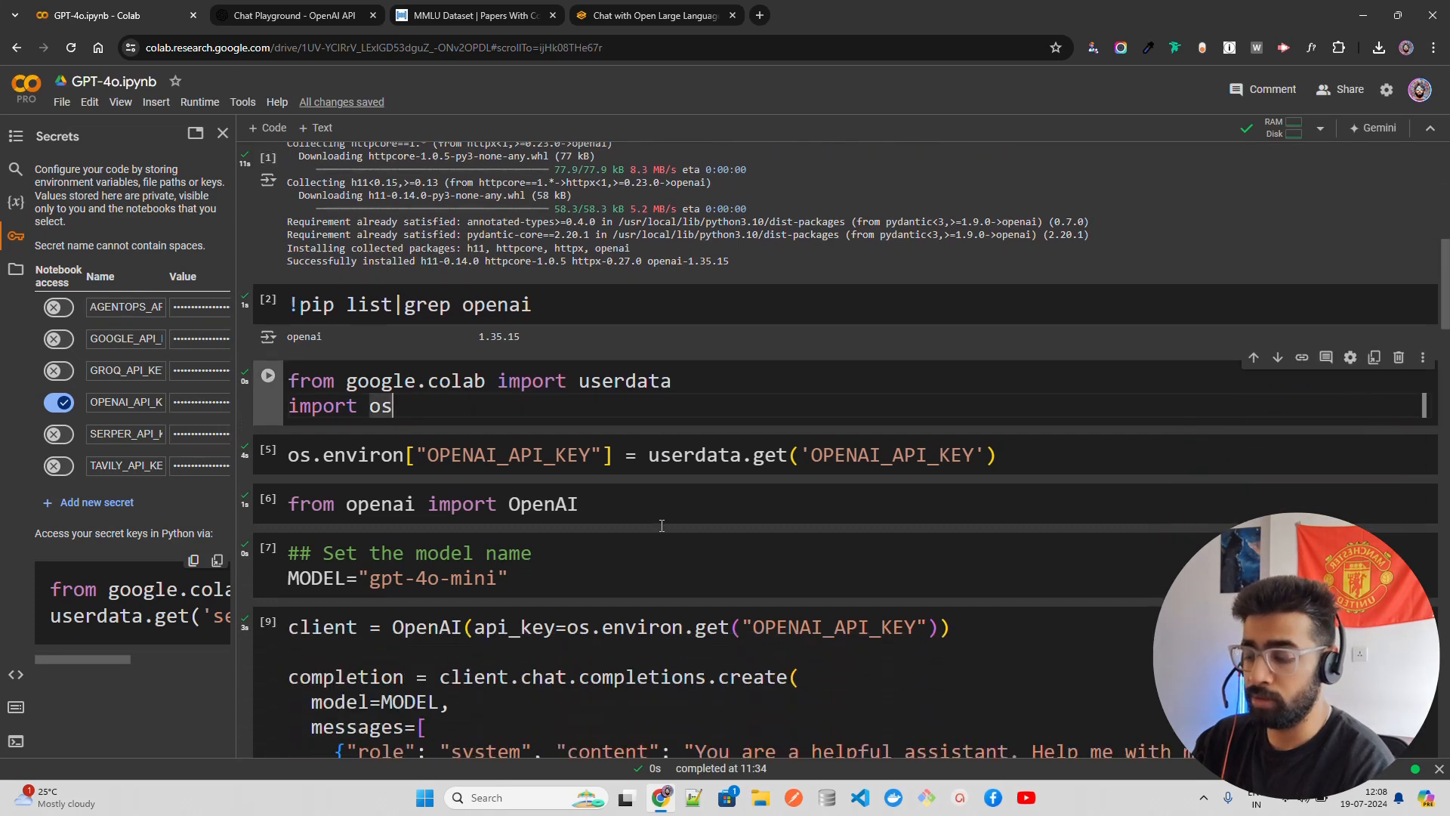
pyautogui.scroll(-3)
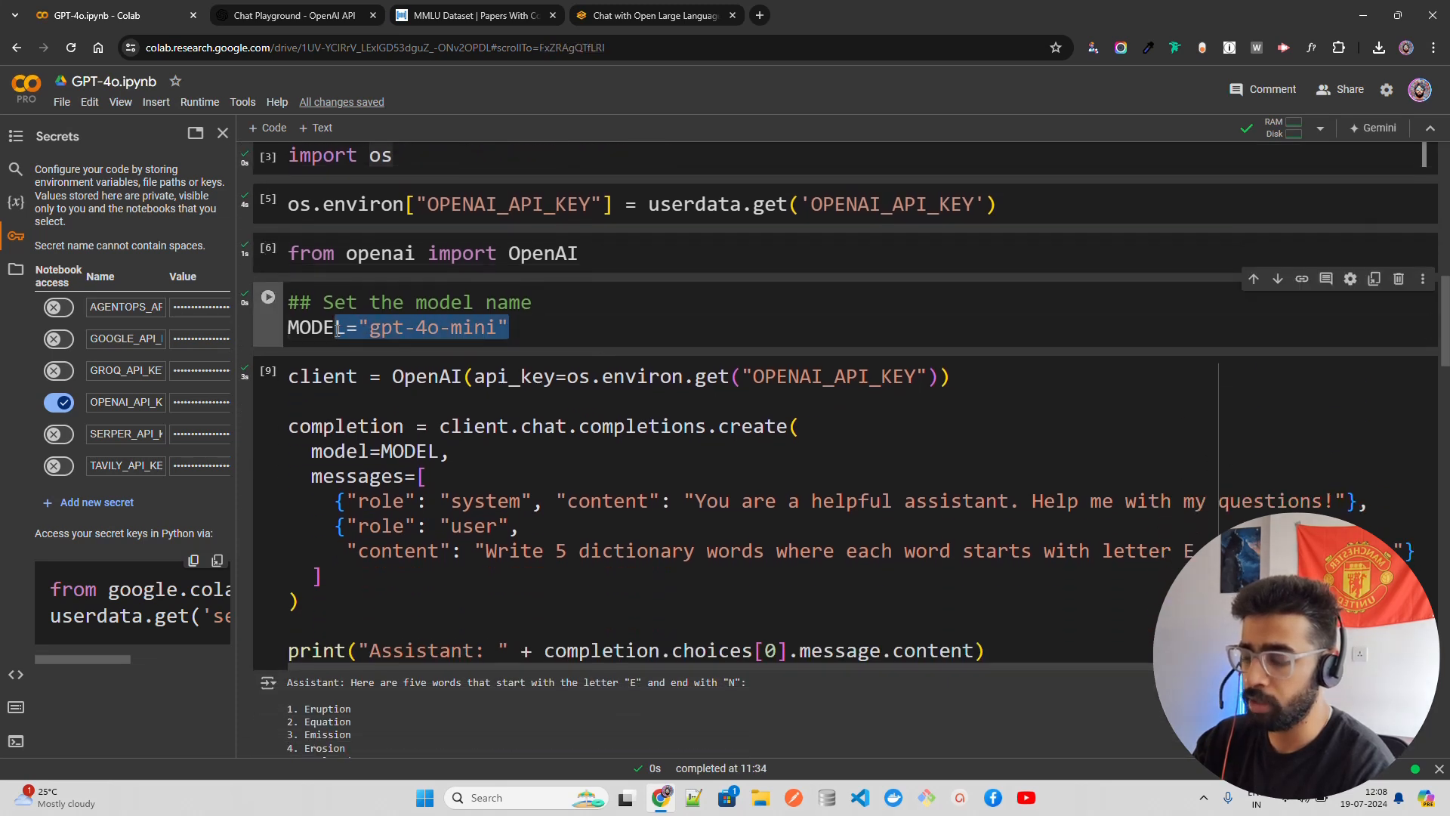
# Show the session's uploaded files and scroll down to the chat completion cell.
pyautogui.click(16, 265)
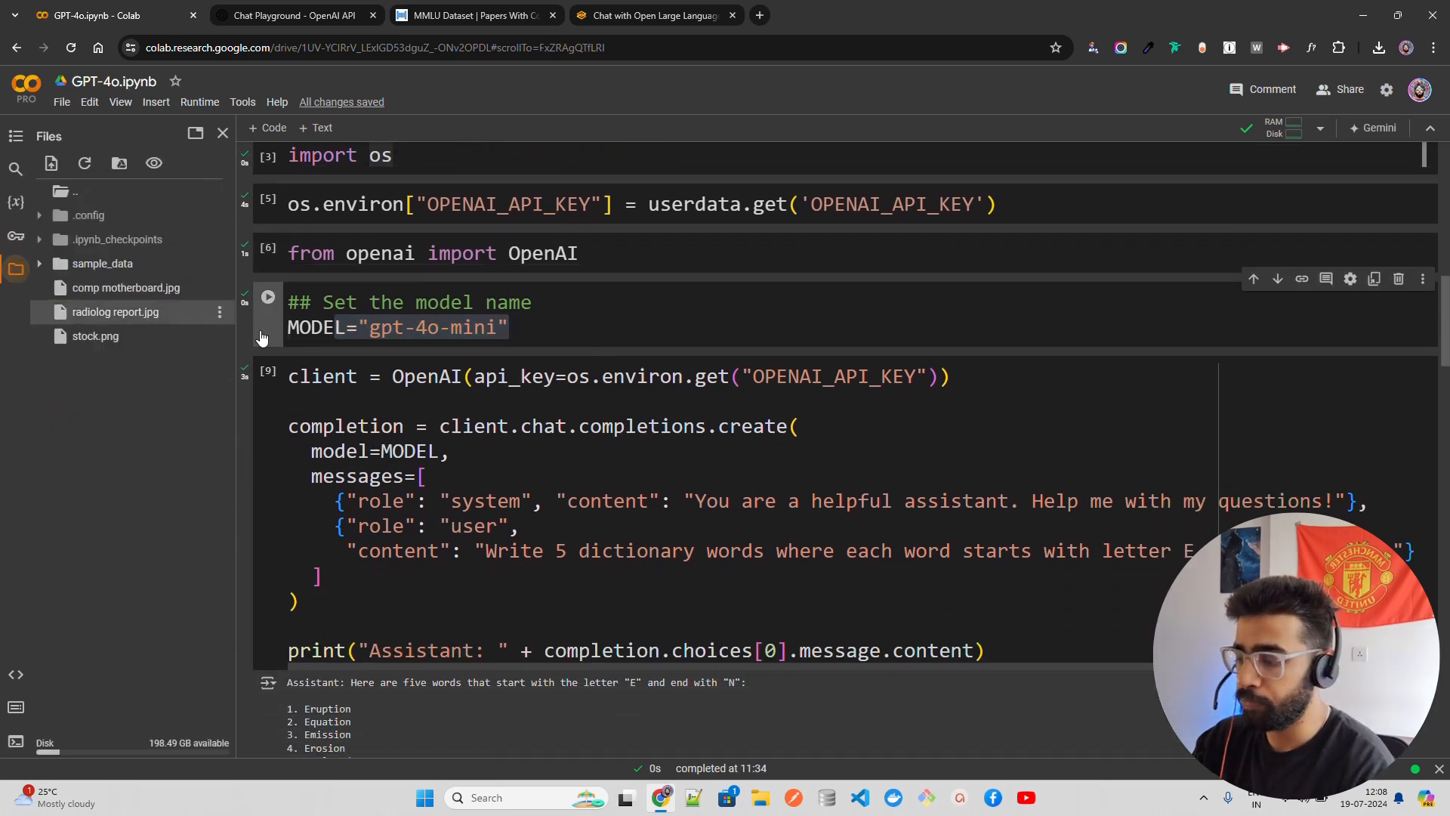
pyautogui.scroll(-3)
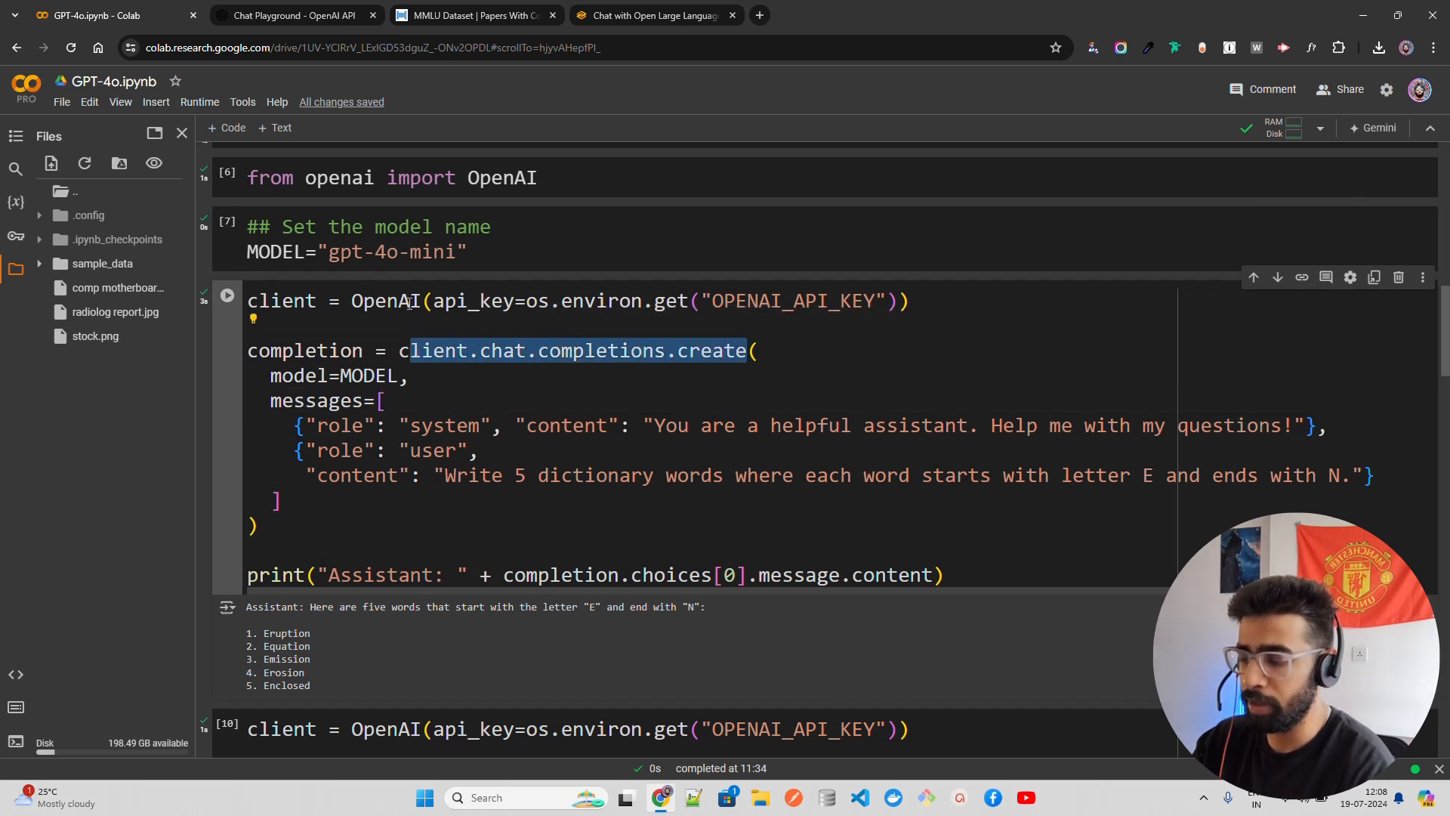
pyautogui.scroll(-3)
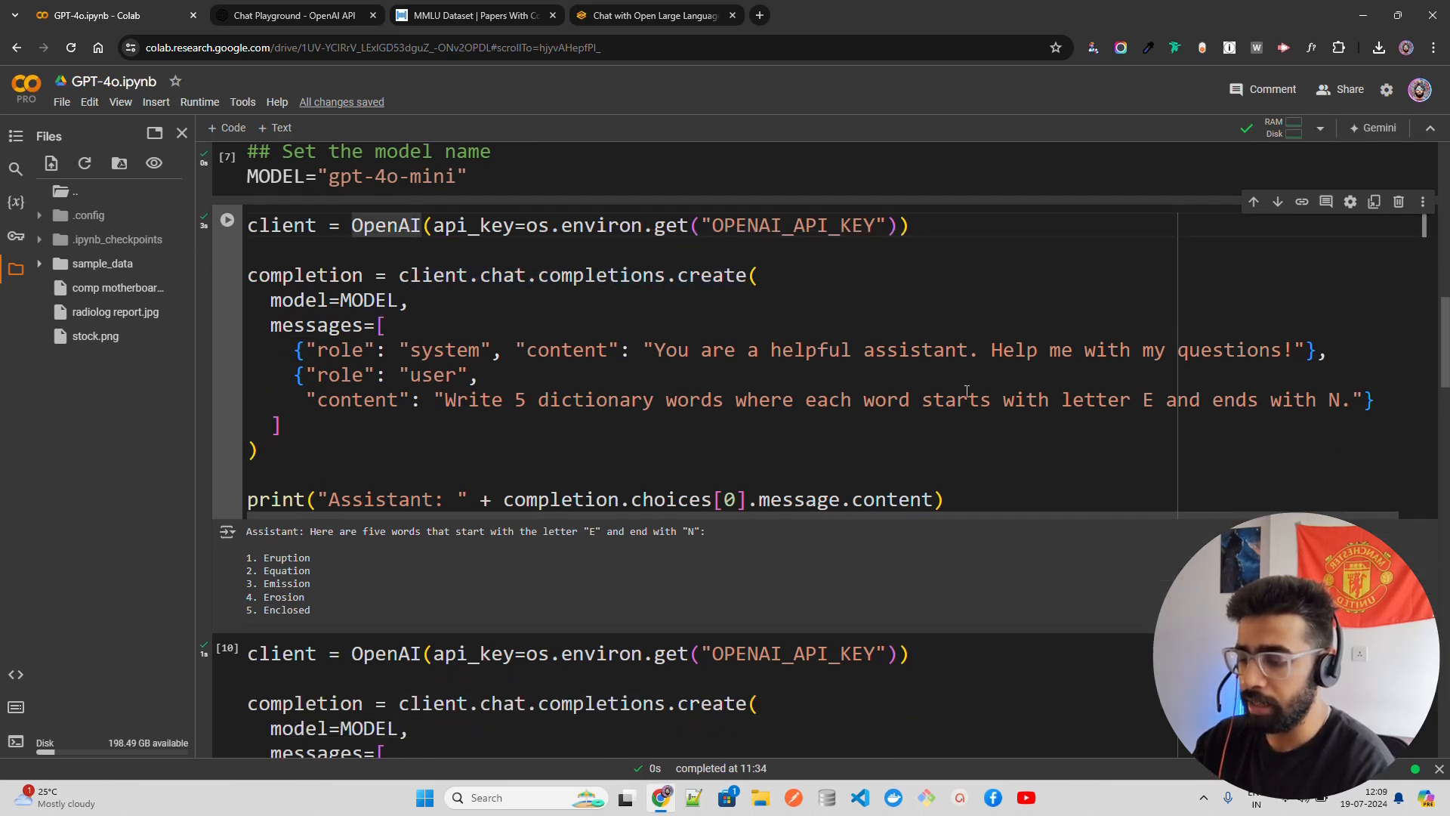
pyautogui.moveTo(454, 383)
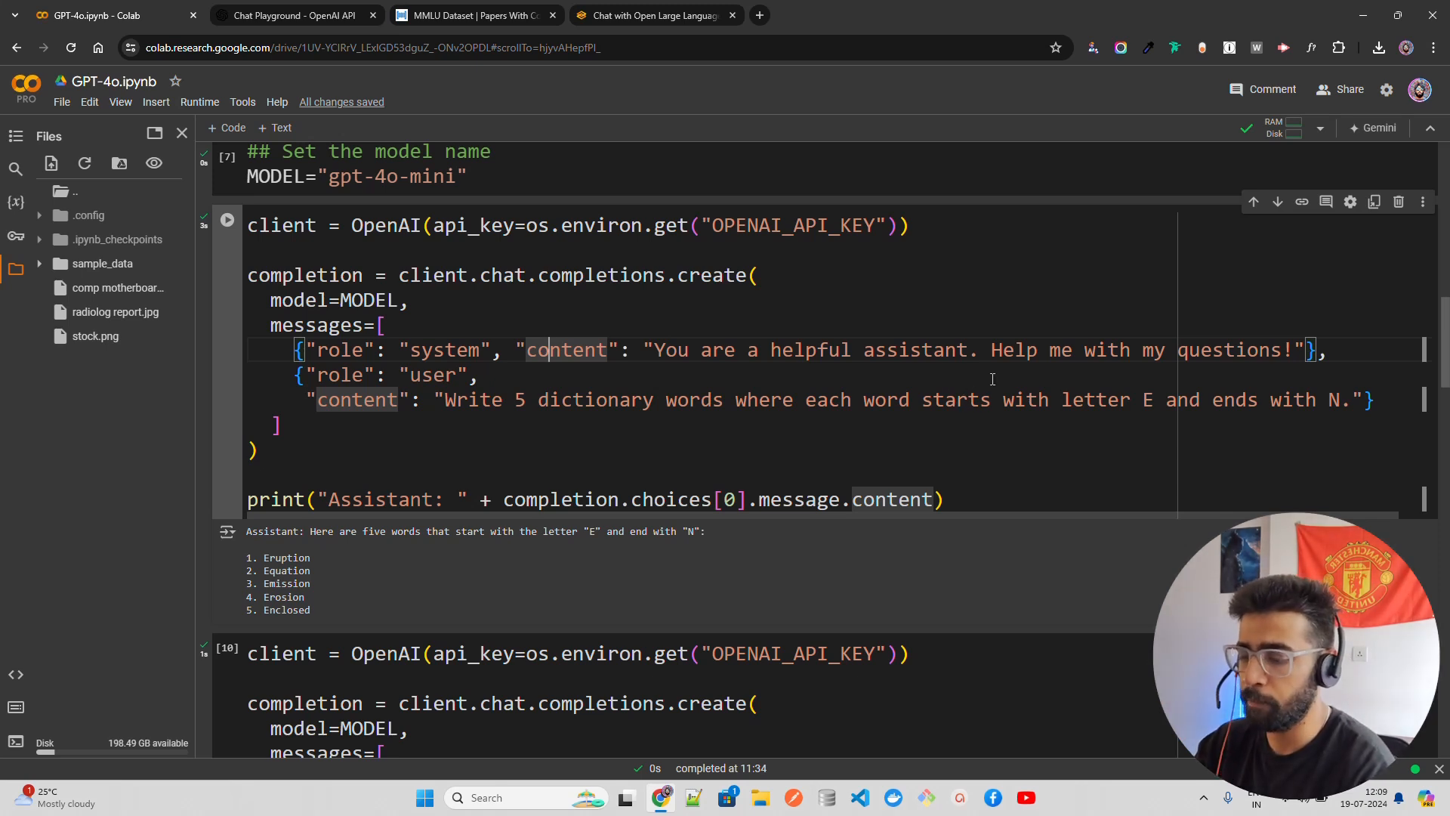
pyautogui.moveTo(1143, 360)
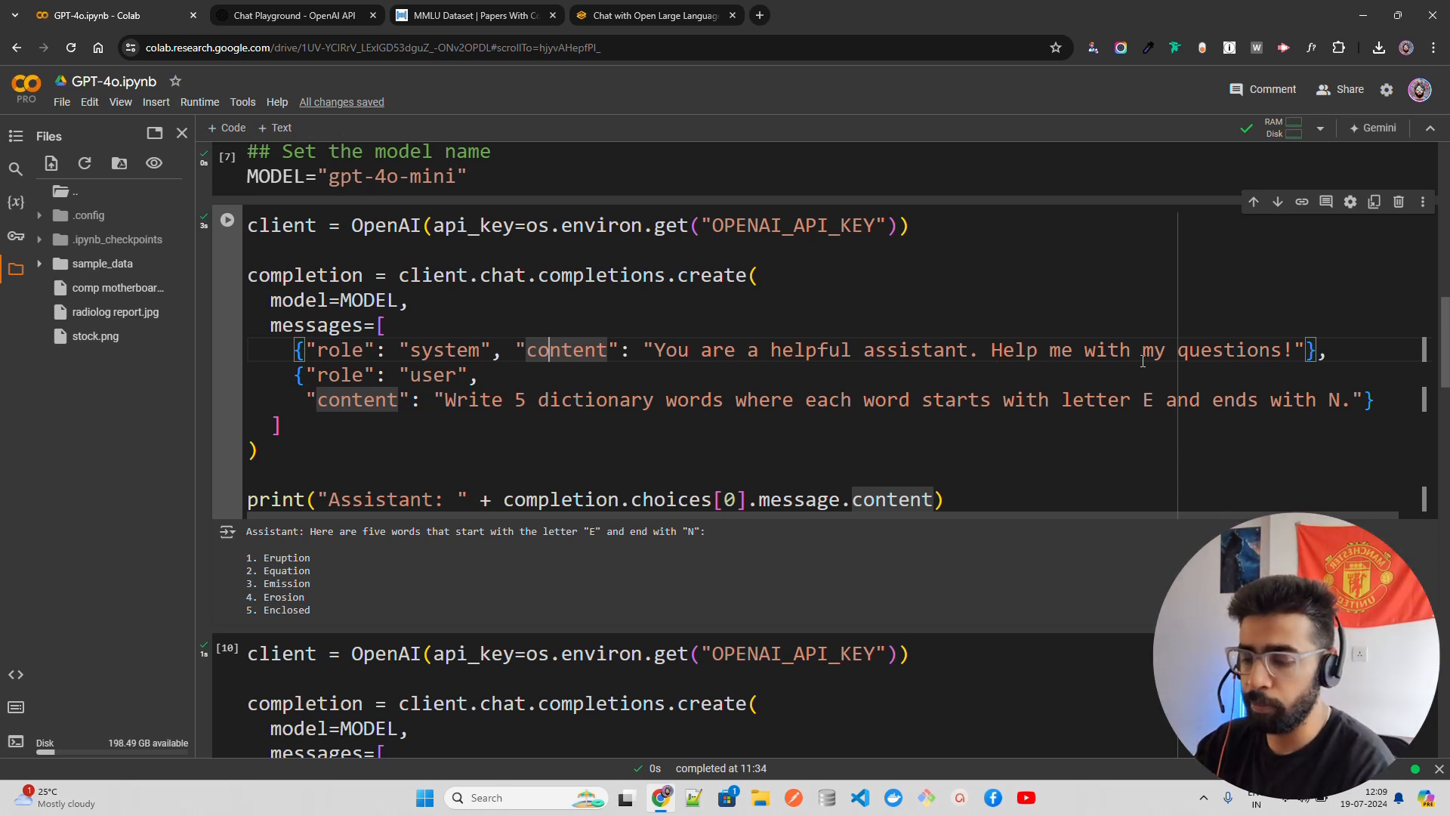
pyautogui.scroll(-3)
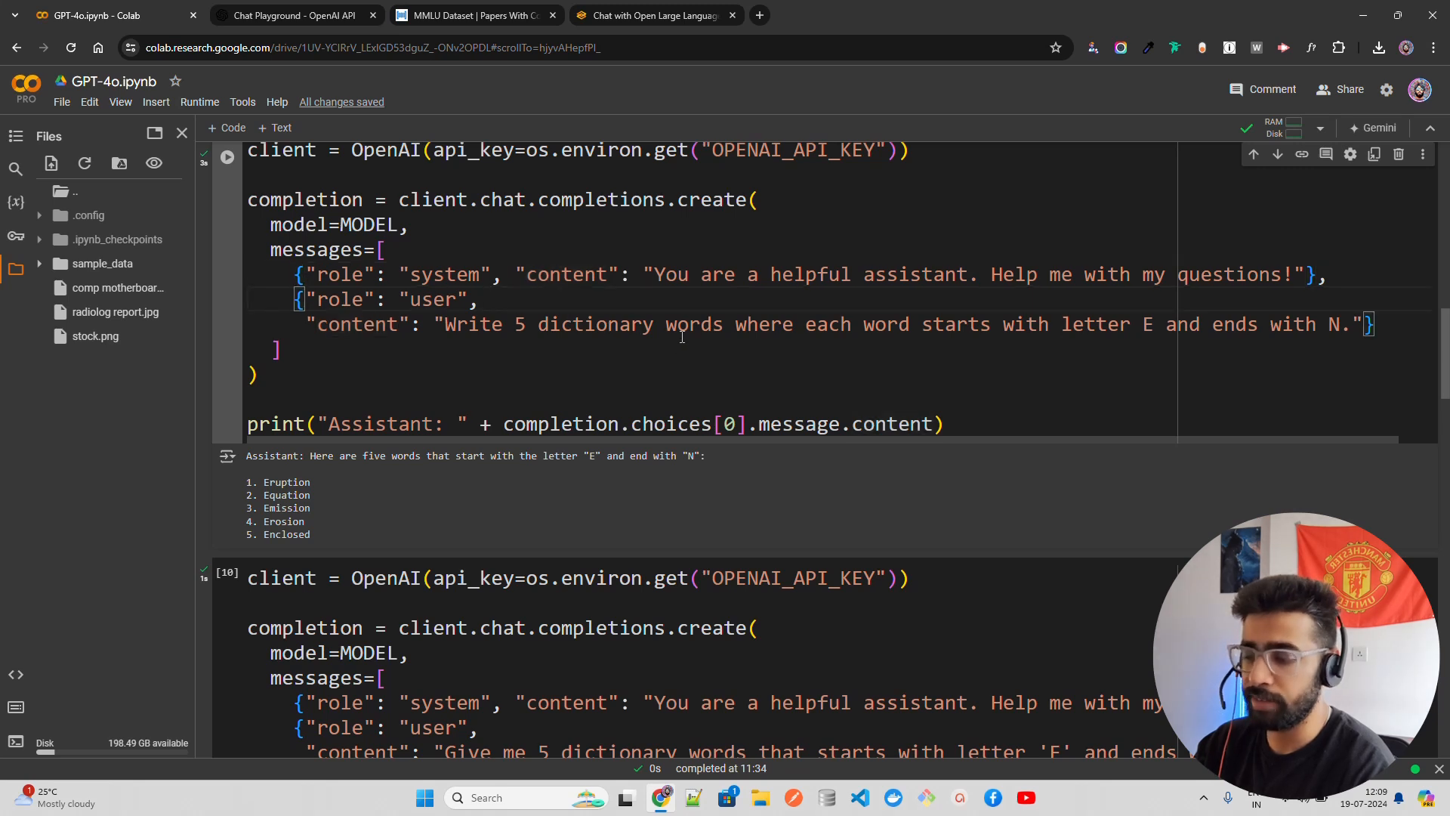
pyautogui.moveTo(897, 333)
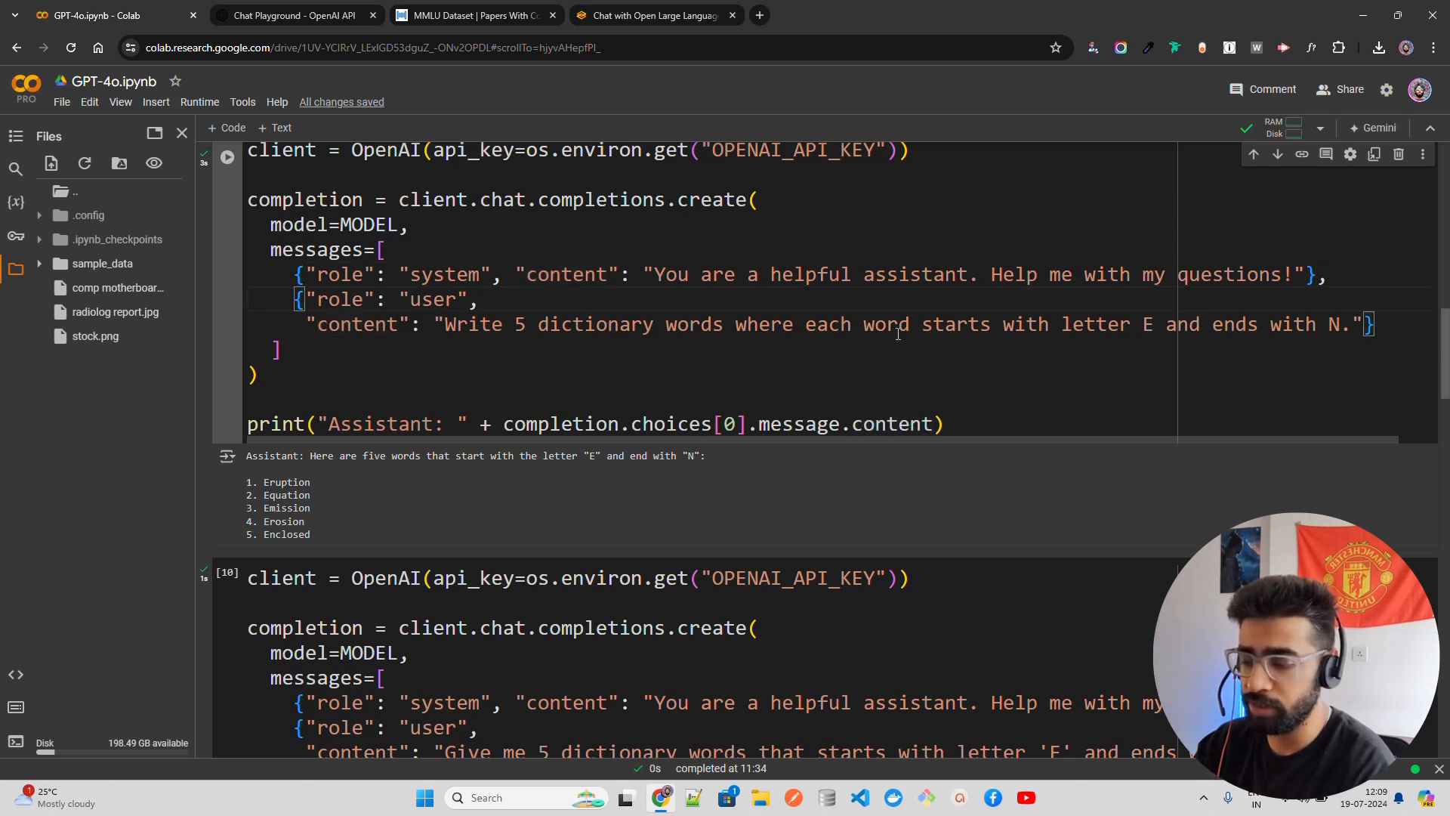
pyautogui.moveTo(1302, 331)
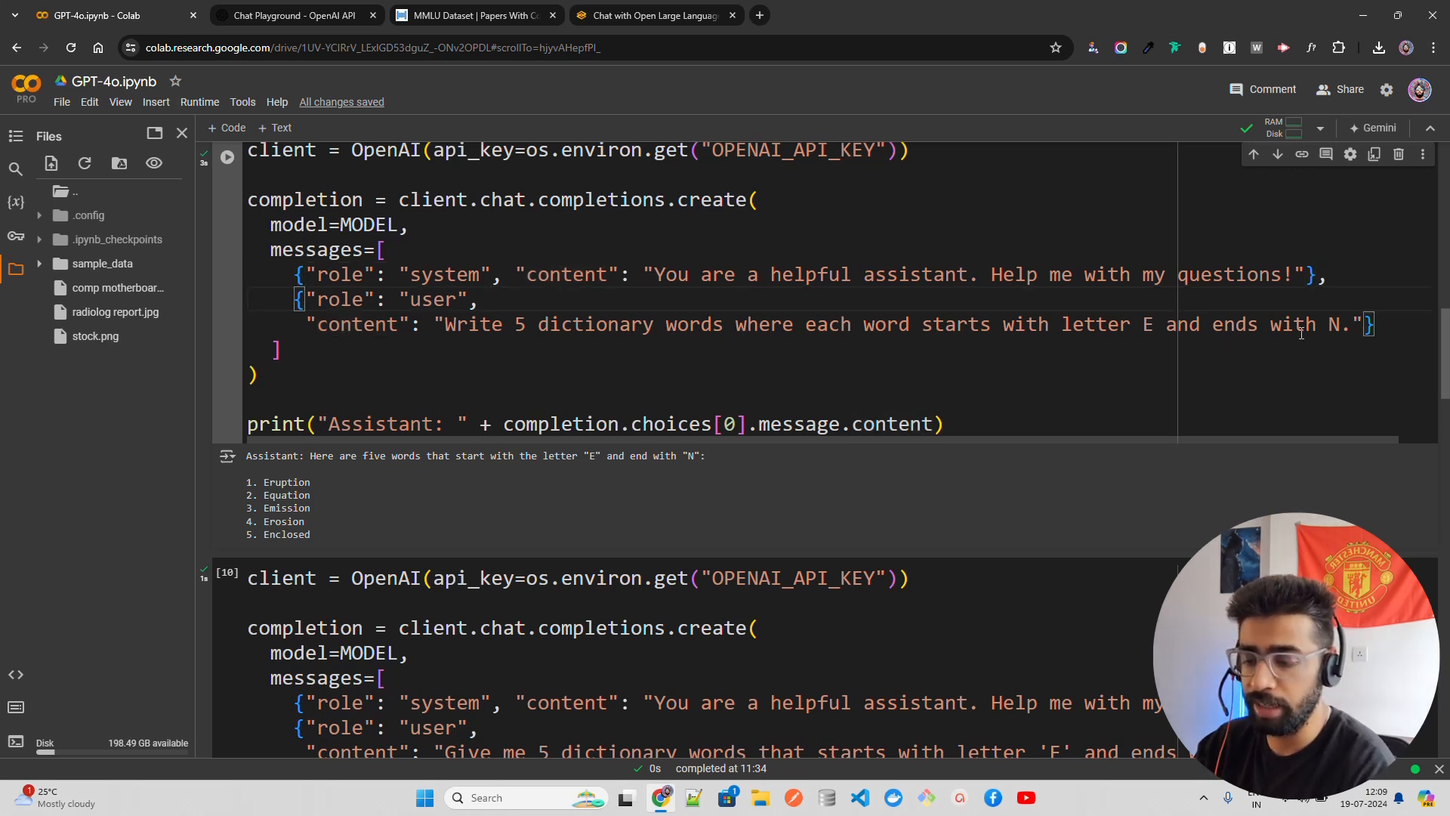
pyautogui.moveTo(348, 551)
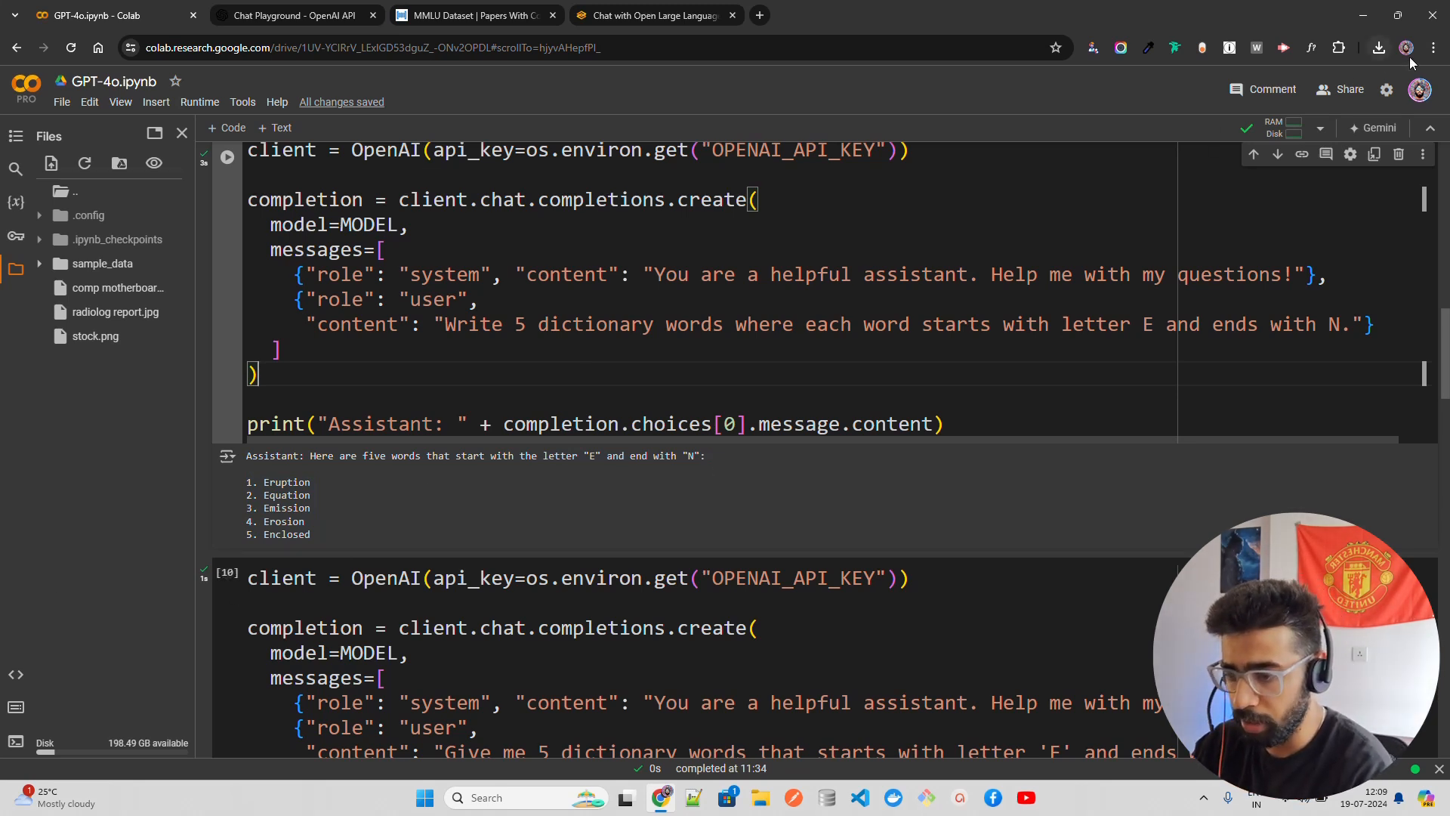
# Close the side panel and highlight 'Enclosed' among the five E…N answer words.
pyautogui.click(1432, 47)
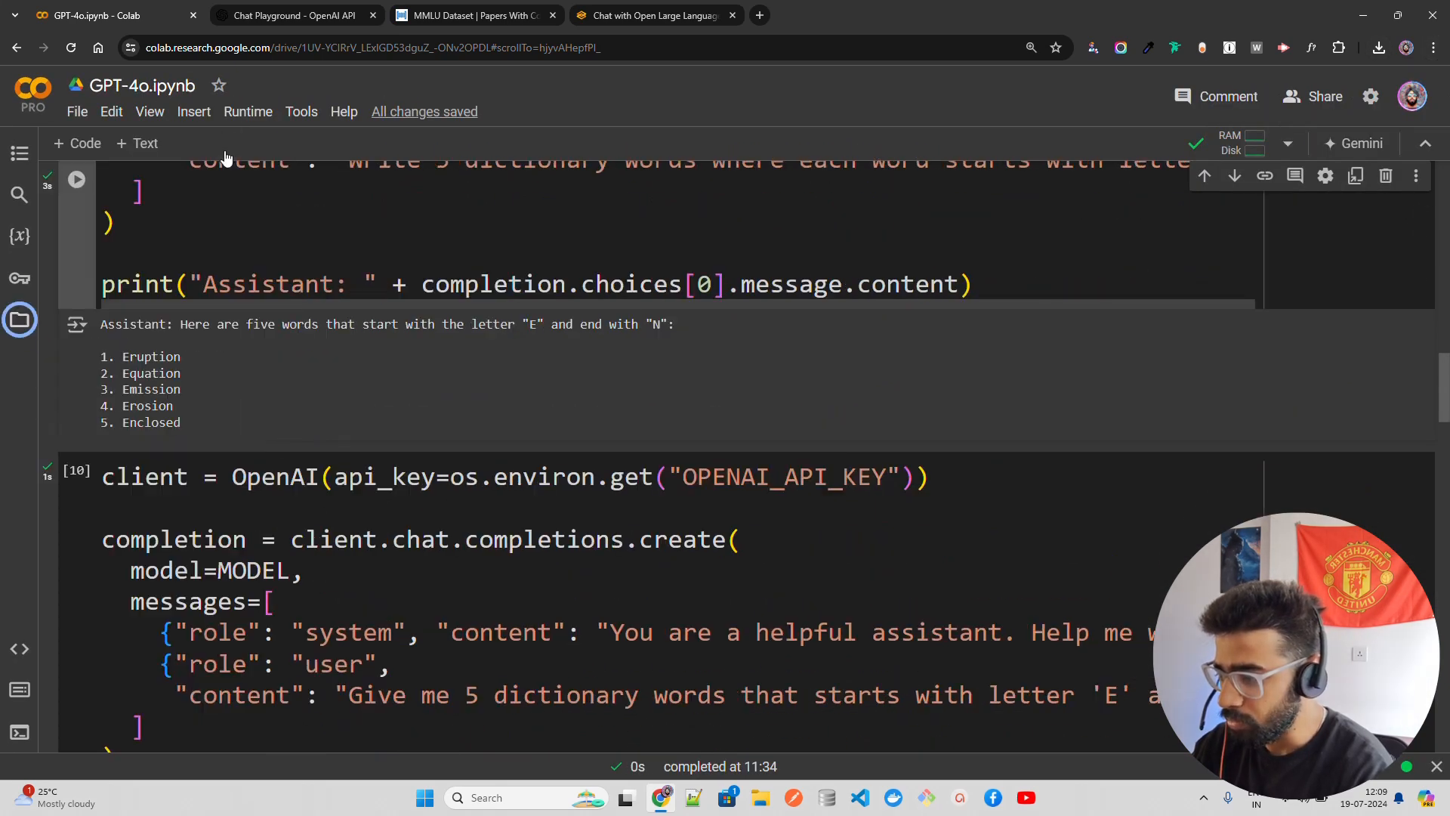
pyautogui.doubleClick(148, 422)
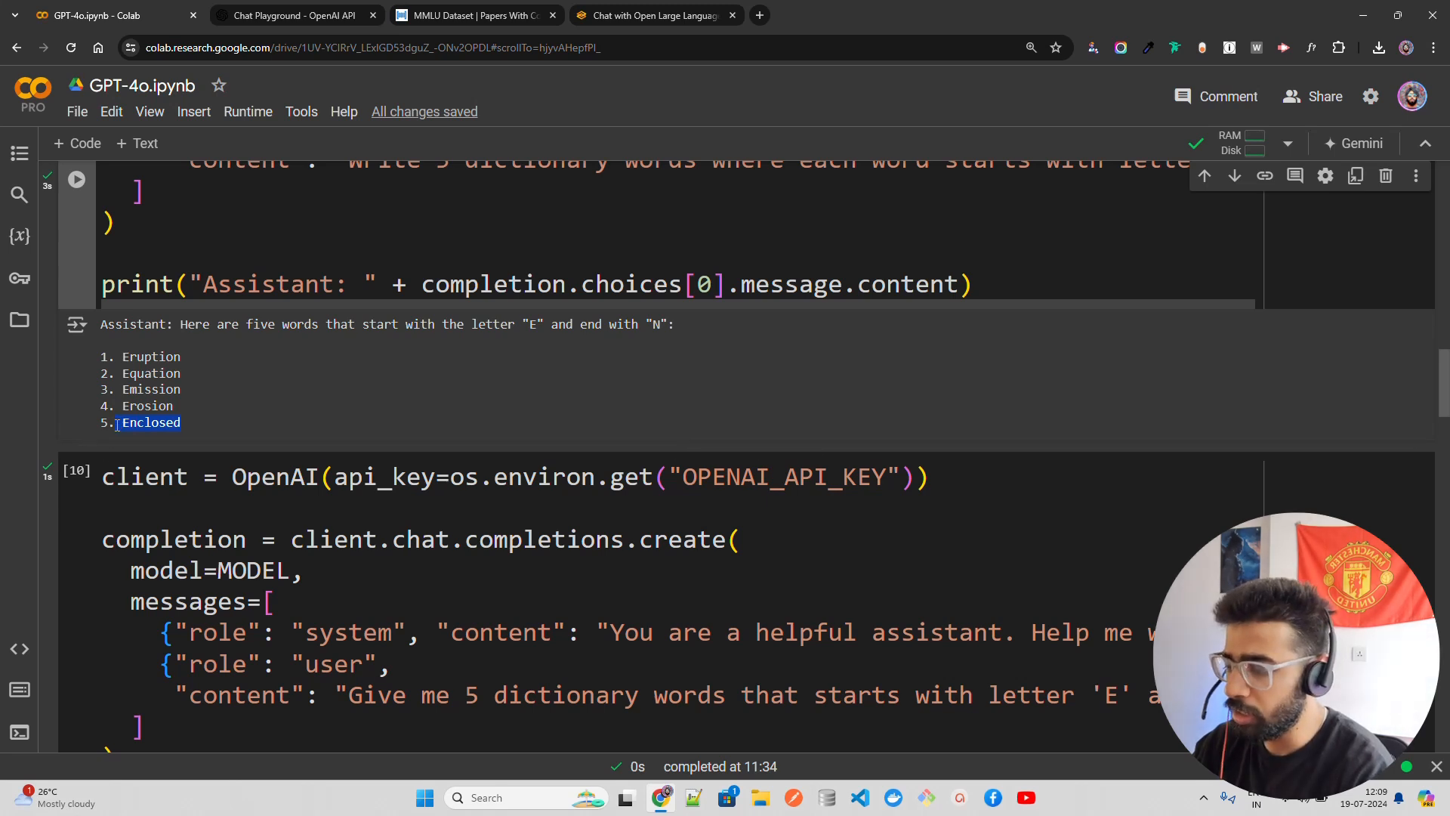
pyautogui.click(151, 423)
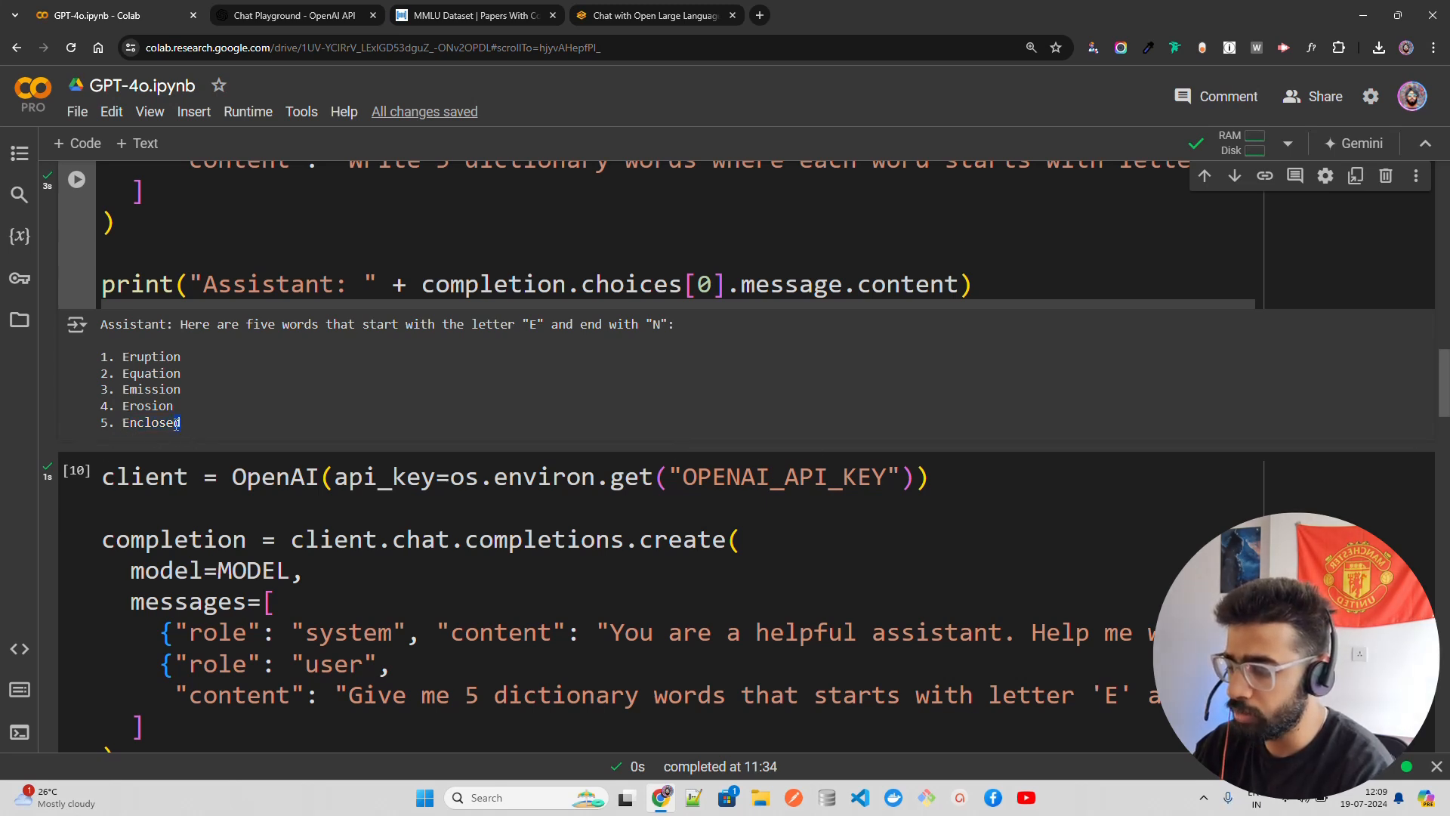
pyautogui.scroll(3)
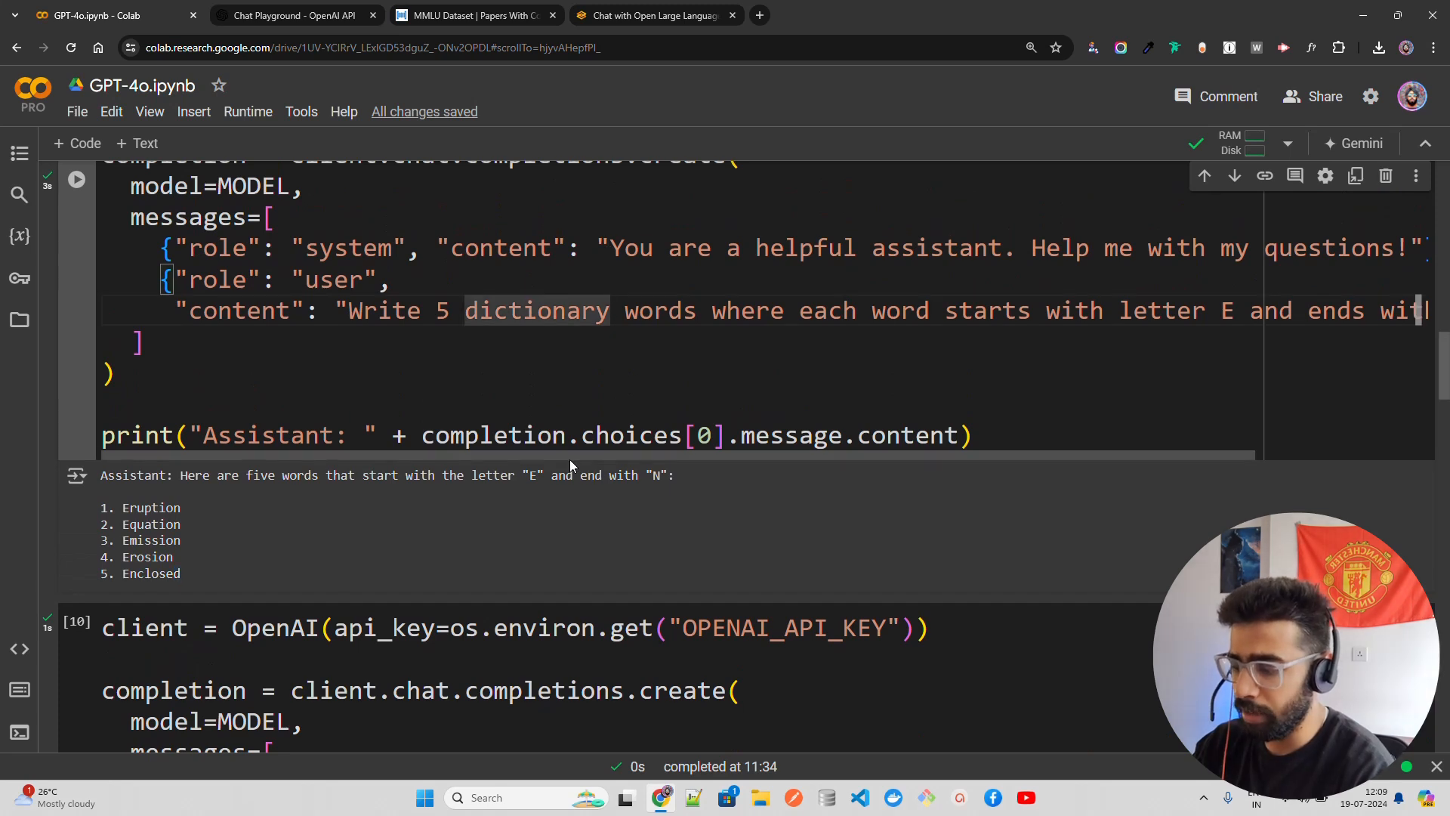
pyautogui.hscroll(3)
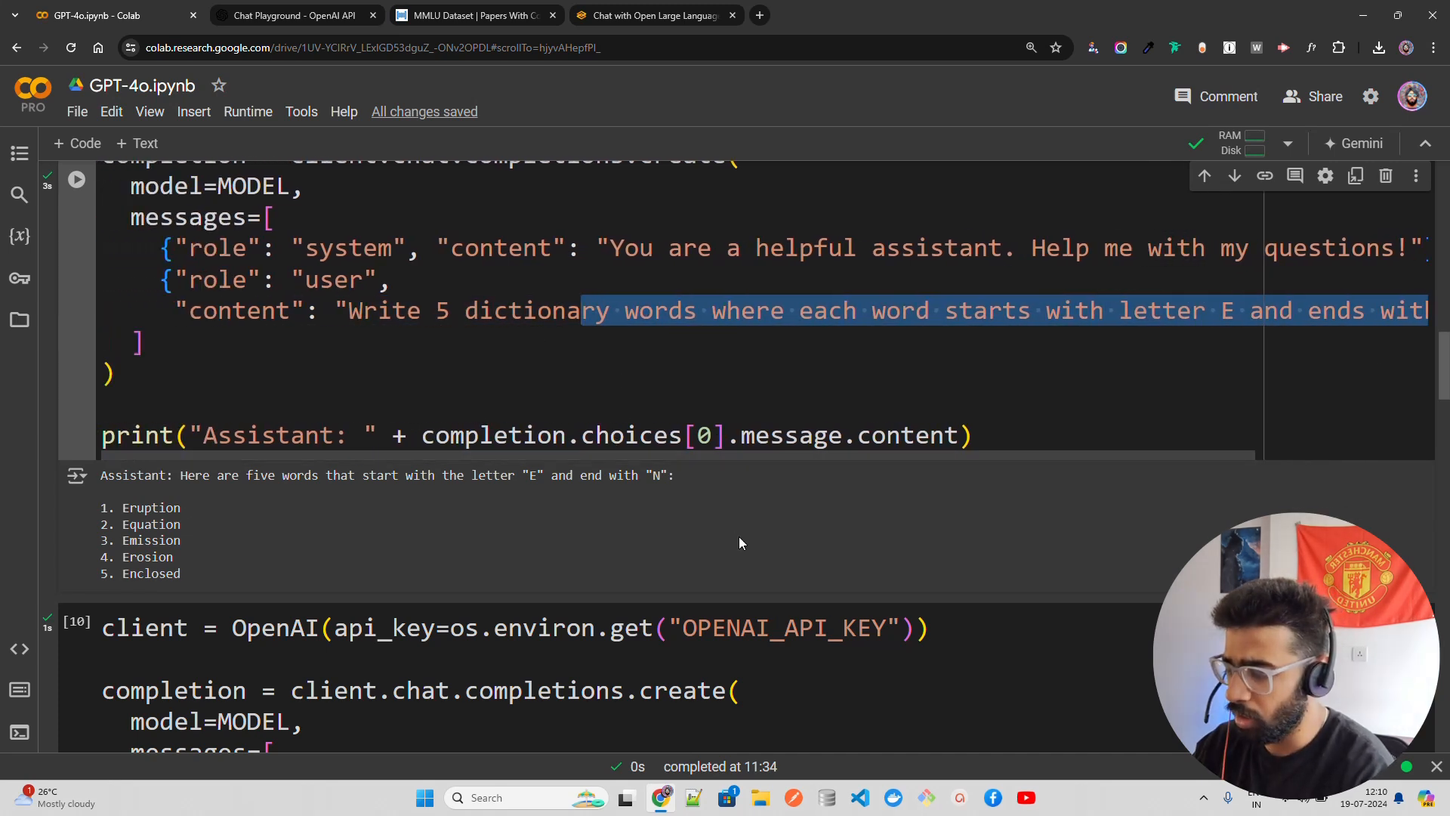
pyautogui.scroll(-3)
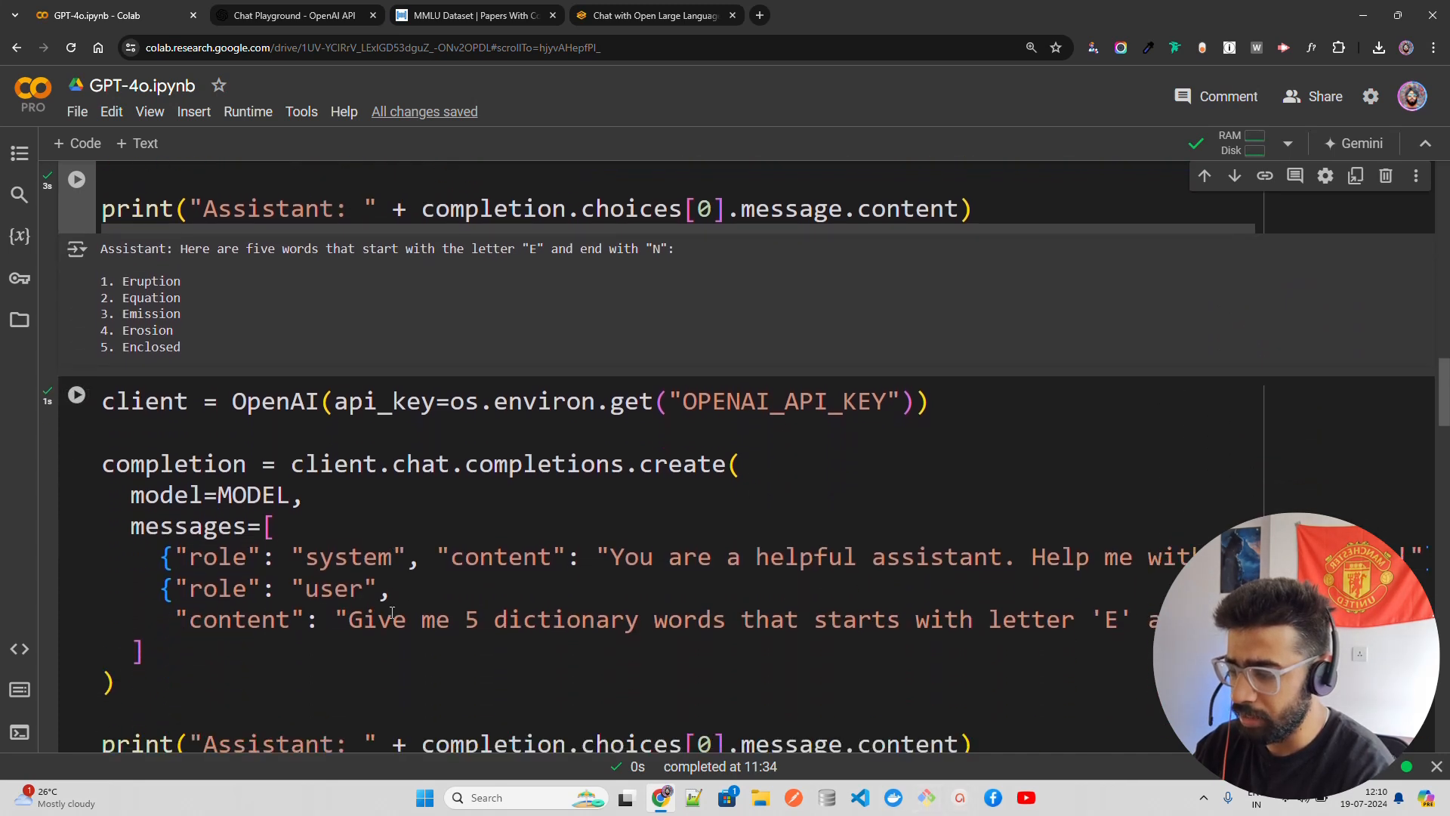
pyautogui.scroll(-3)
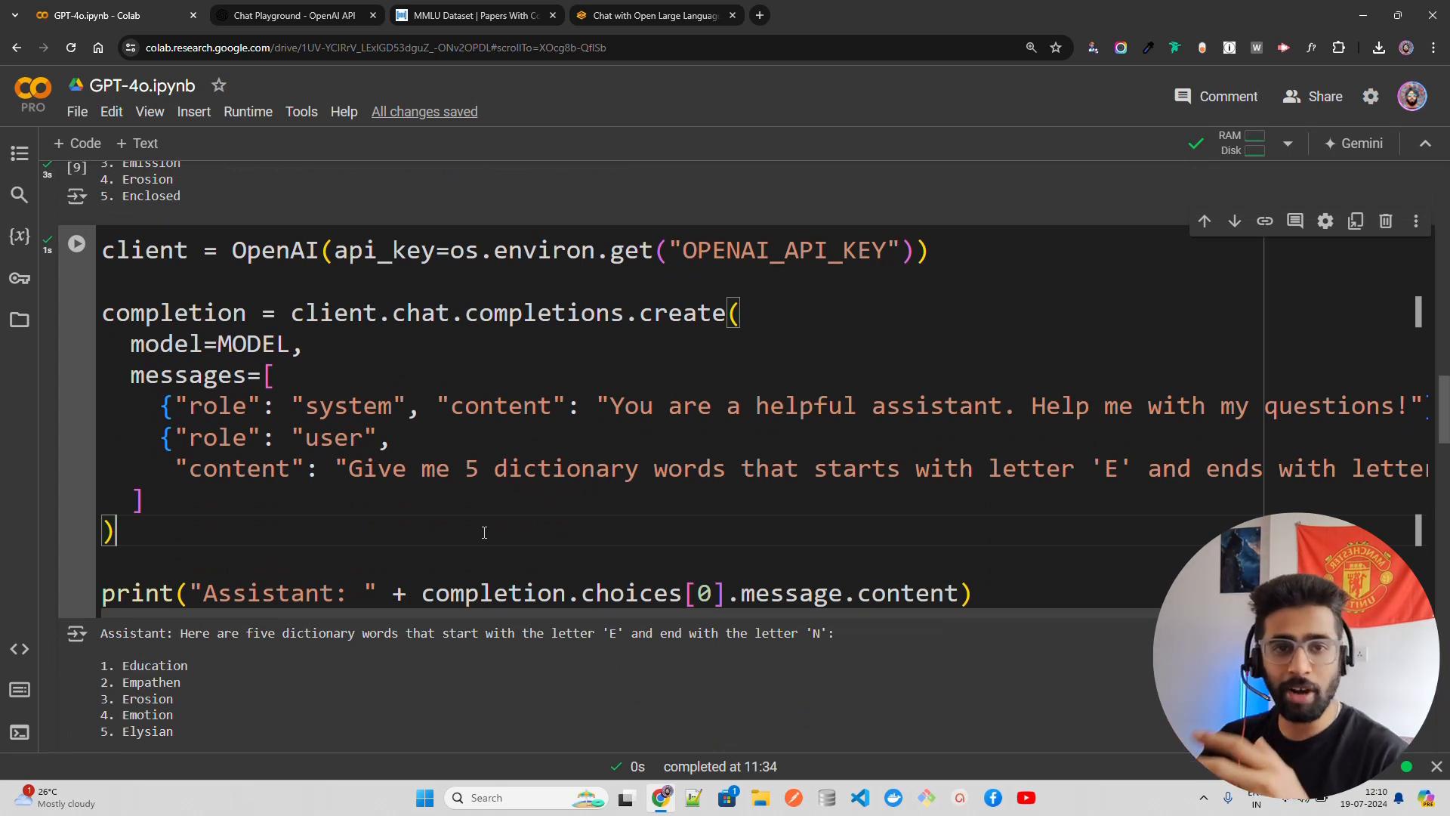
pyautogui.moveTo(491, 620)
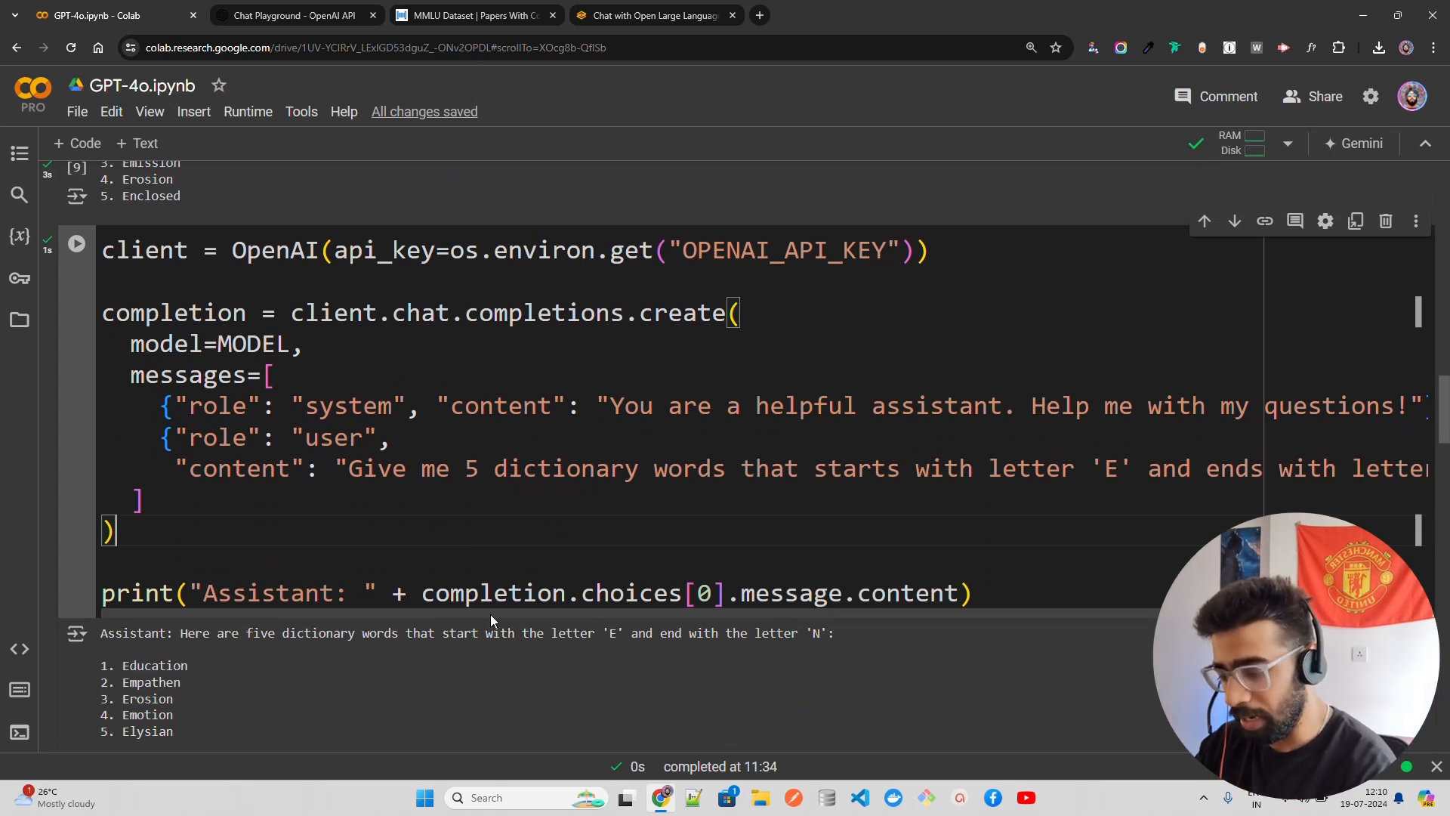
pyautogui.hscroll(3)
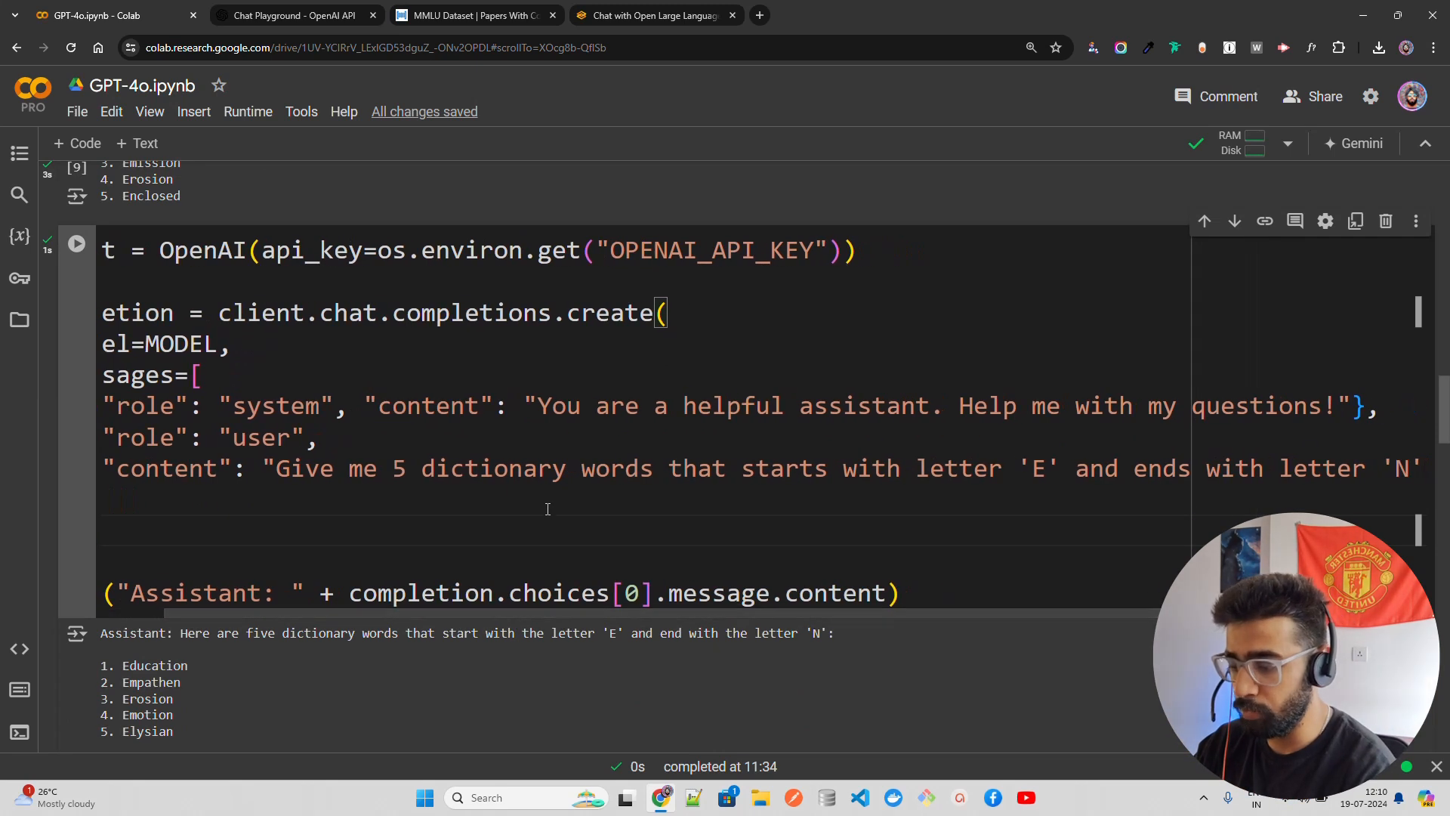
pyautogui.doubleClick(1042, 468)
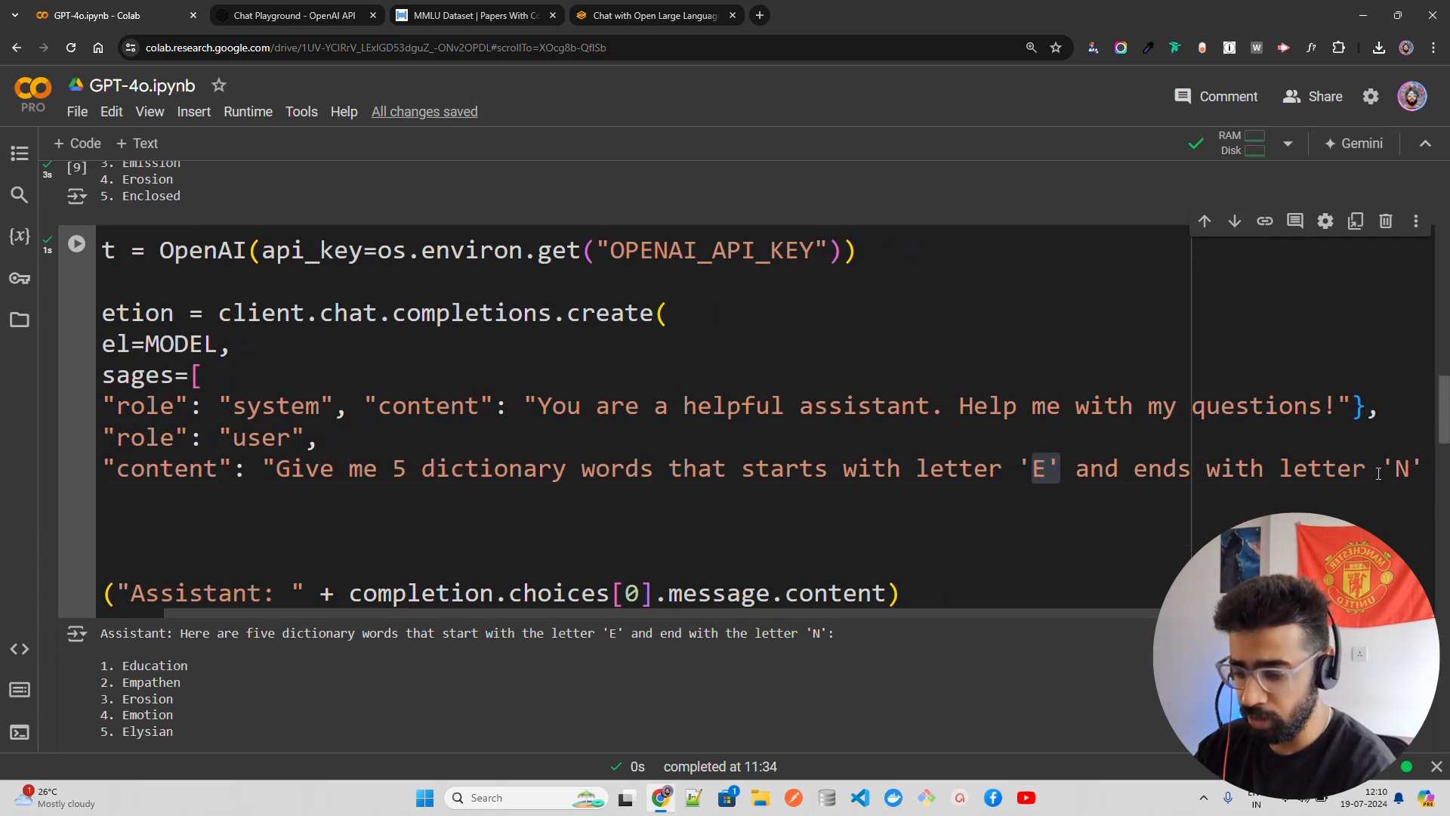
pyautogui.scroll(-3)
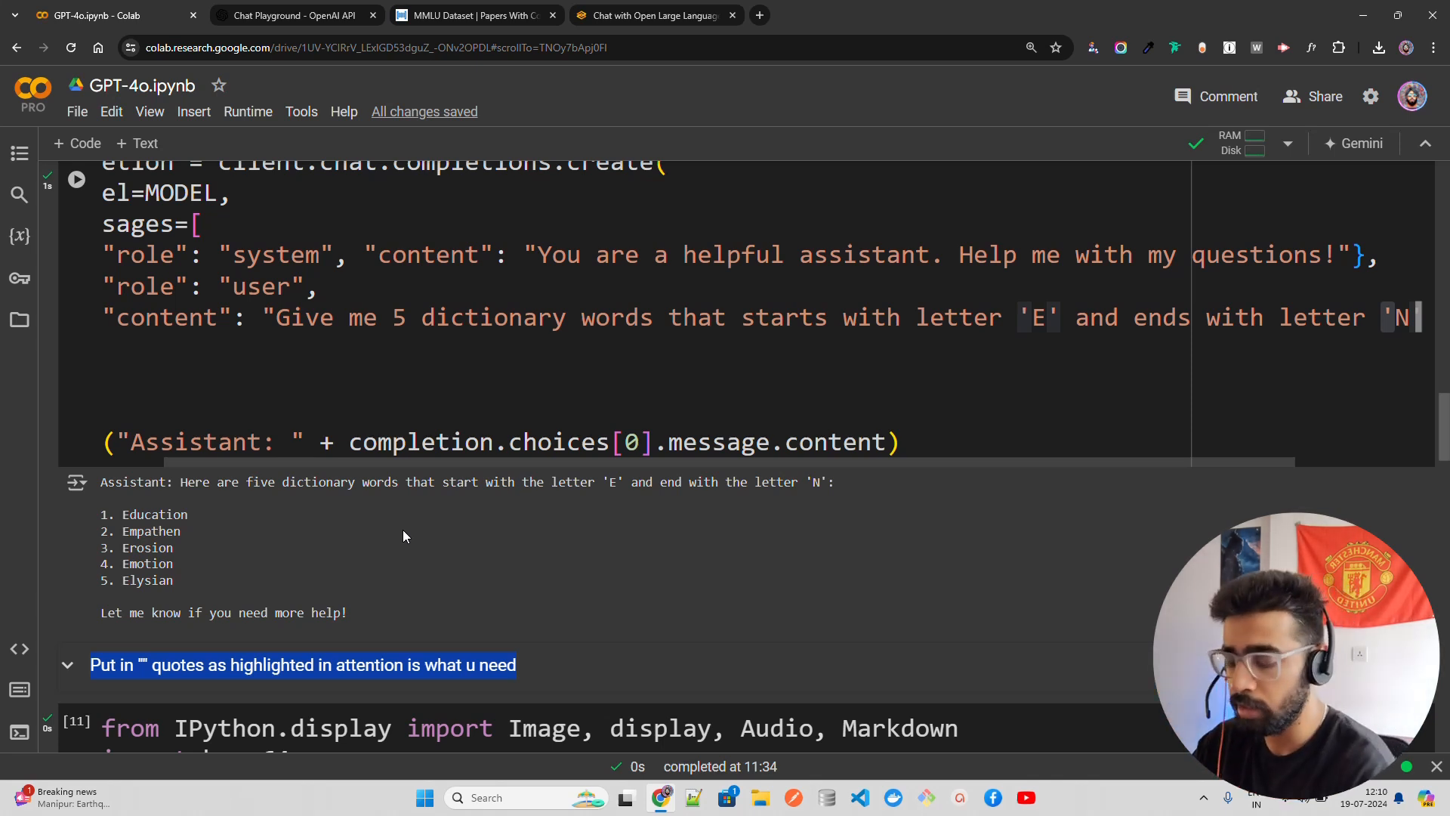
pyautogui.scroll(3)
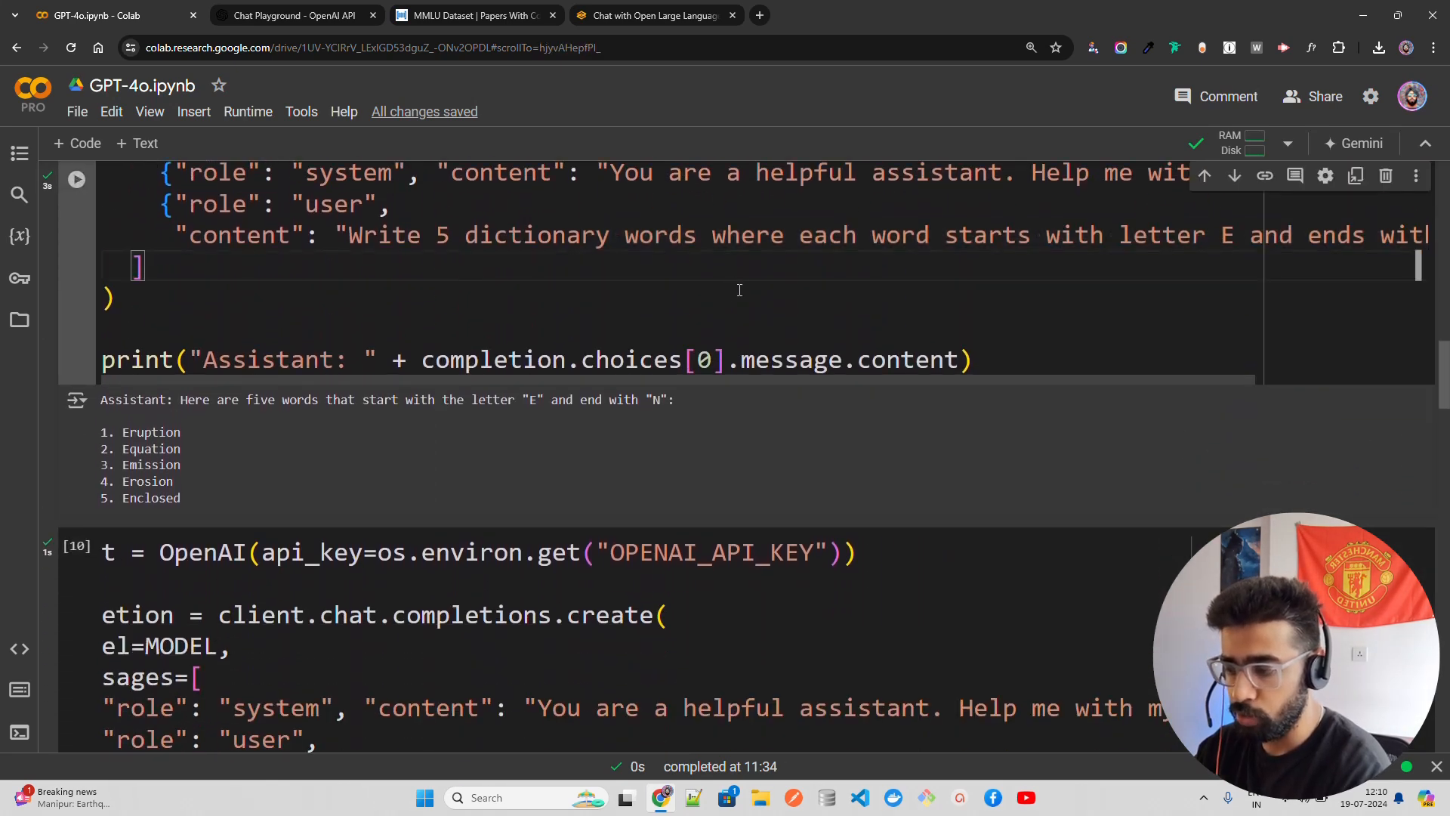
pyautogui.scroll(-3)
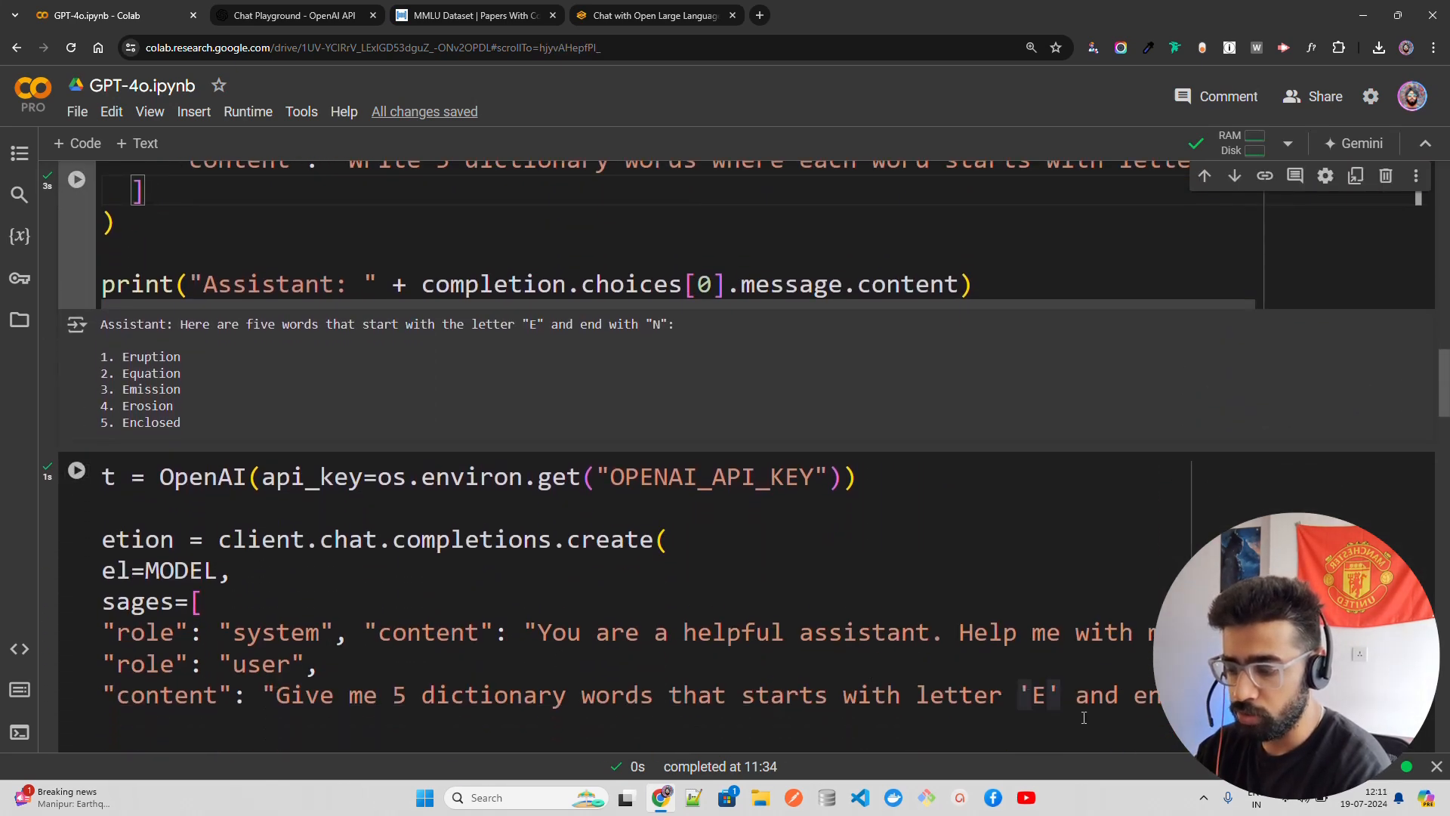
pyautogui.scroll(3)
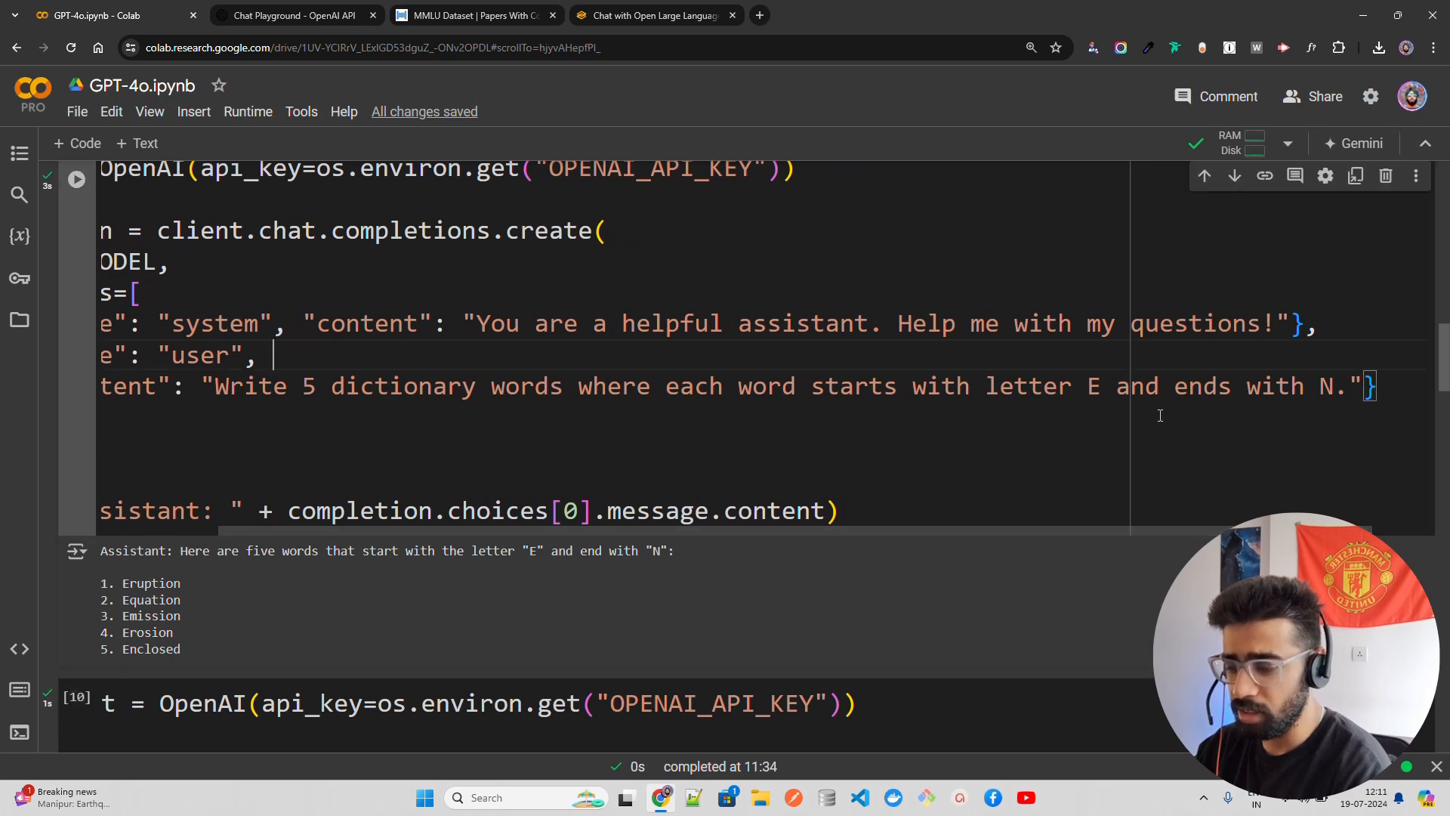
pyautogui.scroll(-3)
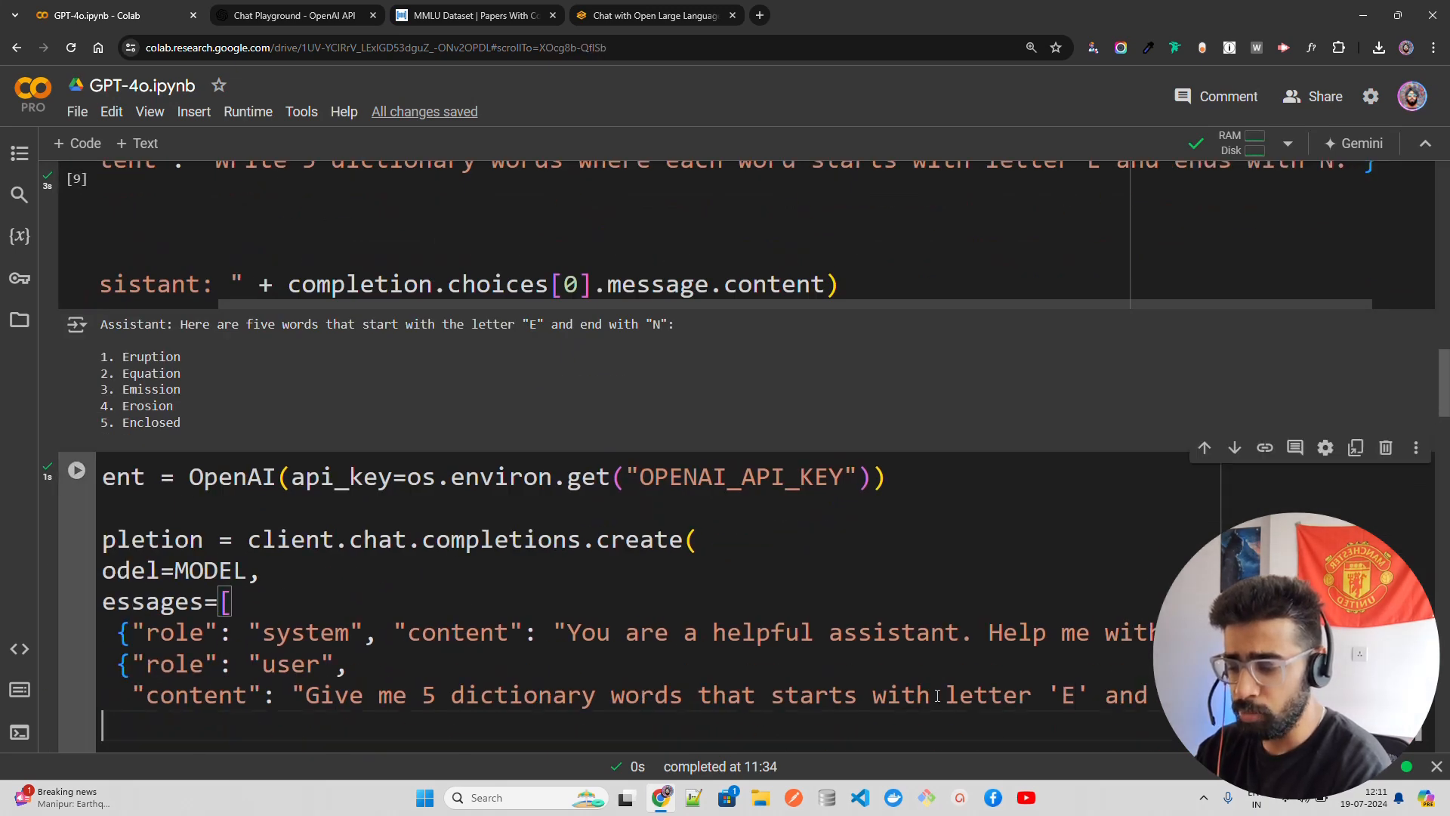
pyautogui.scroll(-3)
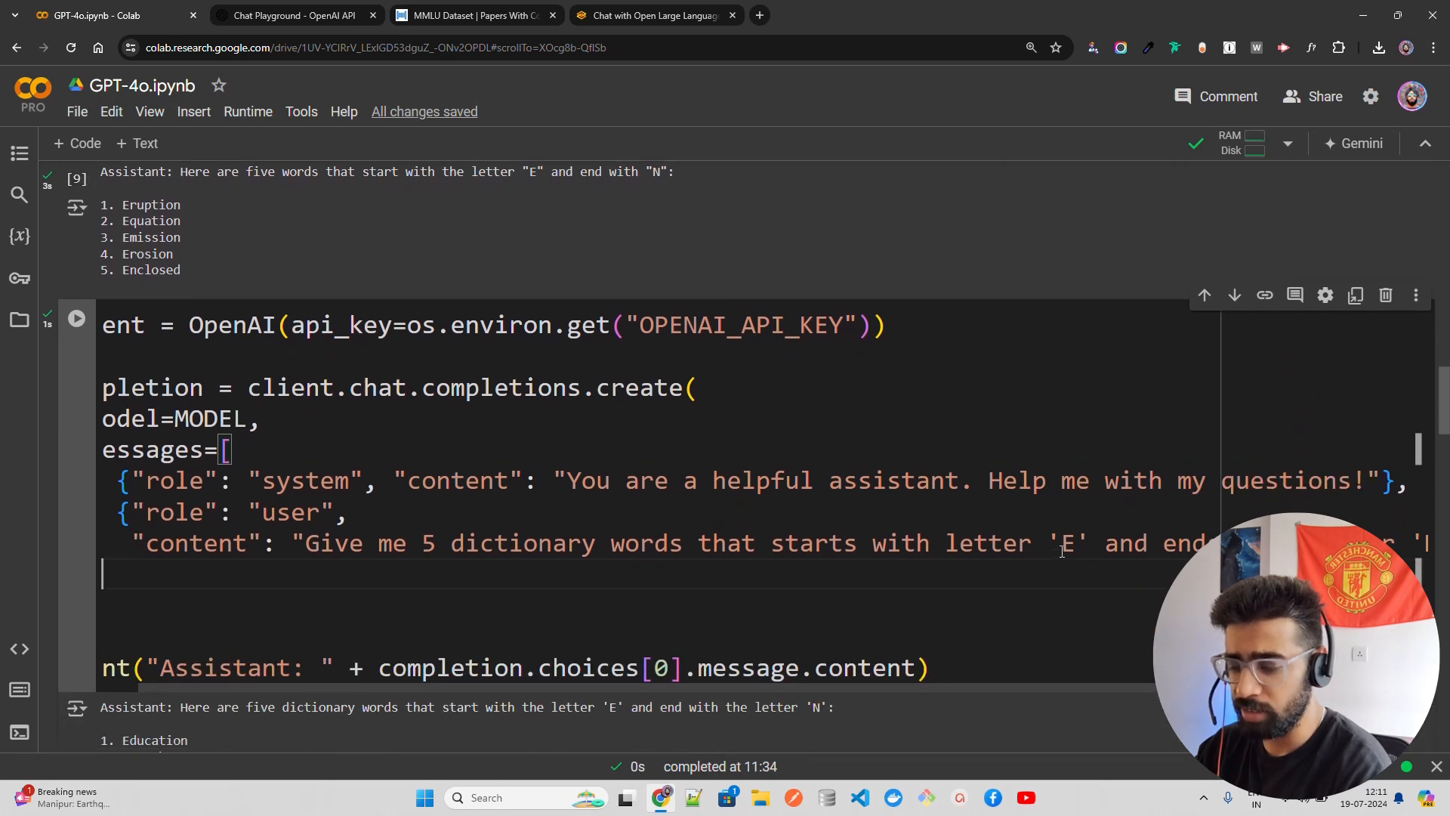
pyautogui.scroll(-3)
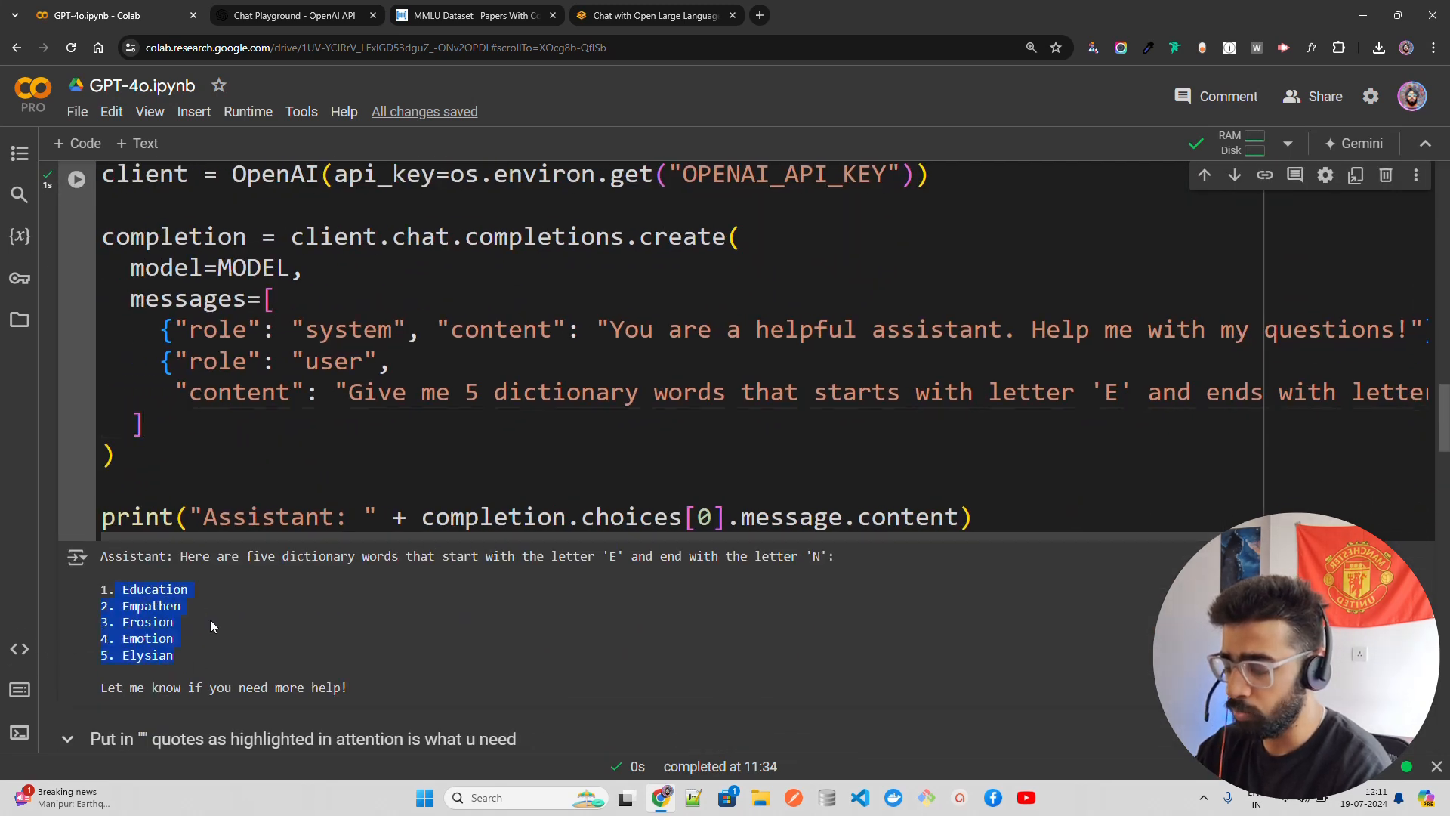
pyautogui.scroll(-3)
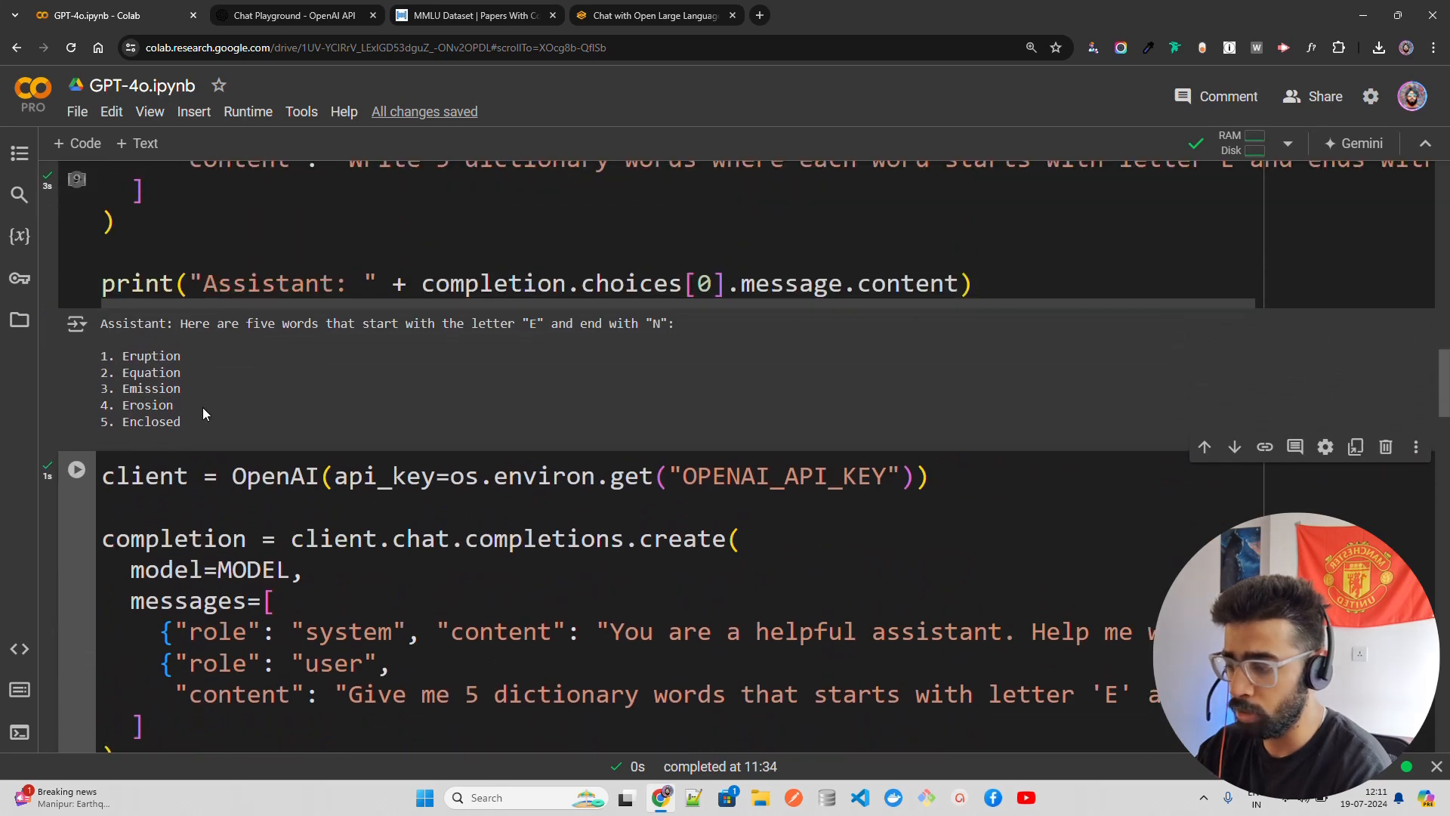
pyautogui.scroll(-3)
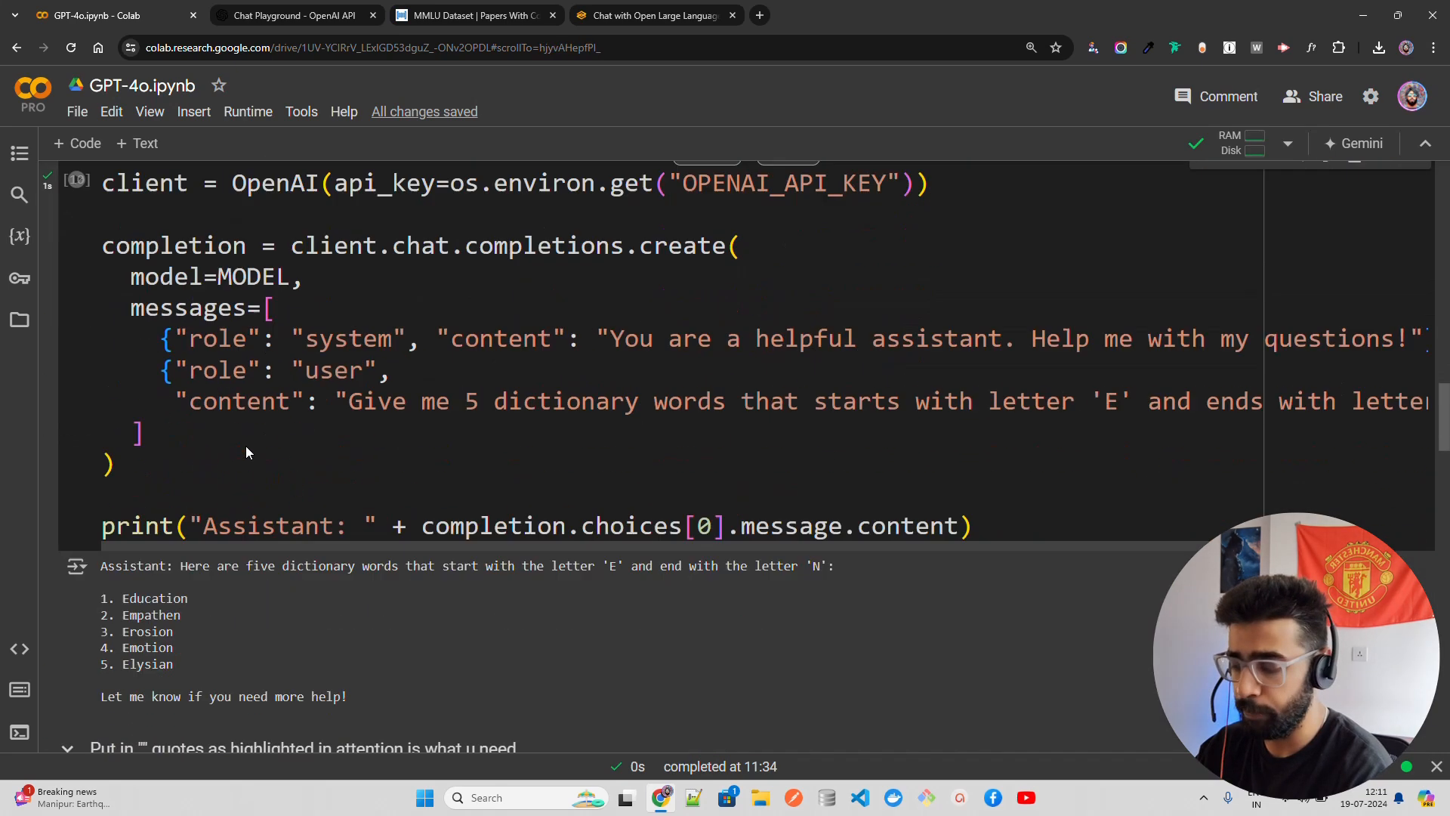
pyautogui.scroll(-3)
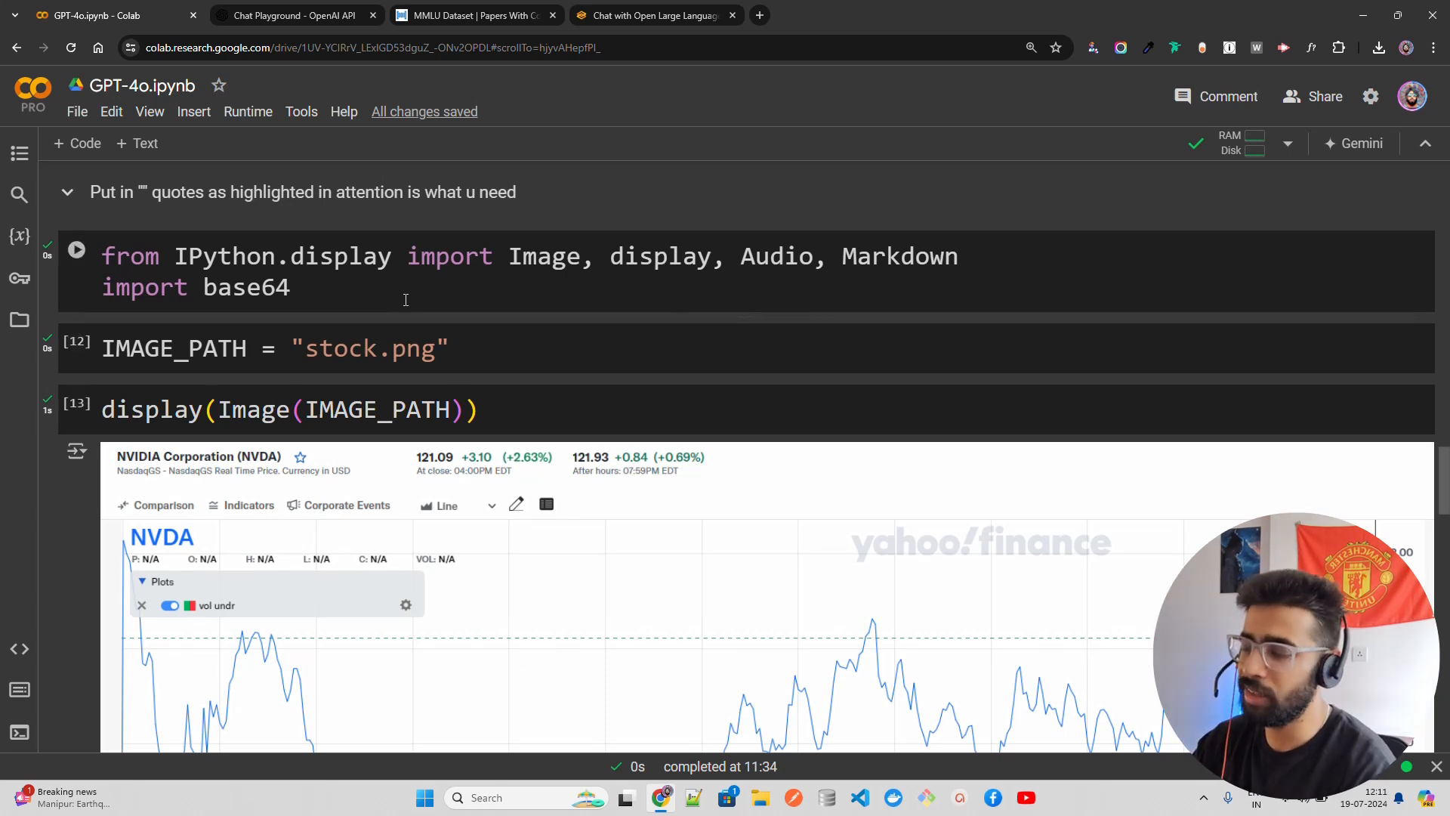
pyautogui.scroll(3)
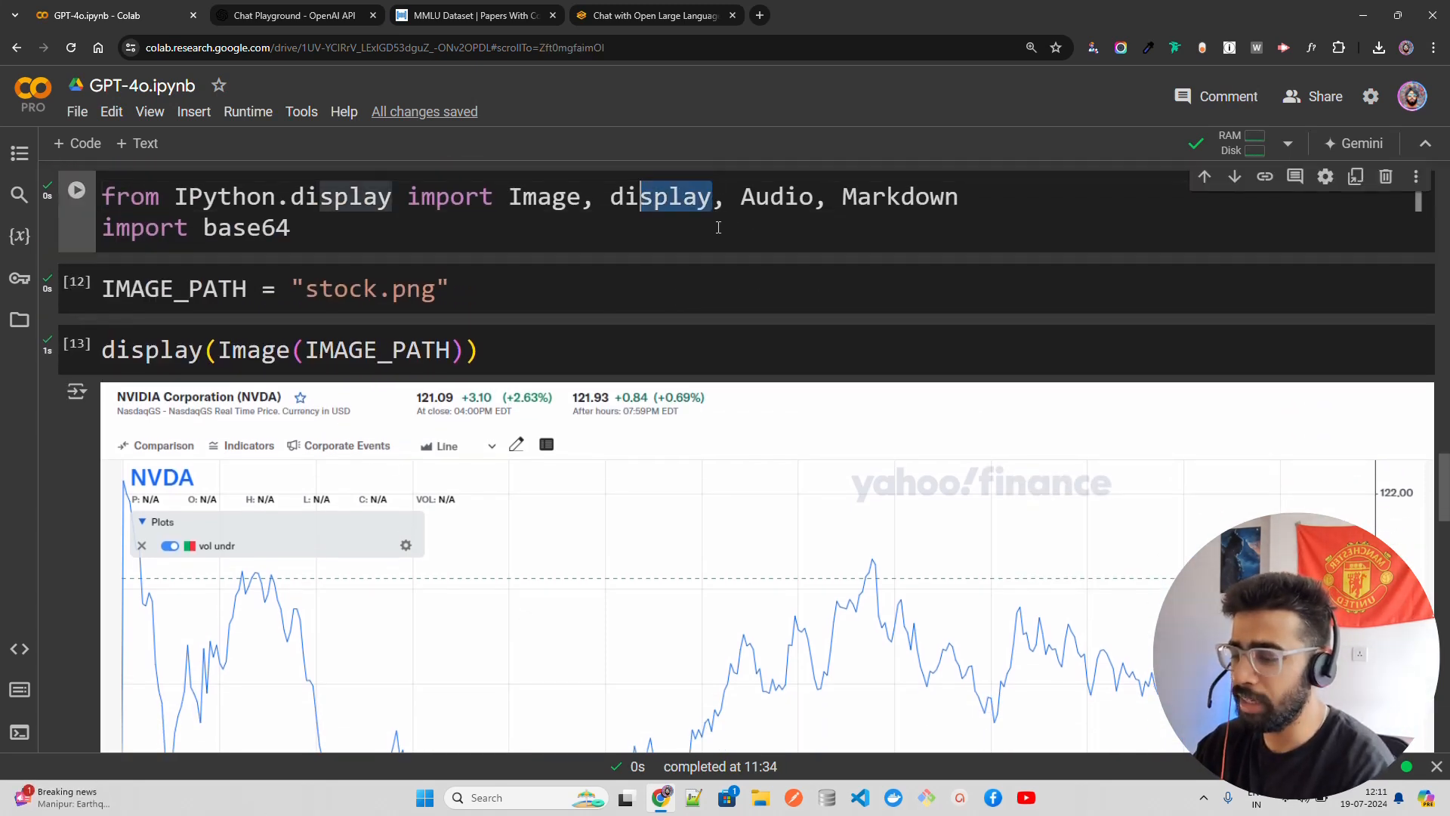
pyautogui.doubleClick(780, 197)
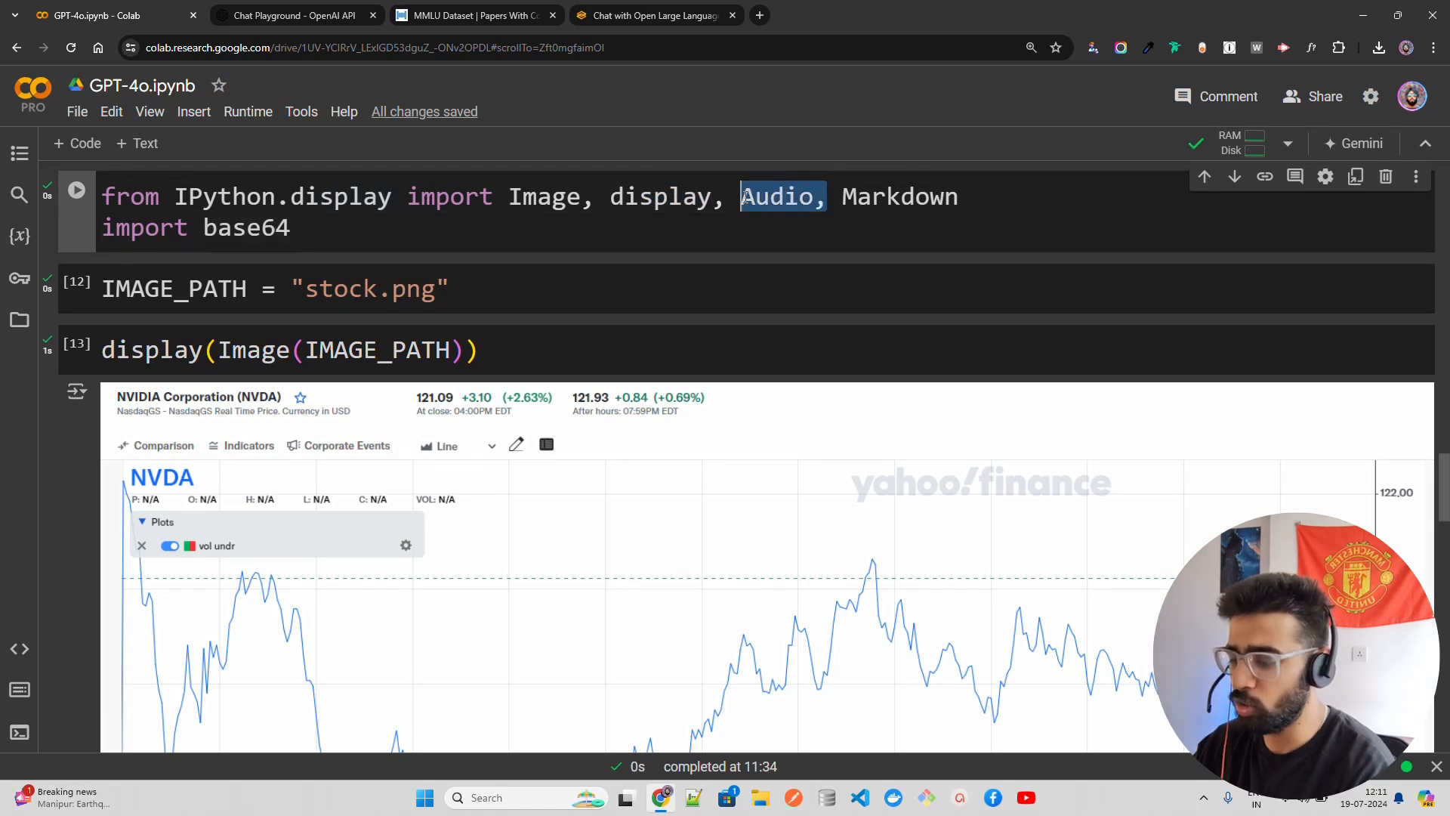
pyautogui.scroll(-3)
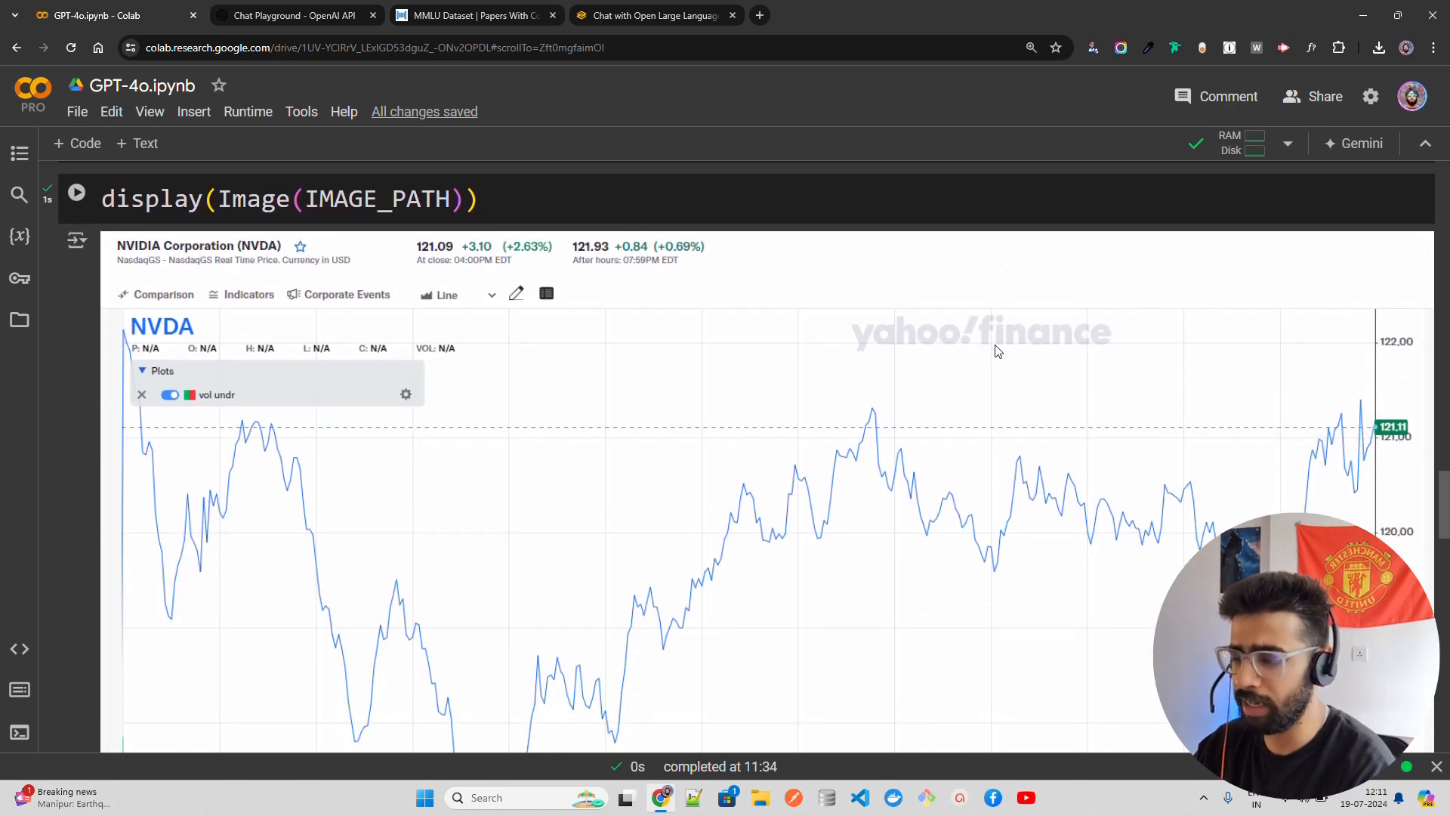
pyautogui.scroll(-3)
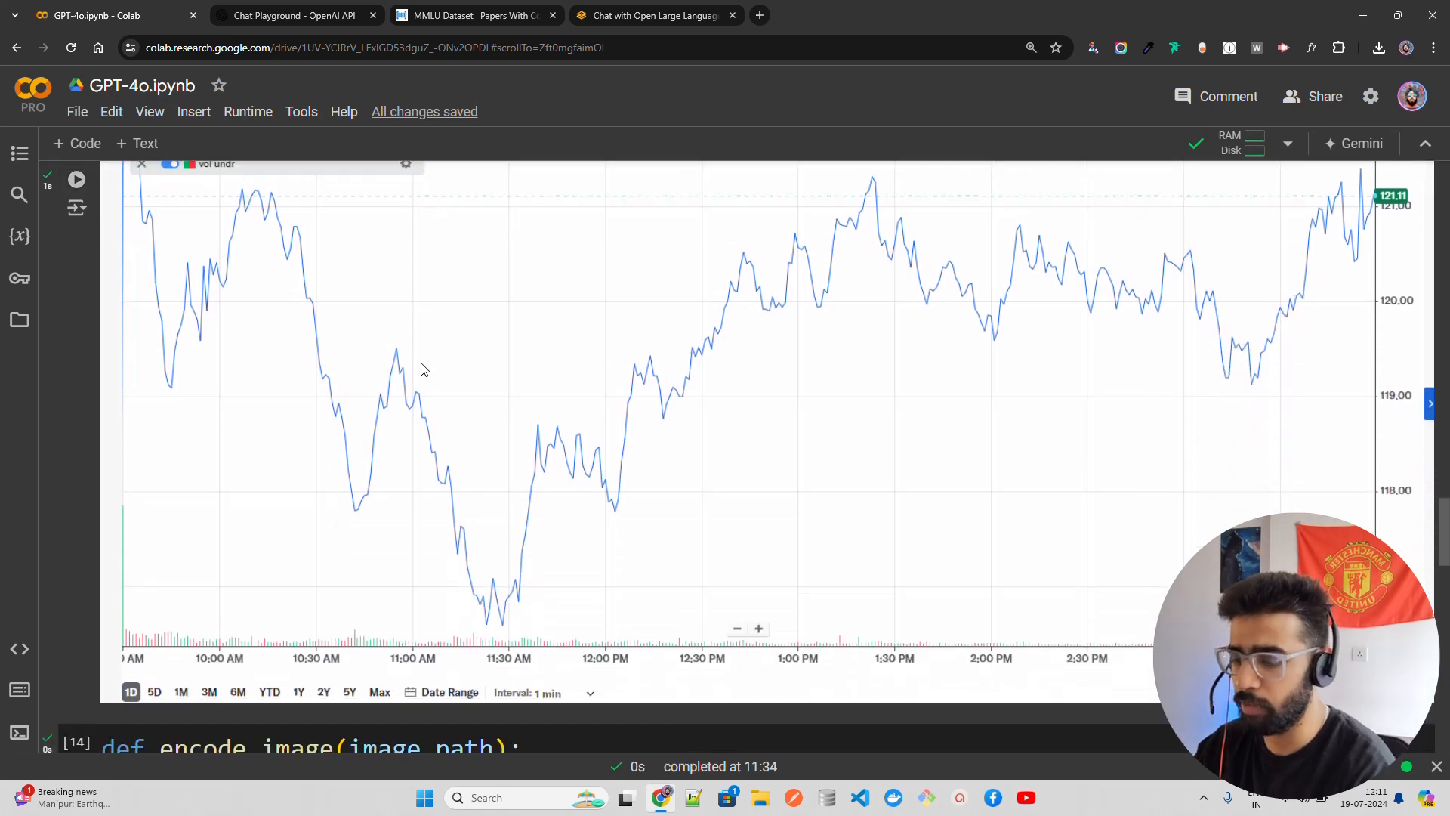
pyautogui.scroll(-3)
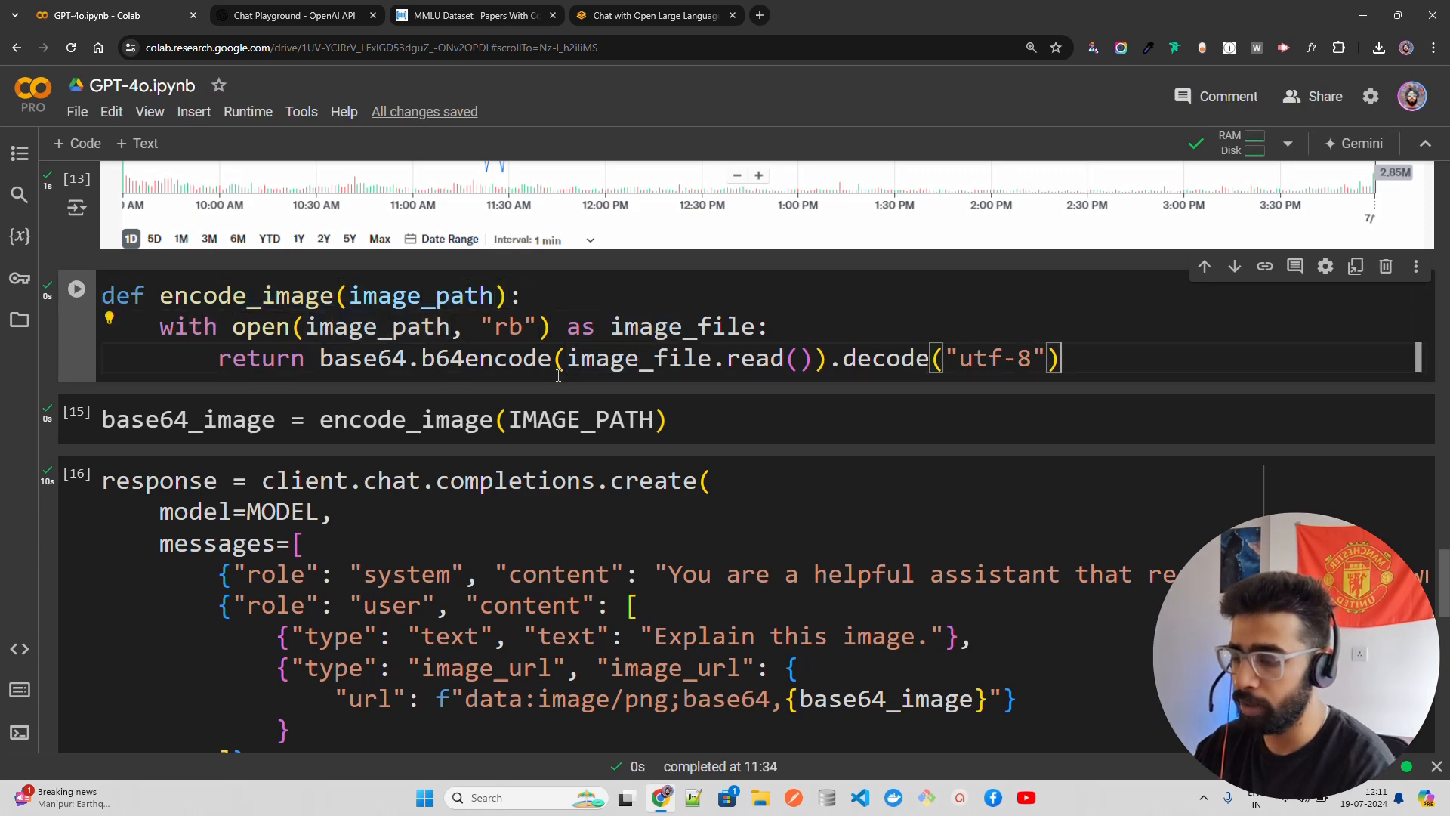
pyautogui.scroll(-3)
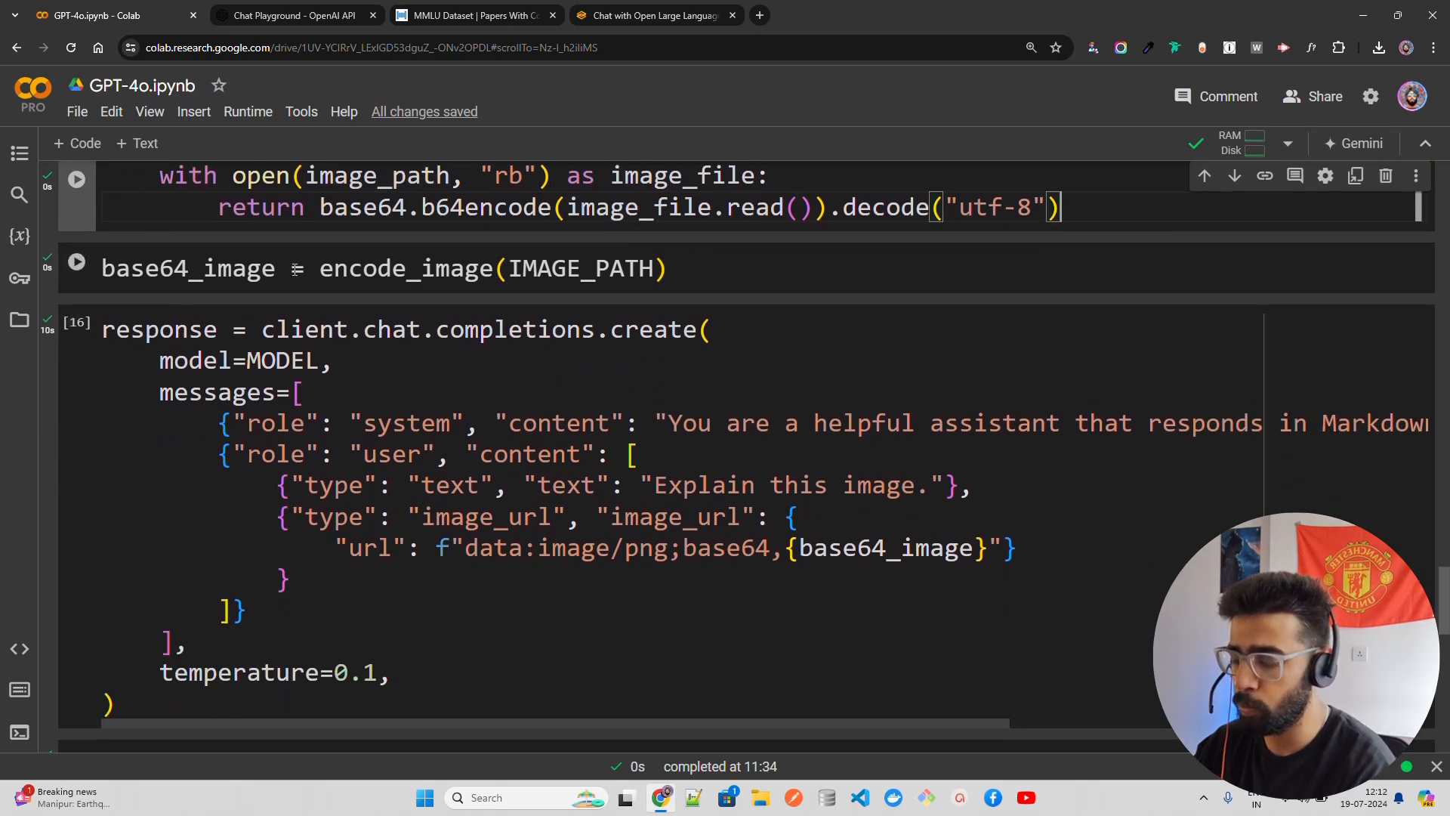
pyautogui.click(77, 269)
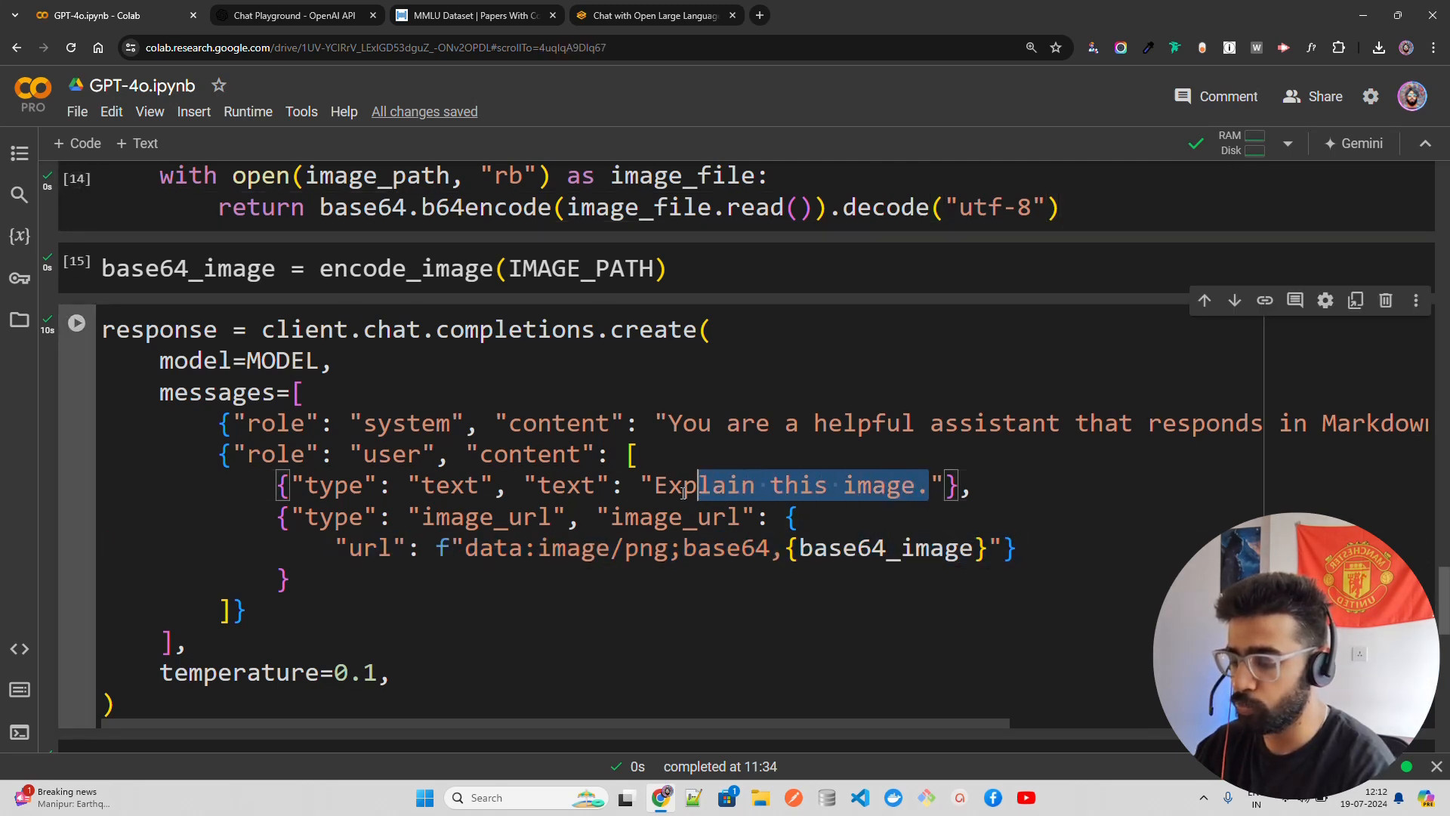
pyautogui.scroll(-3)
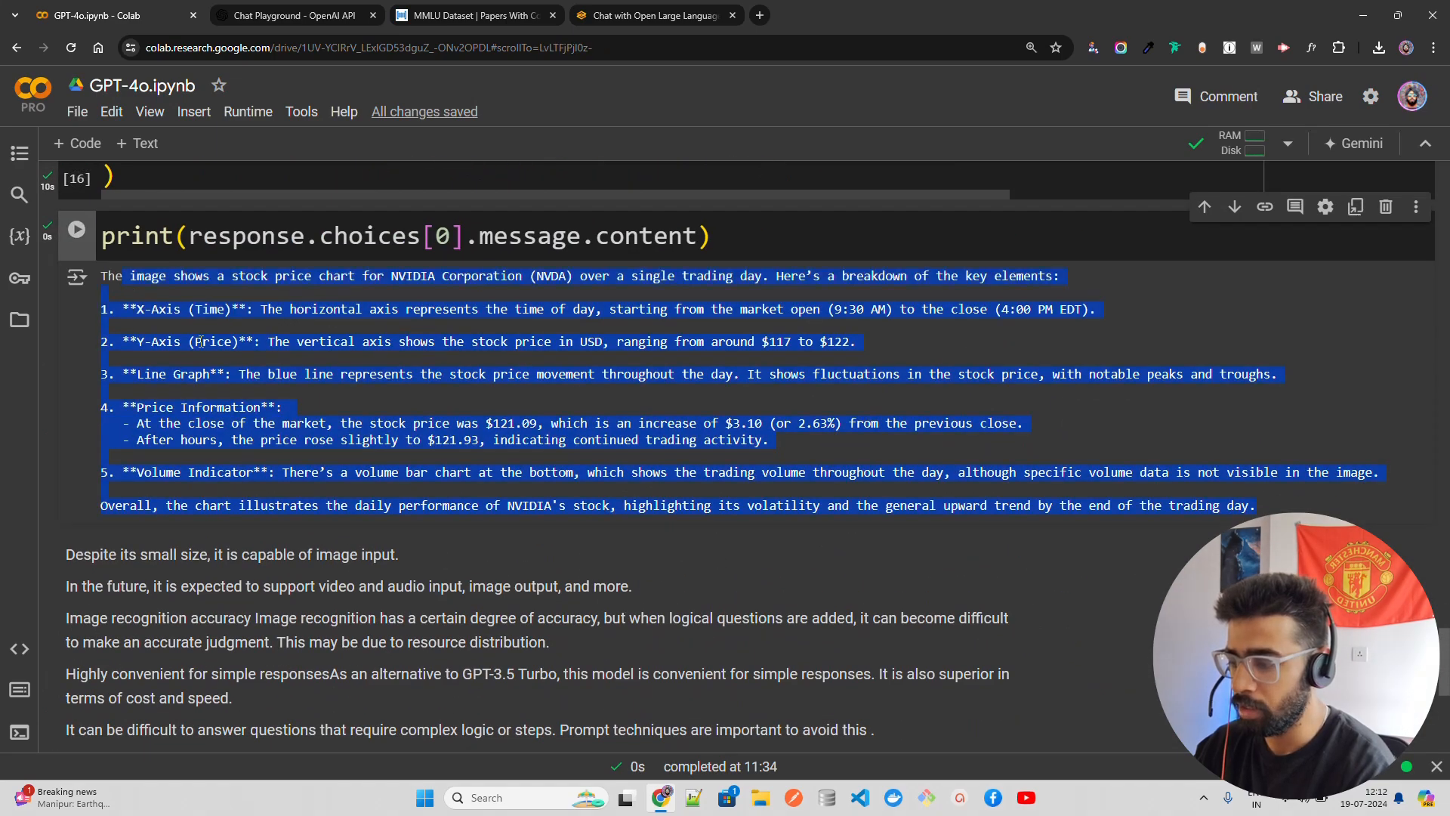
pyautogui.scroll(3)
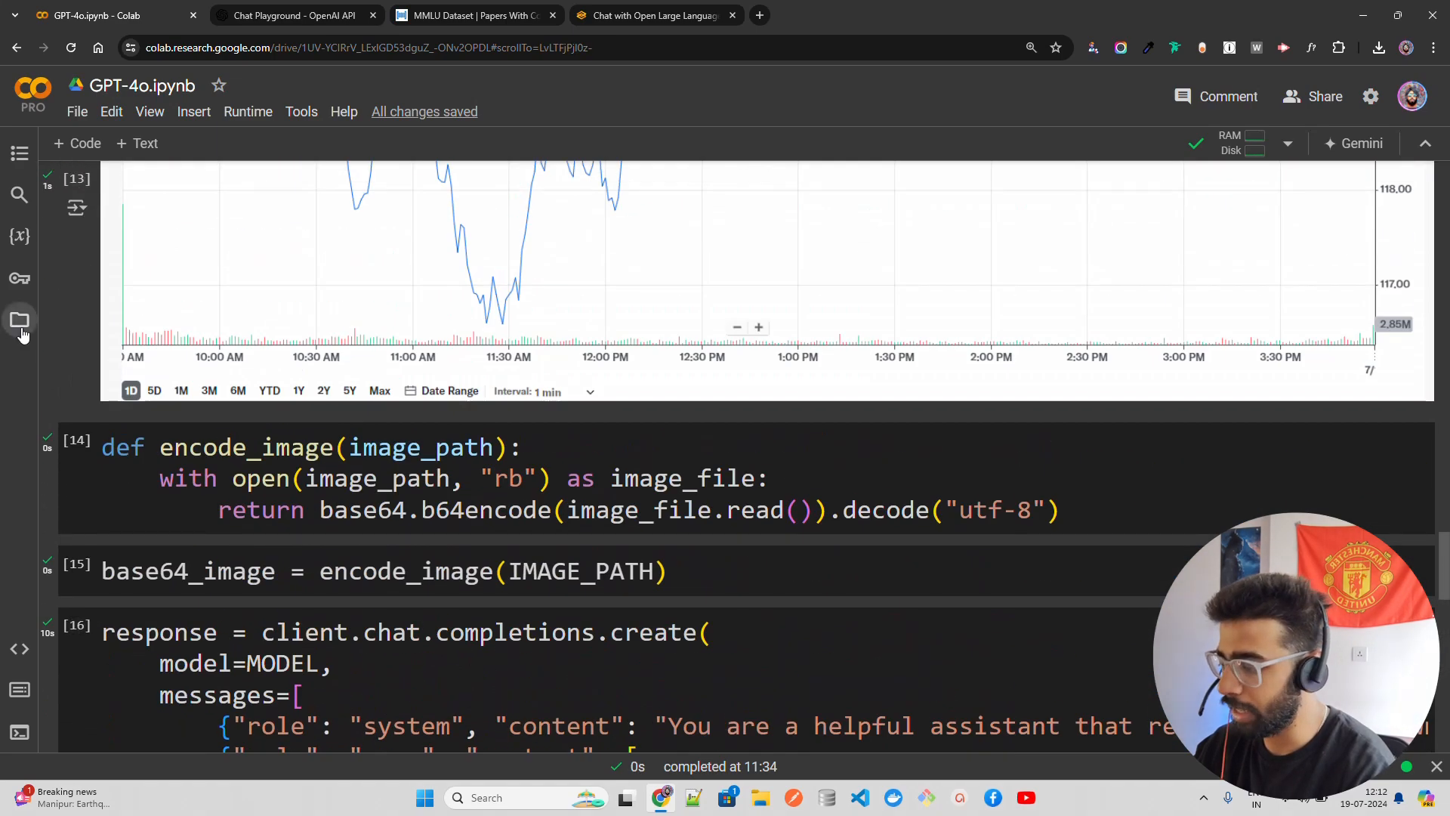
# Show the session files and start retyping IMAGE_PATH as 'radiolog'.
pyautogui.click(20, 318)
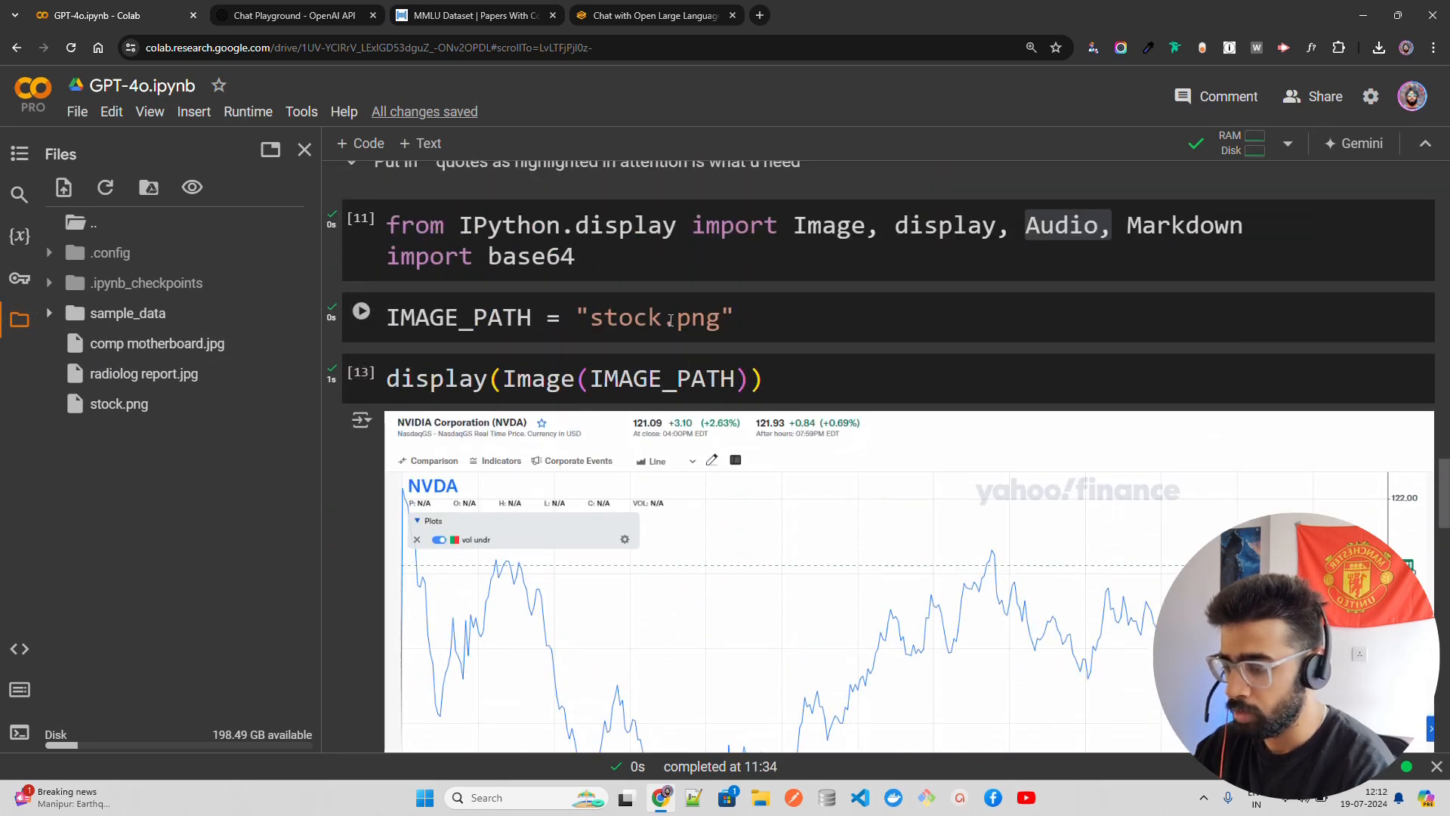
pyautogui.click(654, 317)
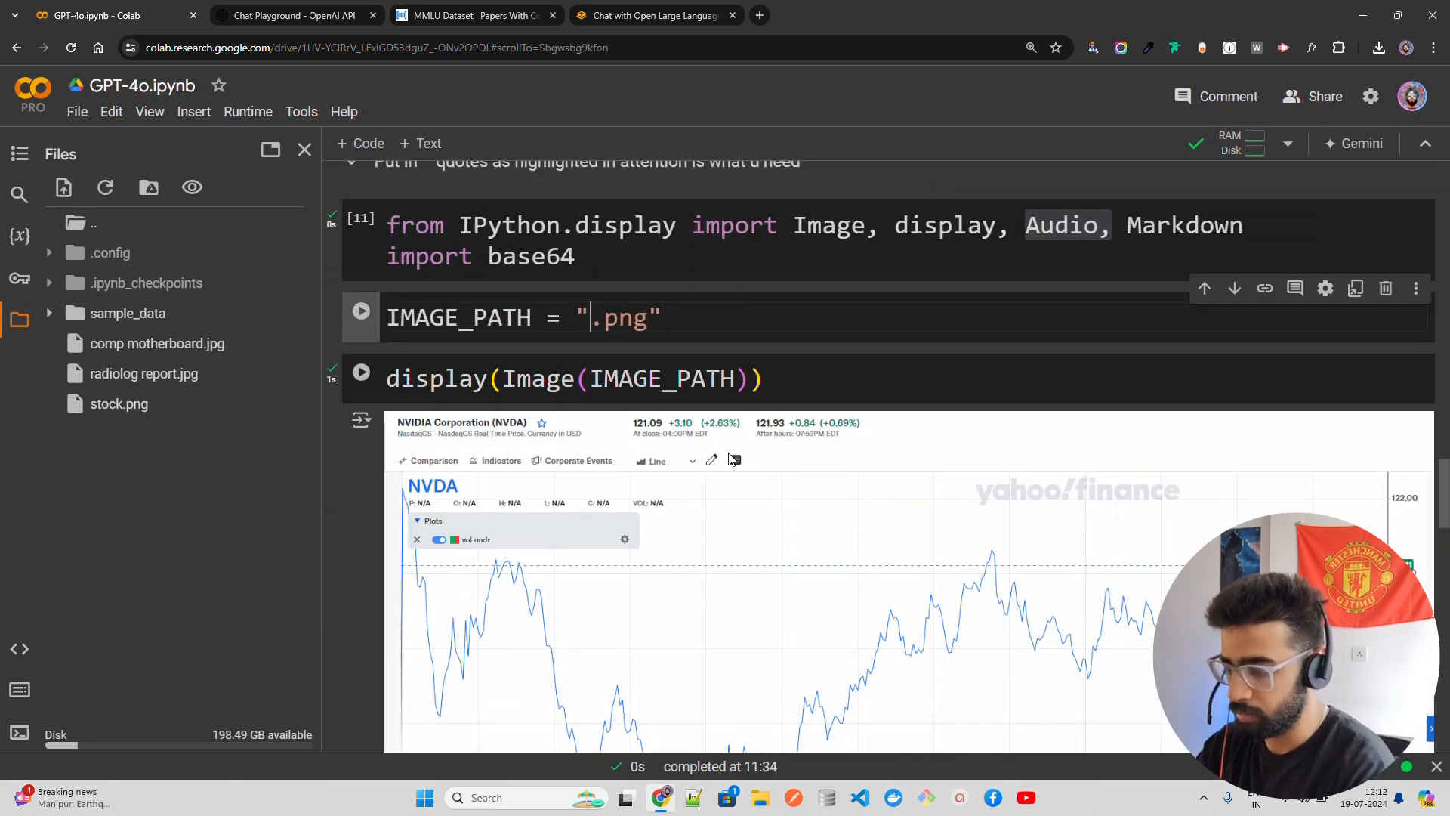
pyautogui.write('radiology report')
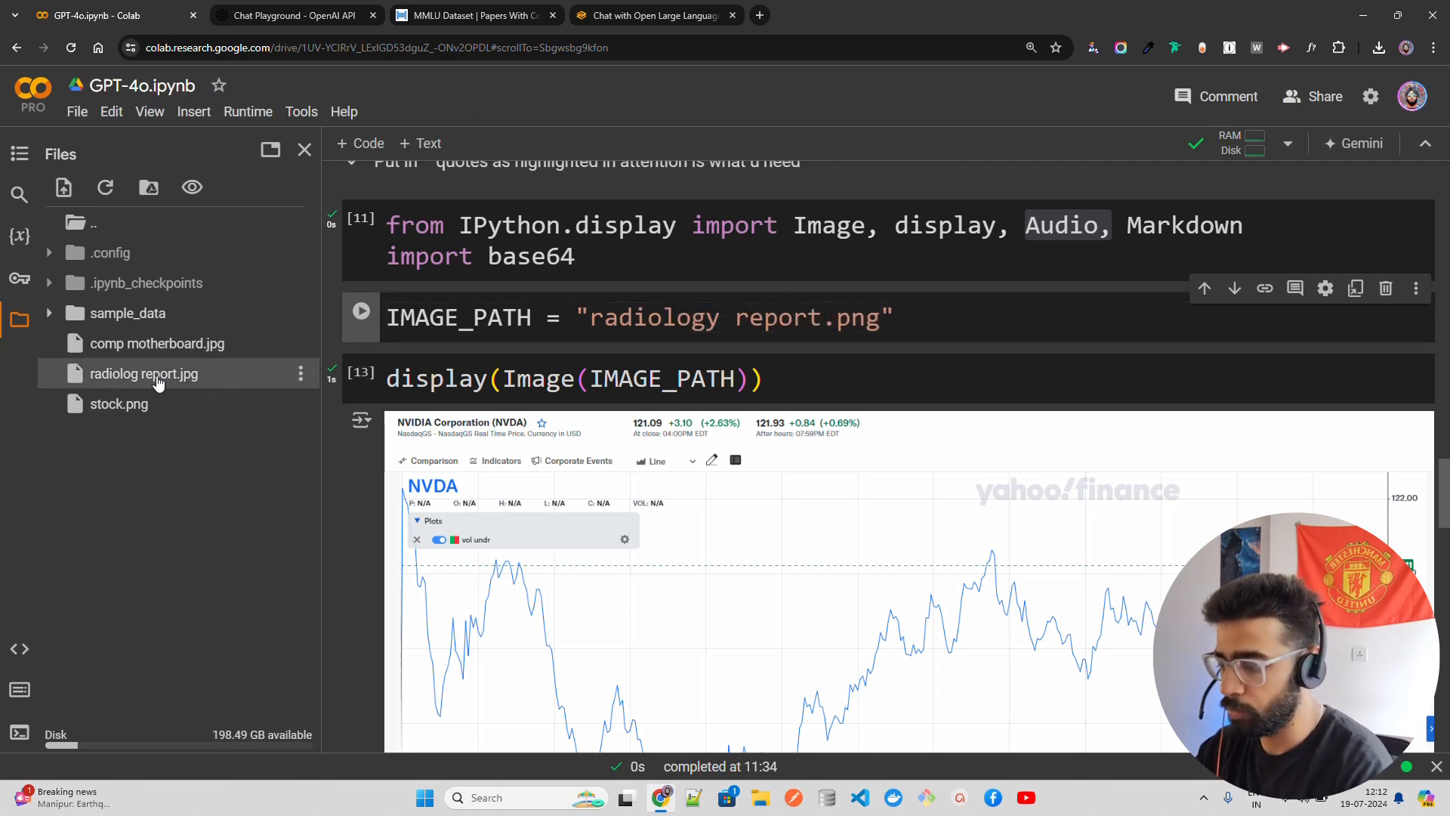
# Preview radiolog report.jpg and scroll through the chest X-ray report image.
pyautogui.doubleClick(143, 373)
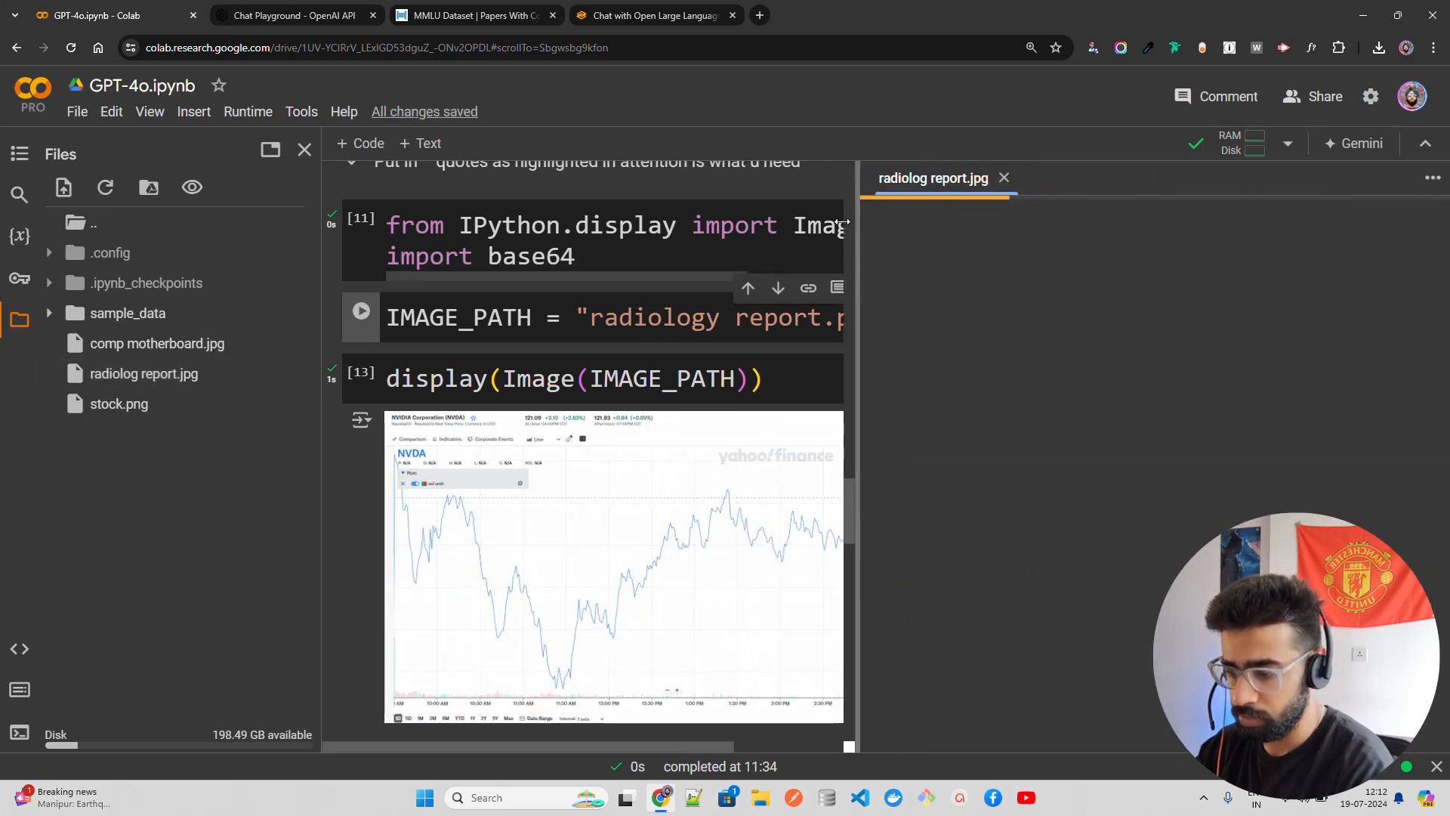
pyautogui.click(143, 374)
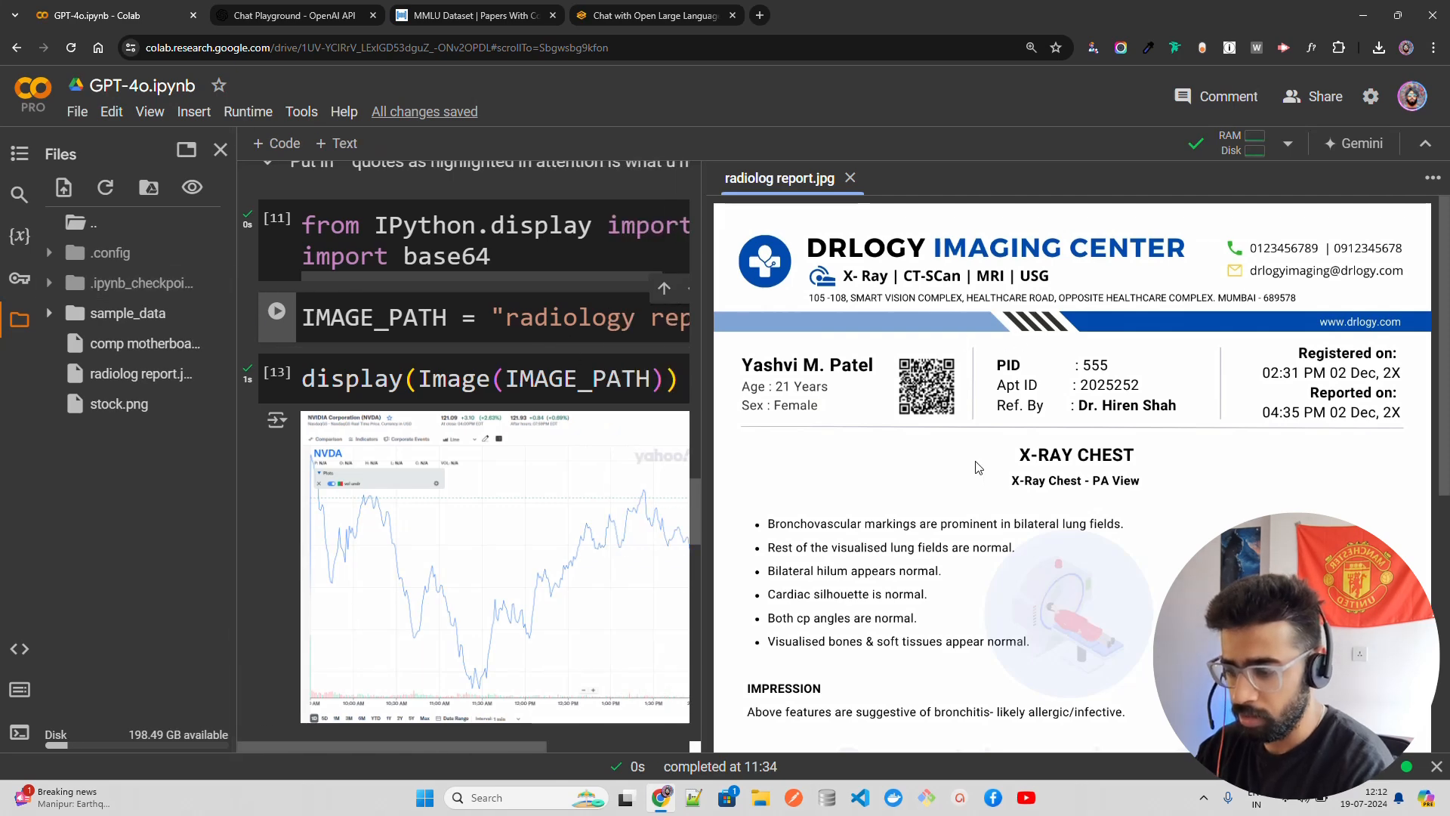
pyautogui.moveTo(1101, 485)
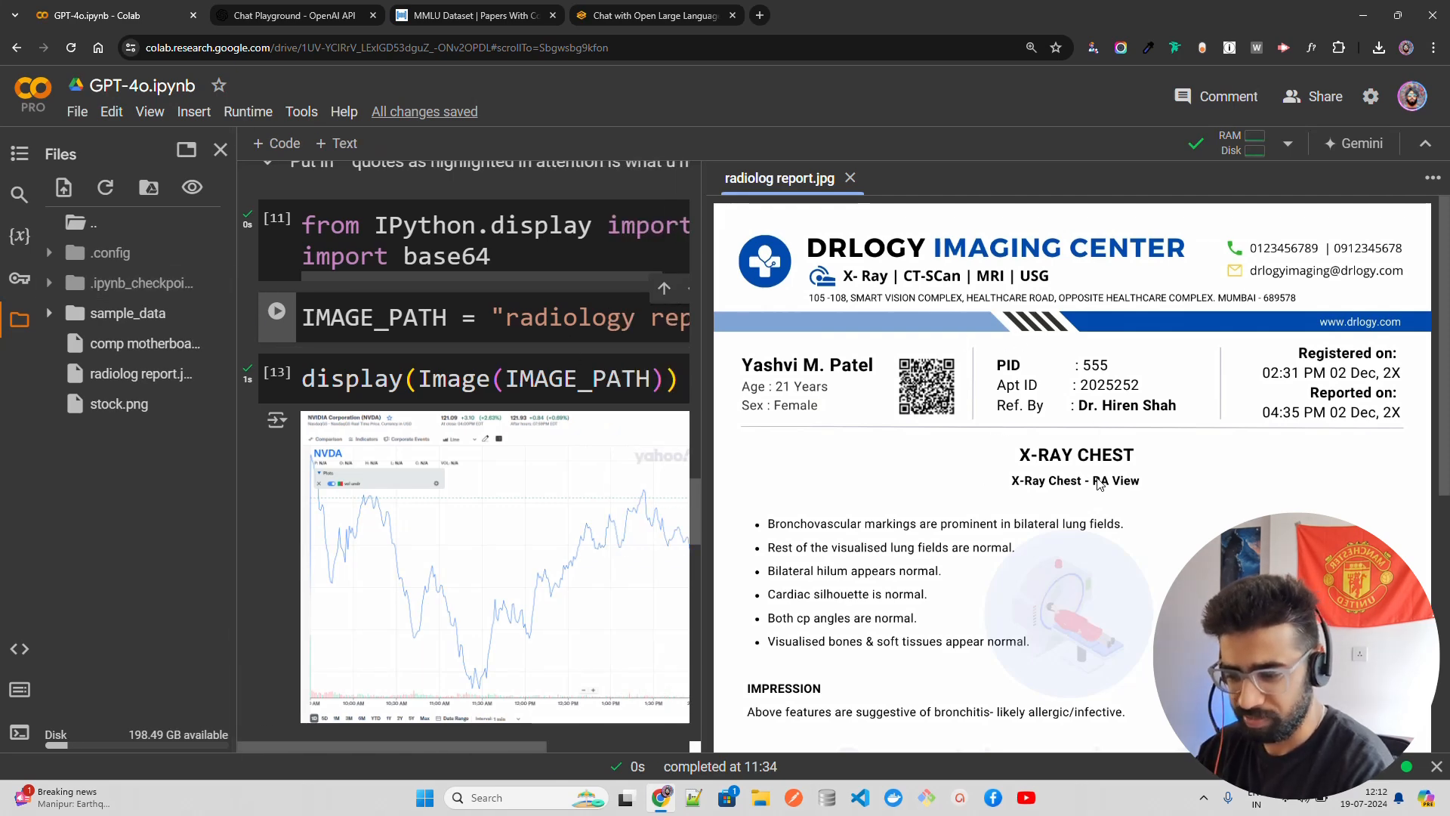
pyautogui.scroll(-3)
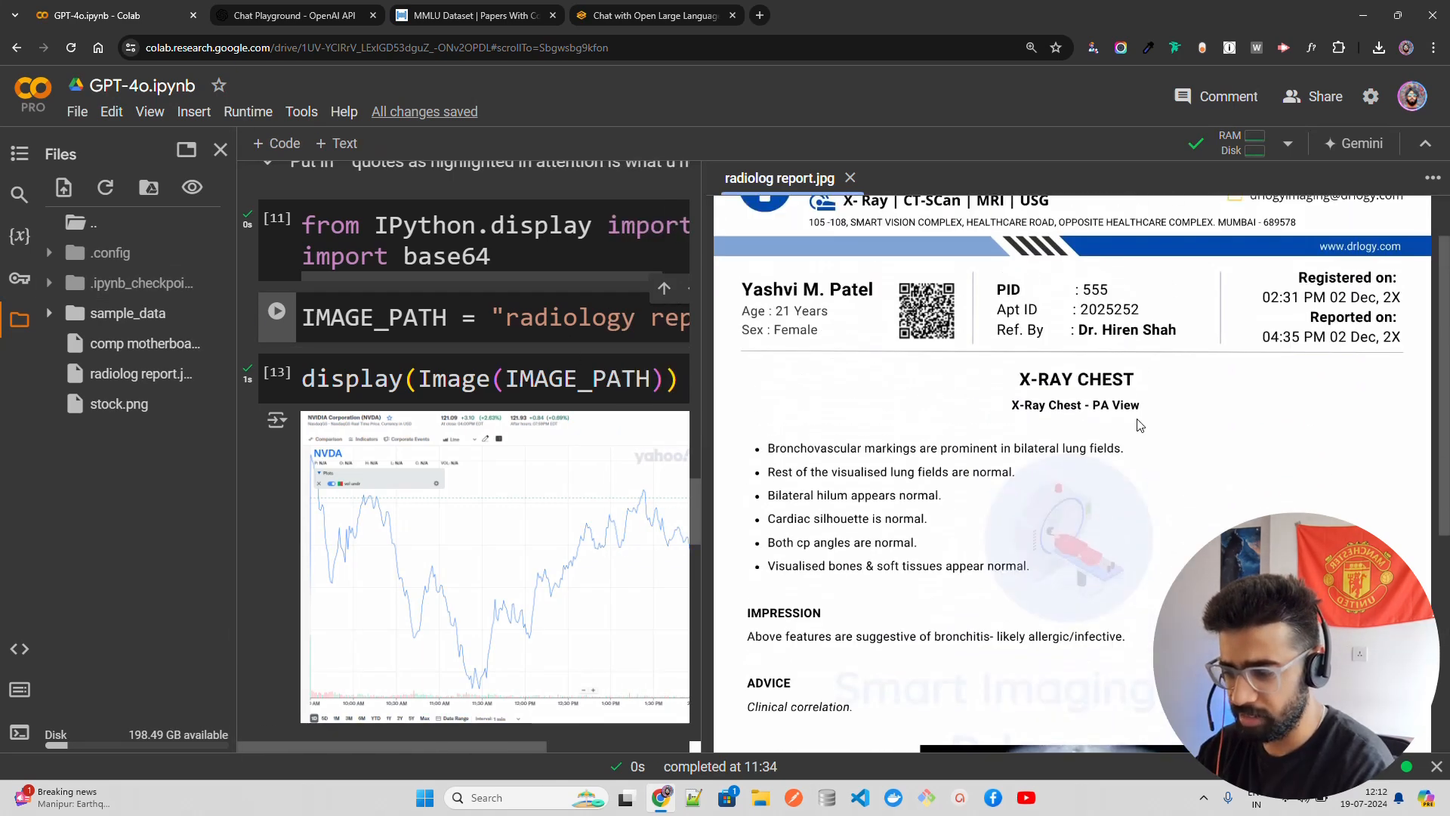
pyautogui.scroll(-3)
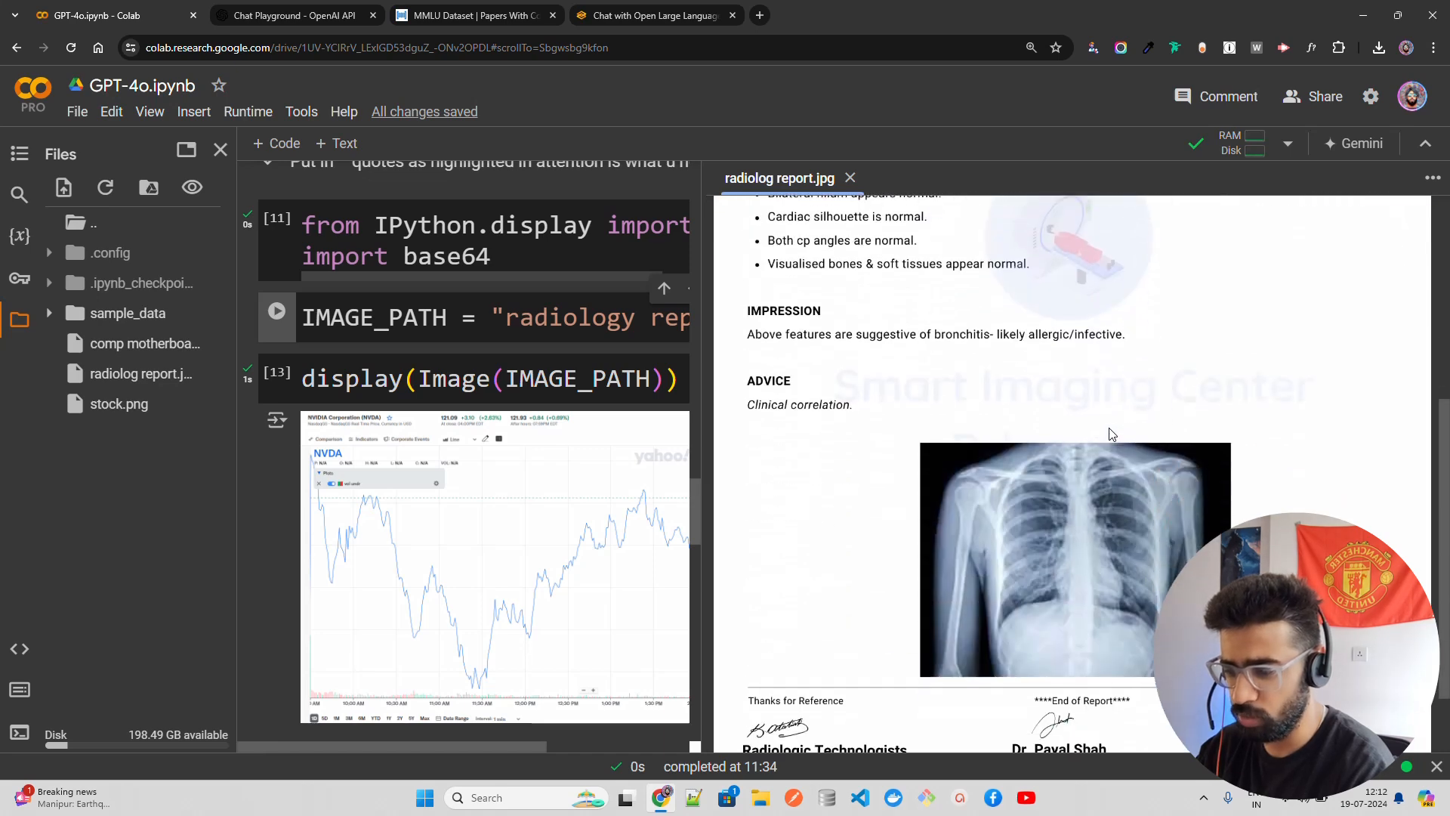
pyautogui.scroll(3)
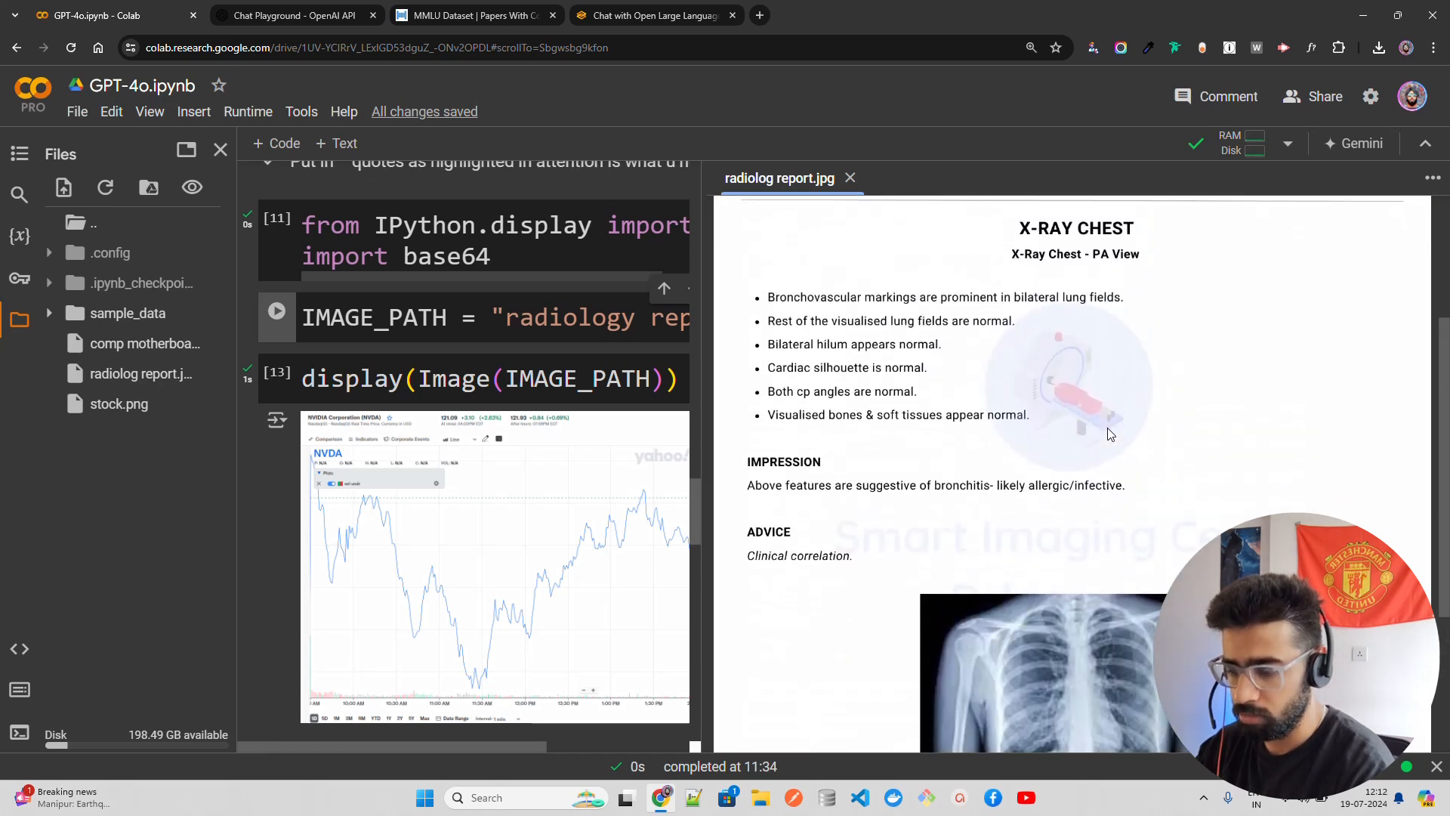
pyautogui.scroll(-3)
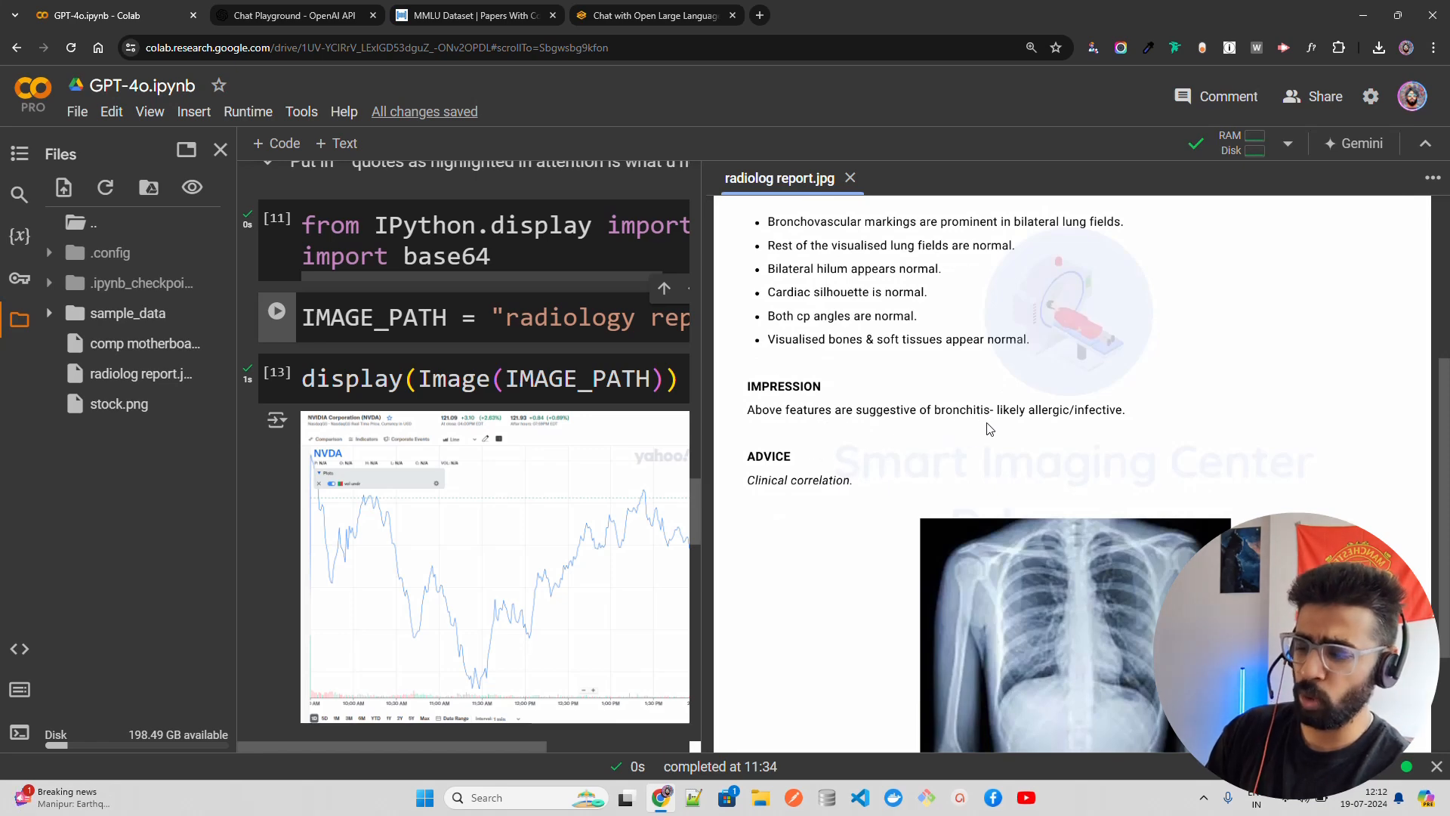
pyautogui.scroll(-3)
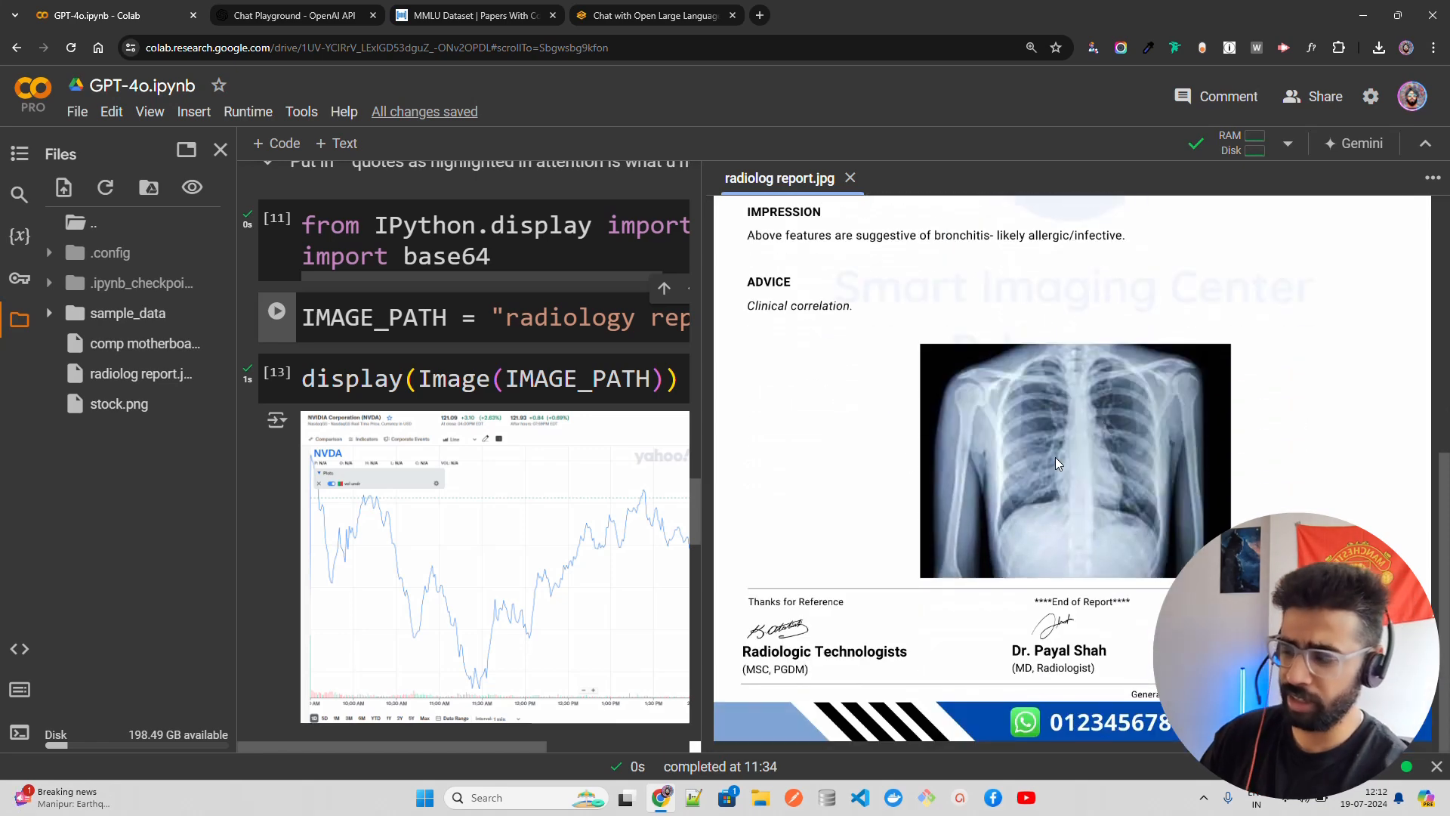
pyautogui.scroll(3)
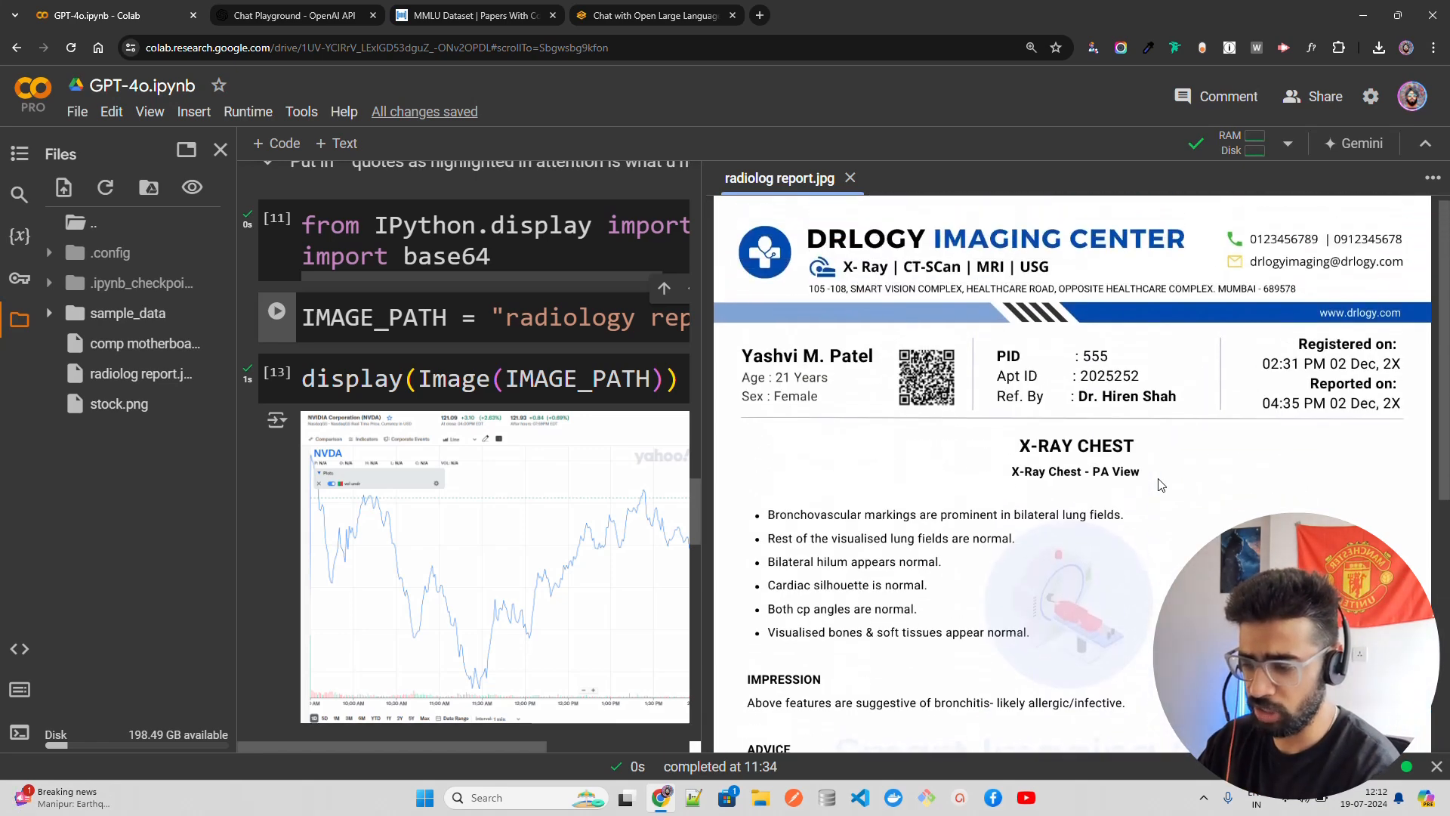
pyautogui.scroll(3)
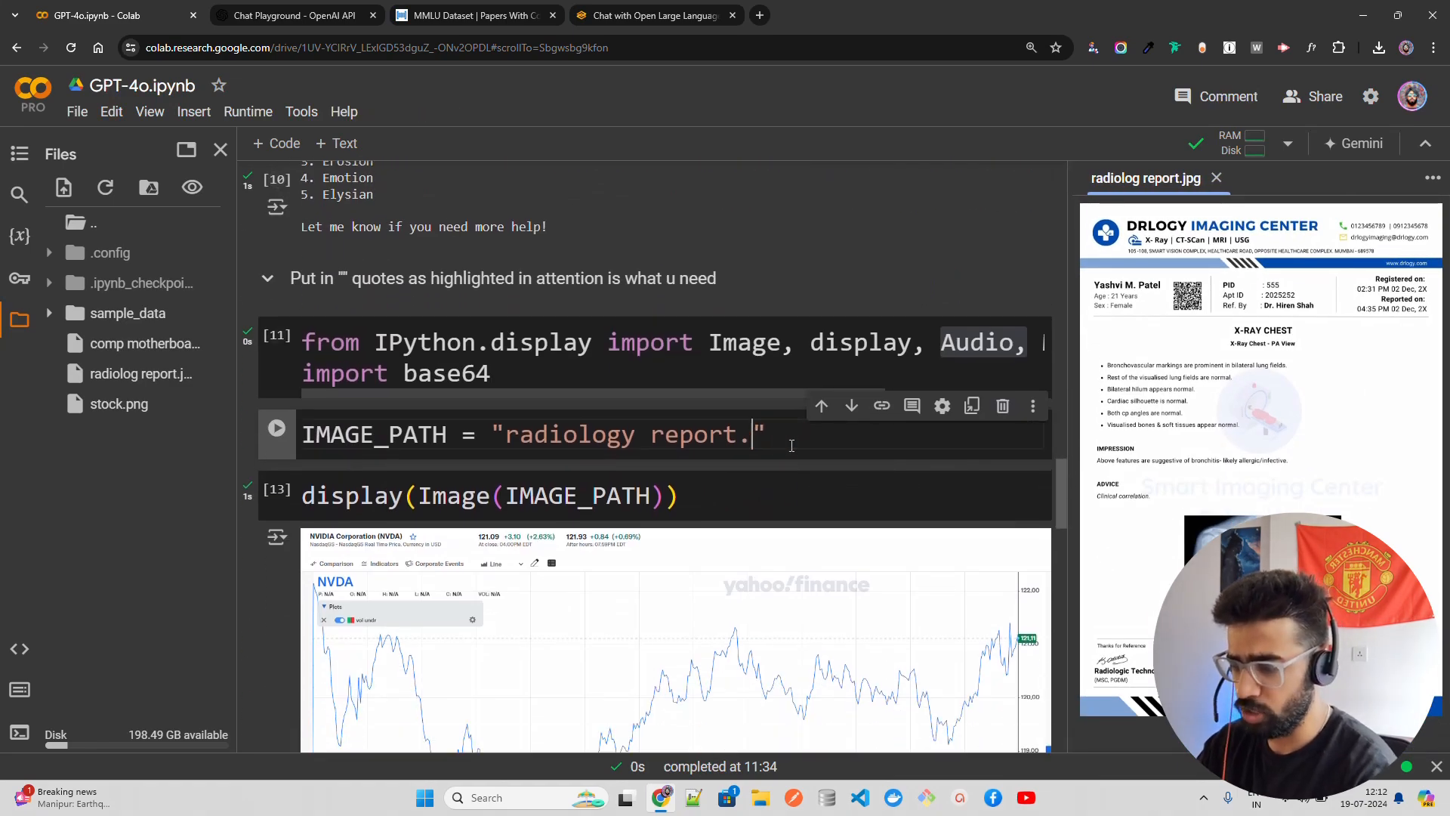
pyautogui.write('.jpg')
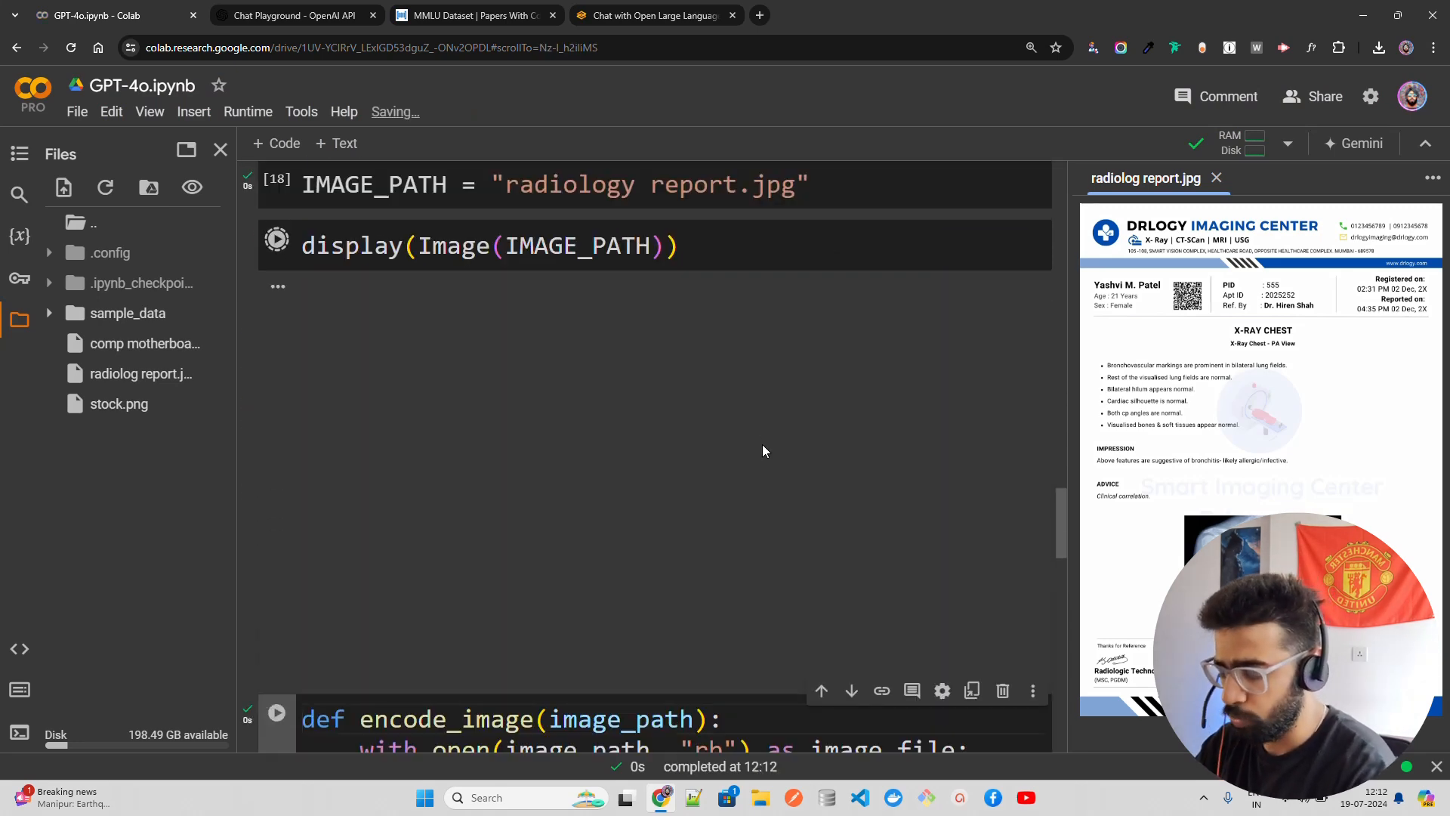
pyautogui.click(276, 238)
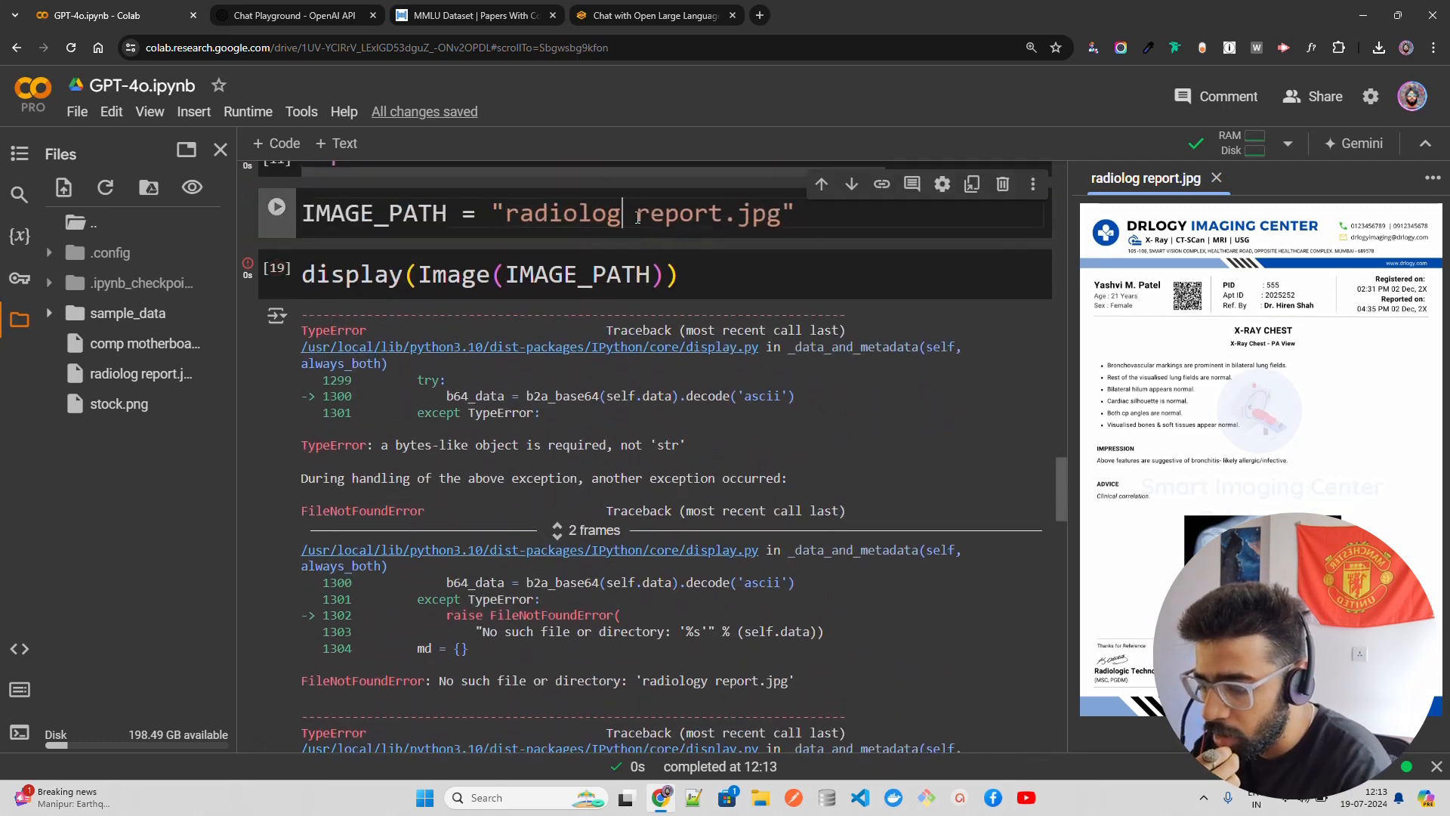
pyautogui.scroll(-3)
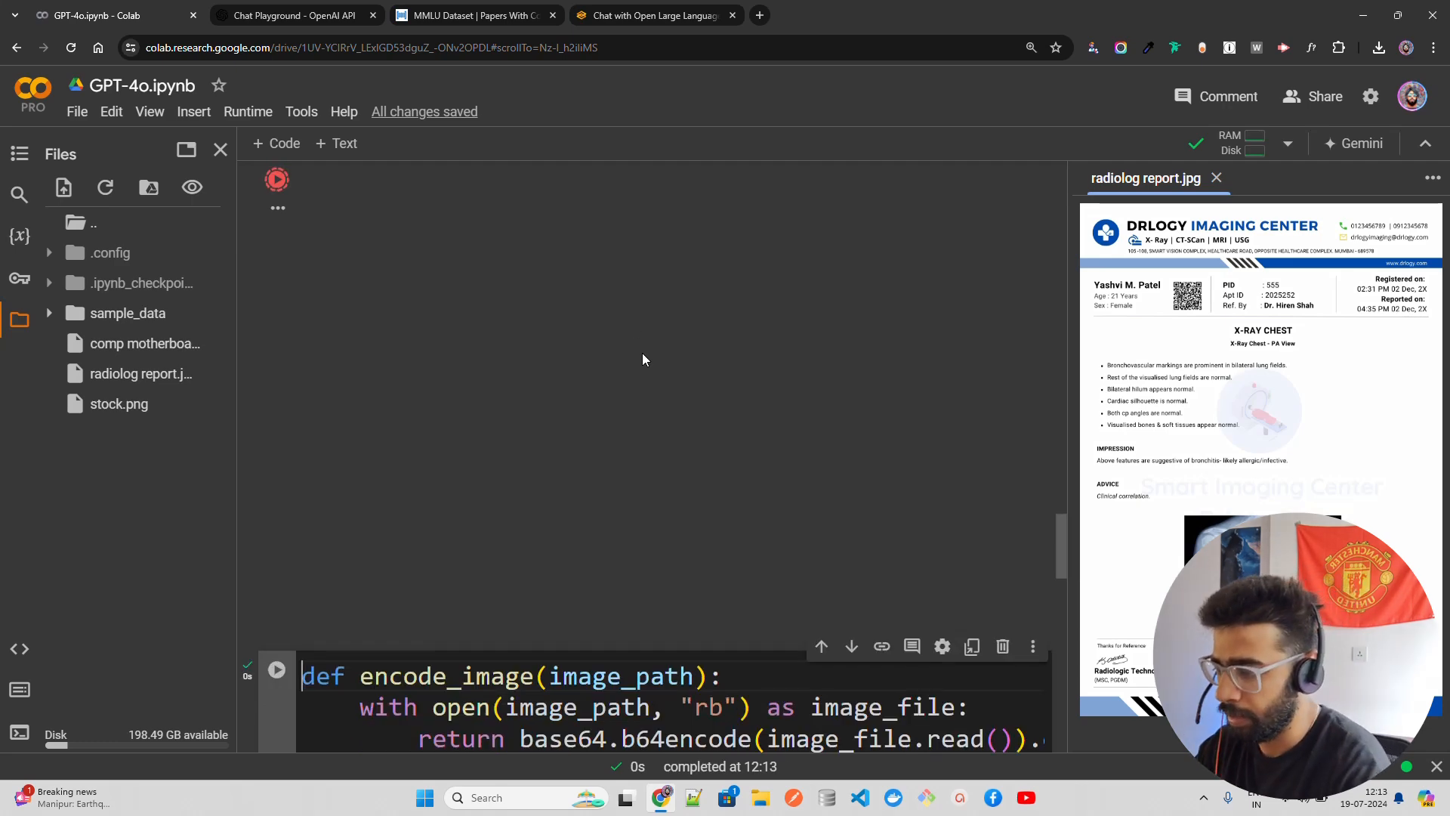
pyautogui.scroll(-3)
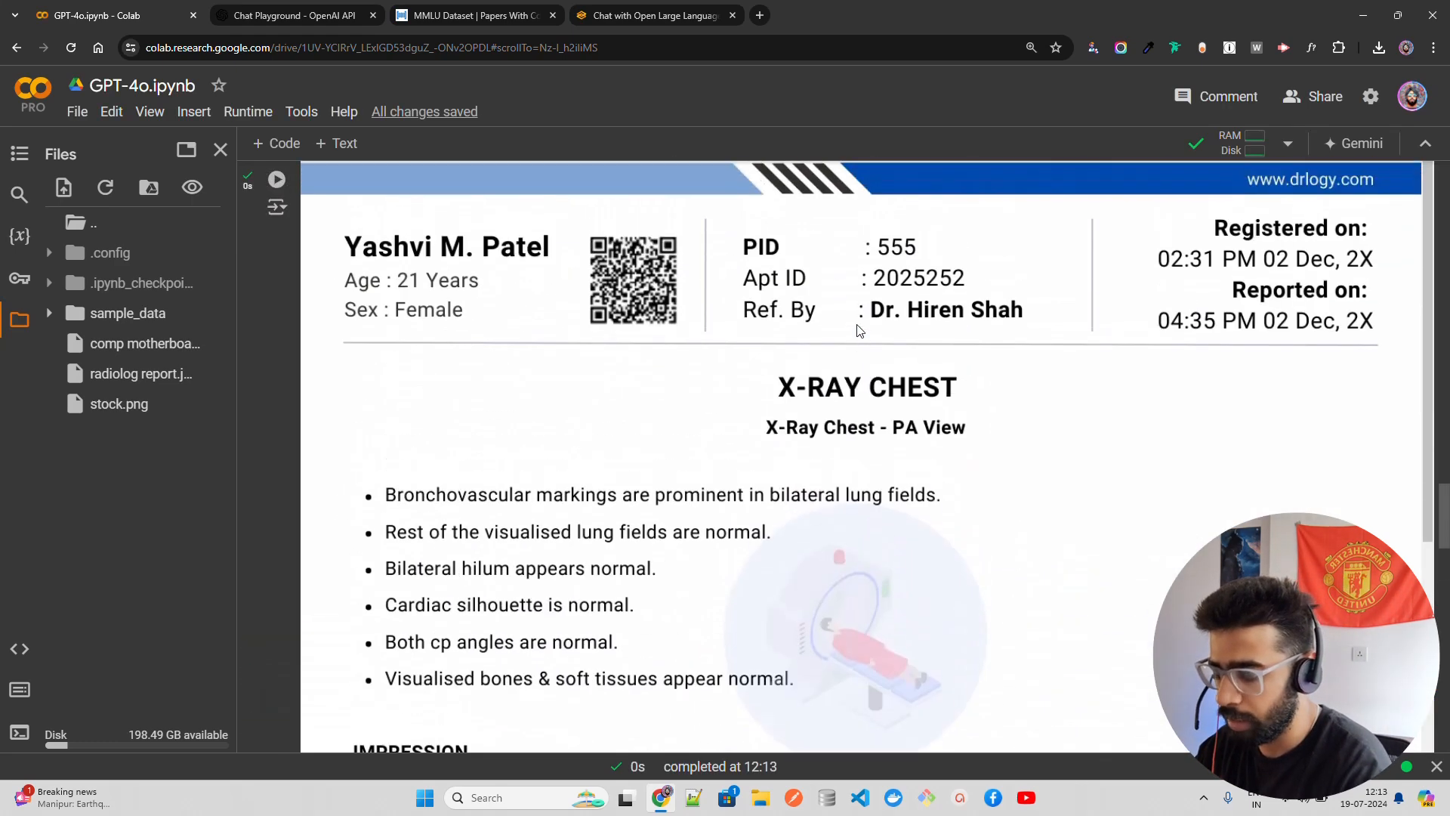
pyautogui.scroll(-3)
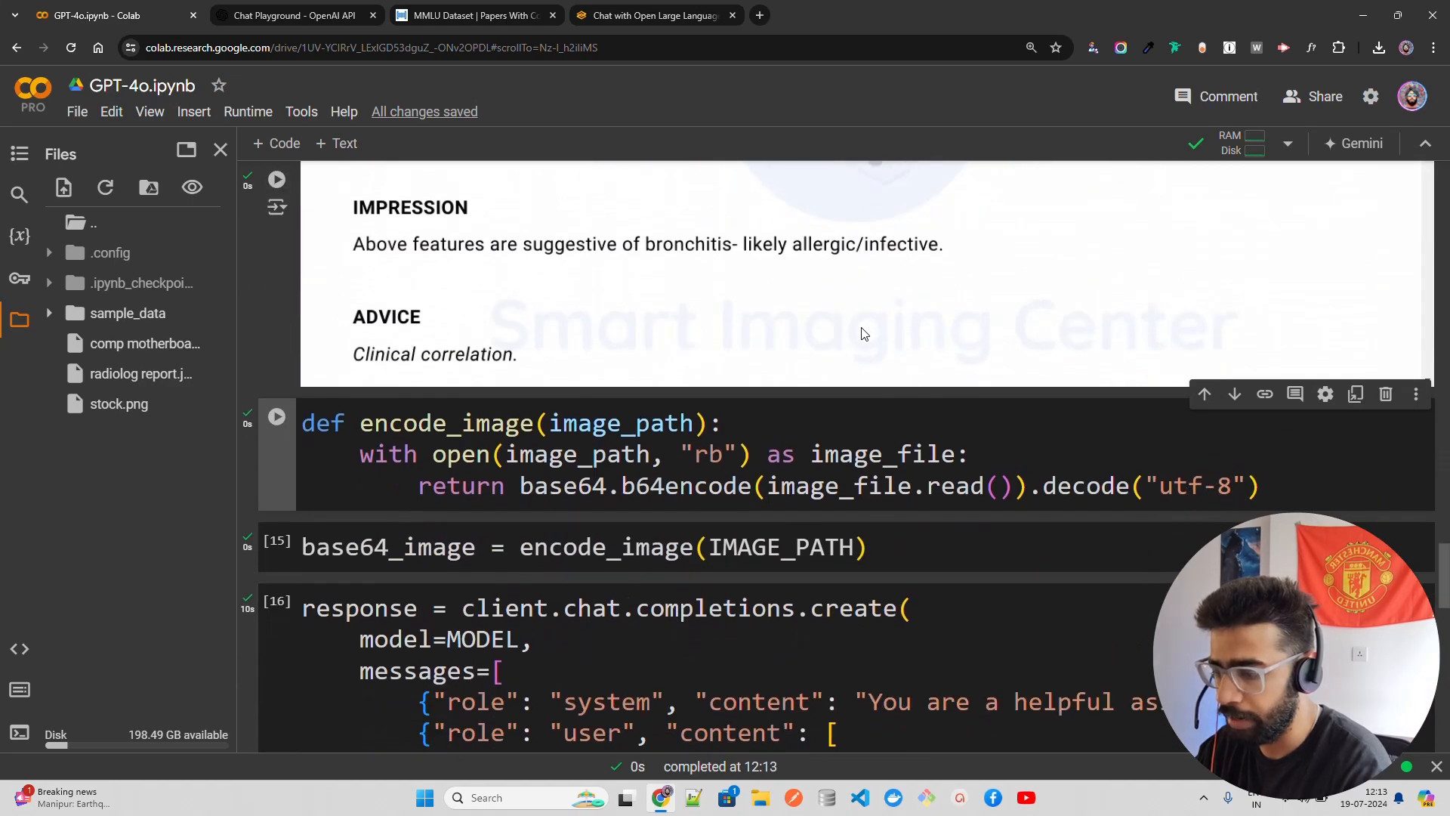
pyautogui.scroll(3)
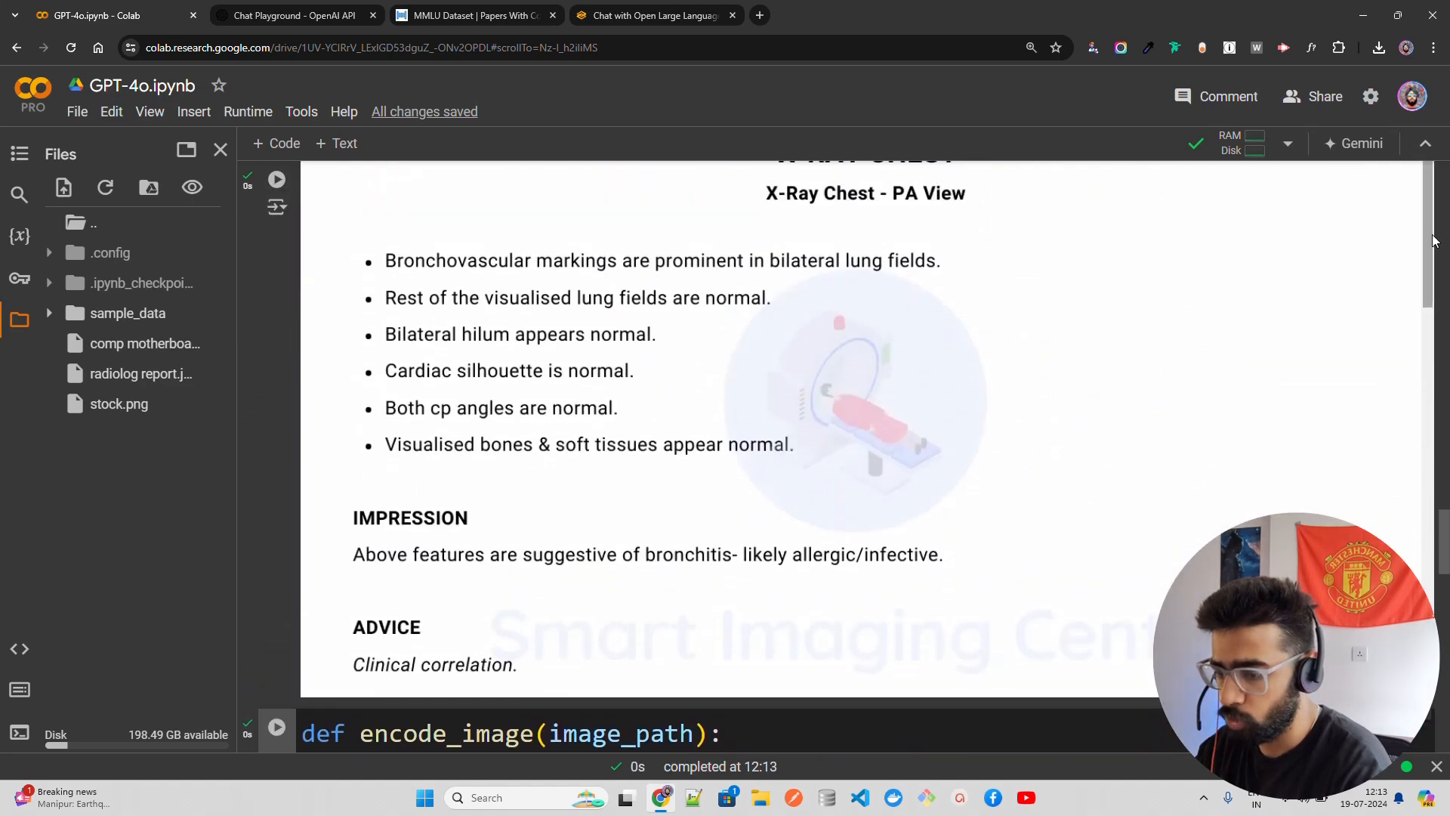
pyautogui.moveTo(790, 424)
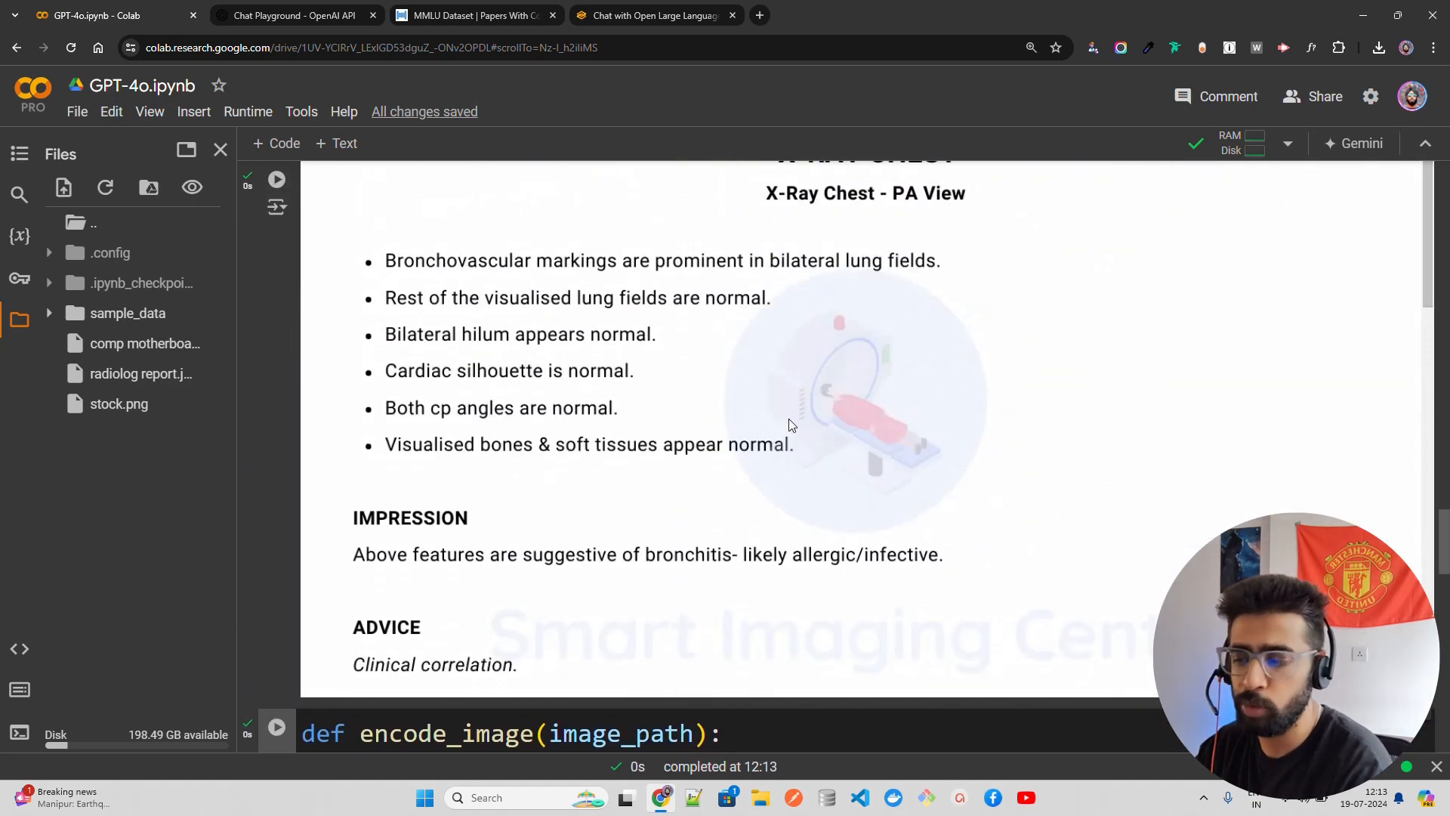
pyautogui.scroll(3)
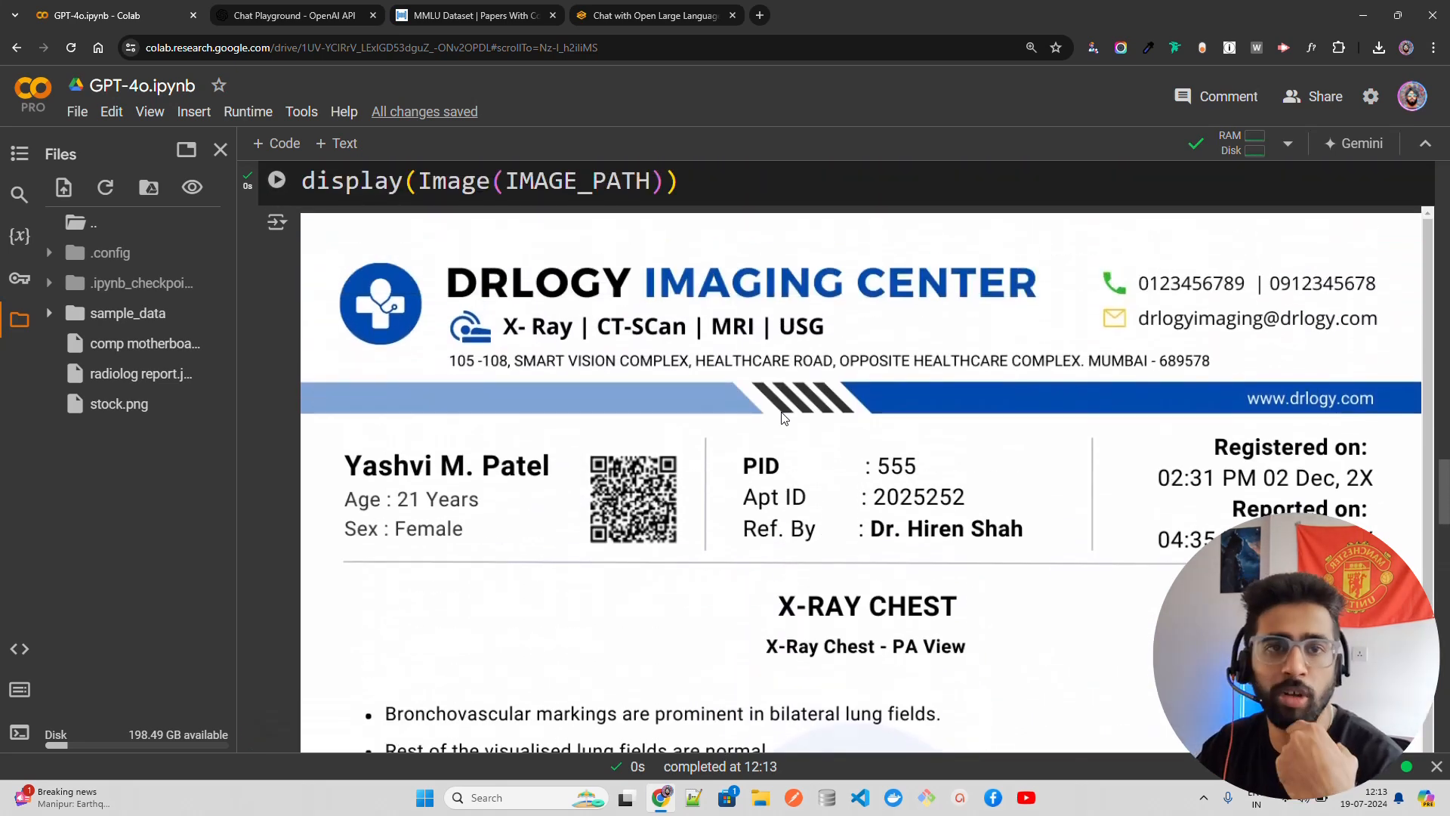
pyautogui.moveTo(325, 639)
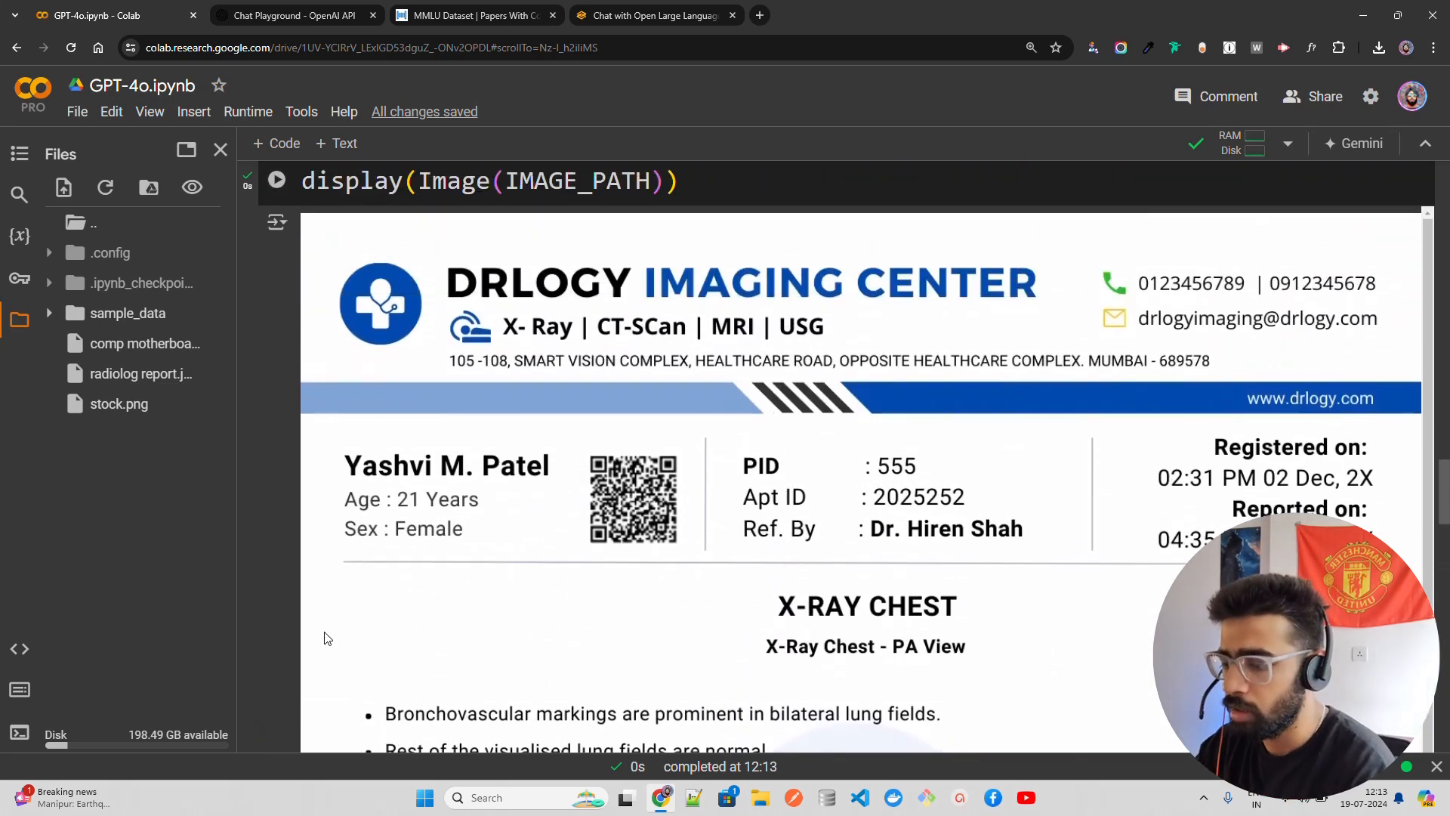
pyautogui.scroll(-3)
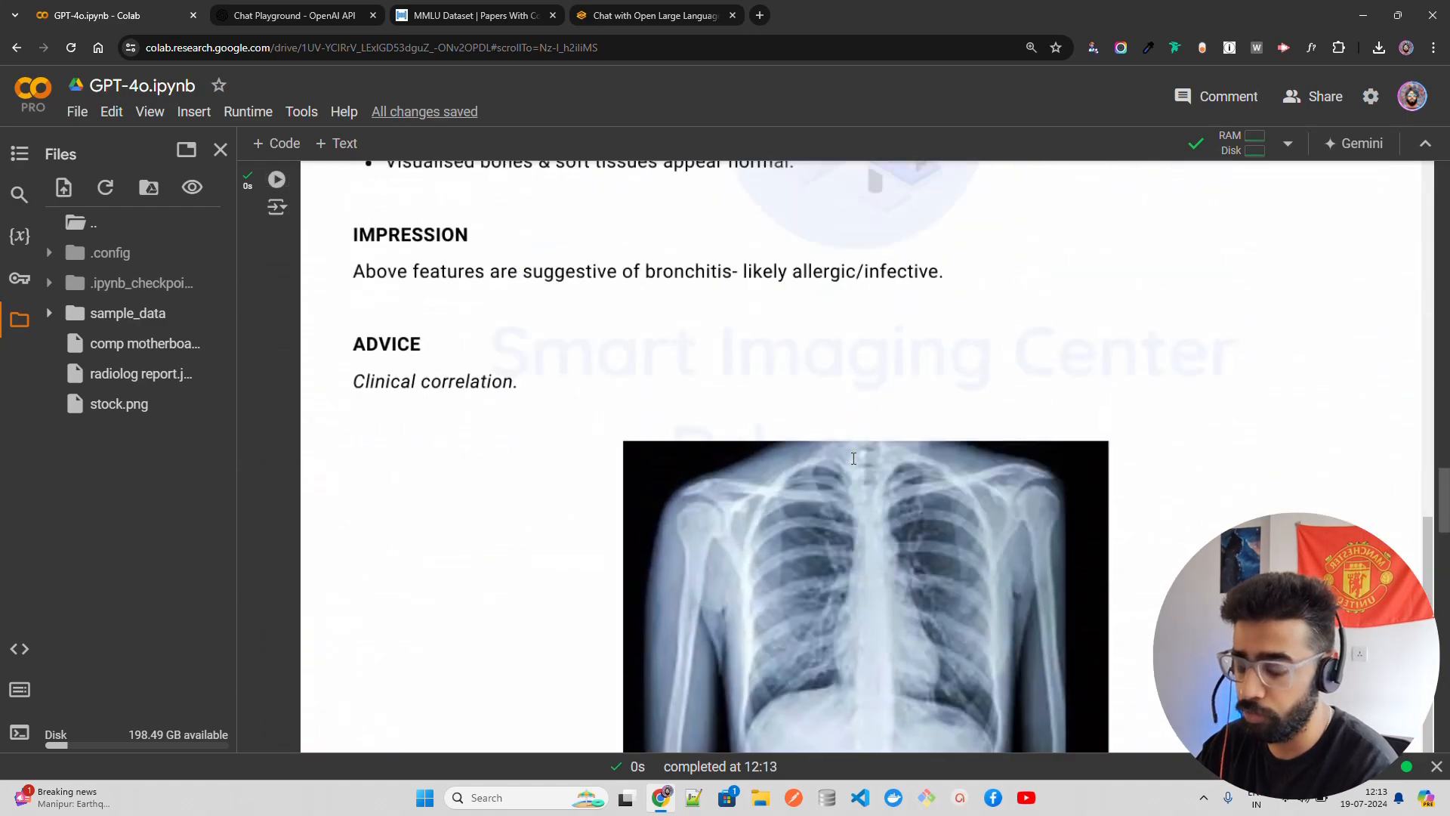
pyautogui.scroll(3)
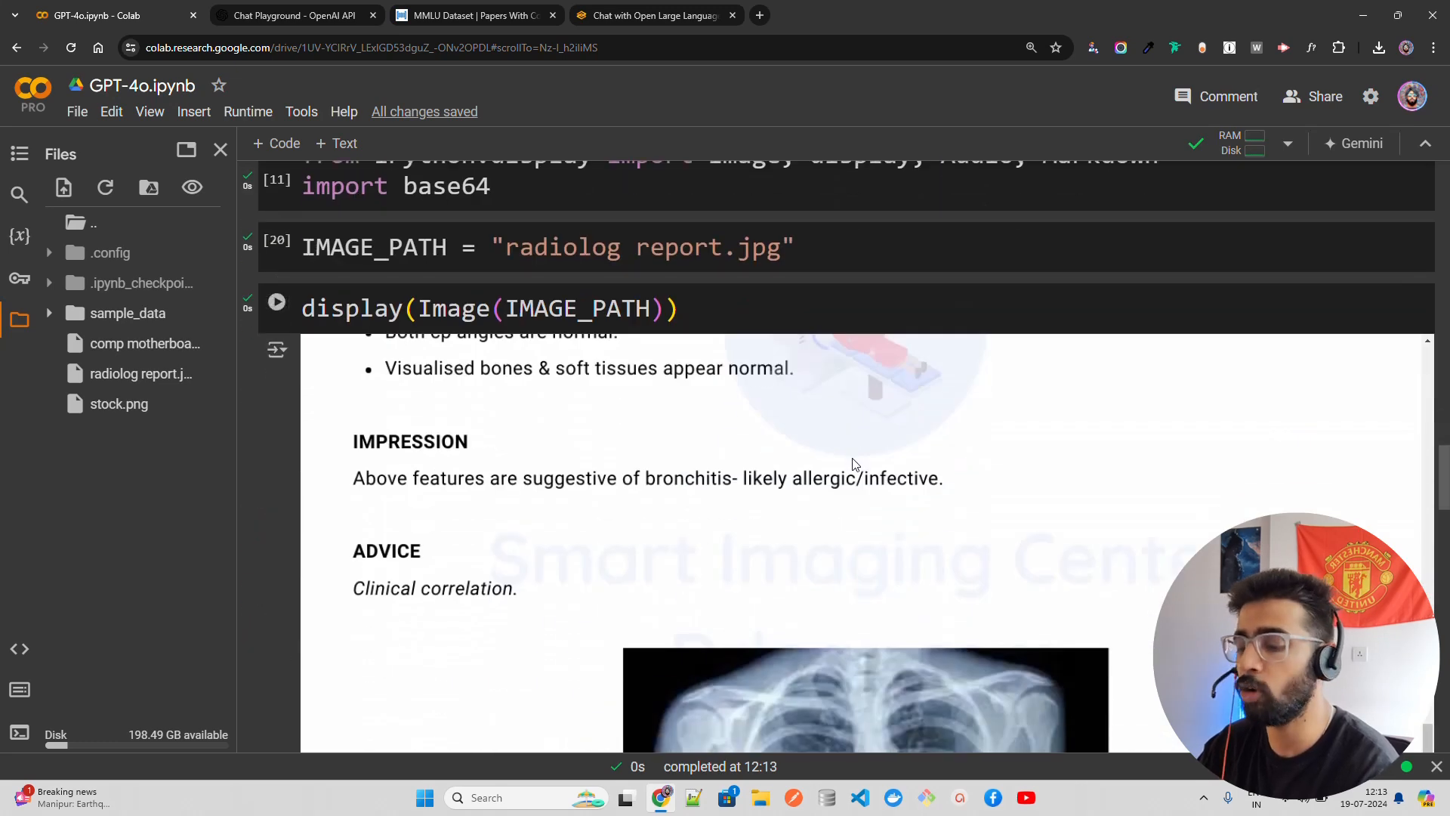
pyautogui.moveTo(826, 444)
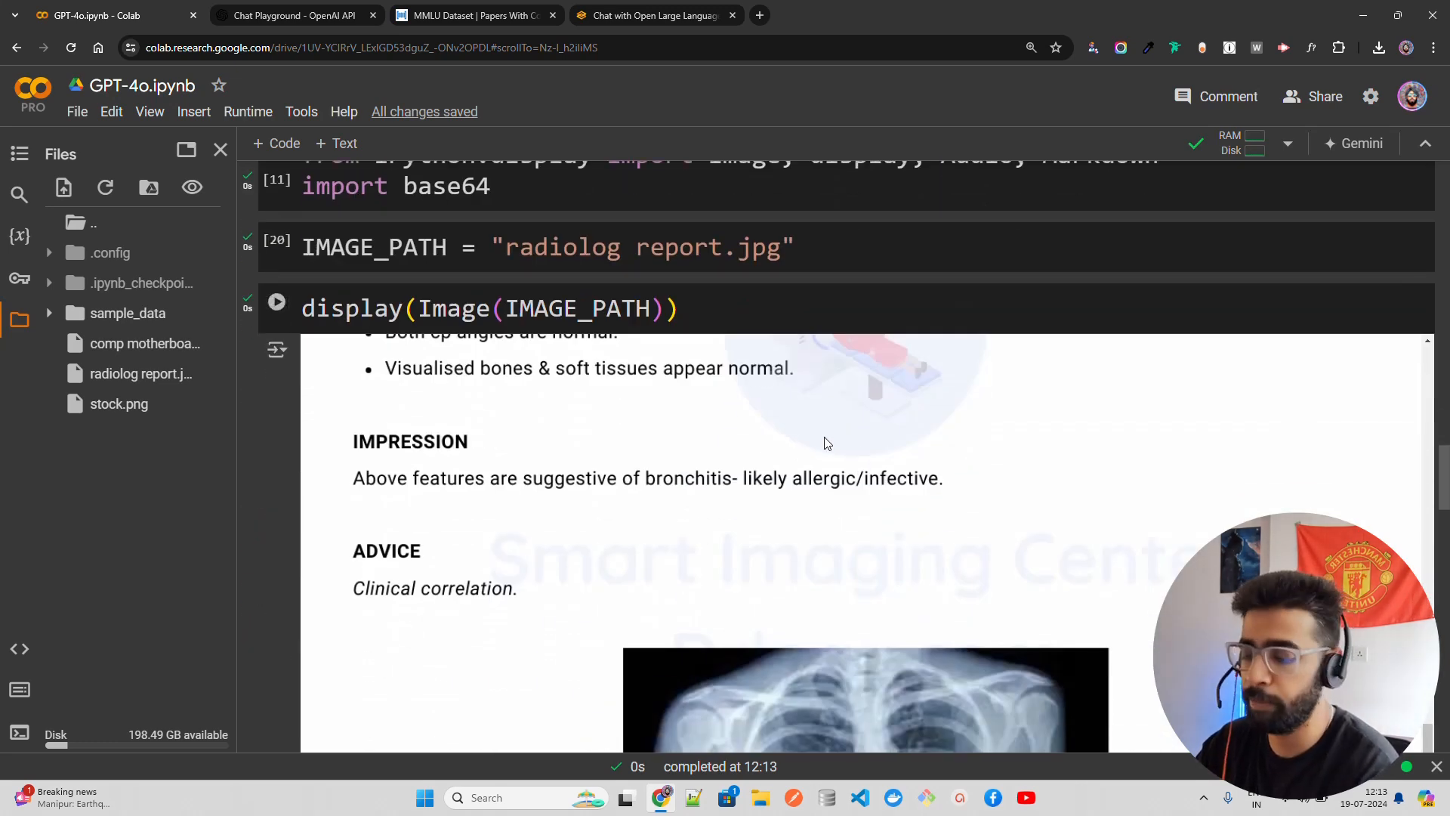
pyautogui.scroll(-3)
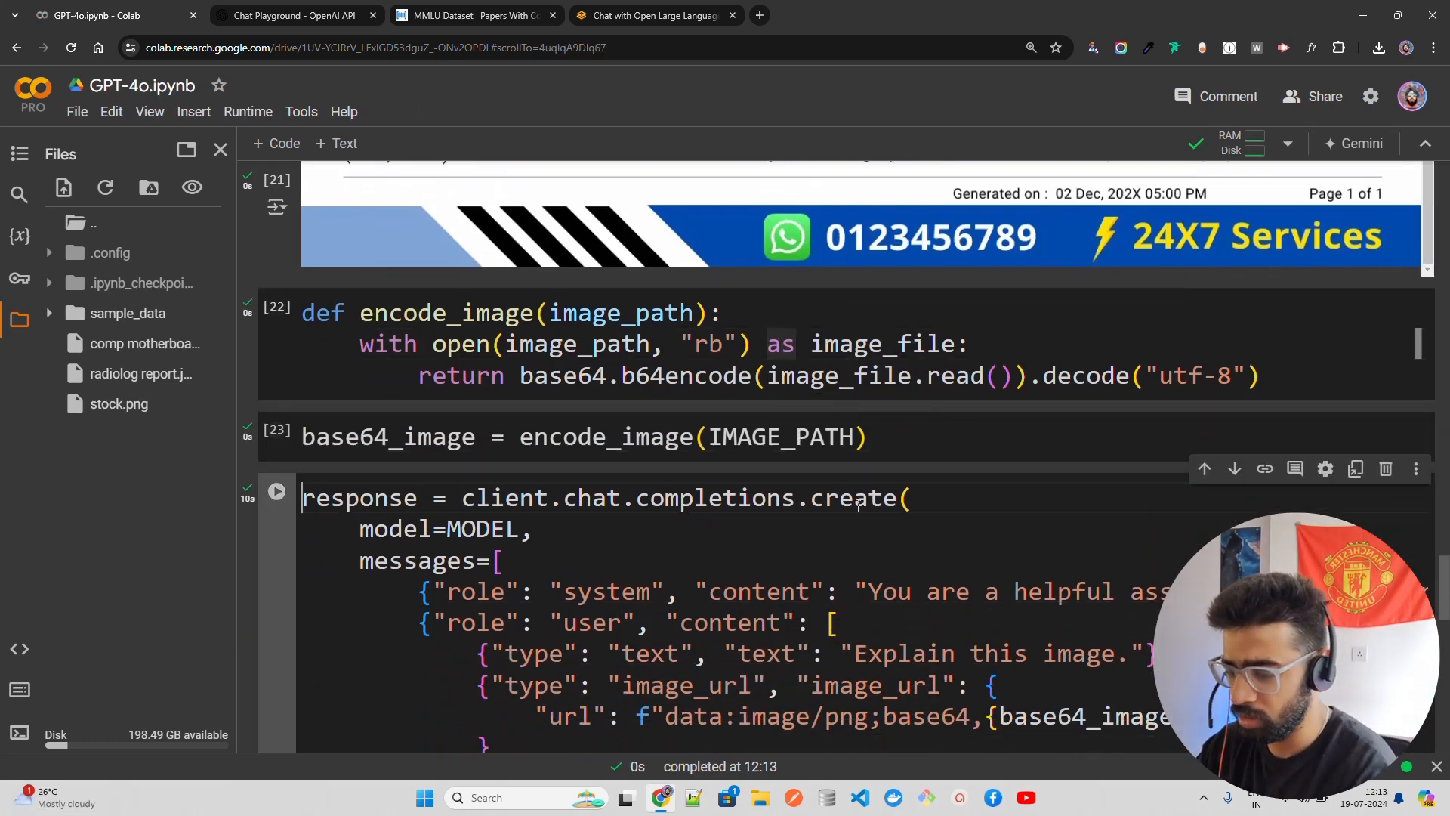
# Replace 'Explain this image.' with a prompt to summarize the report and come up with findings.
pyautogui.scroll(-3)
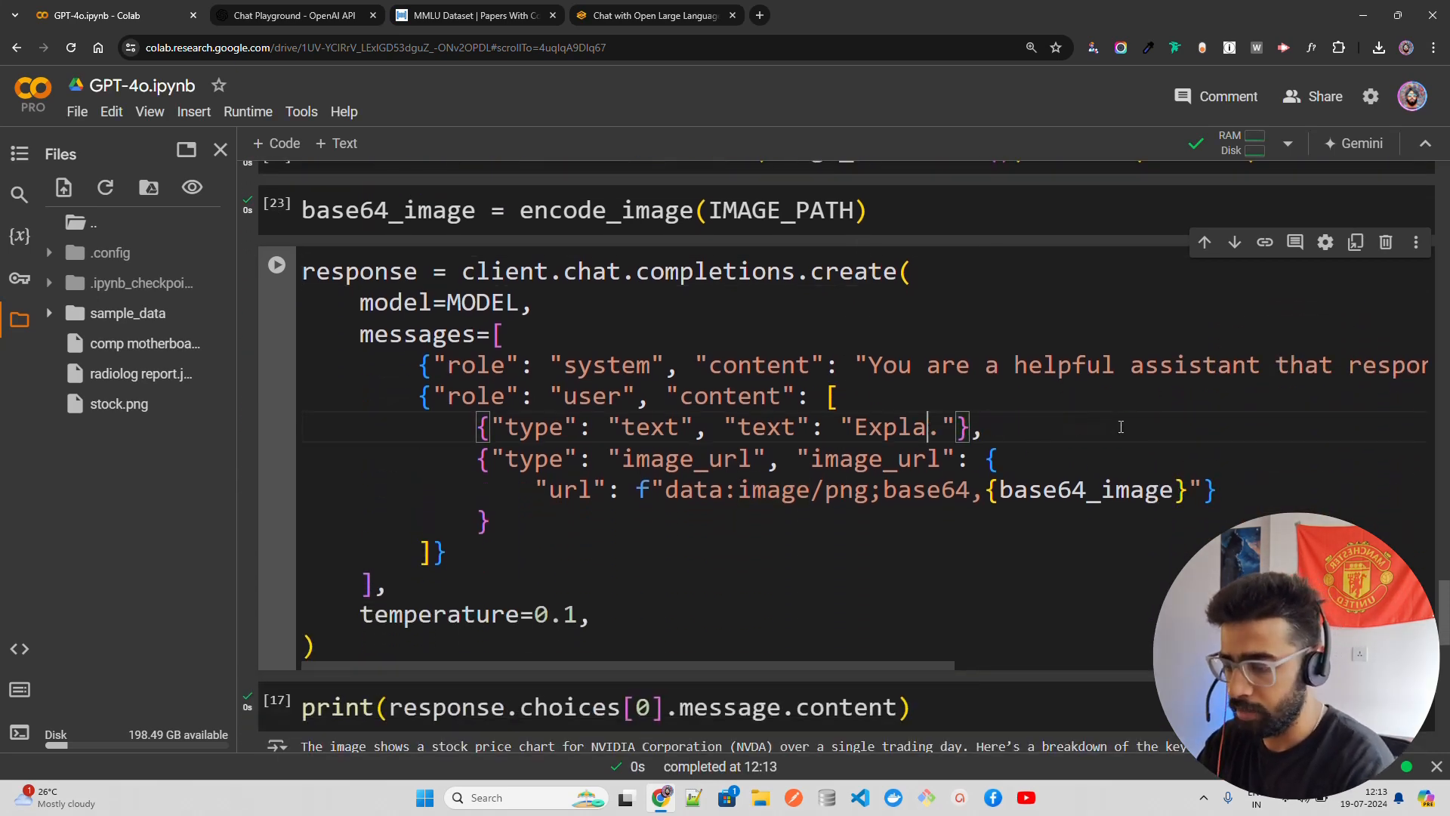
pyautogui.write('Summarize the repor')
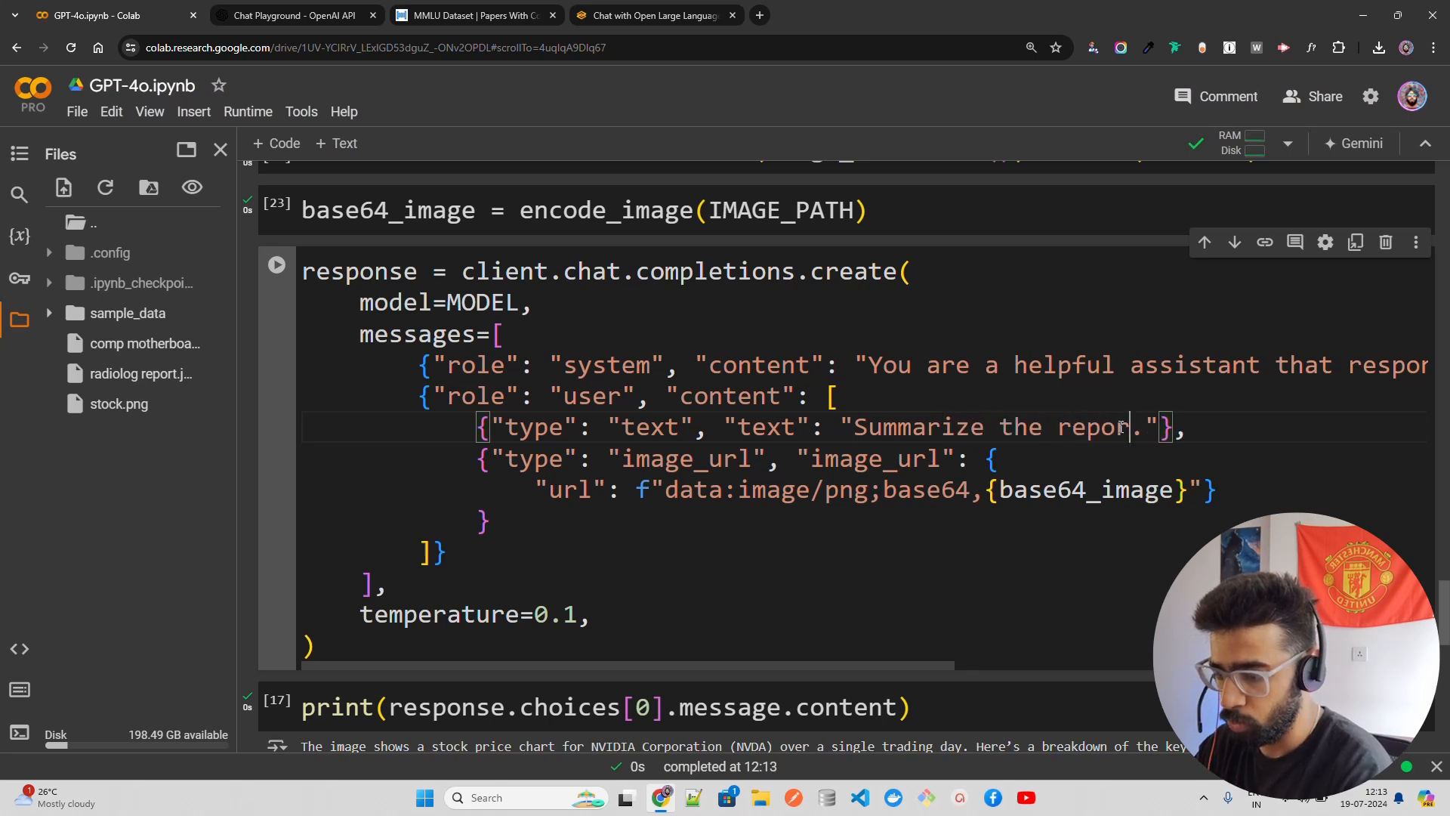
pyautogui.write('and come up with all the findings tha')
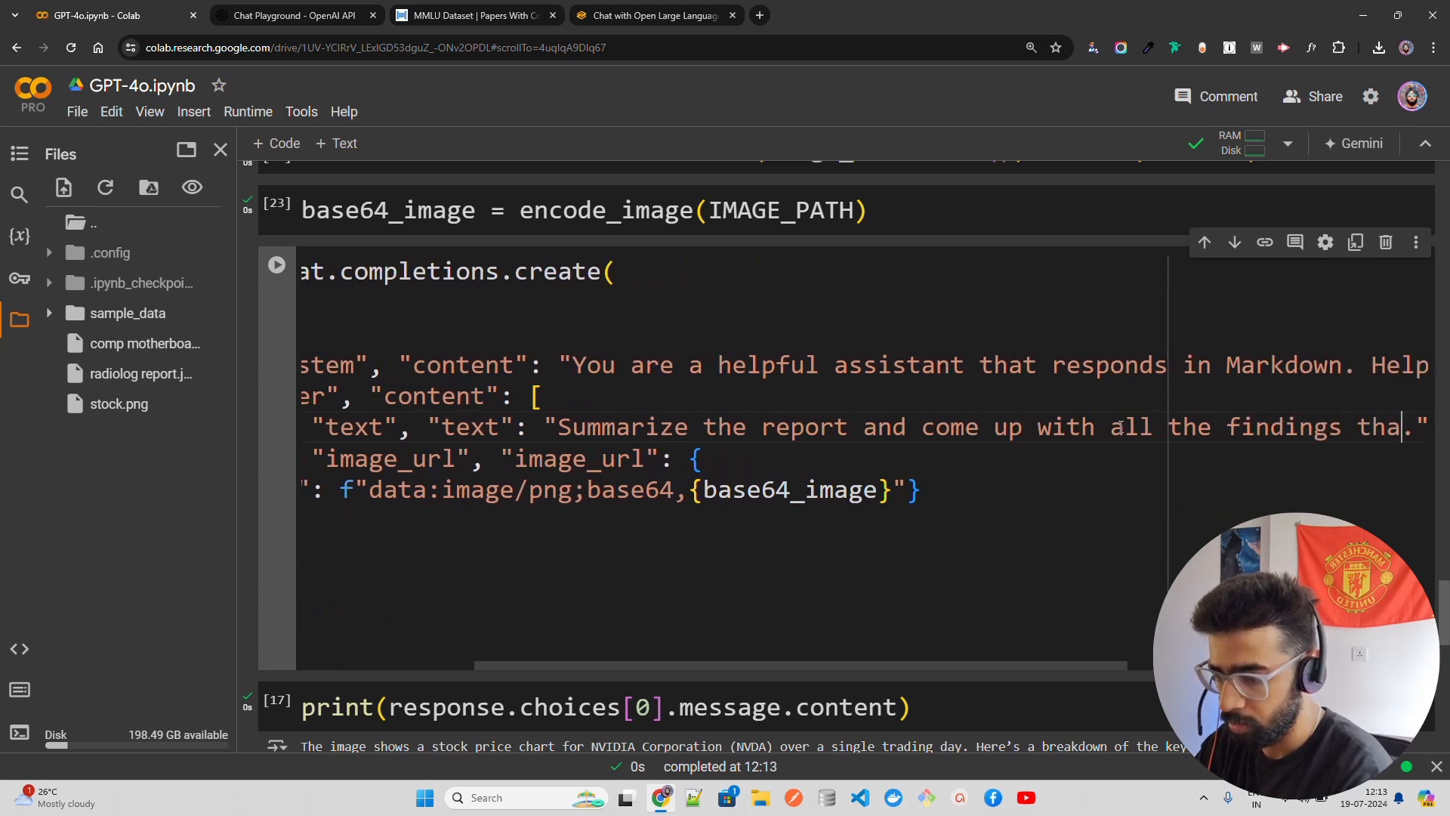
pyautogui.hscroll(3)
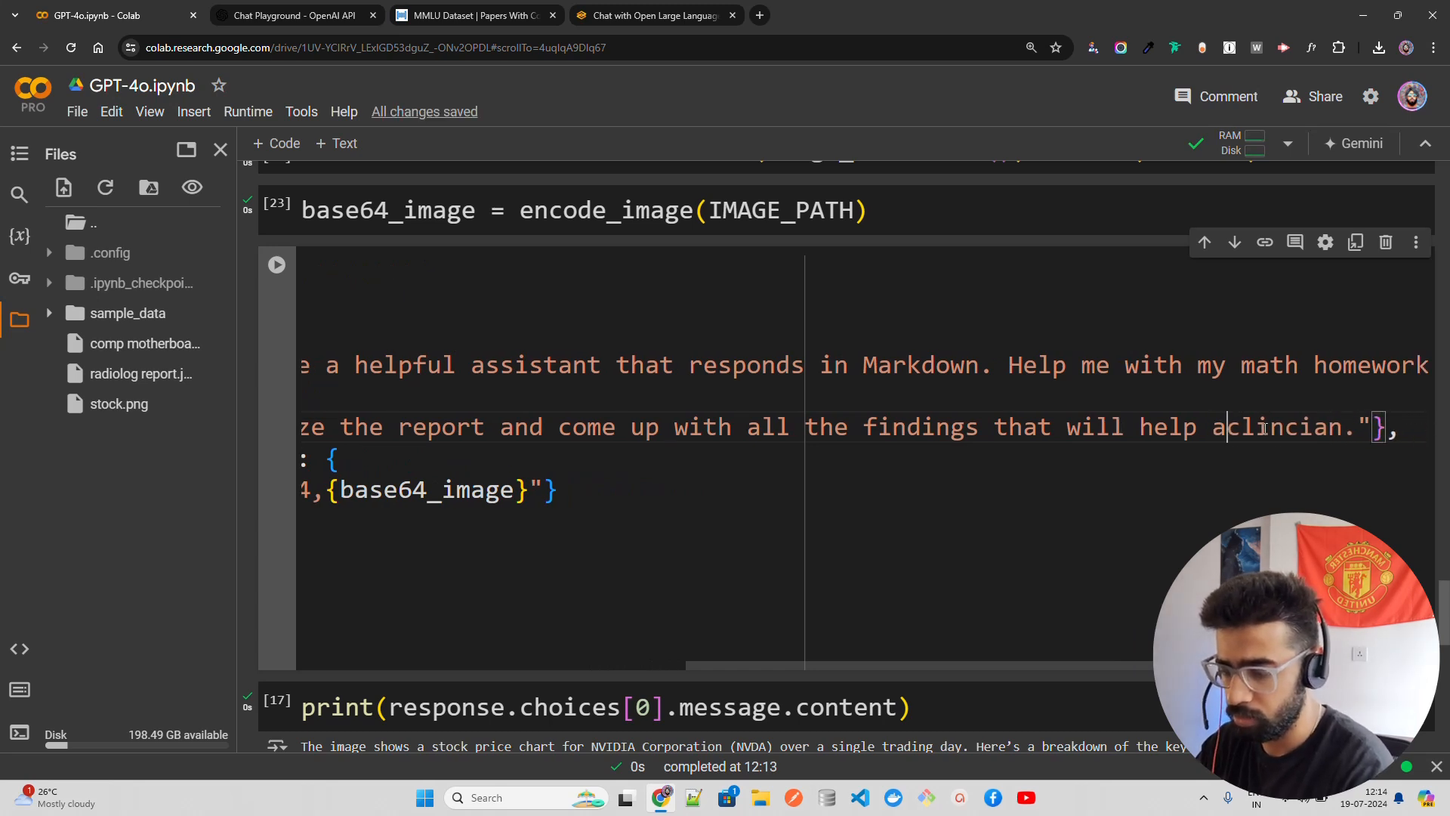
# Send the new prompt with the image and view the X-ray summary with bronchitis impression.
pyautogui.click(277, 265)
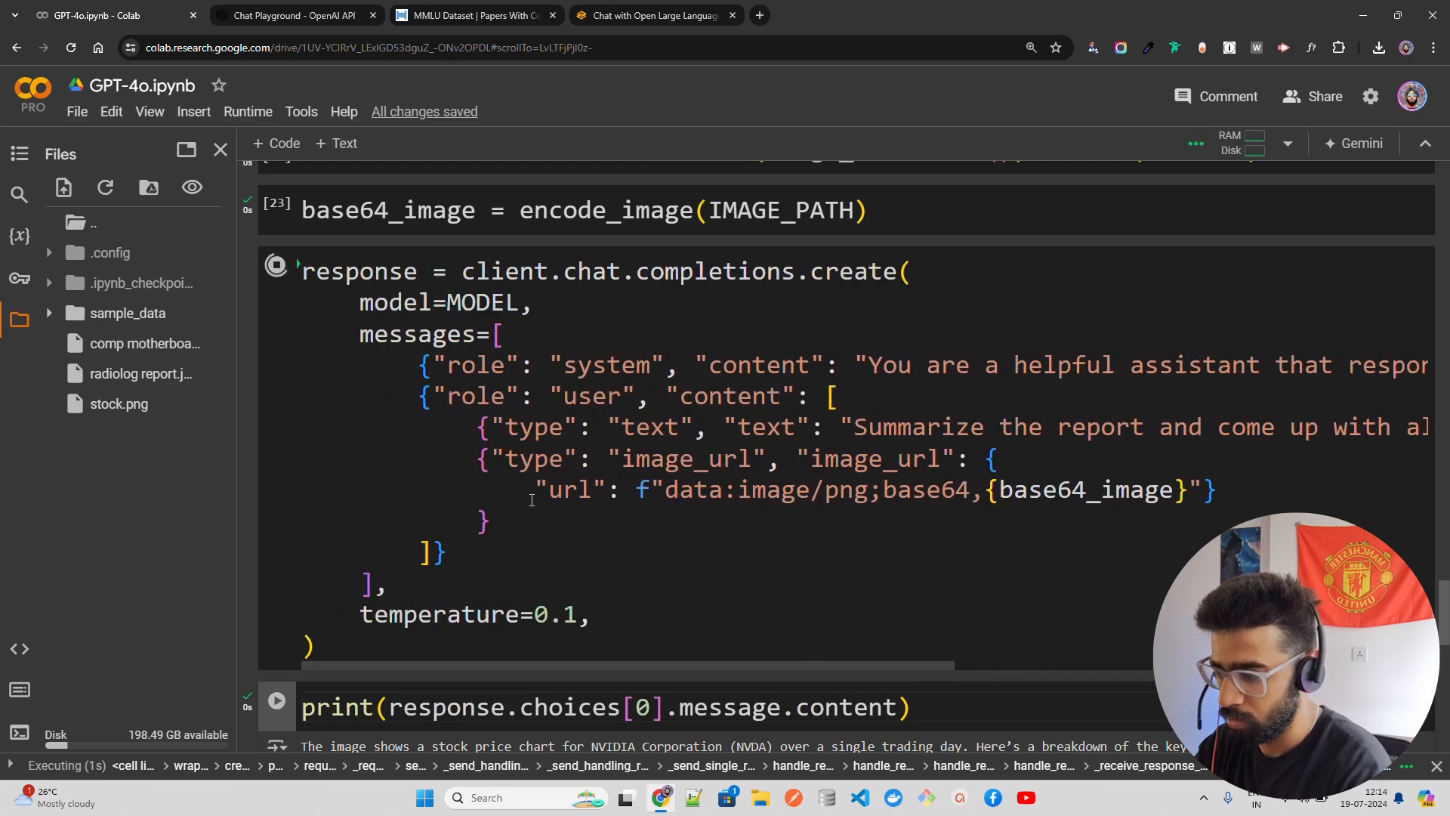
pyautogui.scroll(-3)
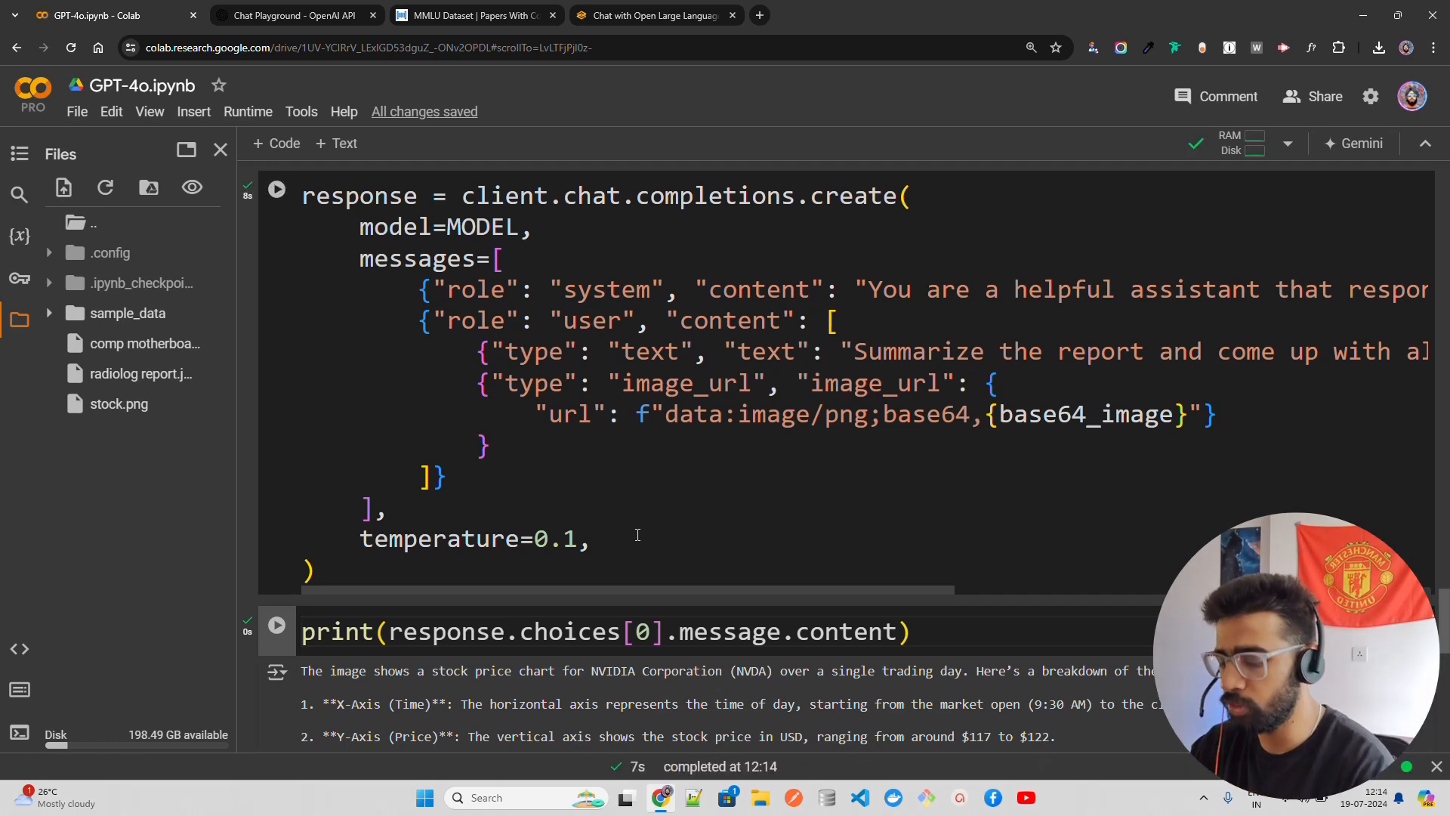
pyautogui.scroll(-3)
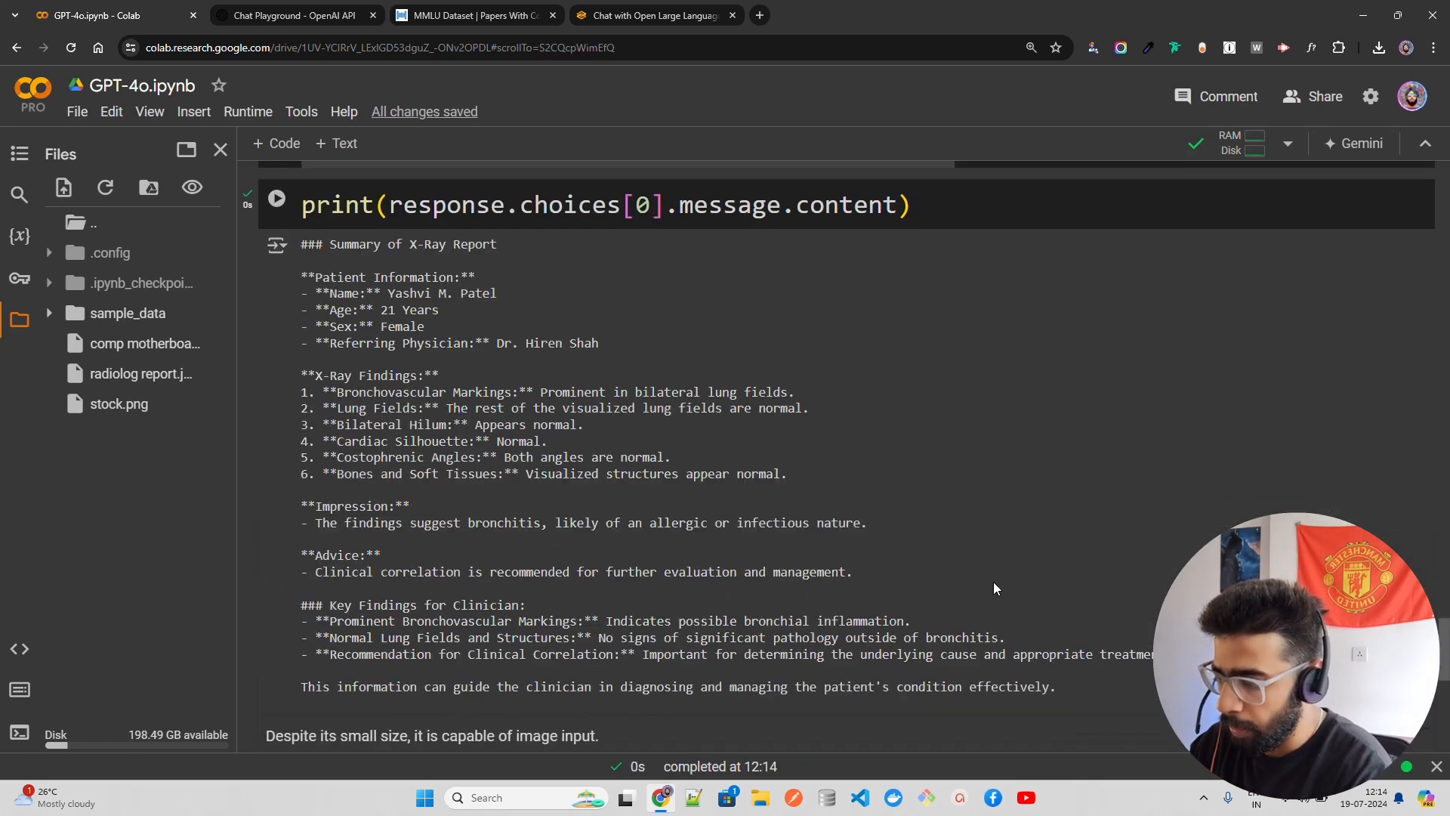
pyautogui.moveTo(1110, 392)
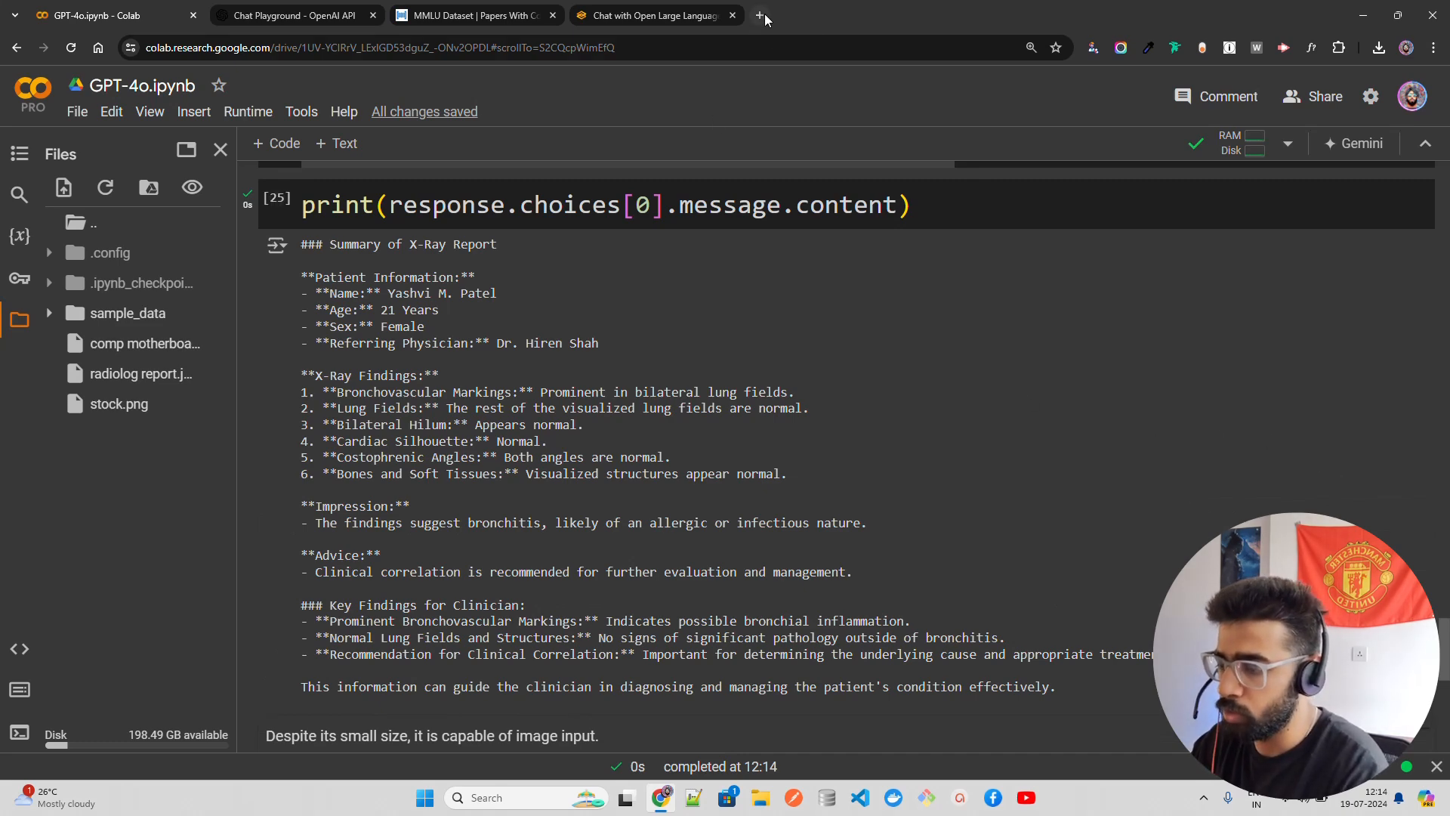
# Load dillinger.io in a new tab, then select the printed summary output in Colab.
pyautogui.click(765, 16)
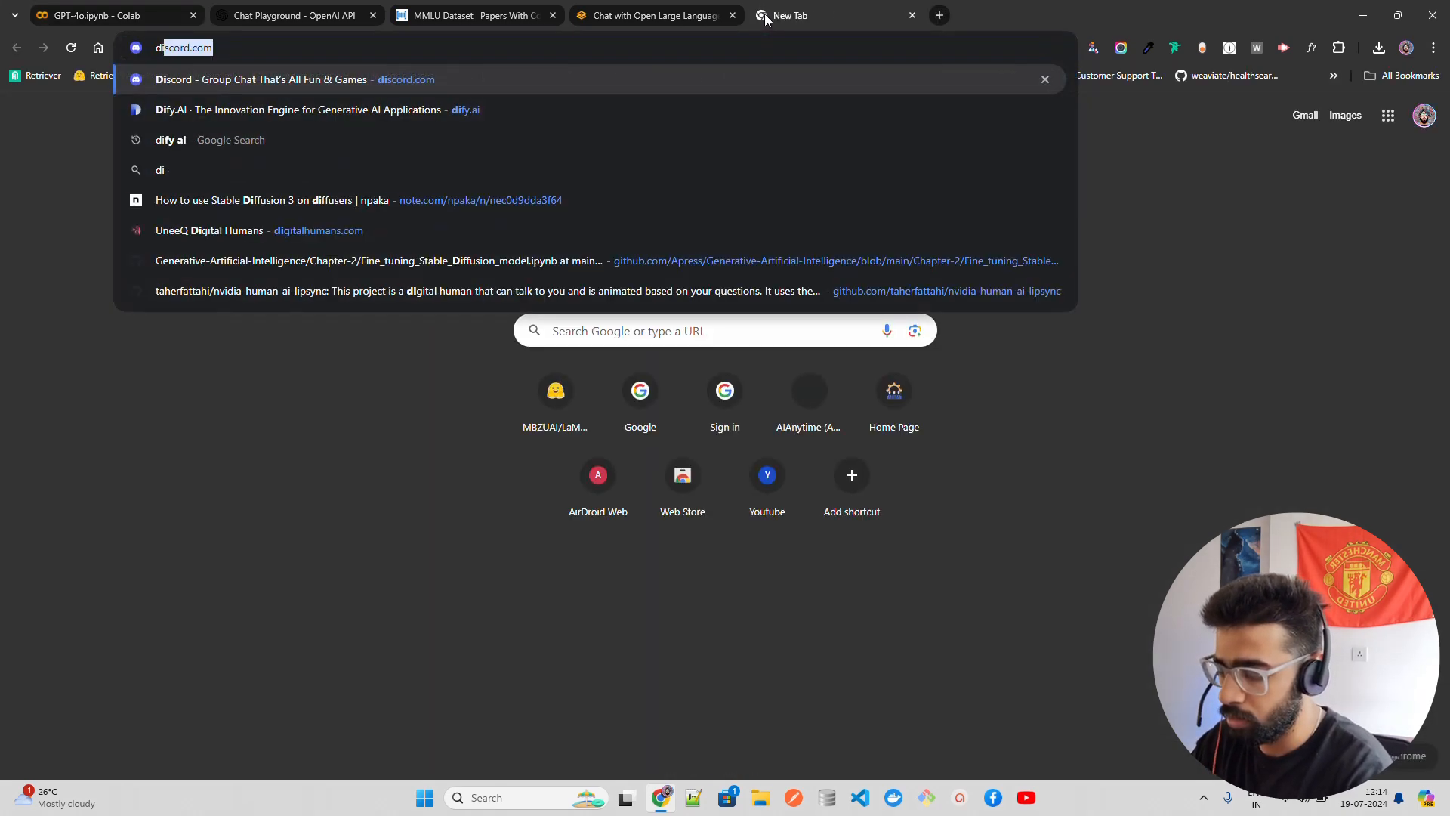
pyautogui.press('Return')
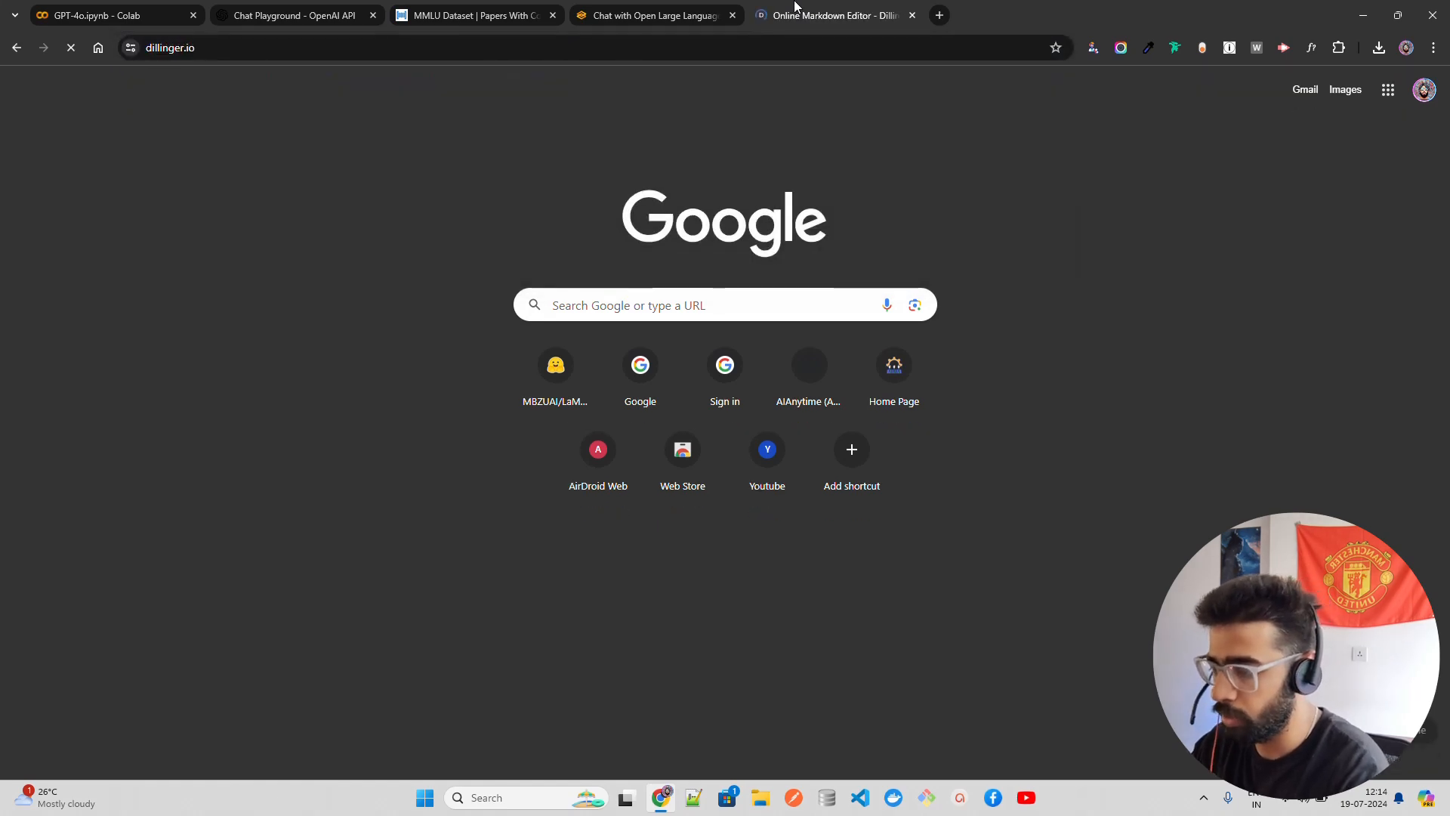
pyautogui.click(106, 15)
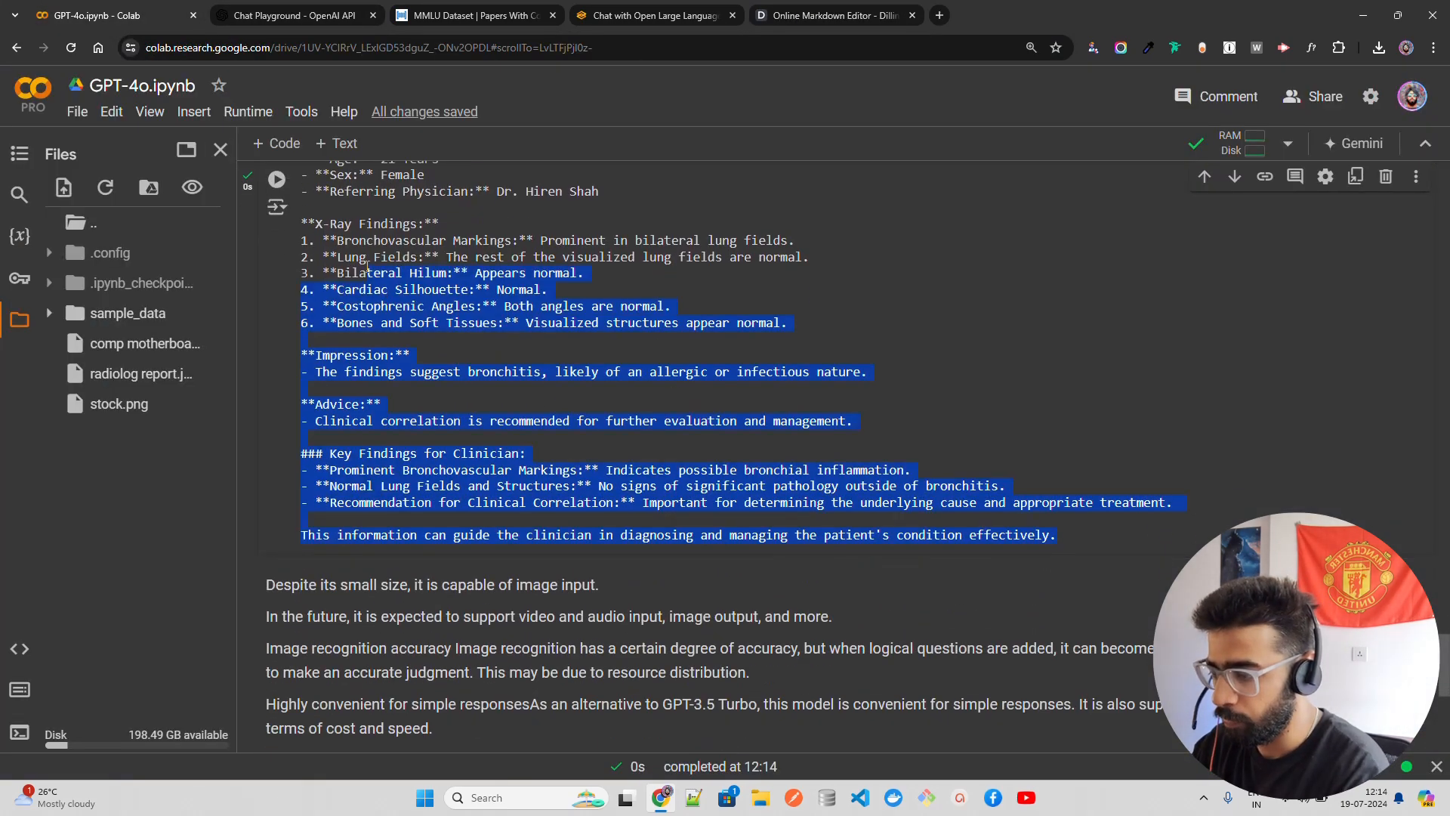
pyautogui.scroll(3)
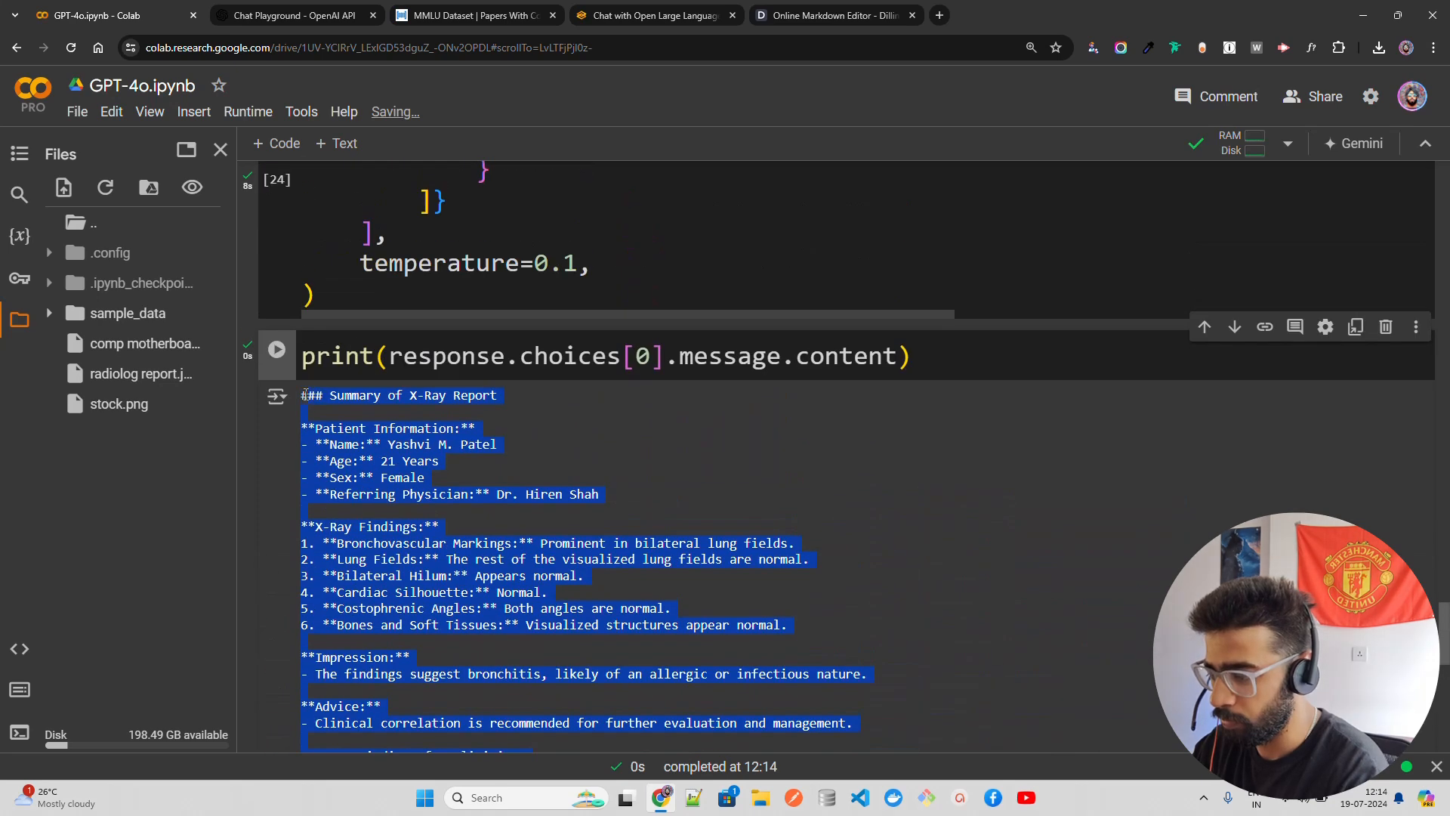
pyautogui.click(831, 15)
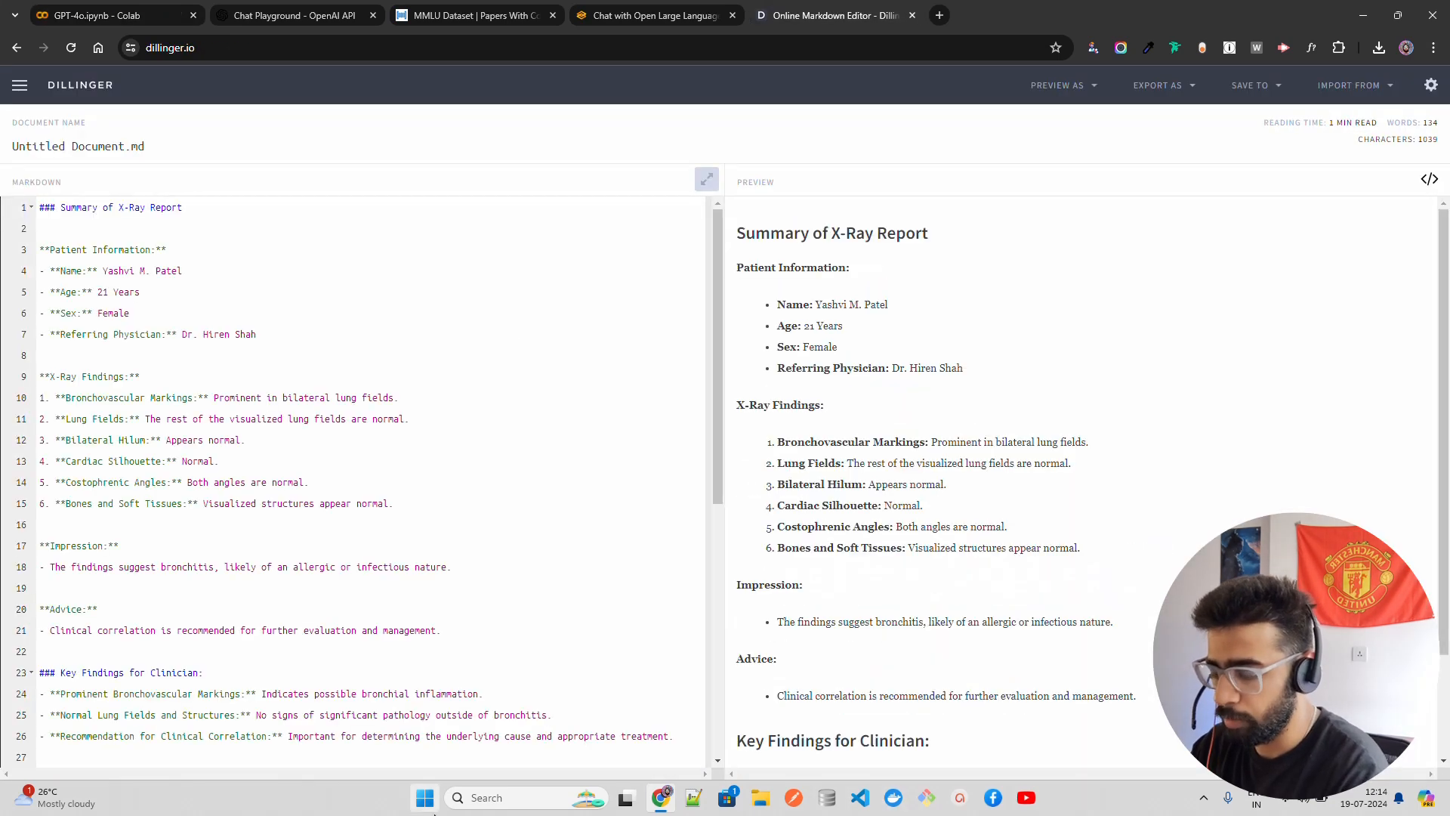
pyautogui.moveTo(908, 262)
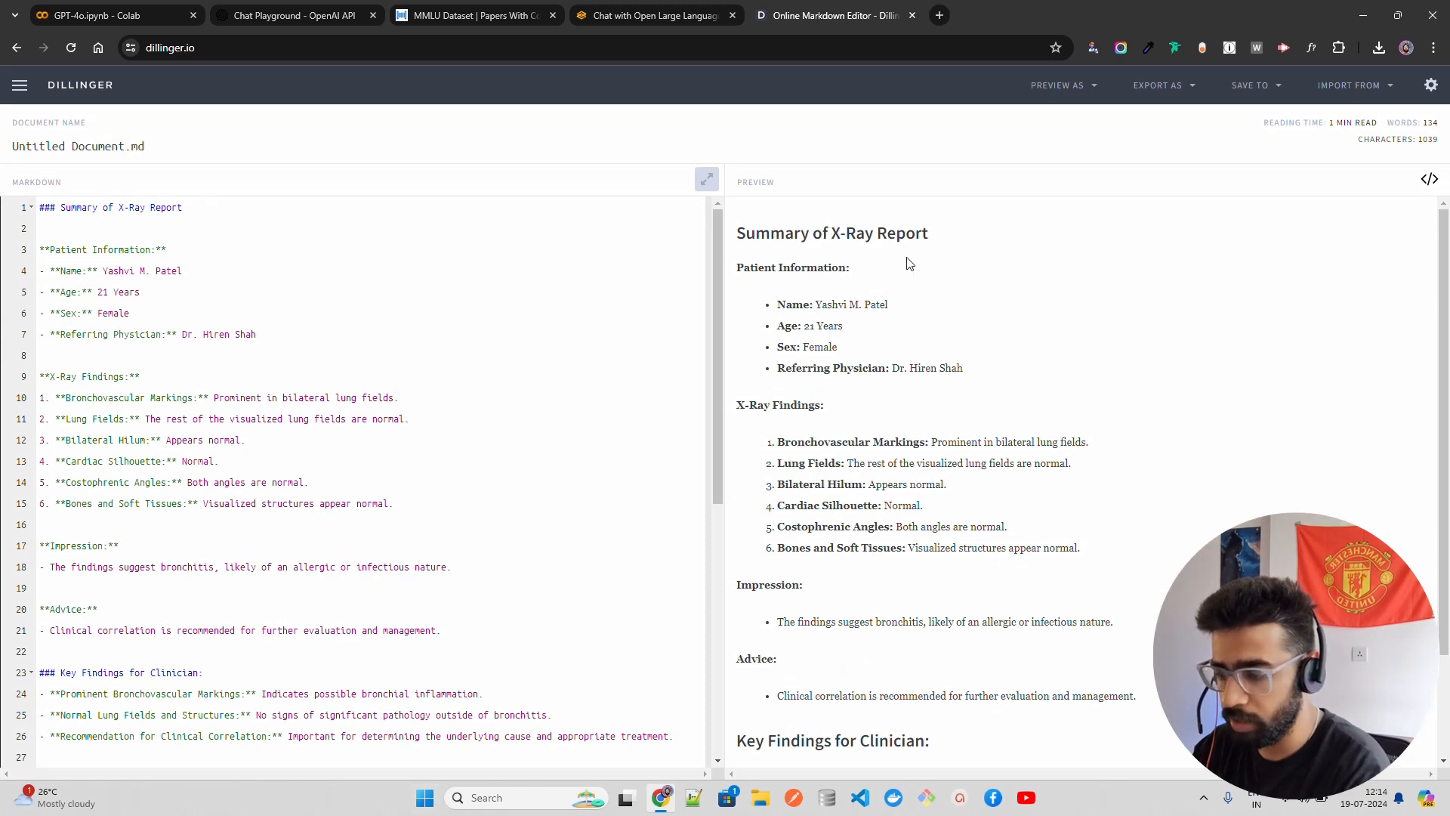
# Scroll through the rendered X-ray summary in Dillinger's preview, then return to Colab.
pyautogui.scroll(-3)
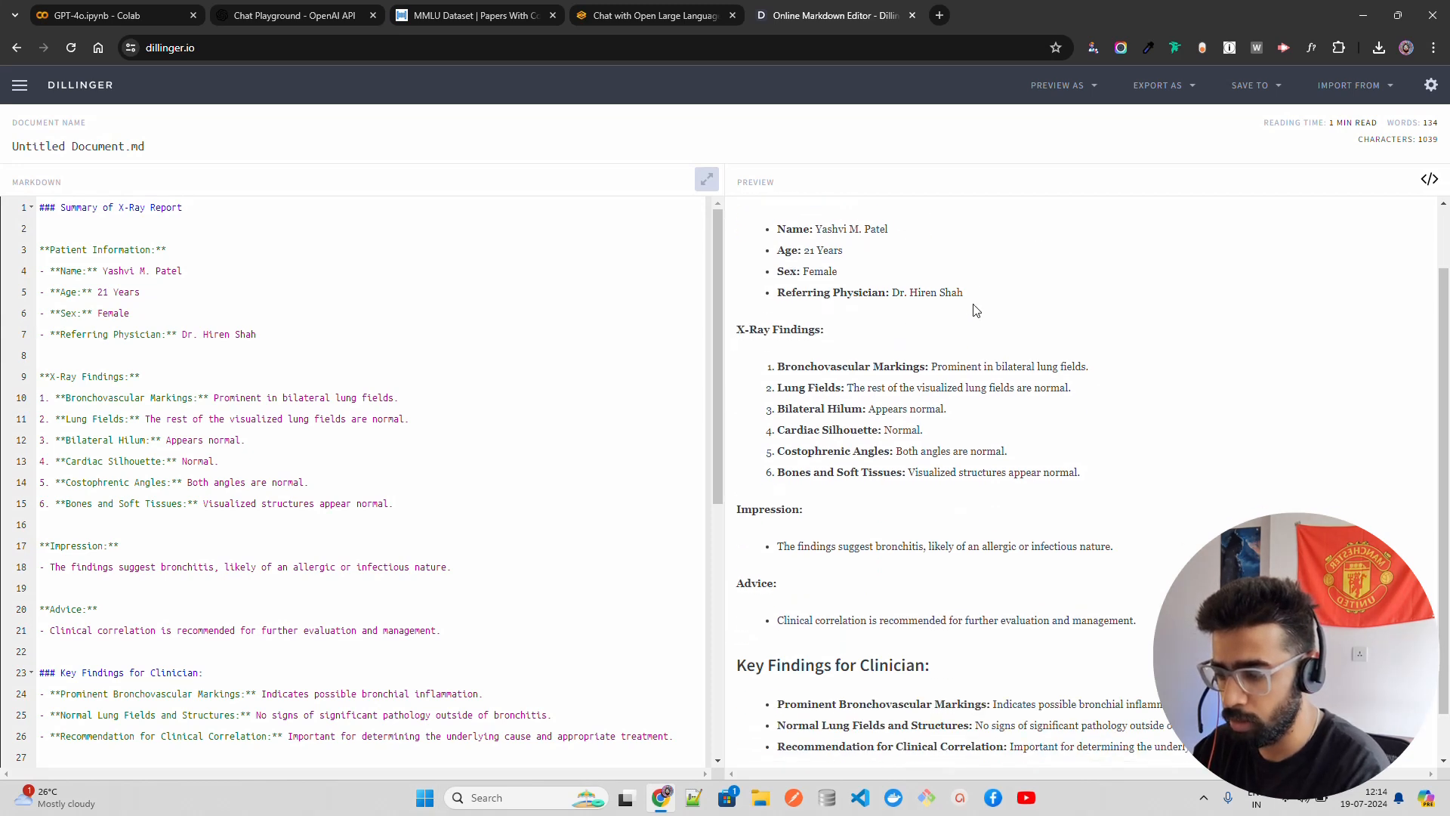
pyautogui.scroll(-3)
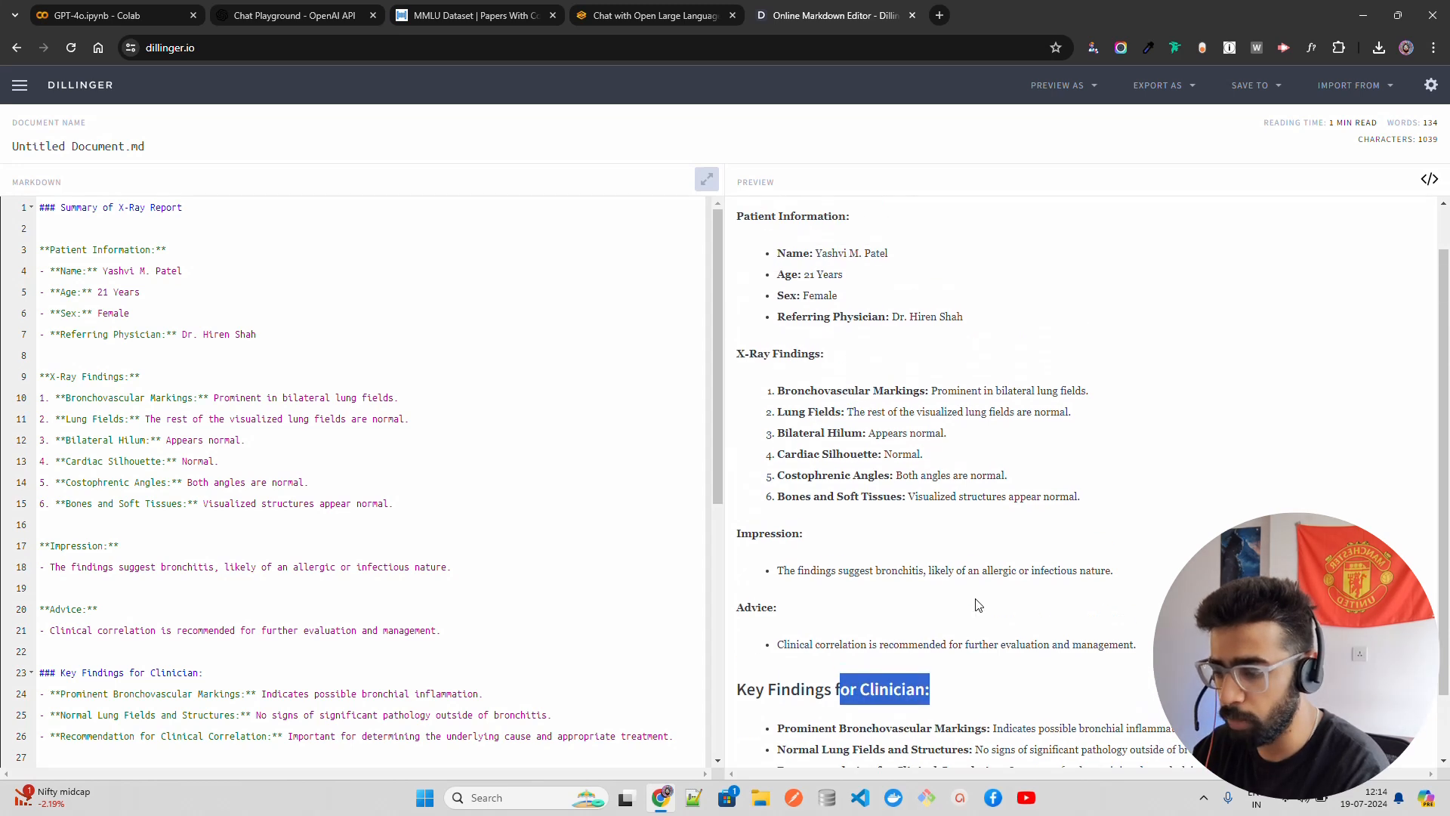
pyautogui.scroll(-3)
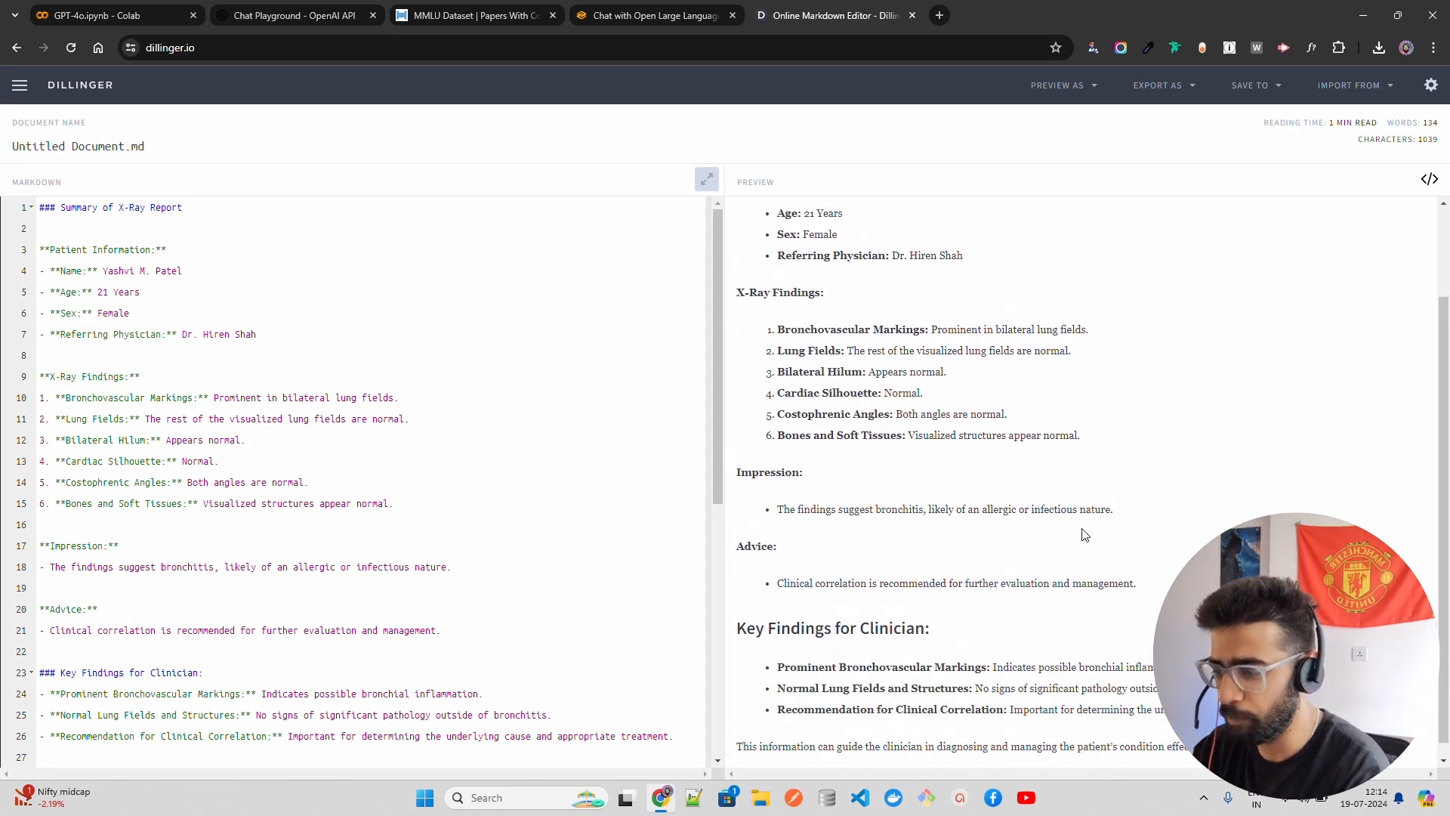
pyautogui.click(111, 15)
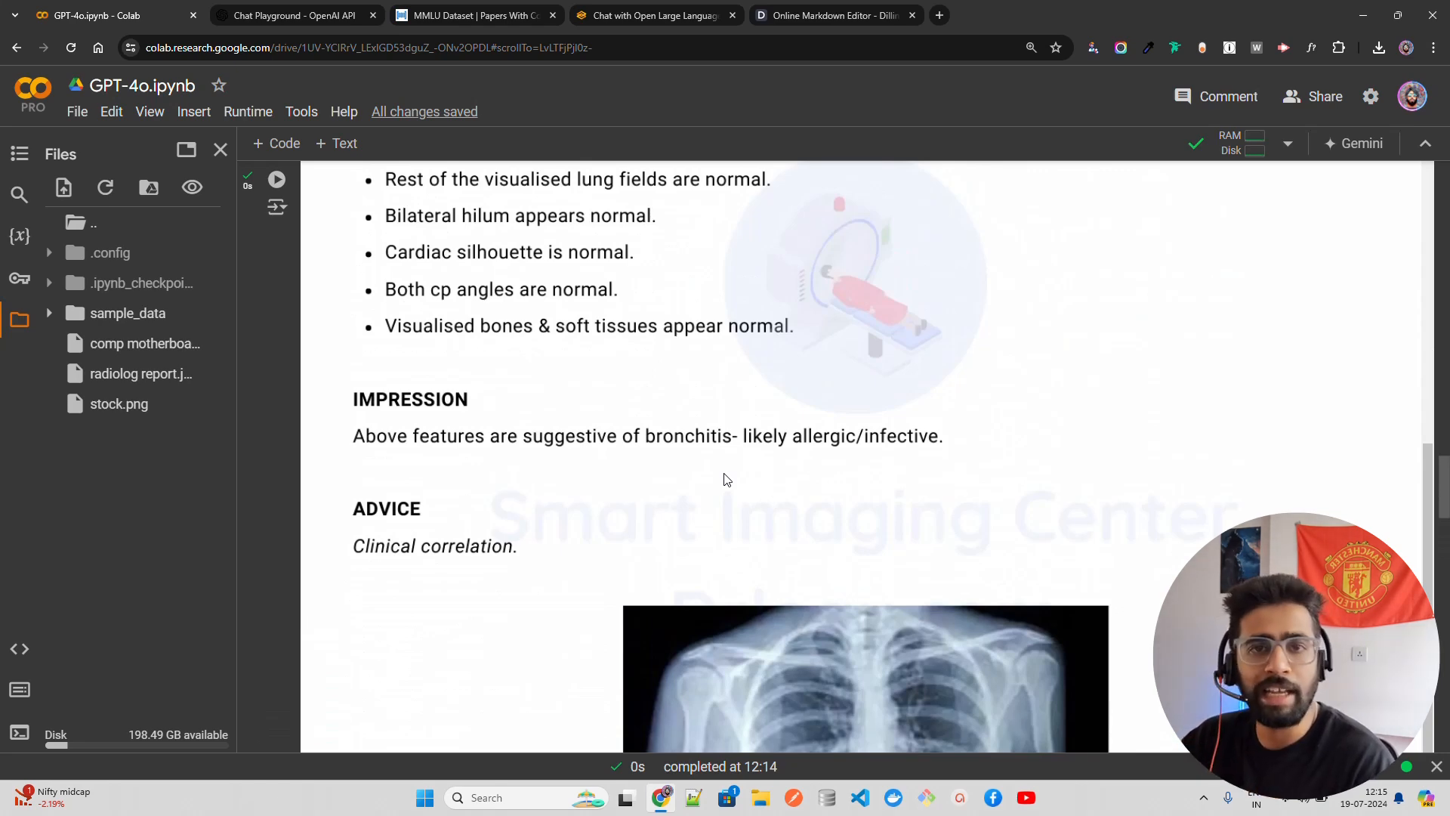
# Scroll to the IMAGE_PATH cell and delete 'radiolog report', leaving only '.jpg'.
pyautogui.scroll(3)
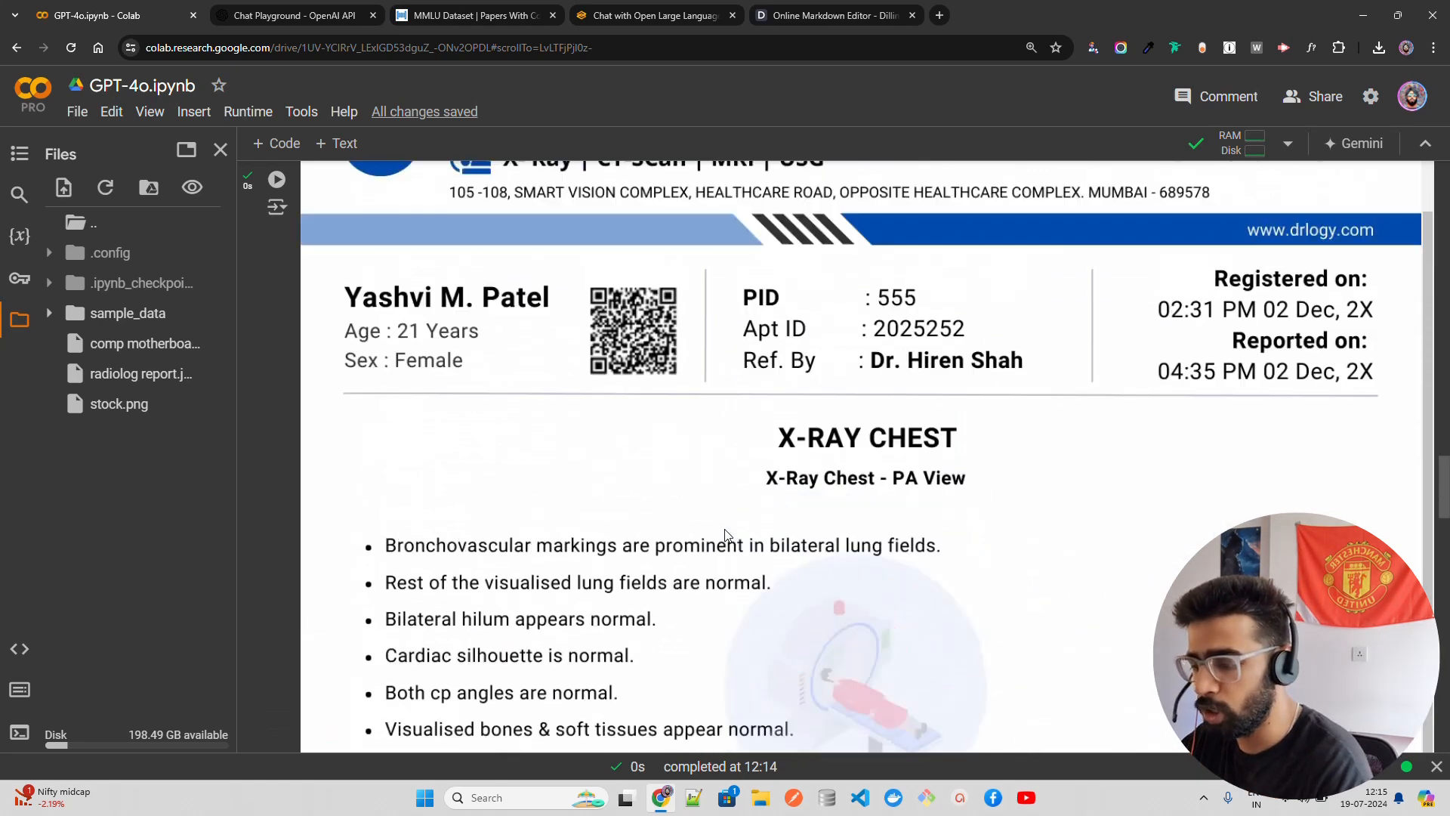
pyautogui.scroll(-3)
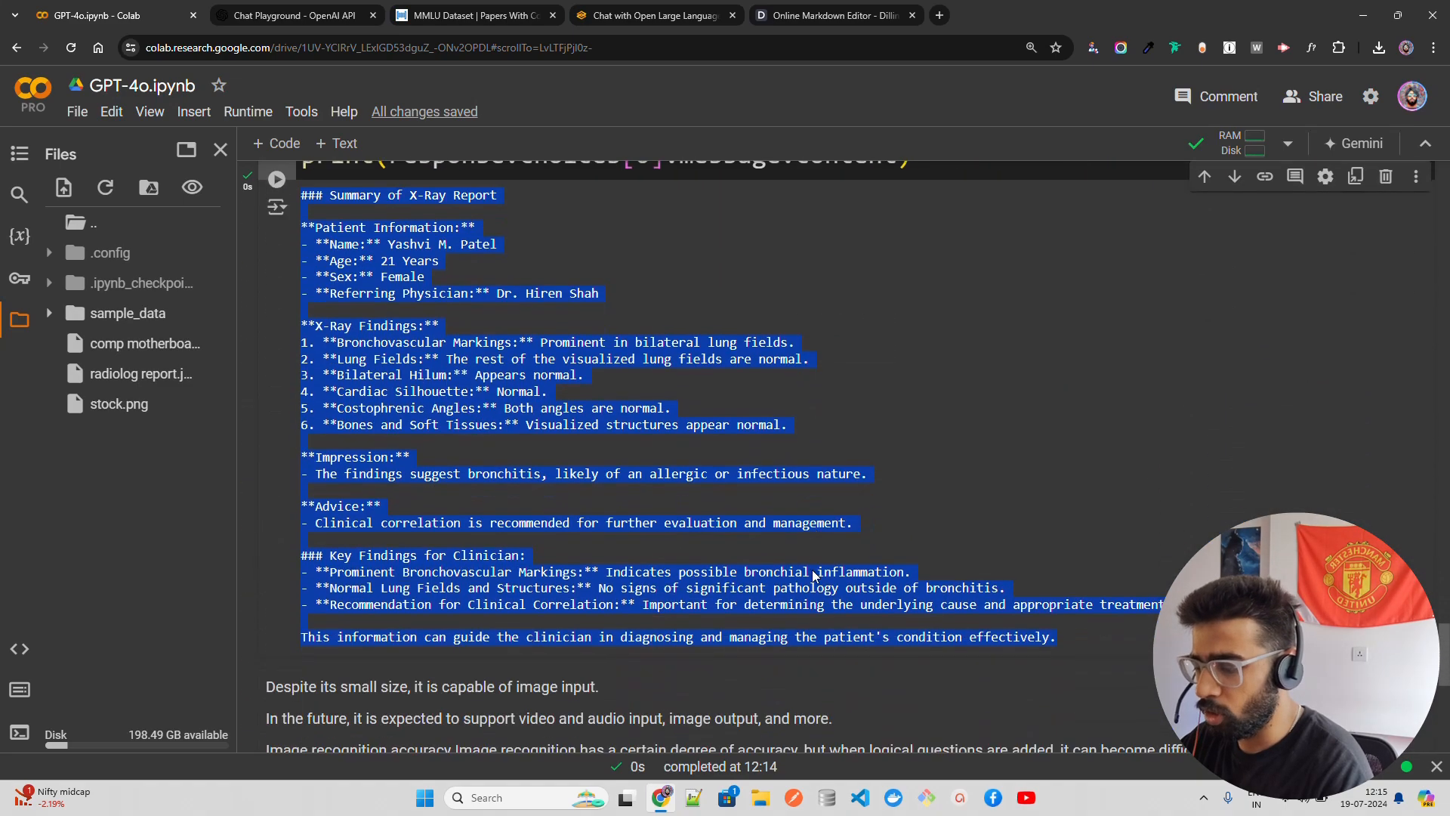
pyautogui.scroll(-3)
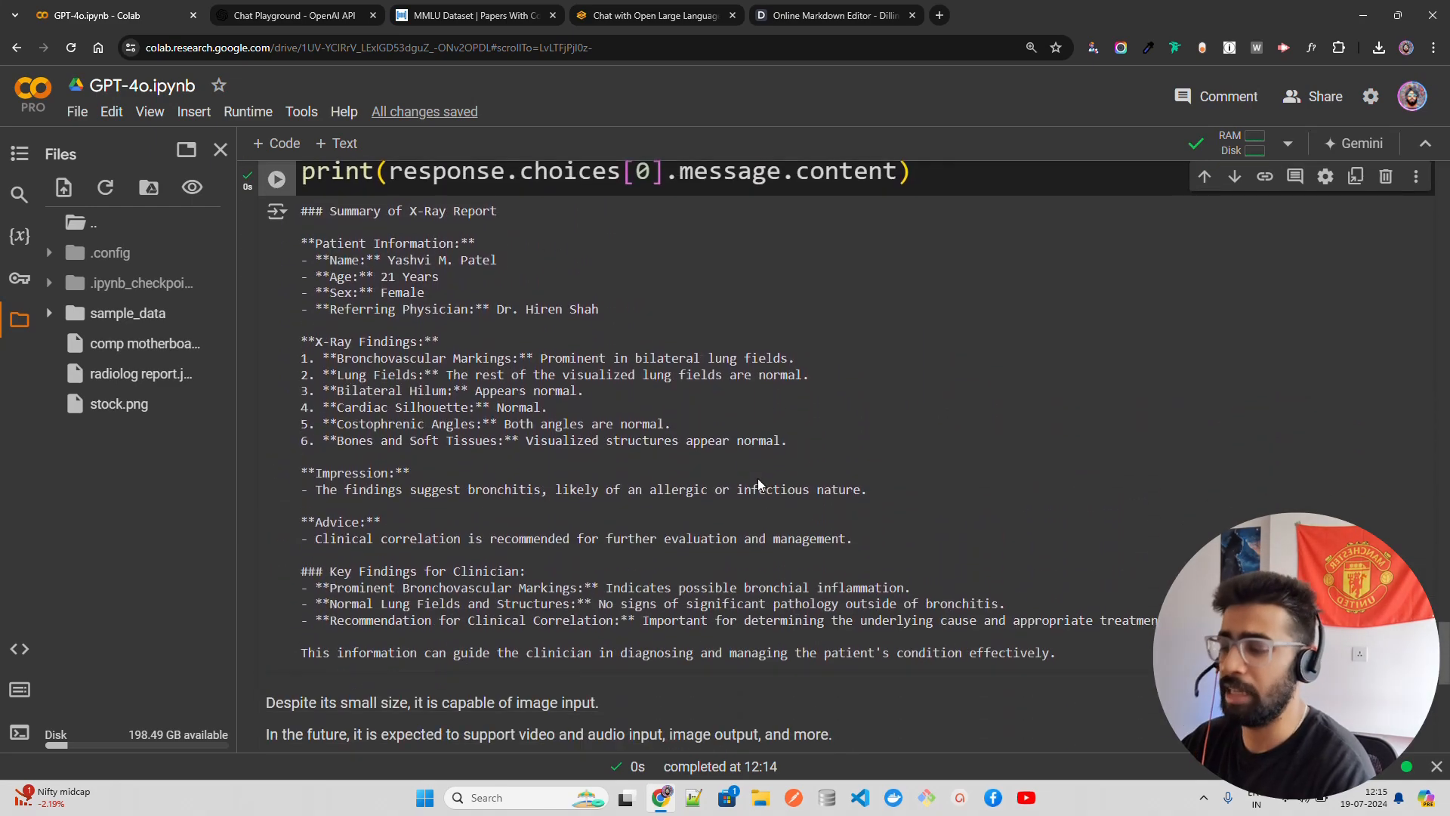
pyautogui.scroll(3)
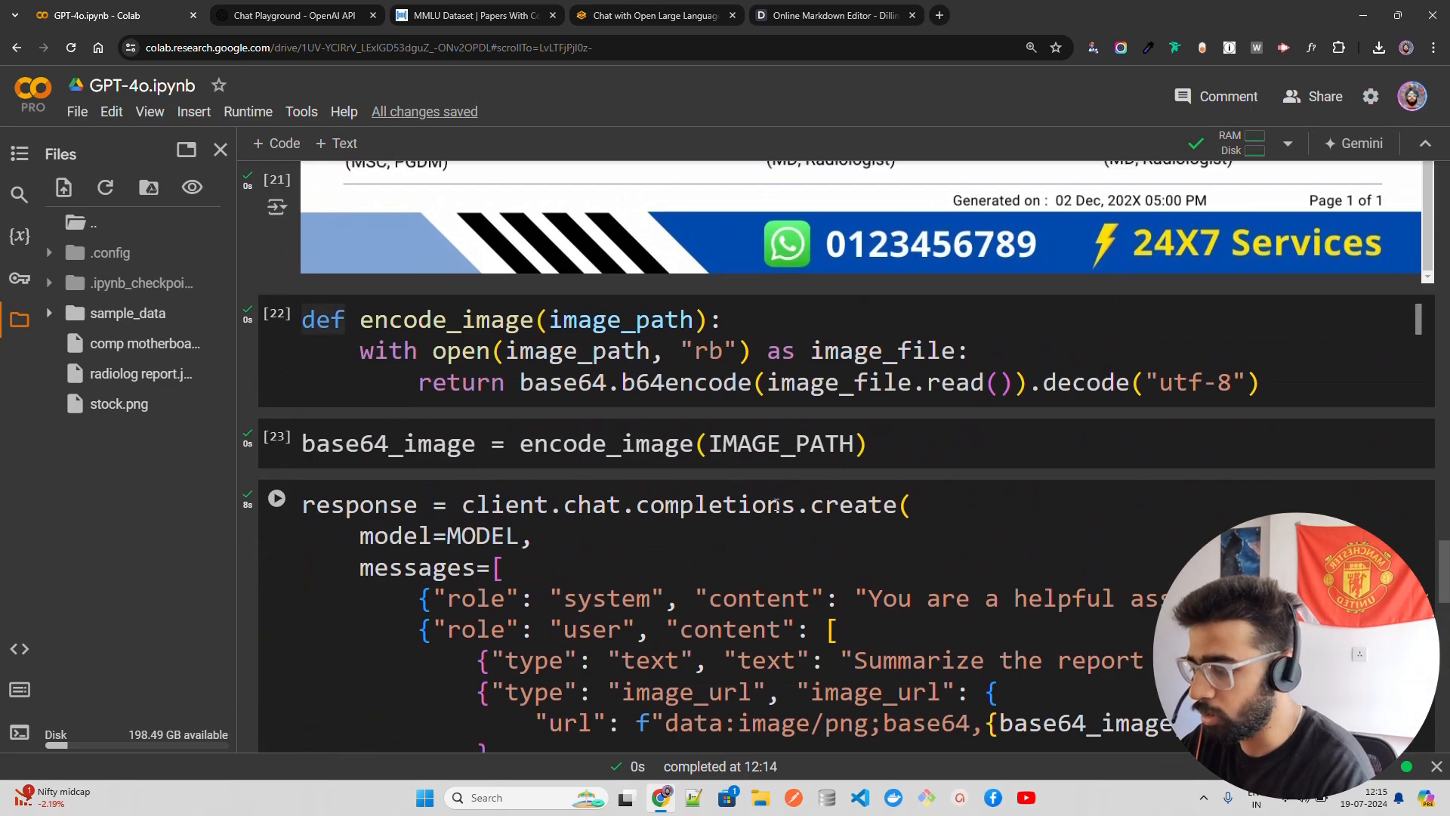
pyautogui.scroll(3)
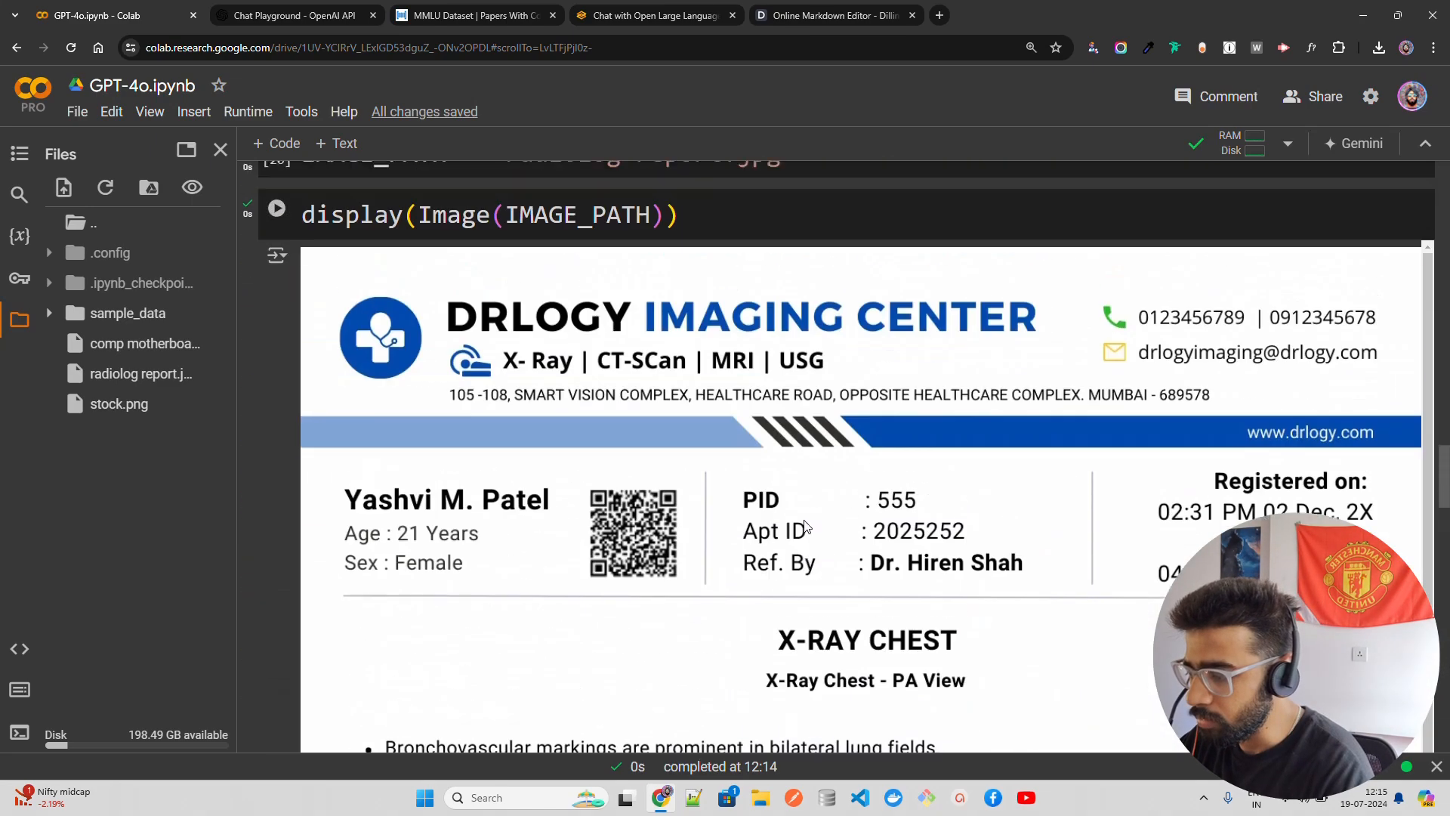
pyautogui.scroll(3)
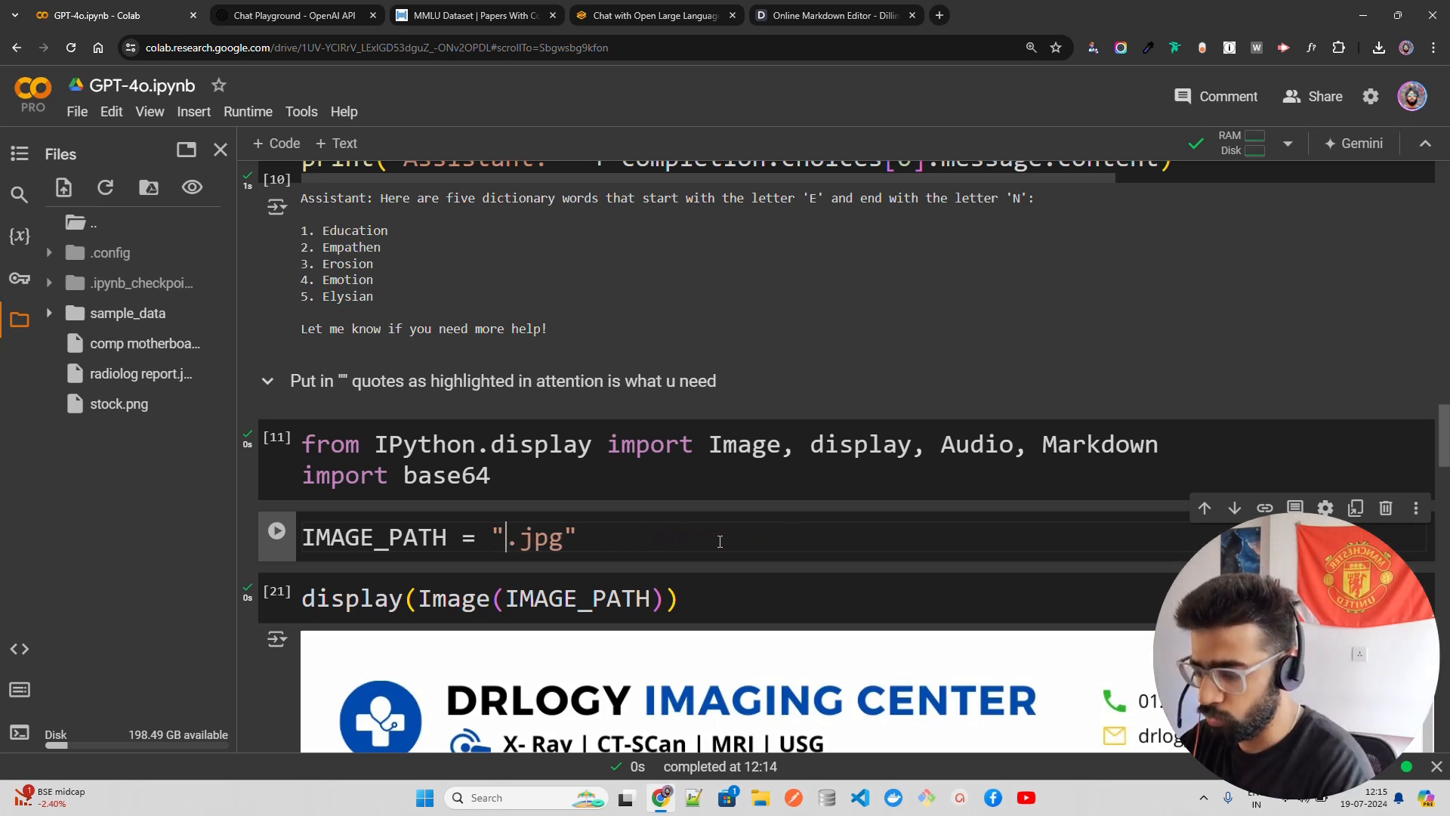
pyautogui.moveTo(145, 343)
pyautogui.write('comp')
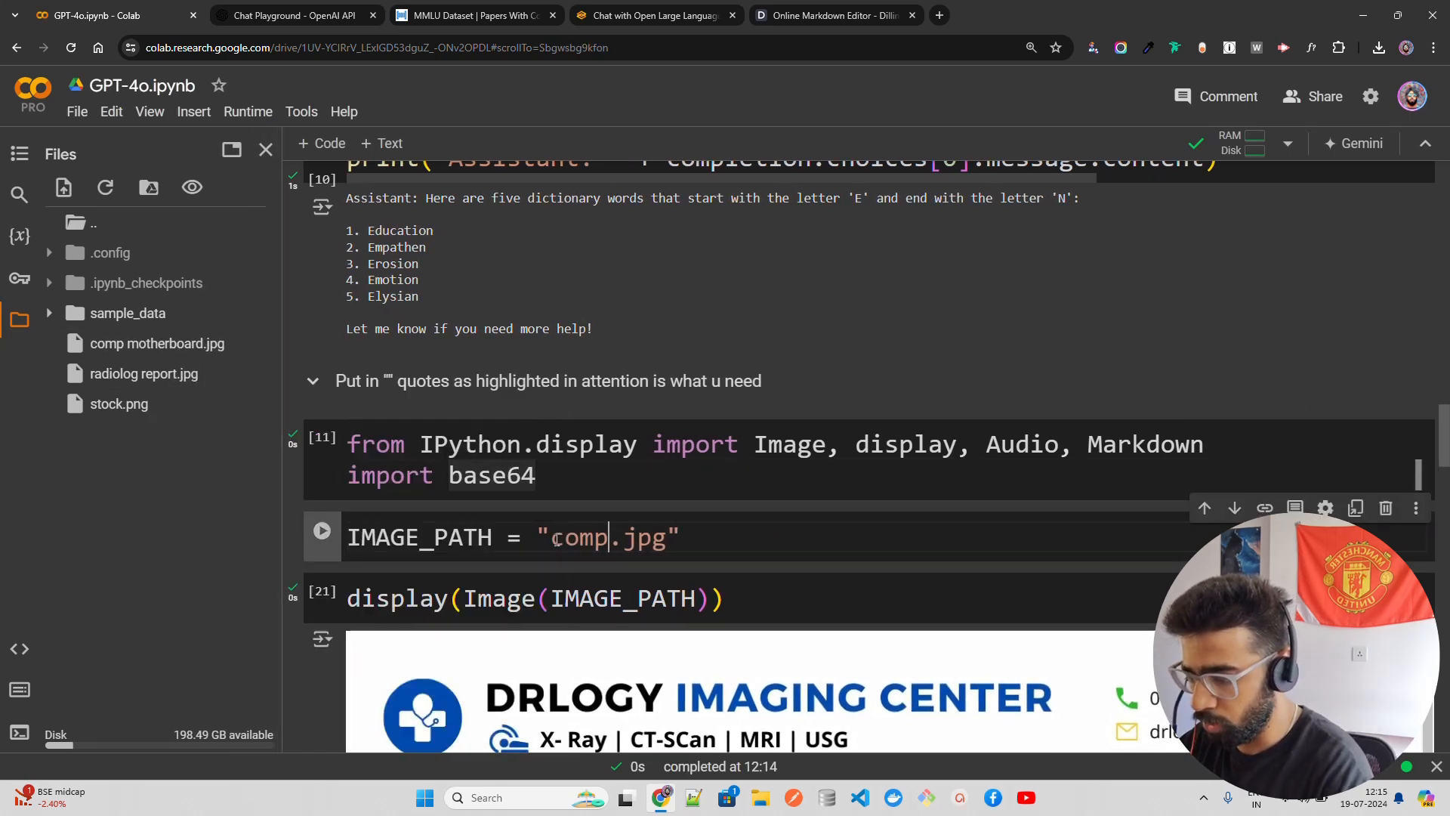
# Set IMAGE_PATH to 'comp motherboard.jpg' and rerun the path, display and encode_image cells.
pyautogui.write('motherboard')
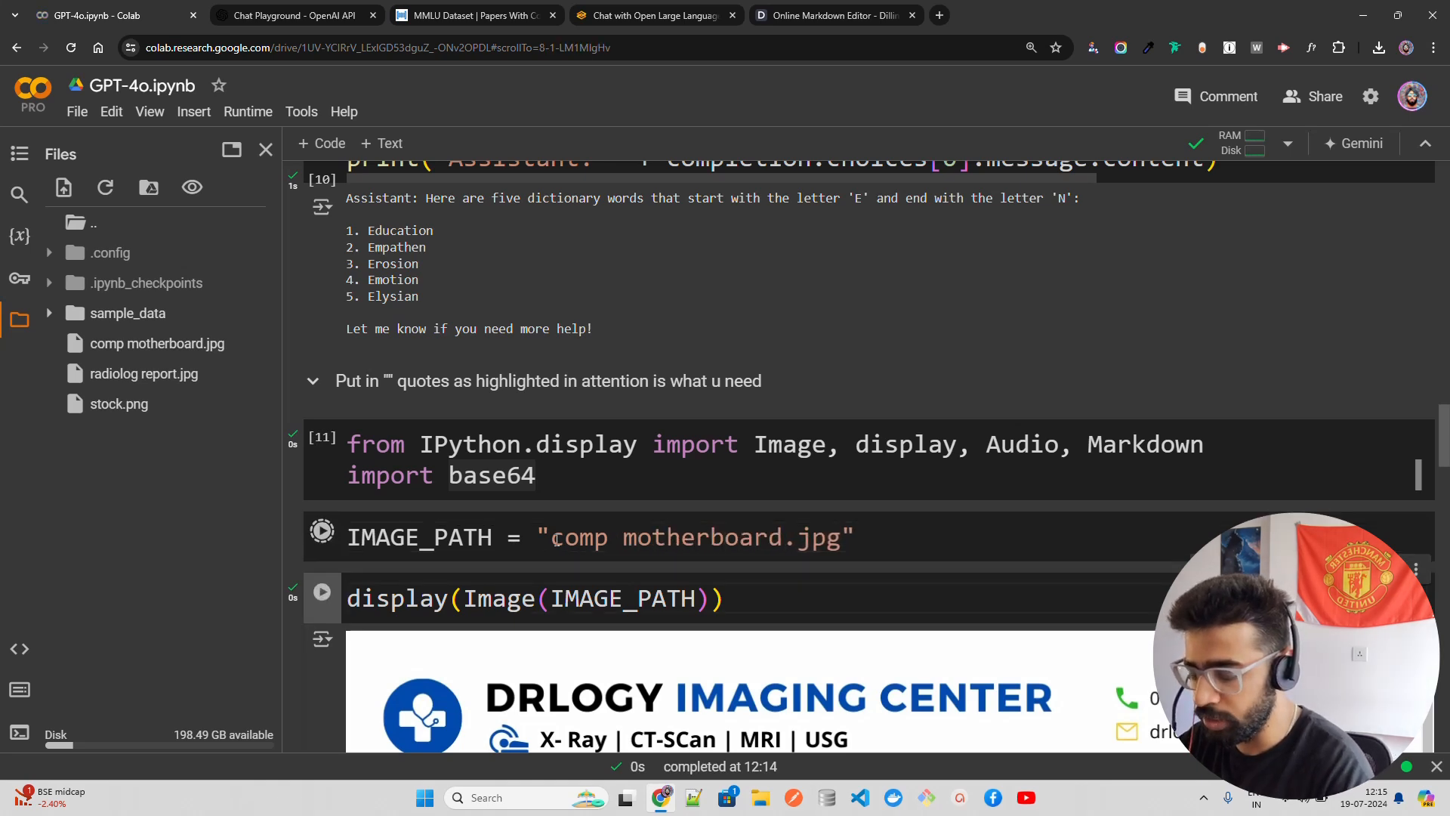
pyautogui.scroll(-3)
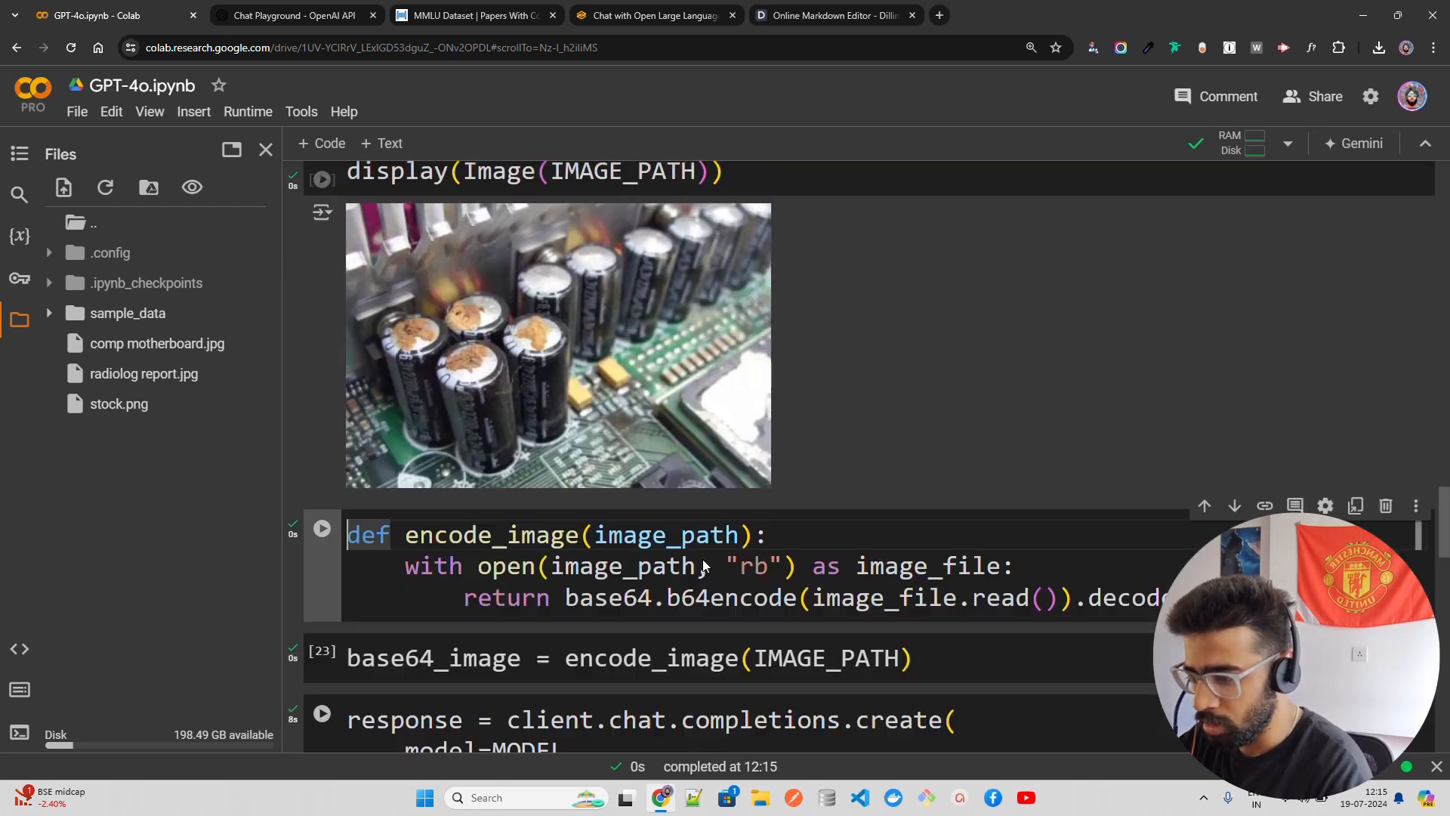
pyautogui.scroll(3)
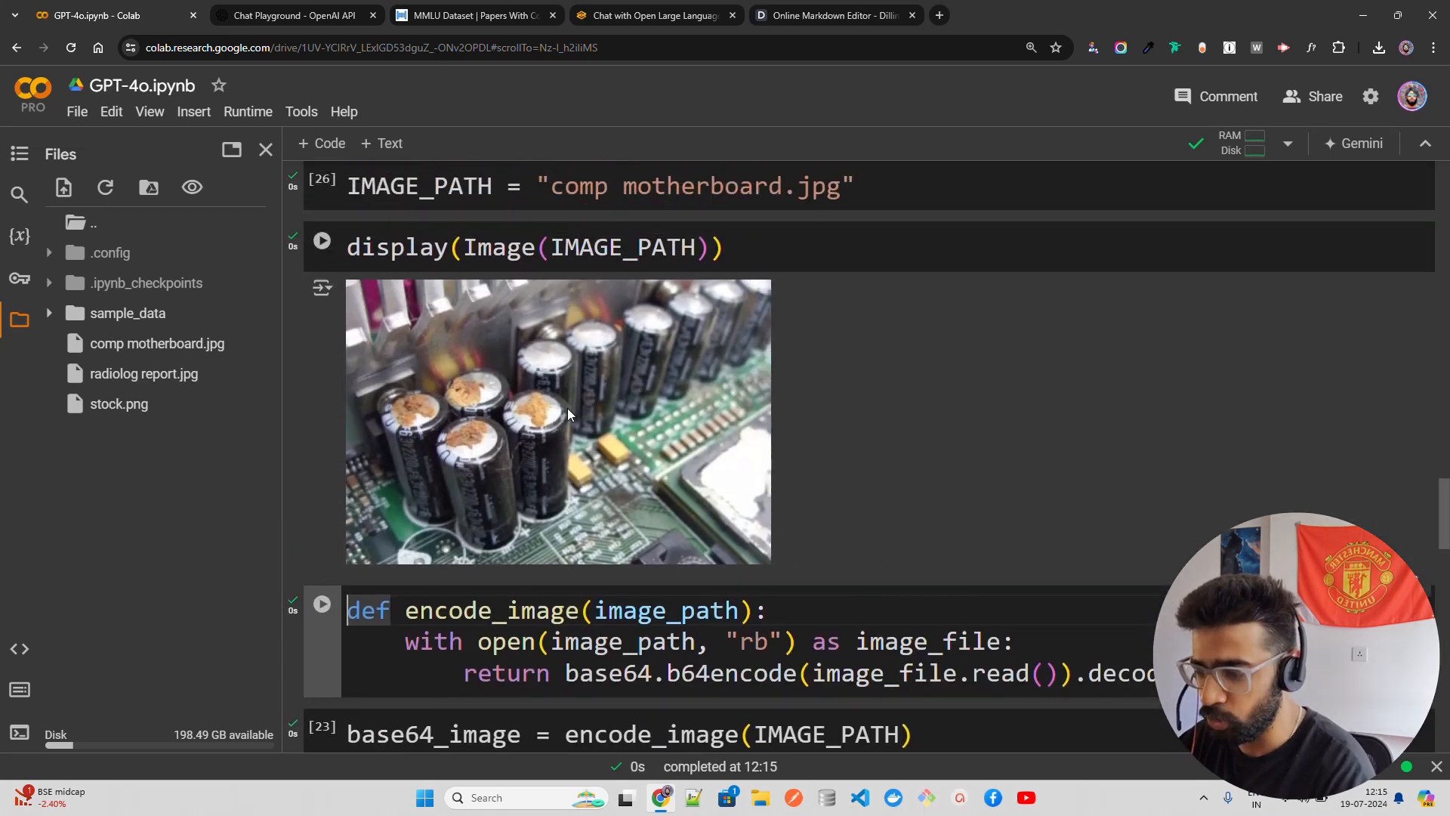
pyautogui.moveTo(495, 409)
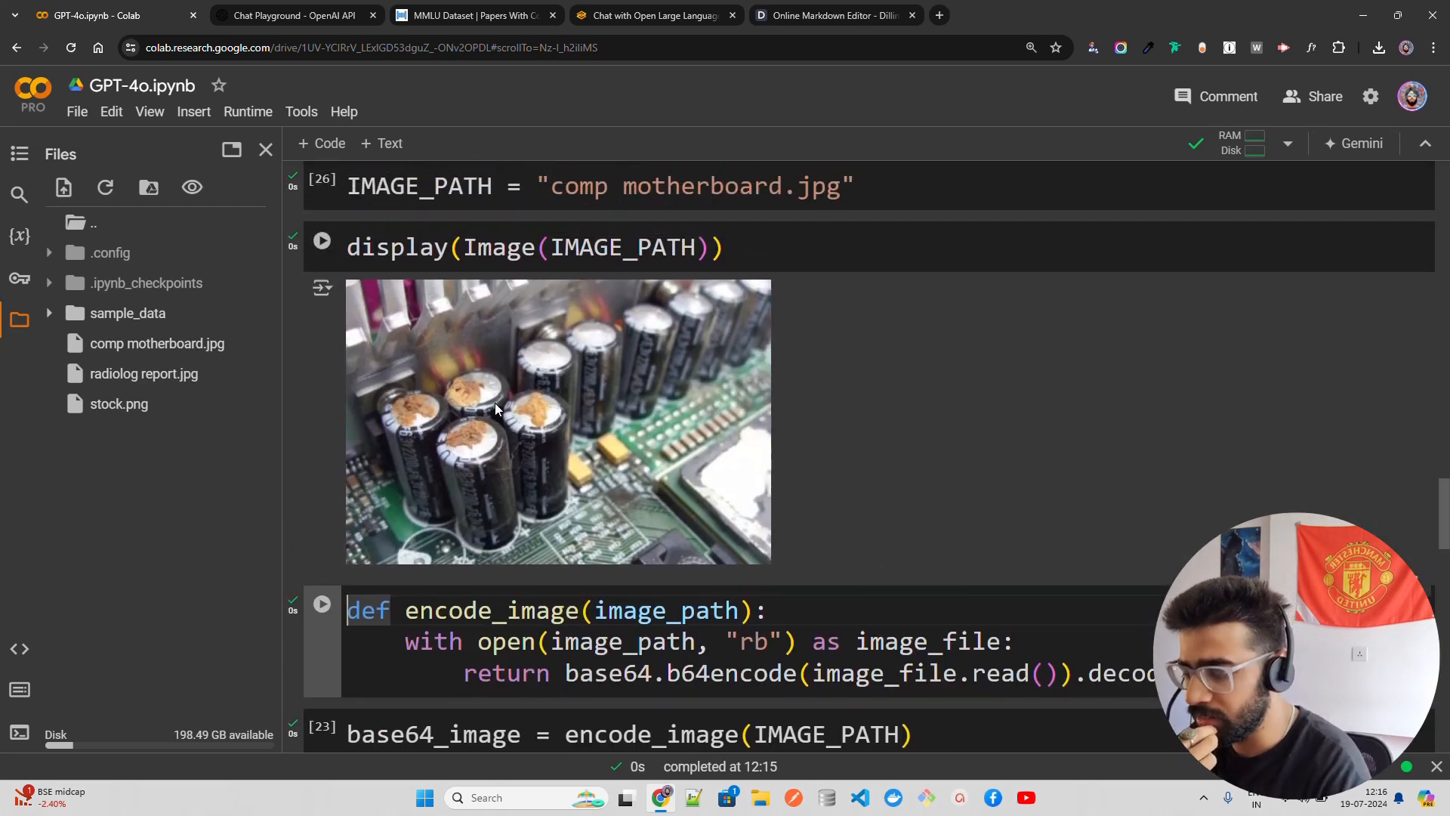
pyautogui.moveTo(516, 412)
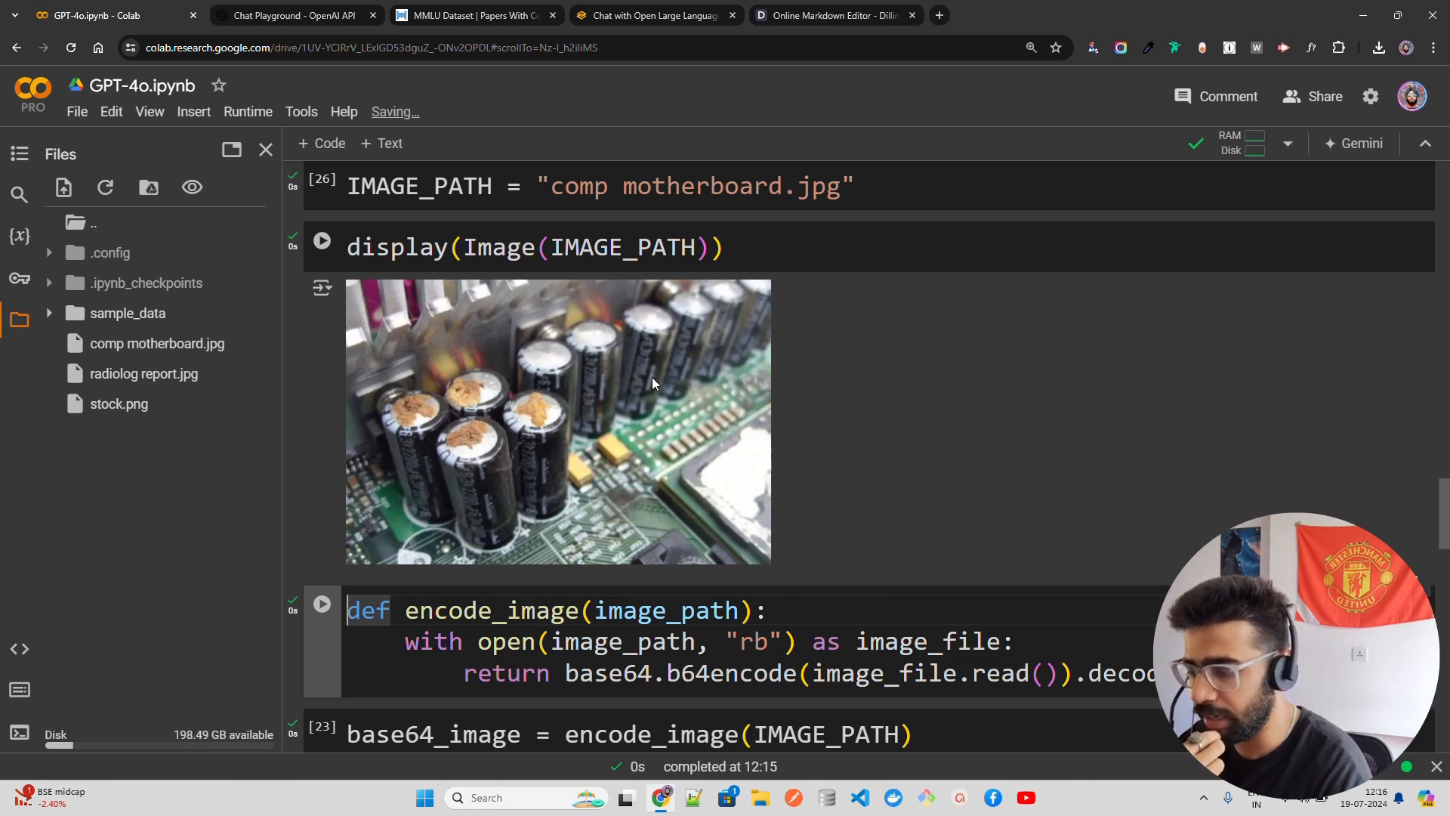
pyautogui.scroll(-3)
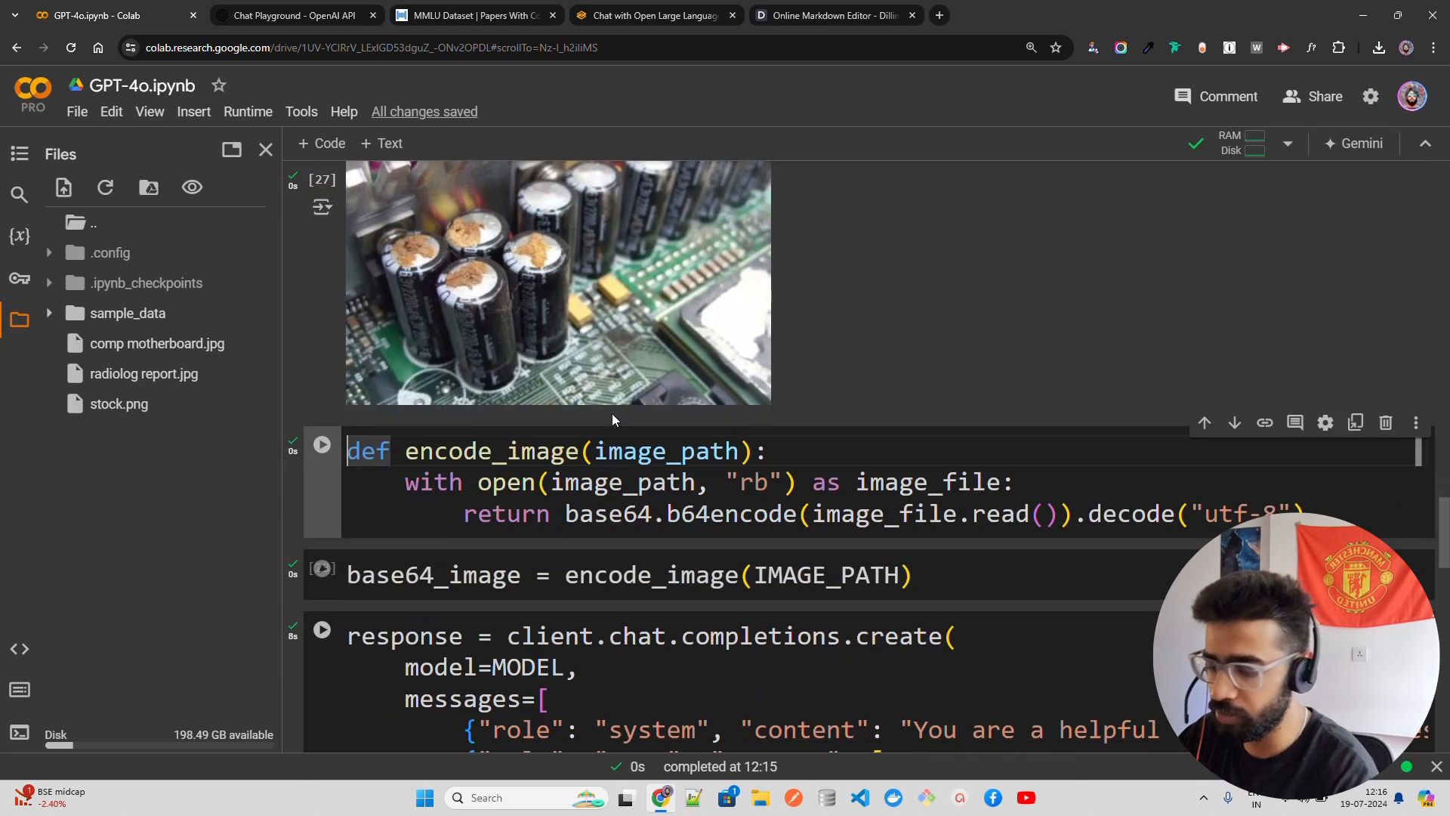
pyautogui.scroll(-3)
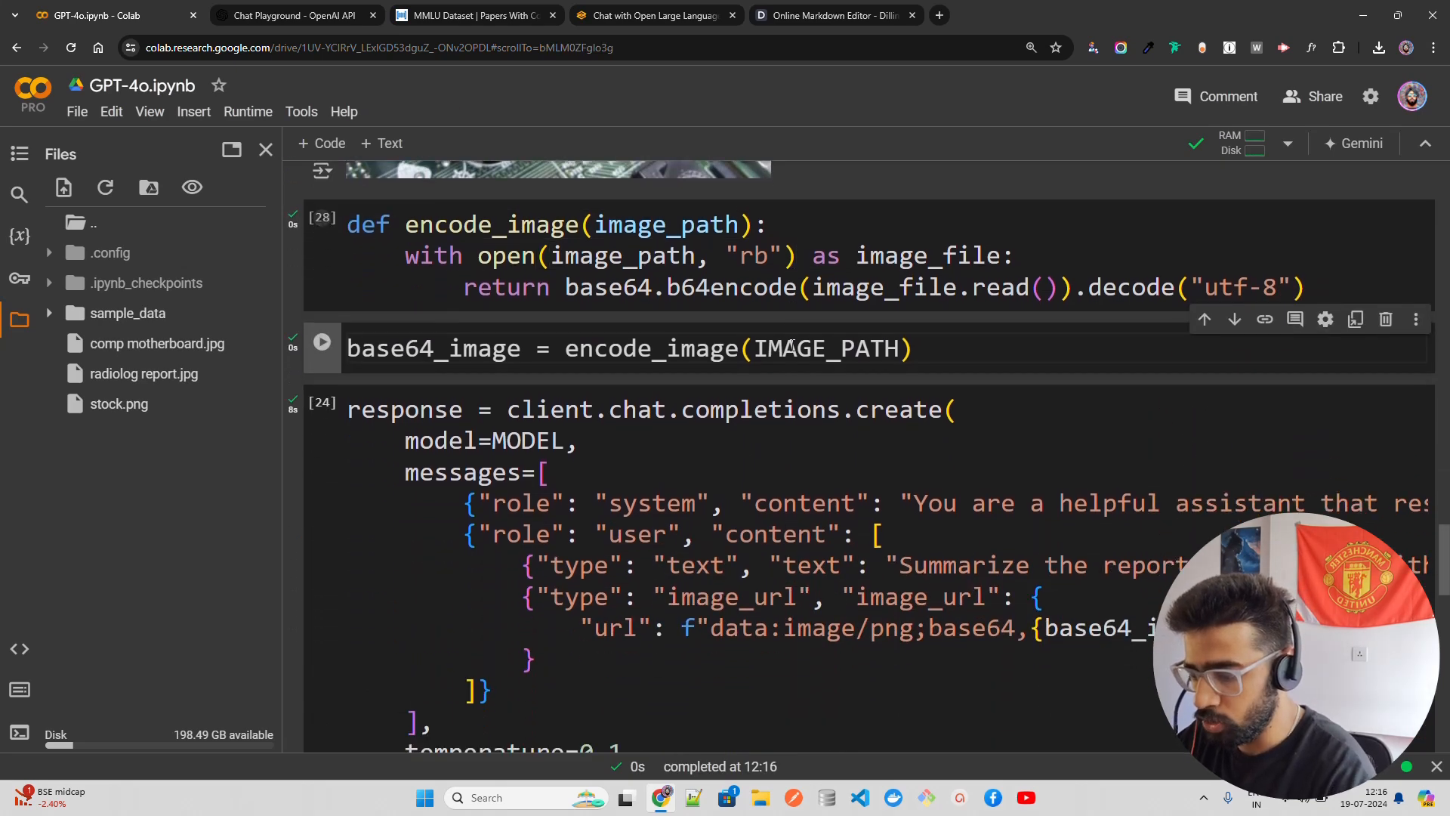
# Replace the old system prompt wording in the completions cell with new instructions.
pyautogui.scroll(-3)
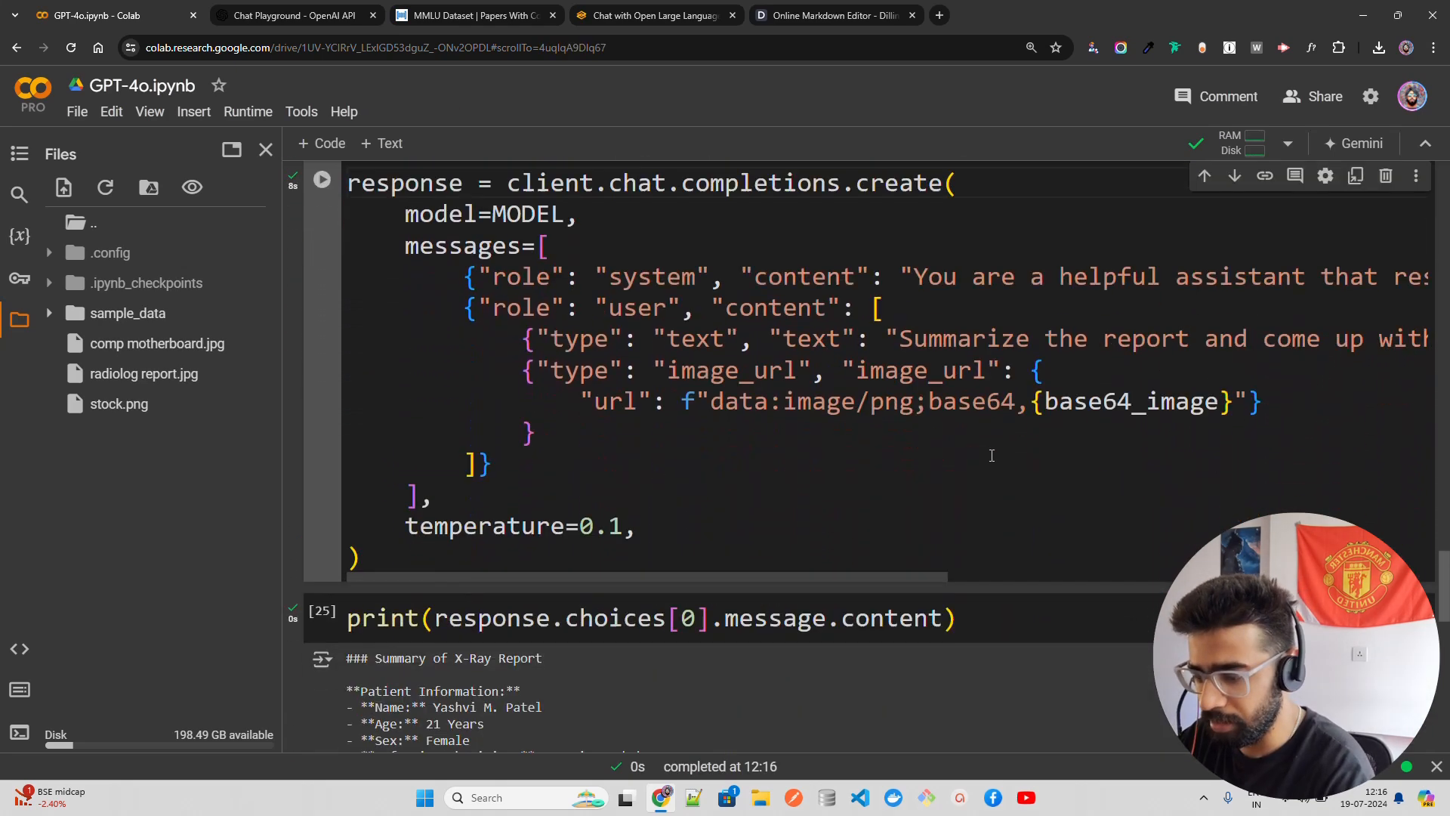
pyautogui.hscroll(3)
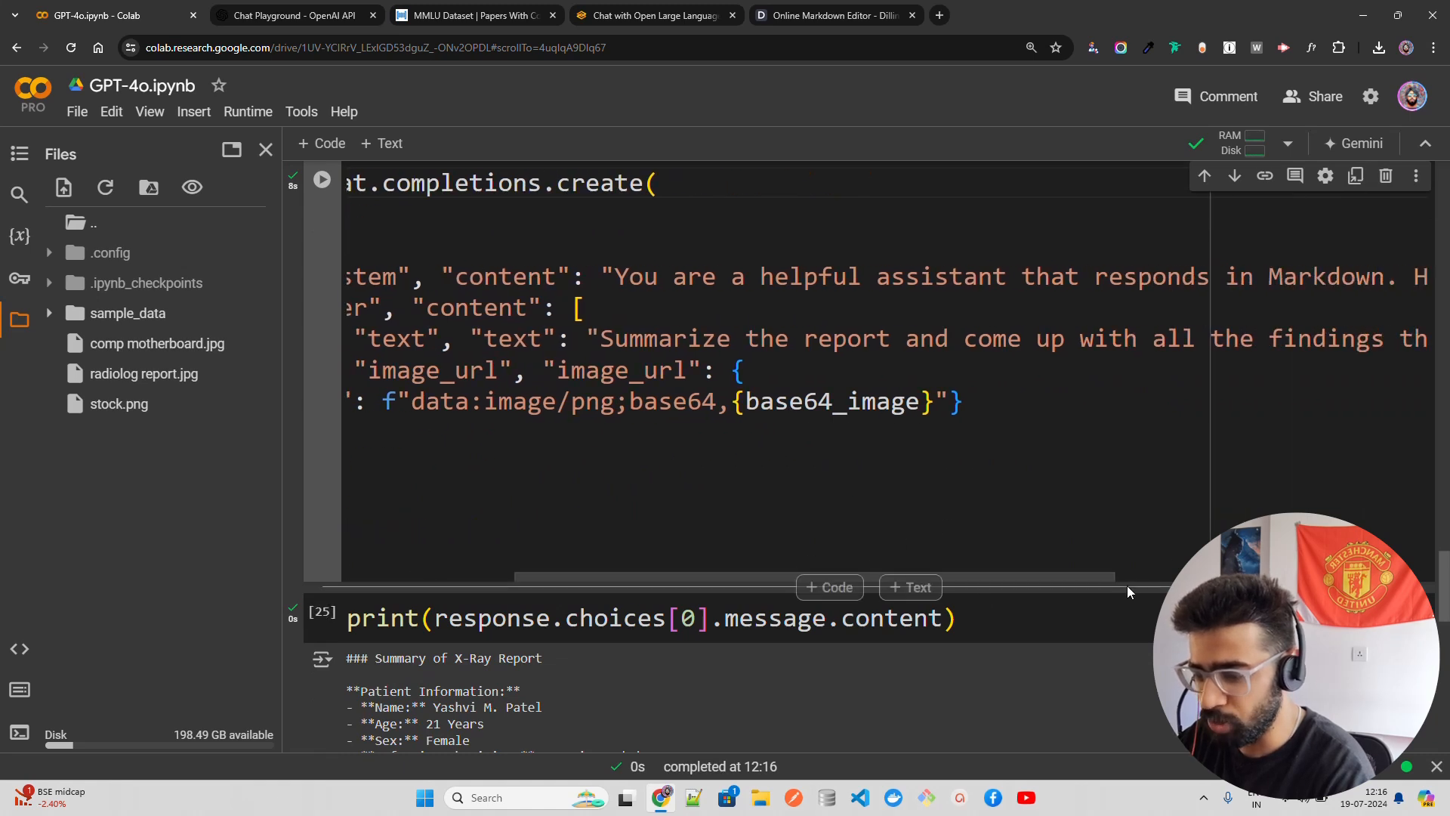
pyautogui.hscroll(3)
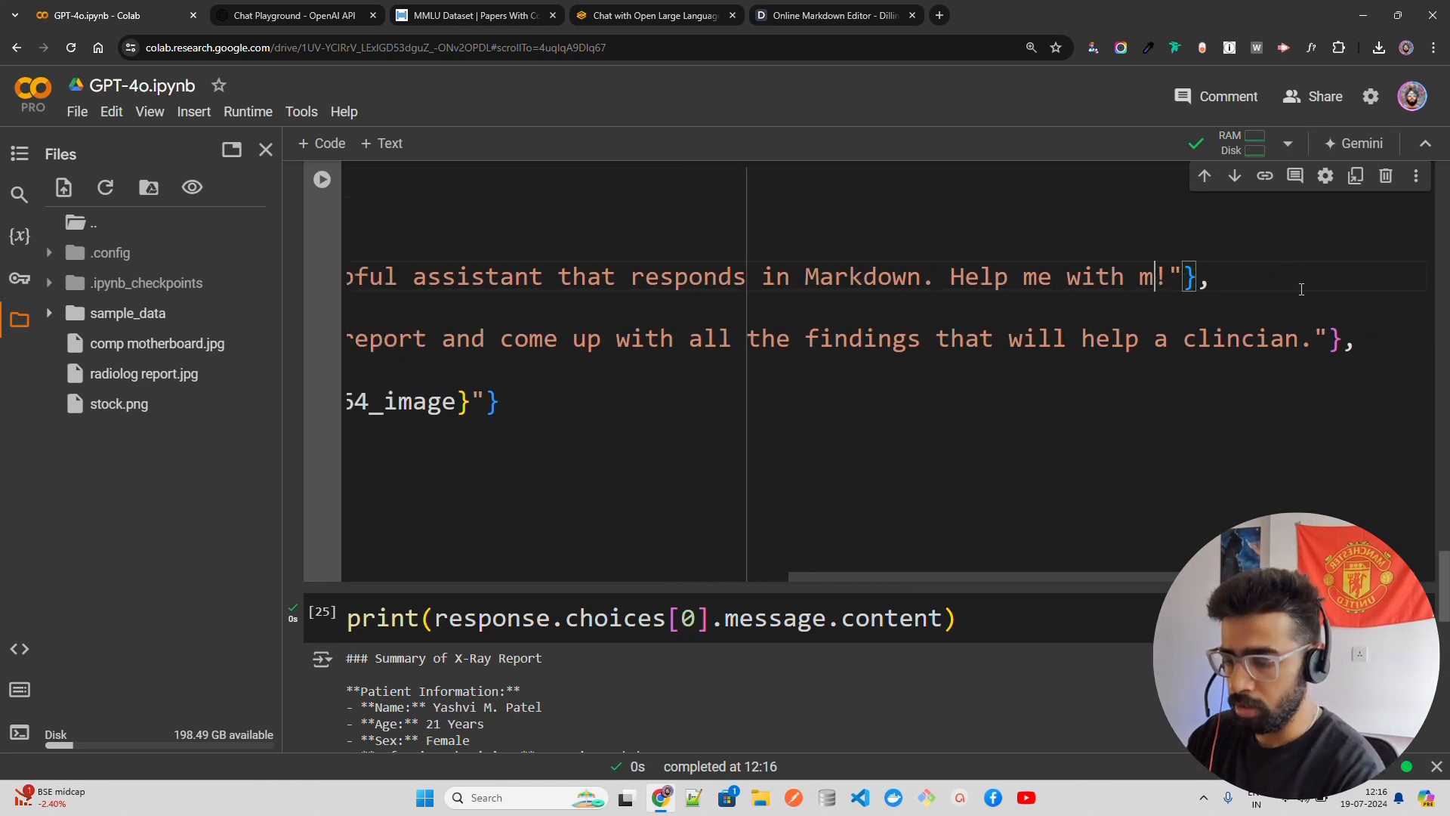
pyautogui.press('Backspace')
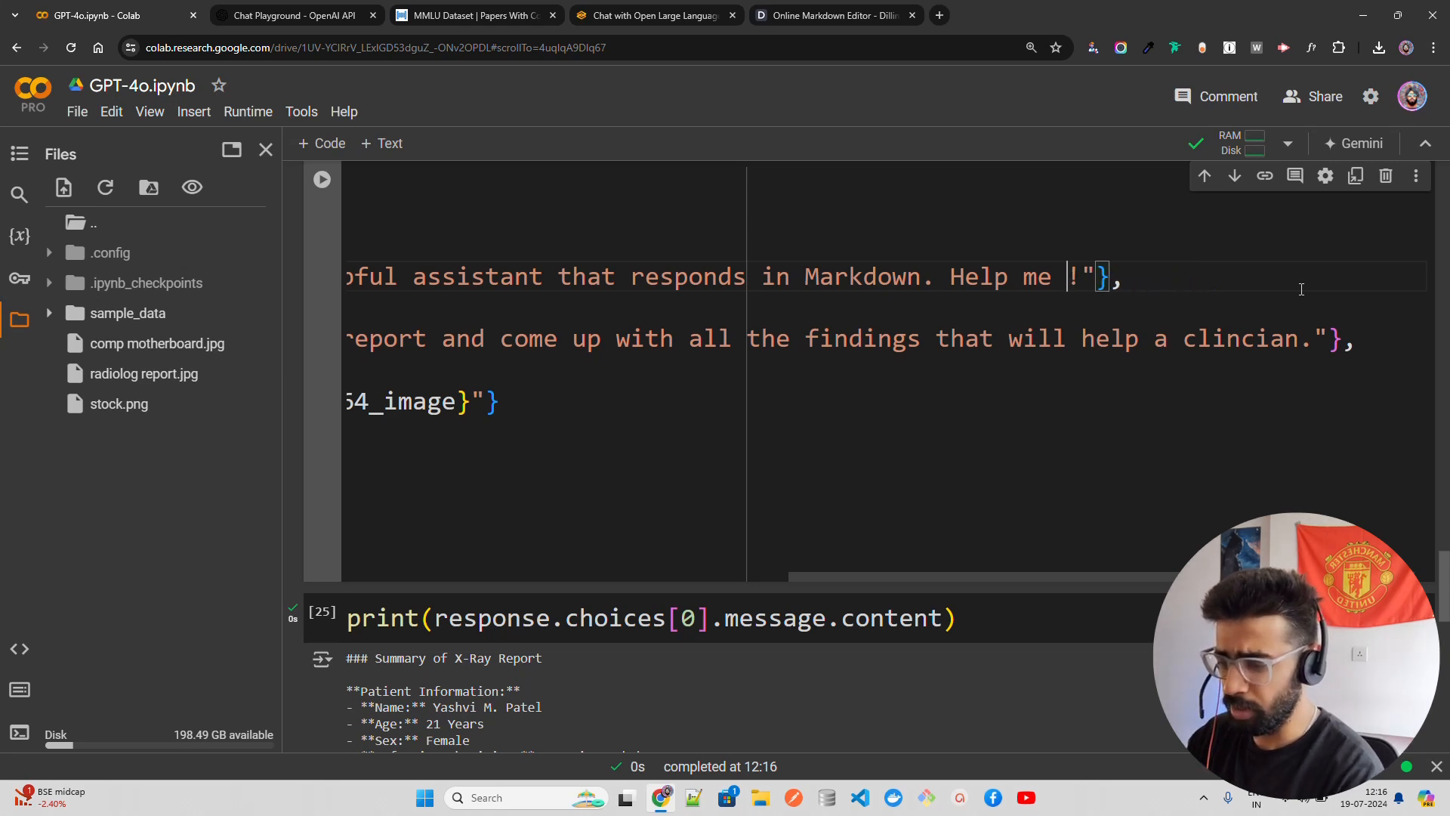
pyautogui.write('to answer the que')
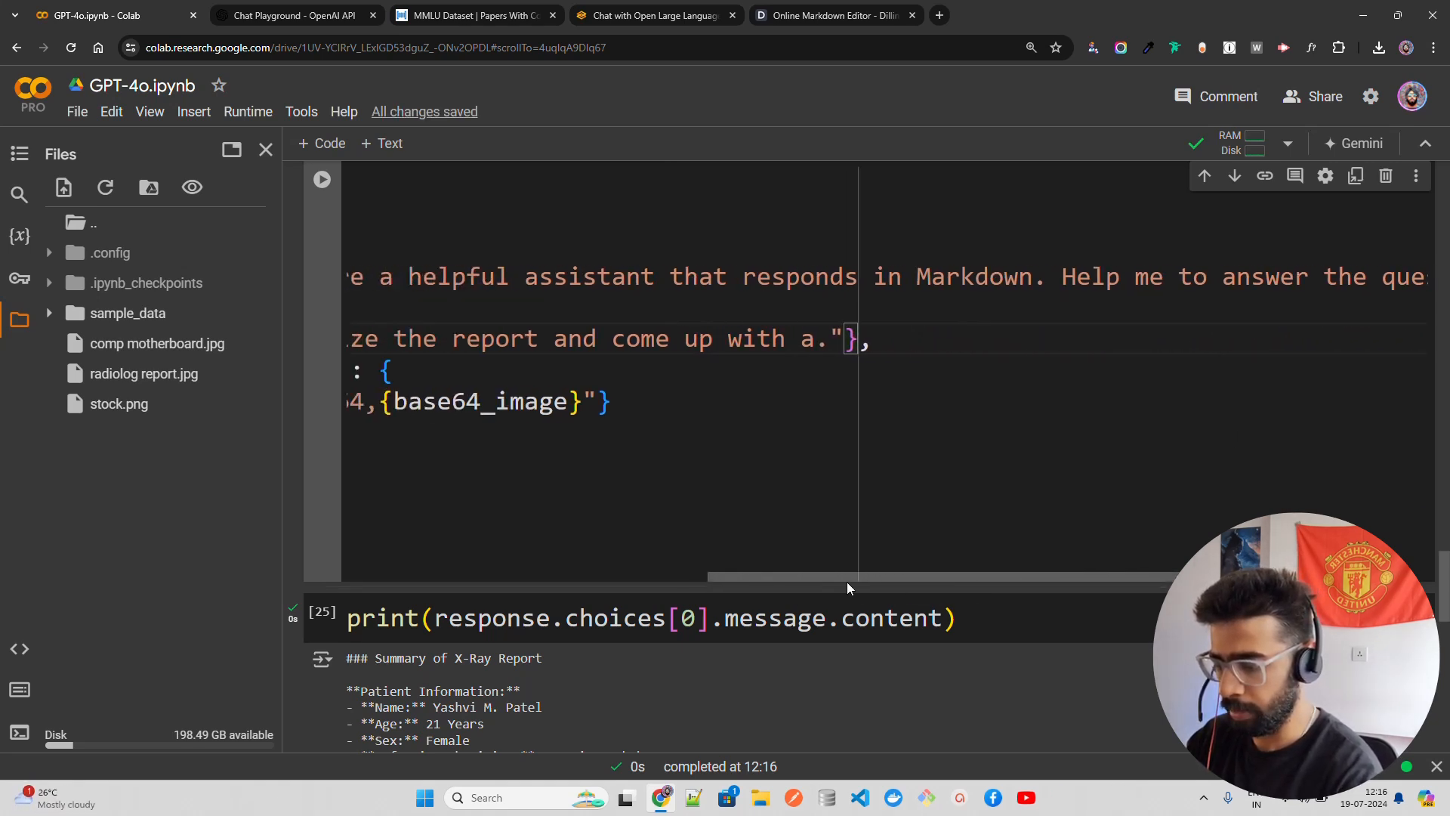
# Change the user prompt to ask "Can you find out what's wrong in the motherboard?".
pyautogui.hscroll(-3)
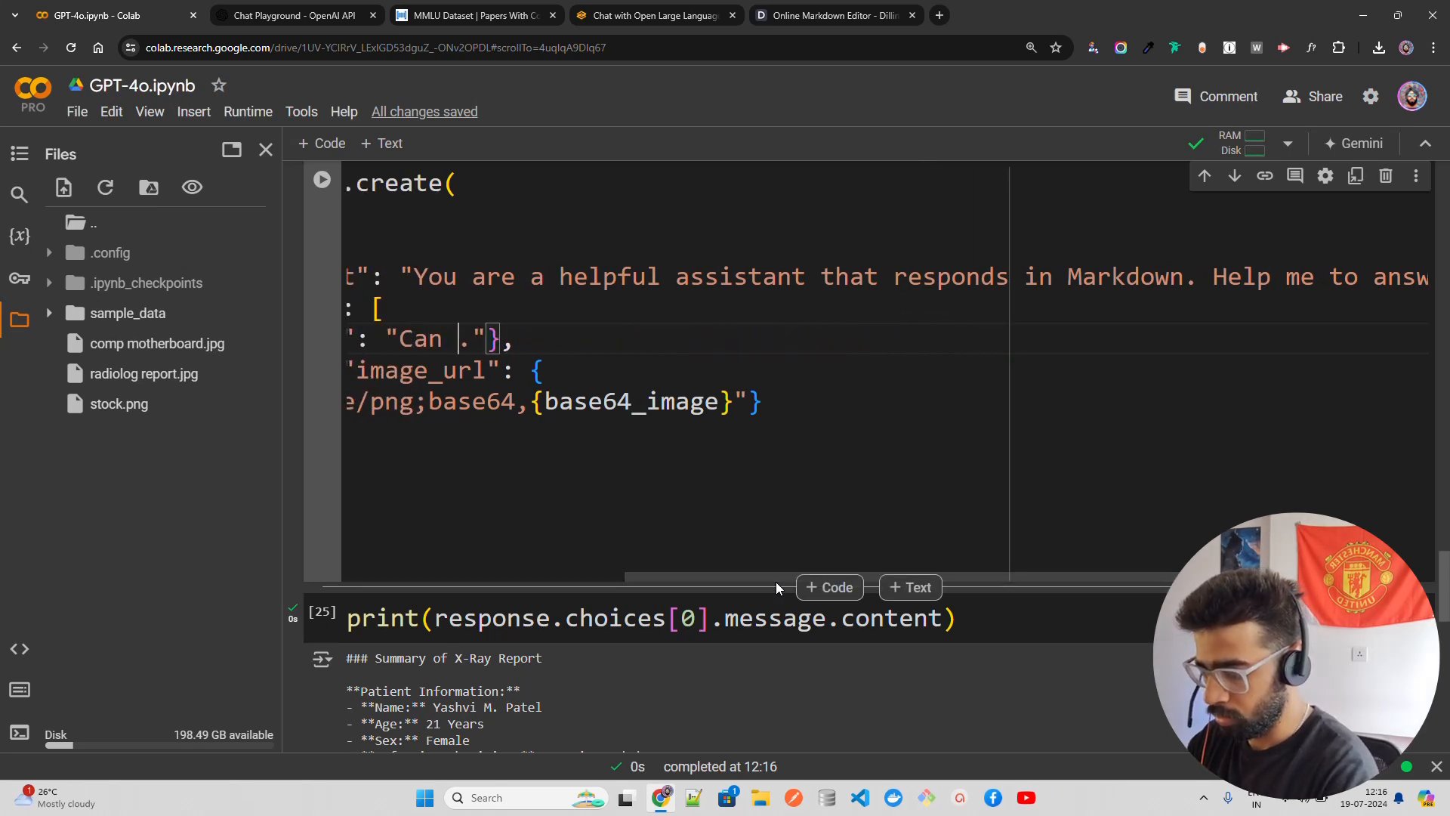
pyautogui.write('you')
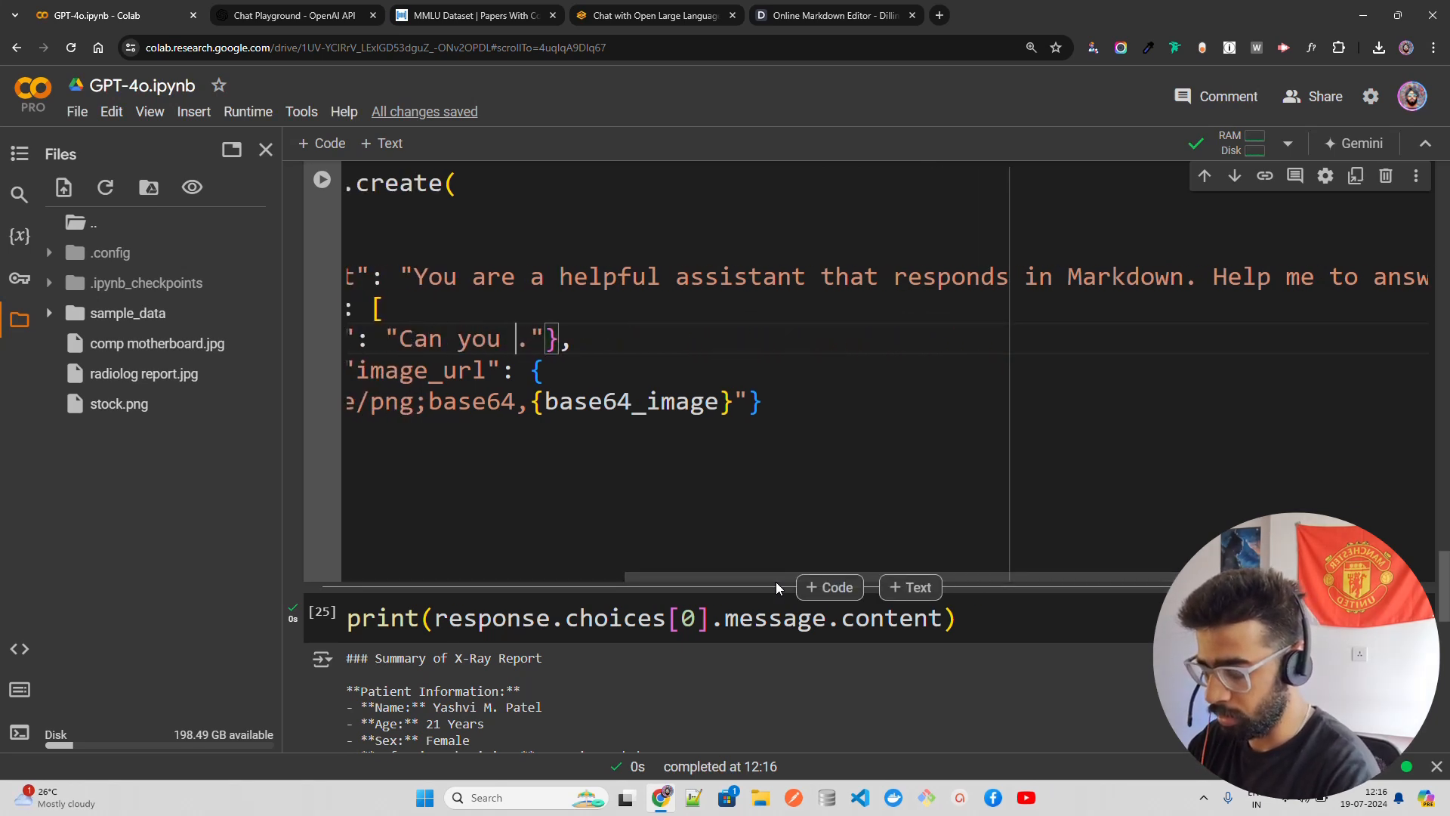
pyautogui.write('fin')
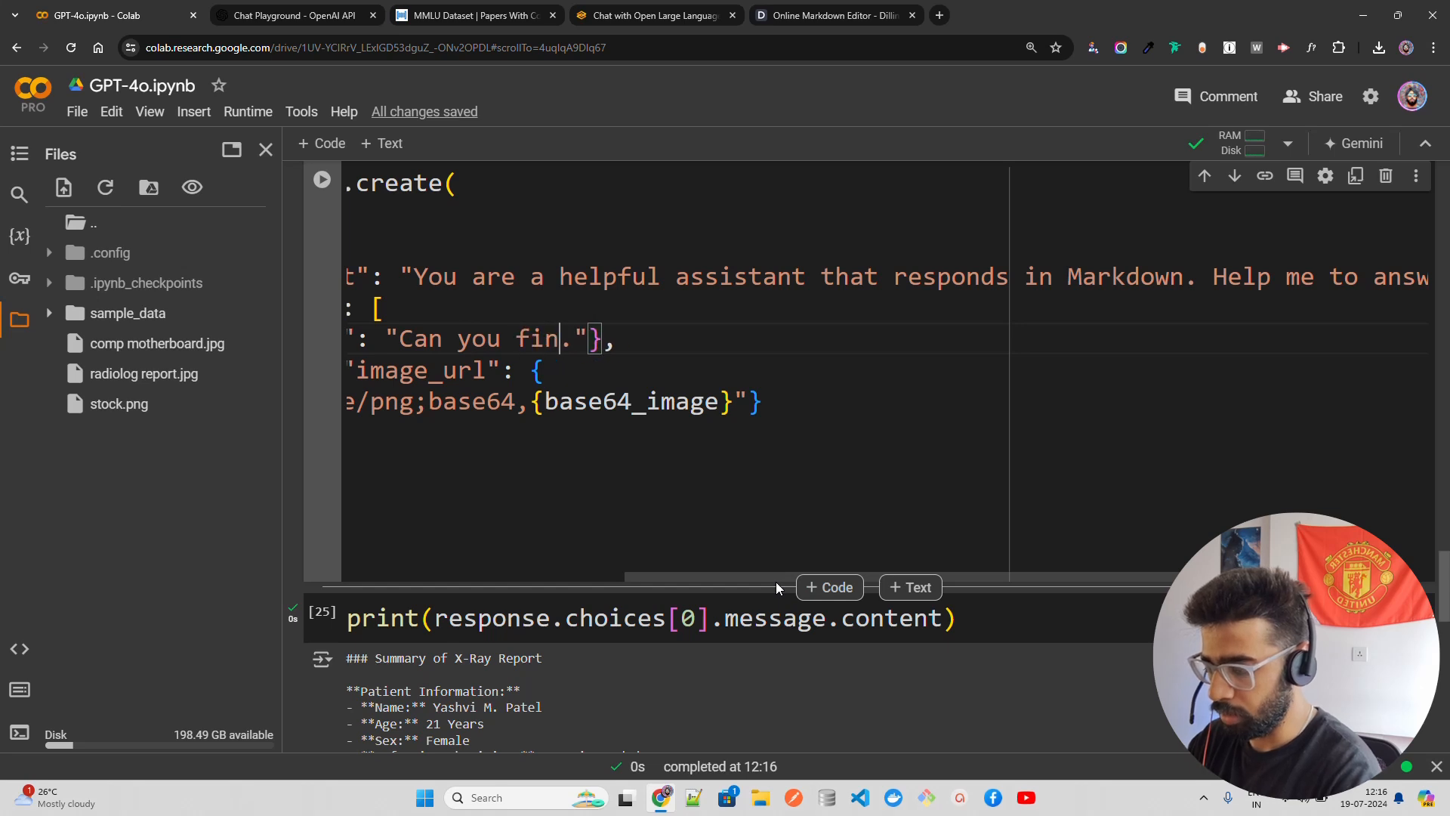
pyautogui.write('d out w')
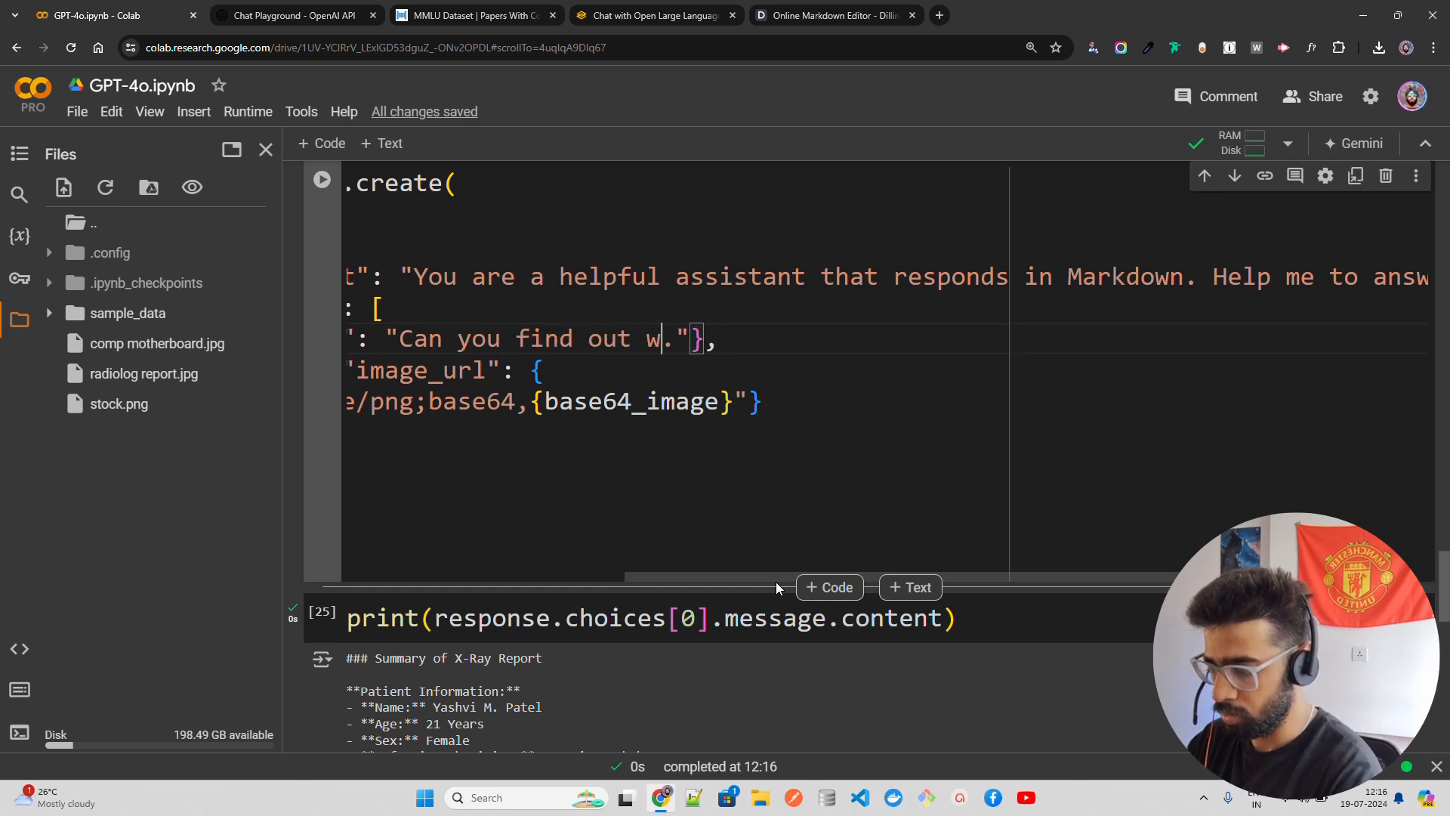
pyautogui.write("hat's wron")
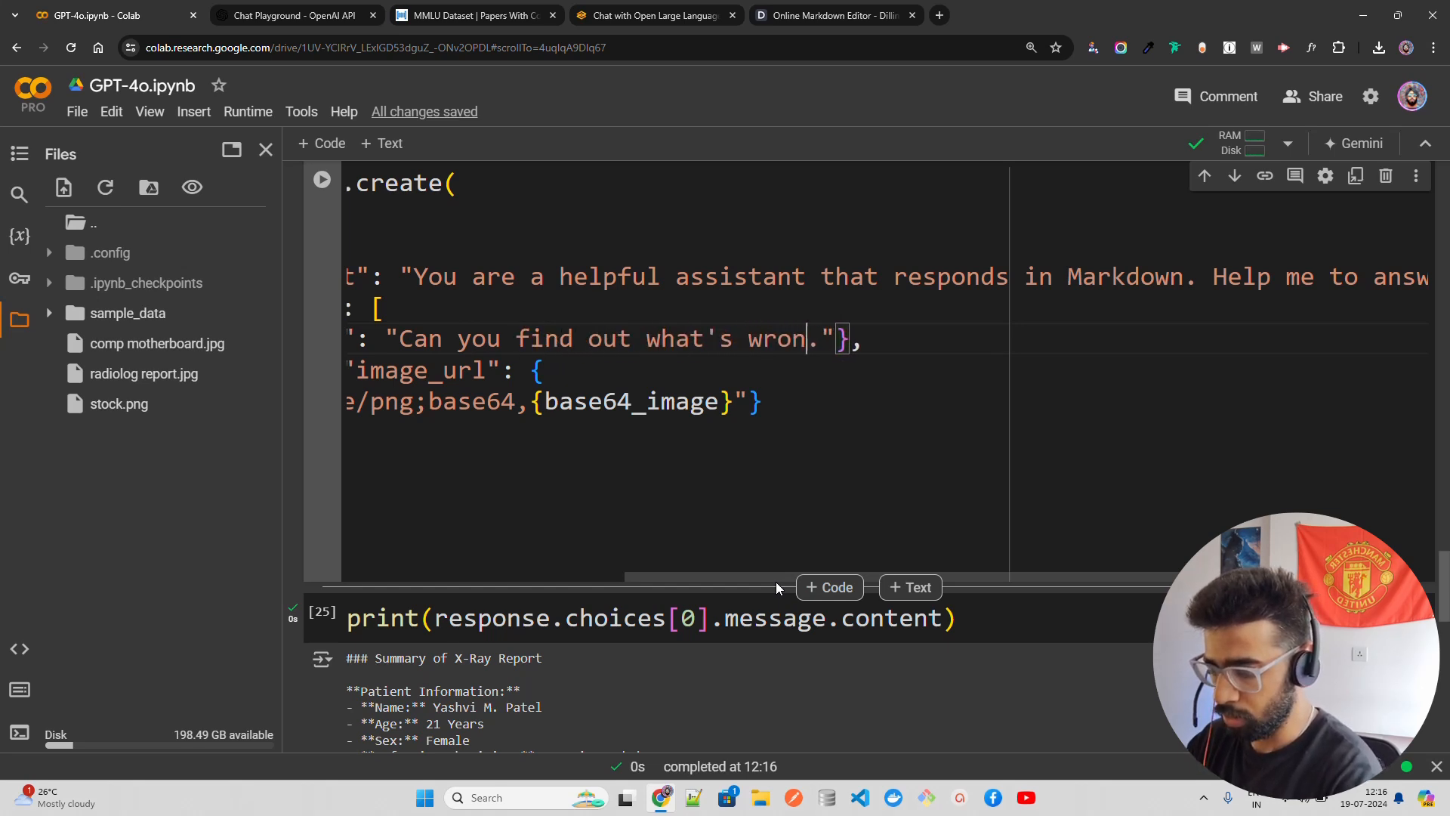
pyautogui.write('in the')
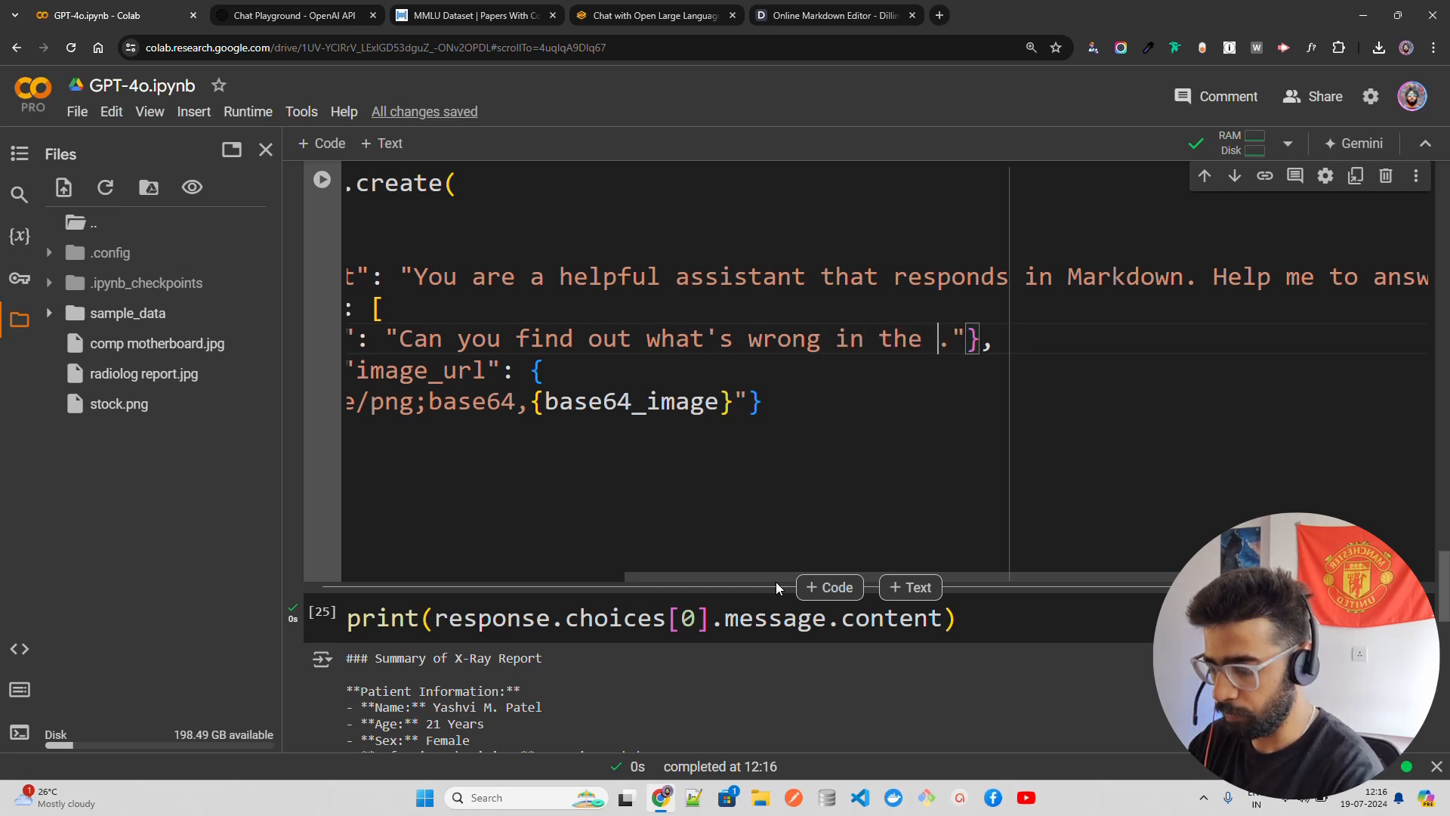
pyautogui.write('motherboard>')
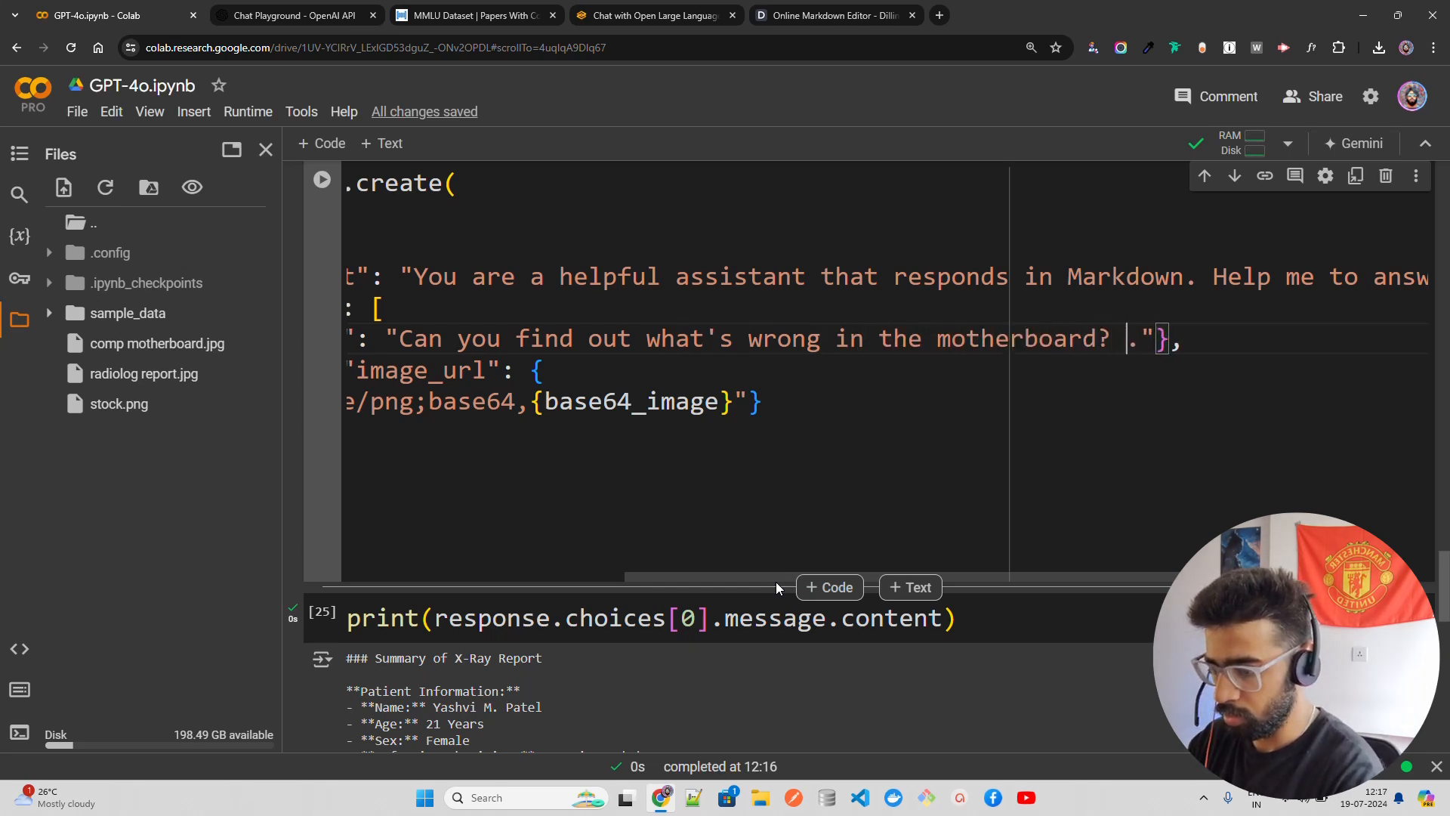
pyautogui.write('List down all')
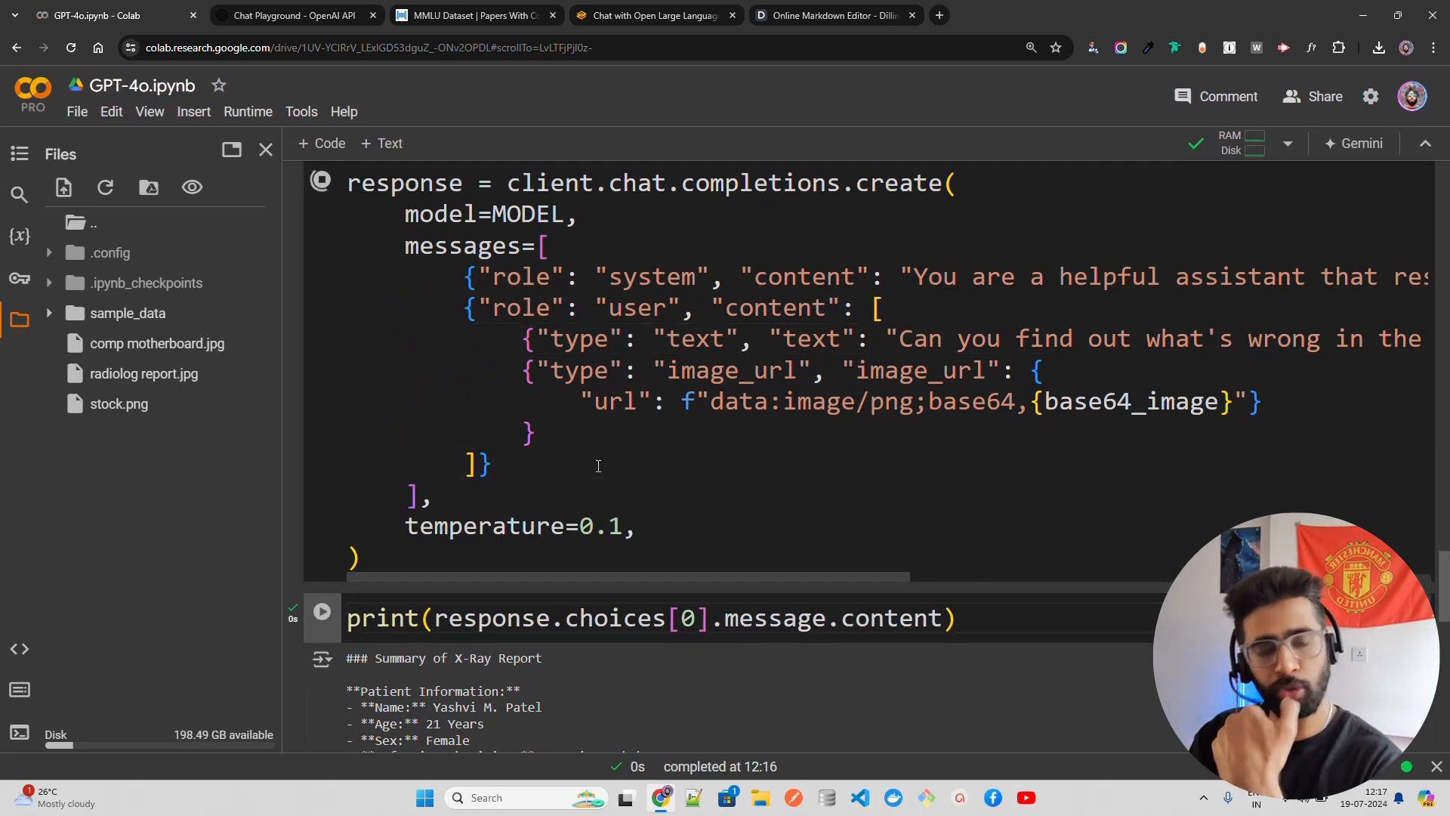
# Run the completions and print cells and review the leaking, corroded capacitor diagnosis and recommendations.
pyautogui.click(321, 182)
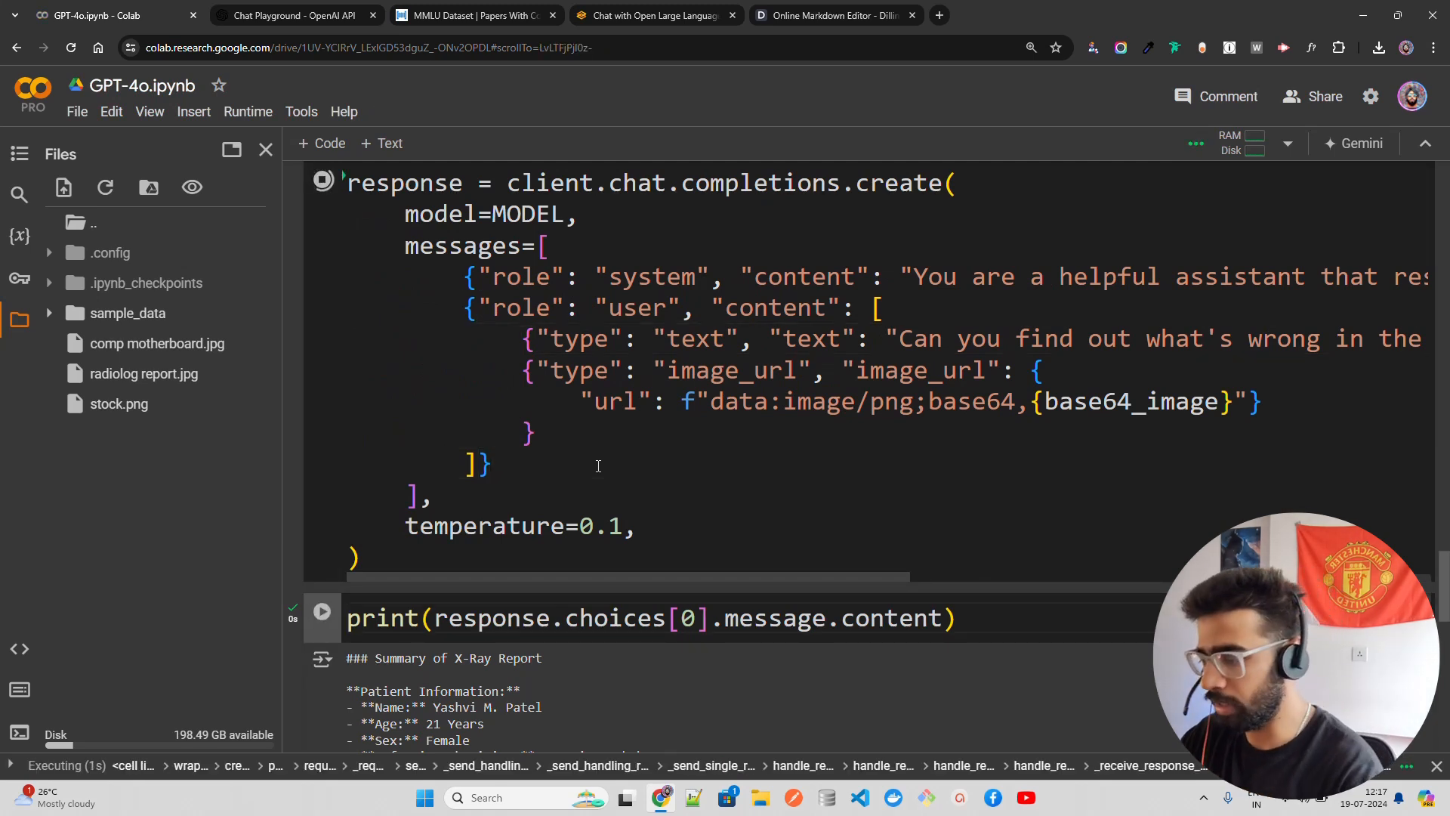
pyautogui.scroll(-3)
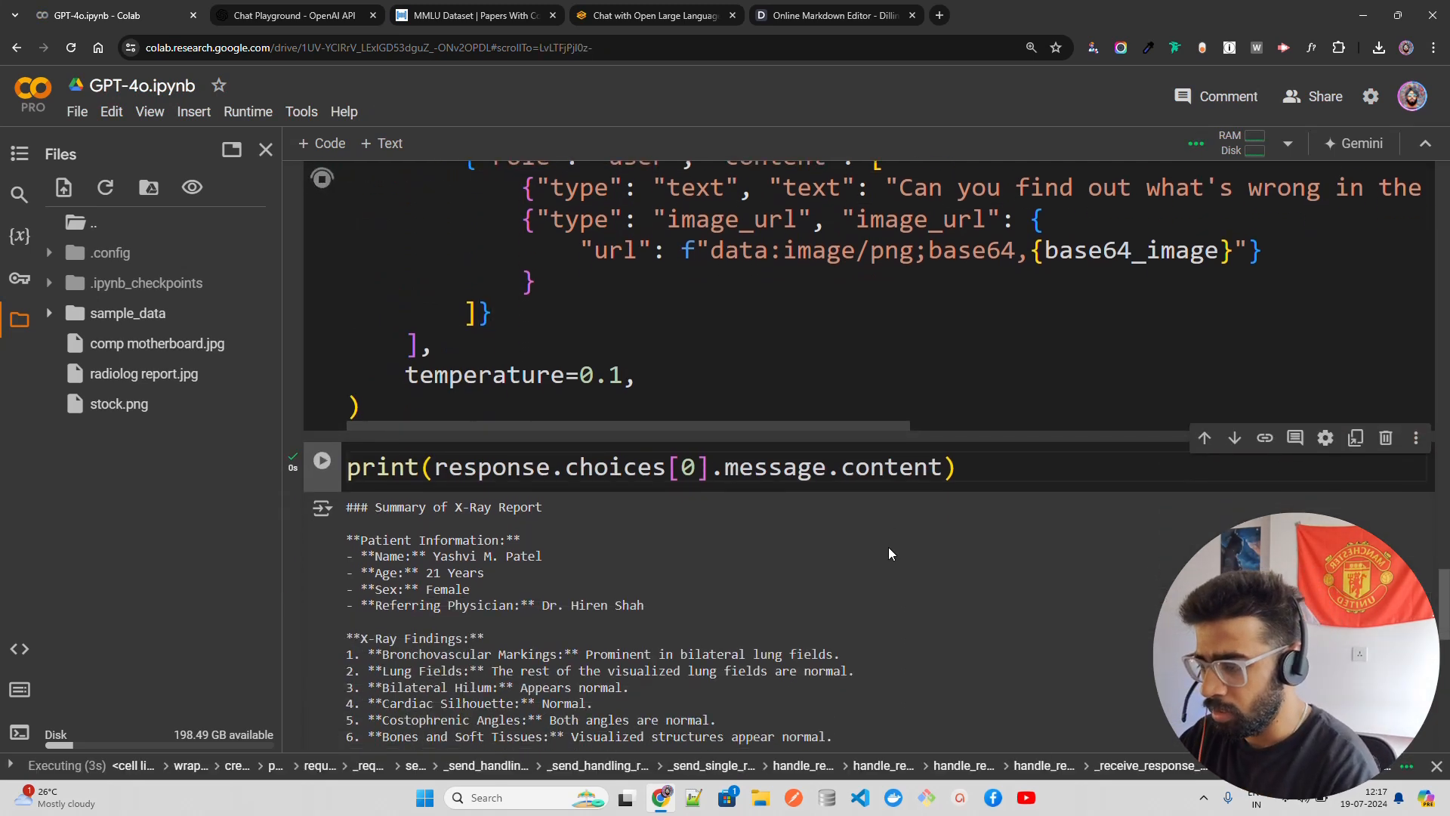
pyautogui.scroll(3)
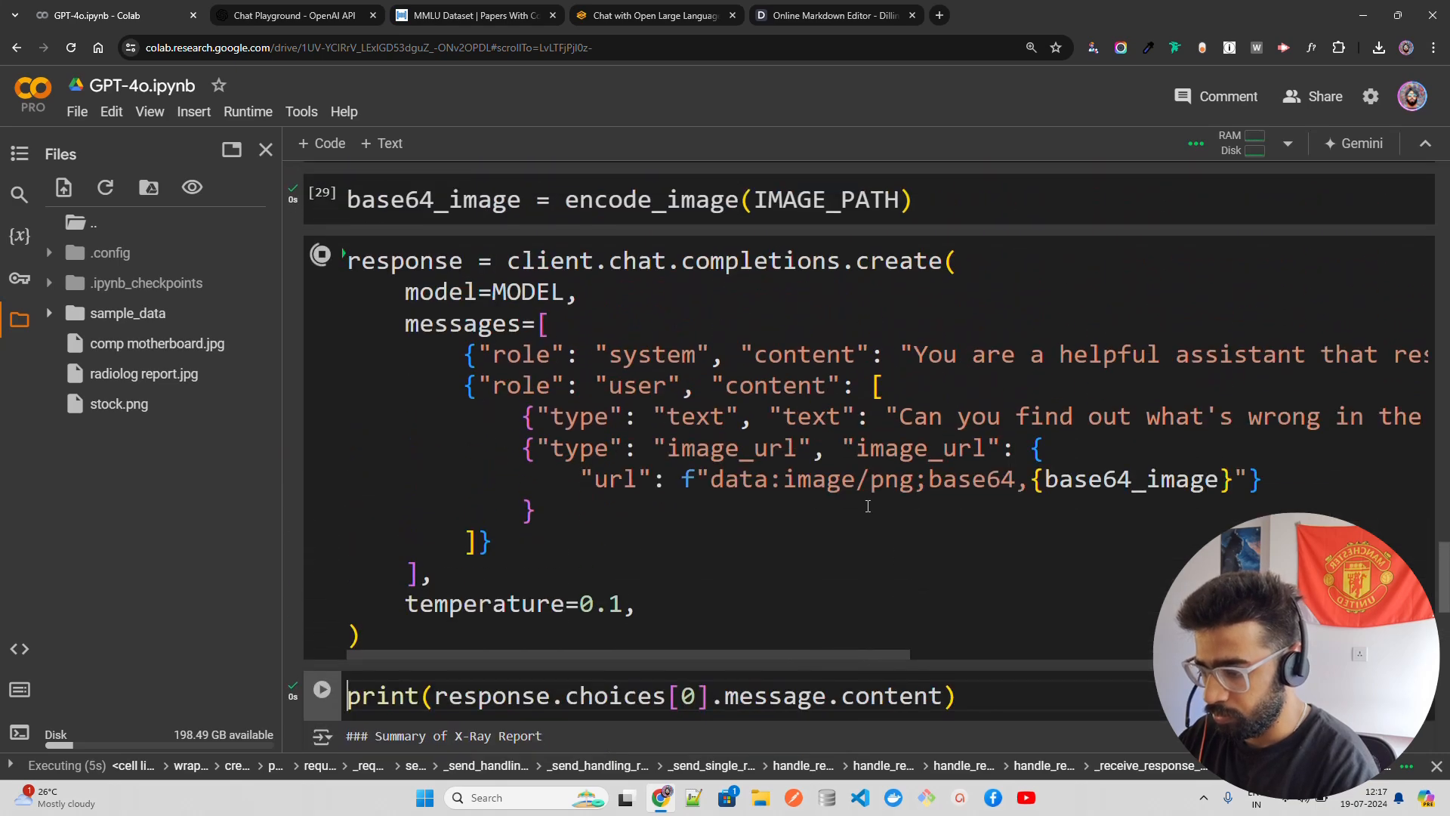
pyautogui.scroll(-3)
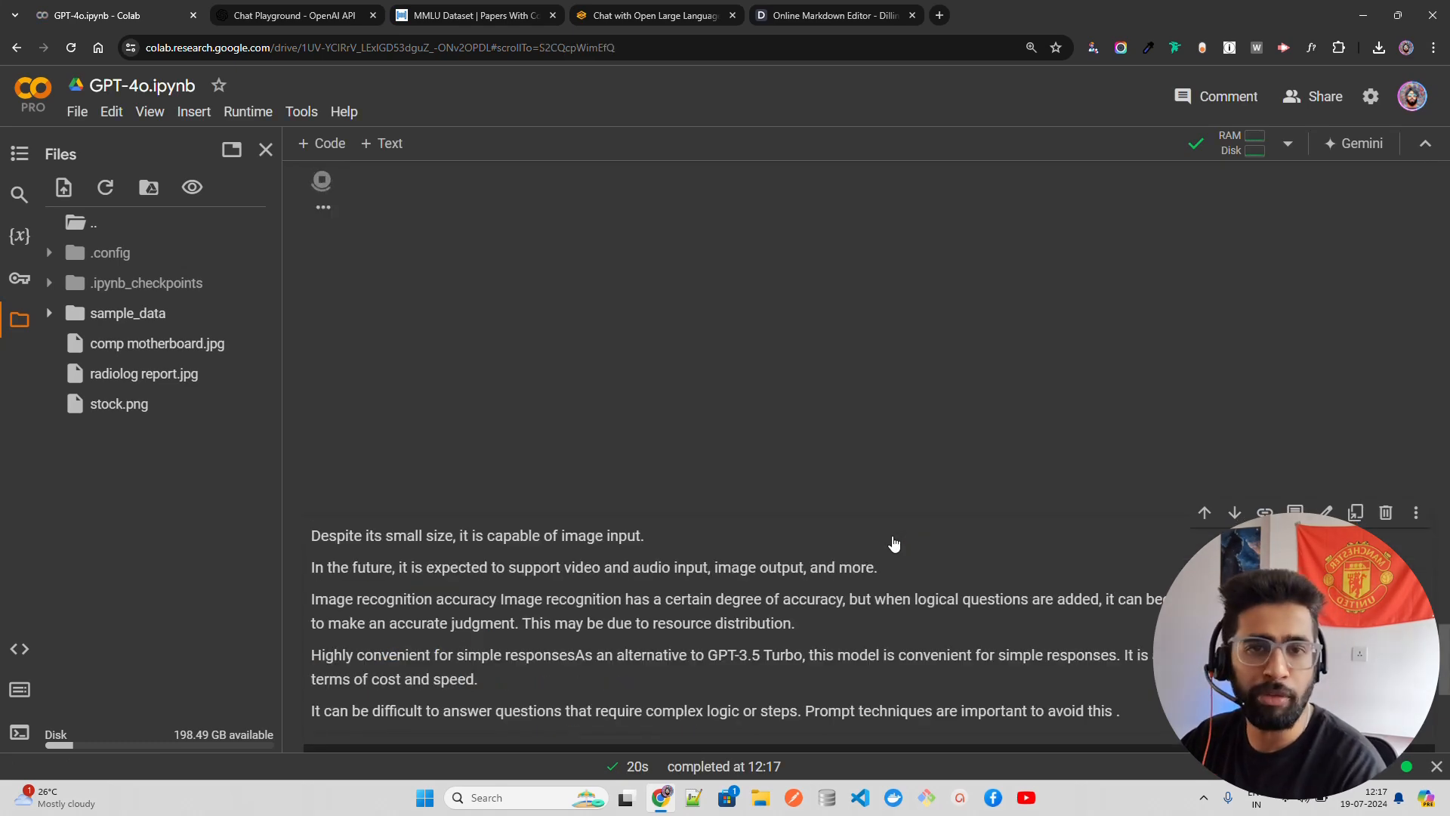
pyautogui.scroll(3)
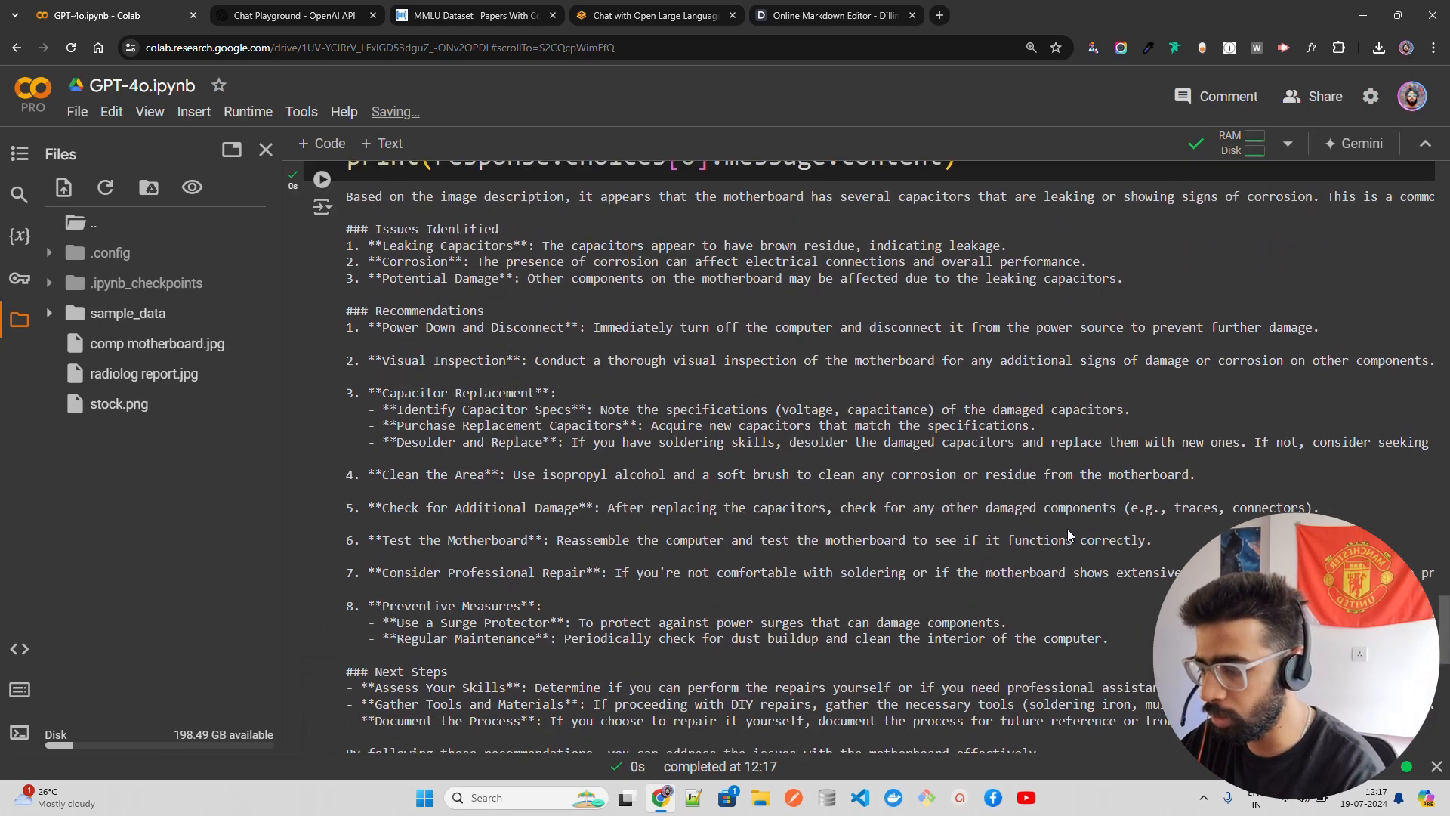
pyautogui.scroll(3)
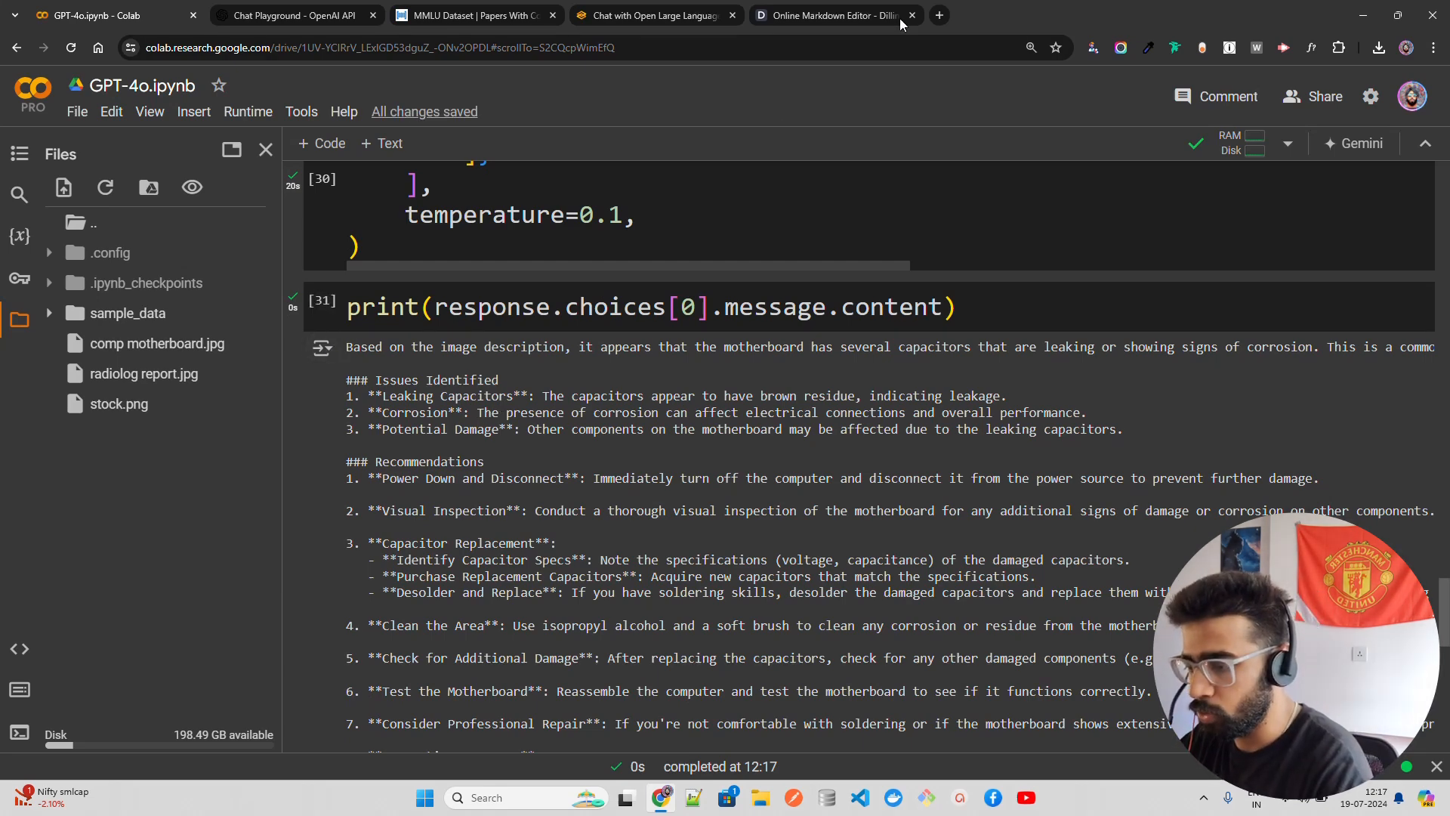
# Export the X-ray summary from Dillinger as PDF, open it, then switch to the gpt-4o-mini Playground.
pyautogui.click(829, 15)
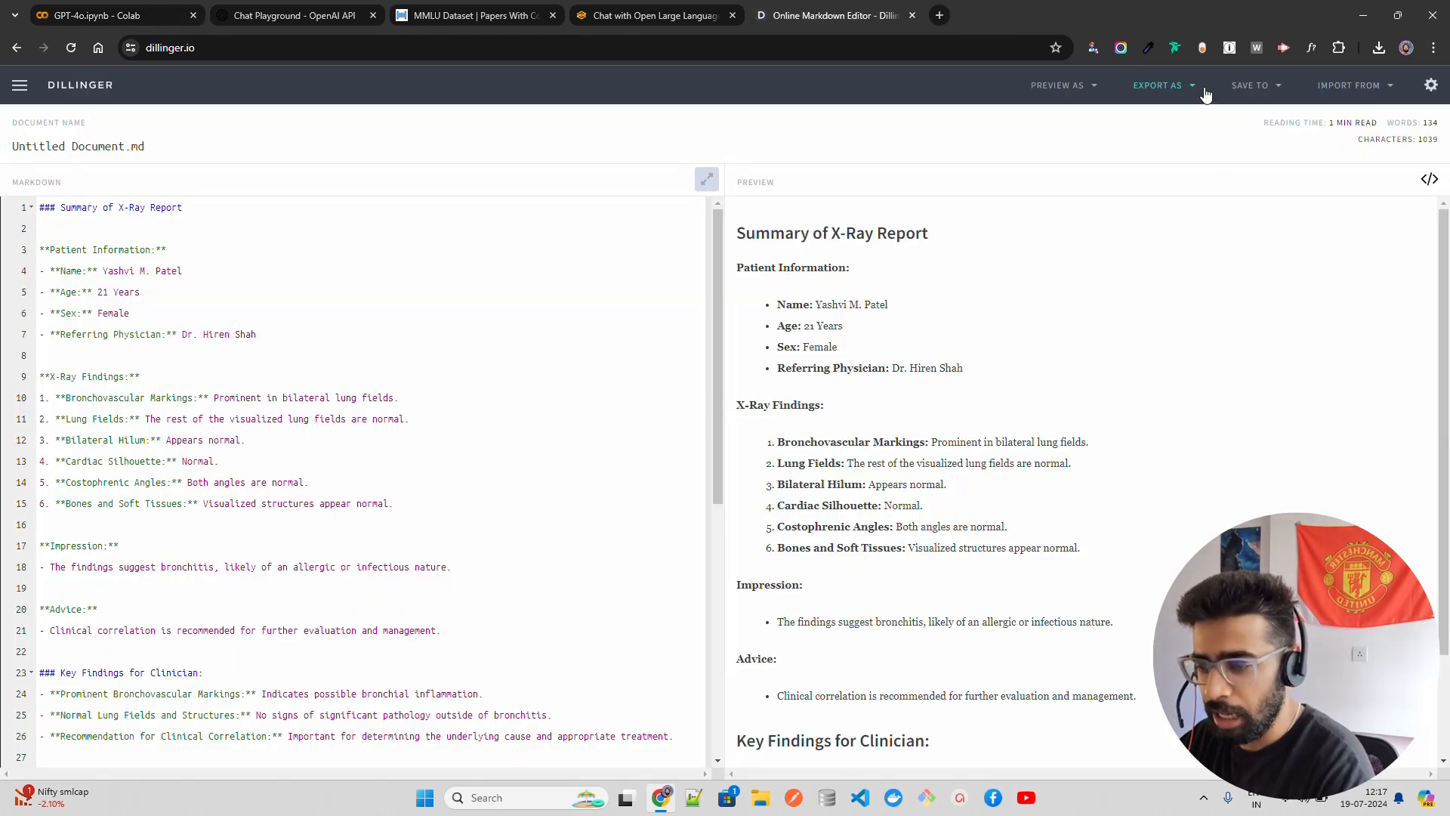
pyautogui.click(1157, 85)
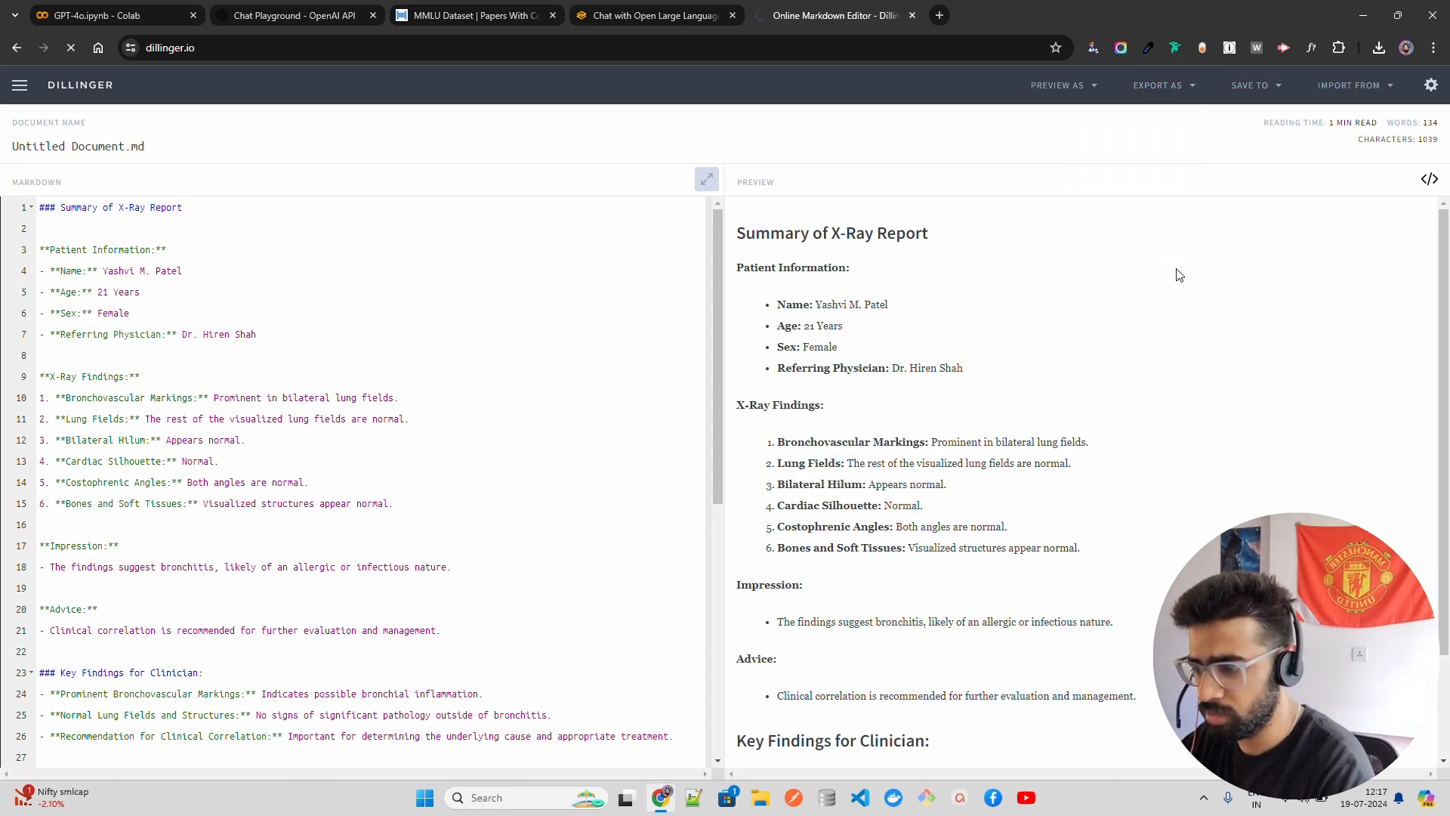
pyautogui.click(1377, 47)
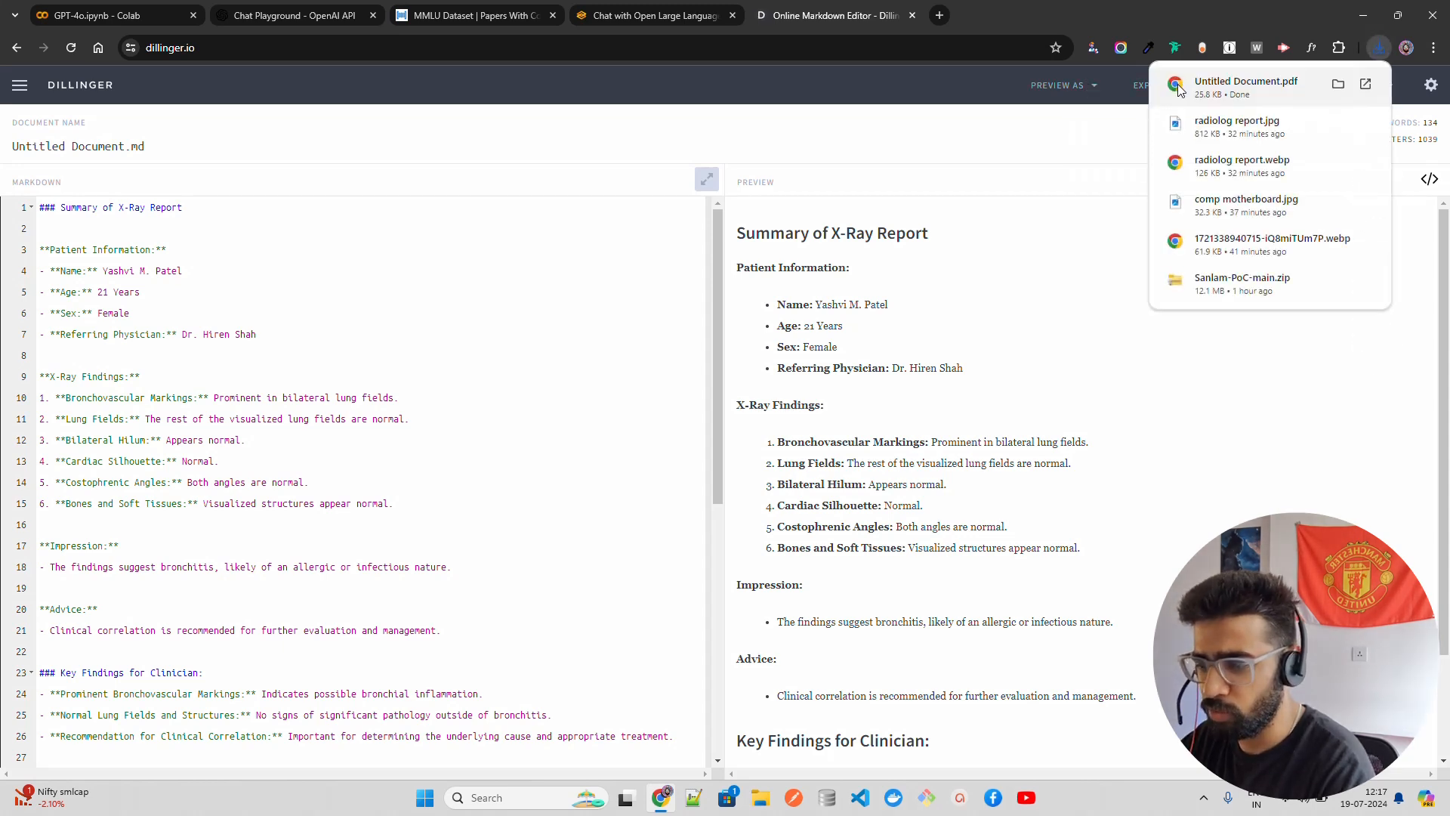
pyautogui.click(1159, 84)
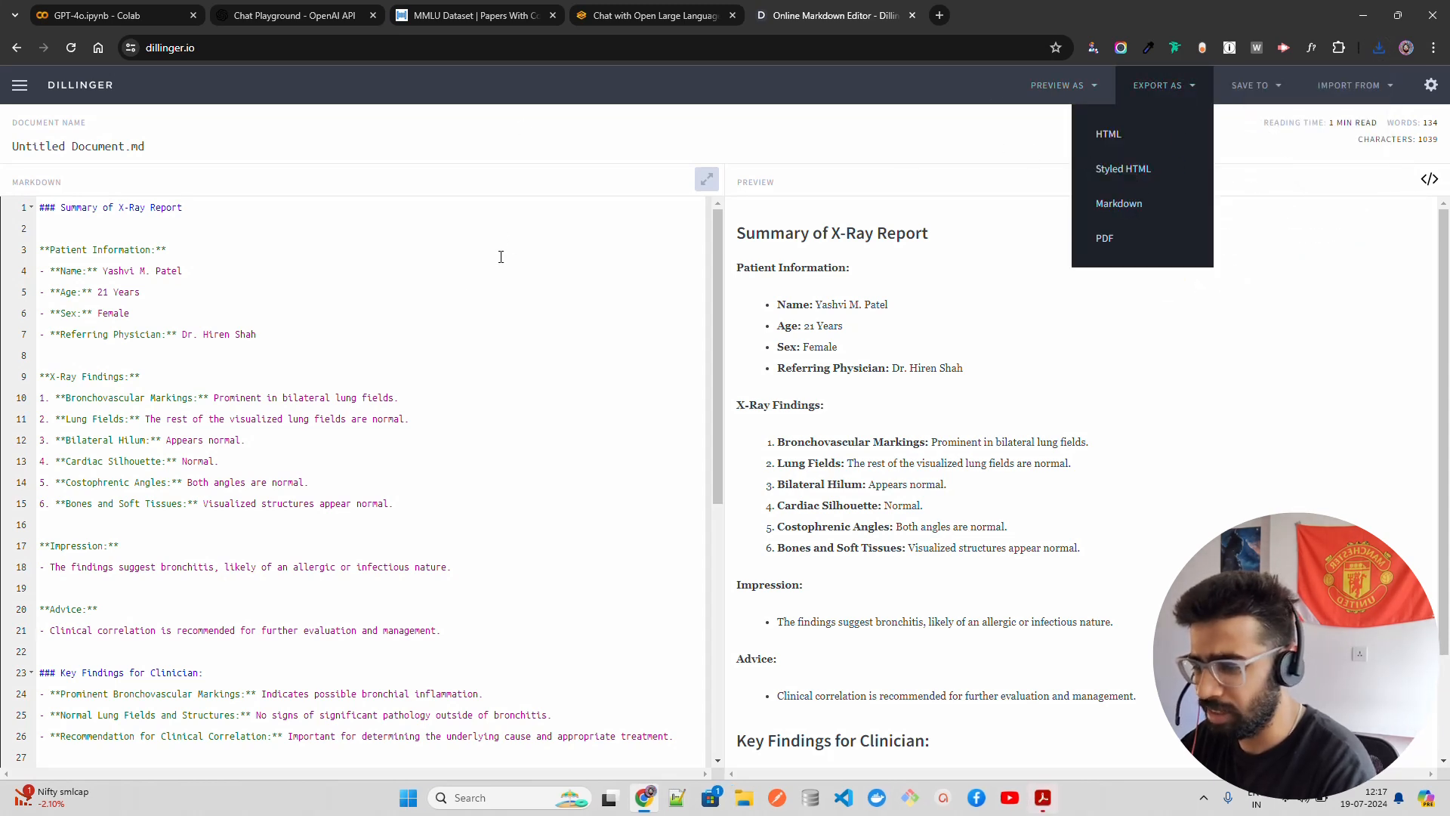
pyautogui.click(1251, 85)
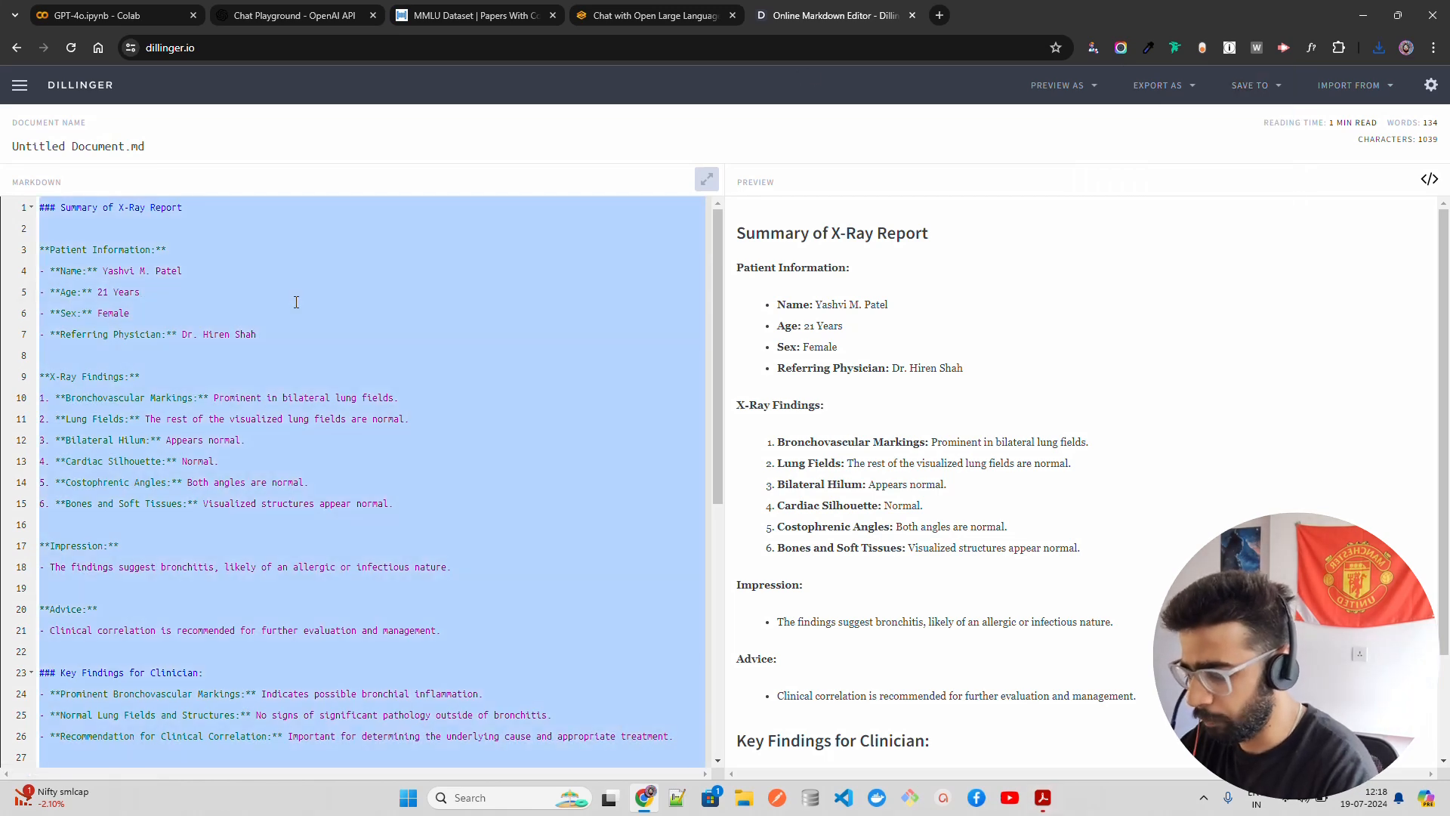
pyautogui.click(296, 15)
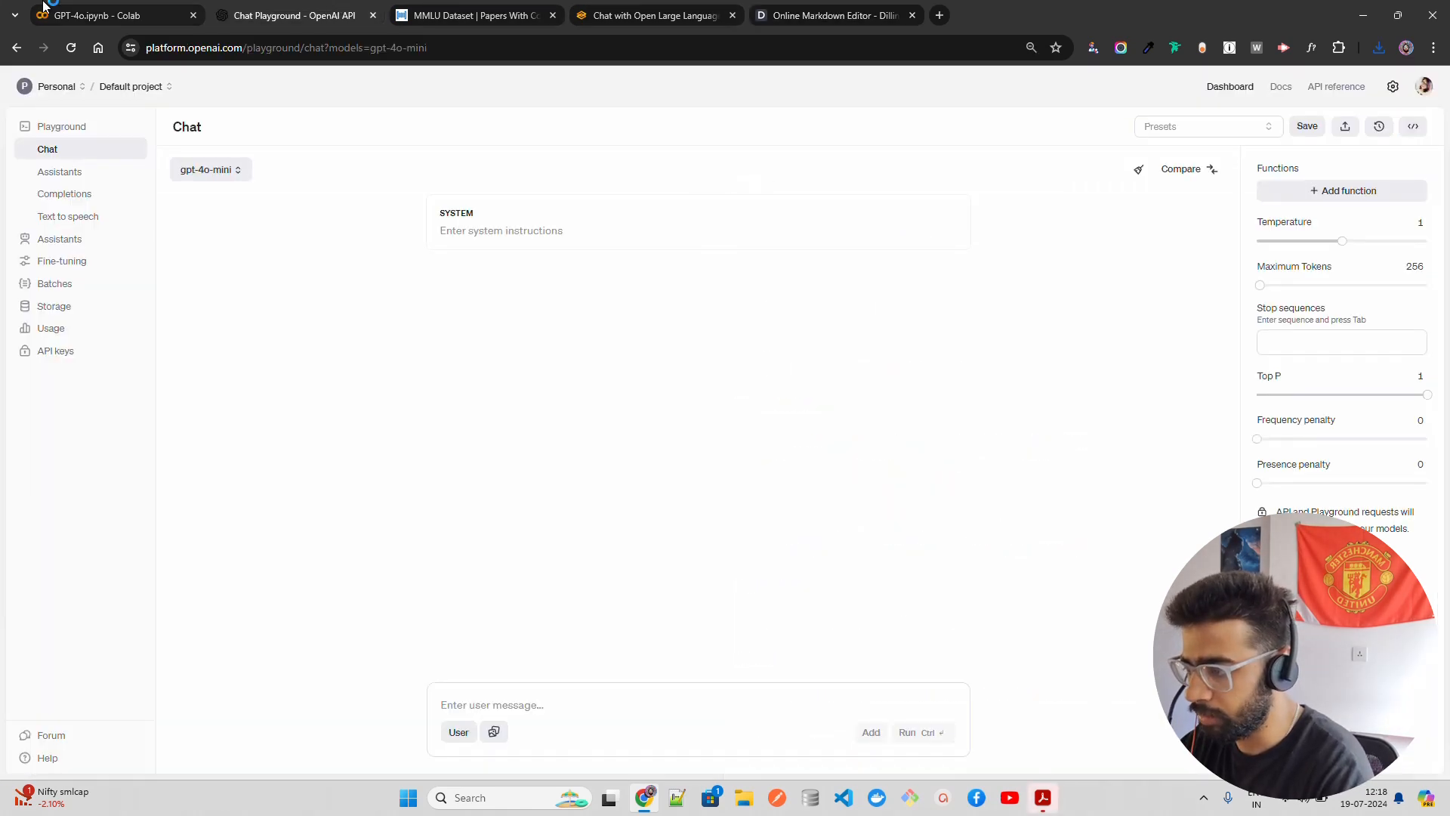
# Copy the motherboard diagnosis from the Colab output into Dillinger's markdown editor.
pyautogui.click(102, 15)
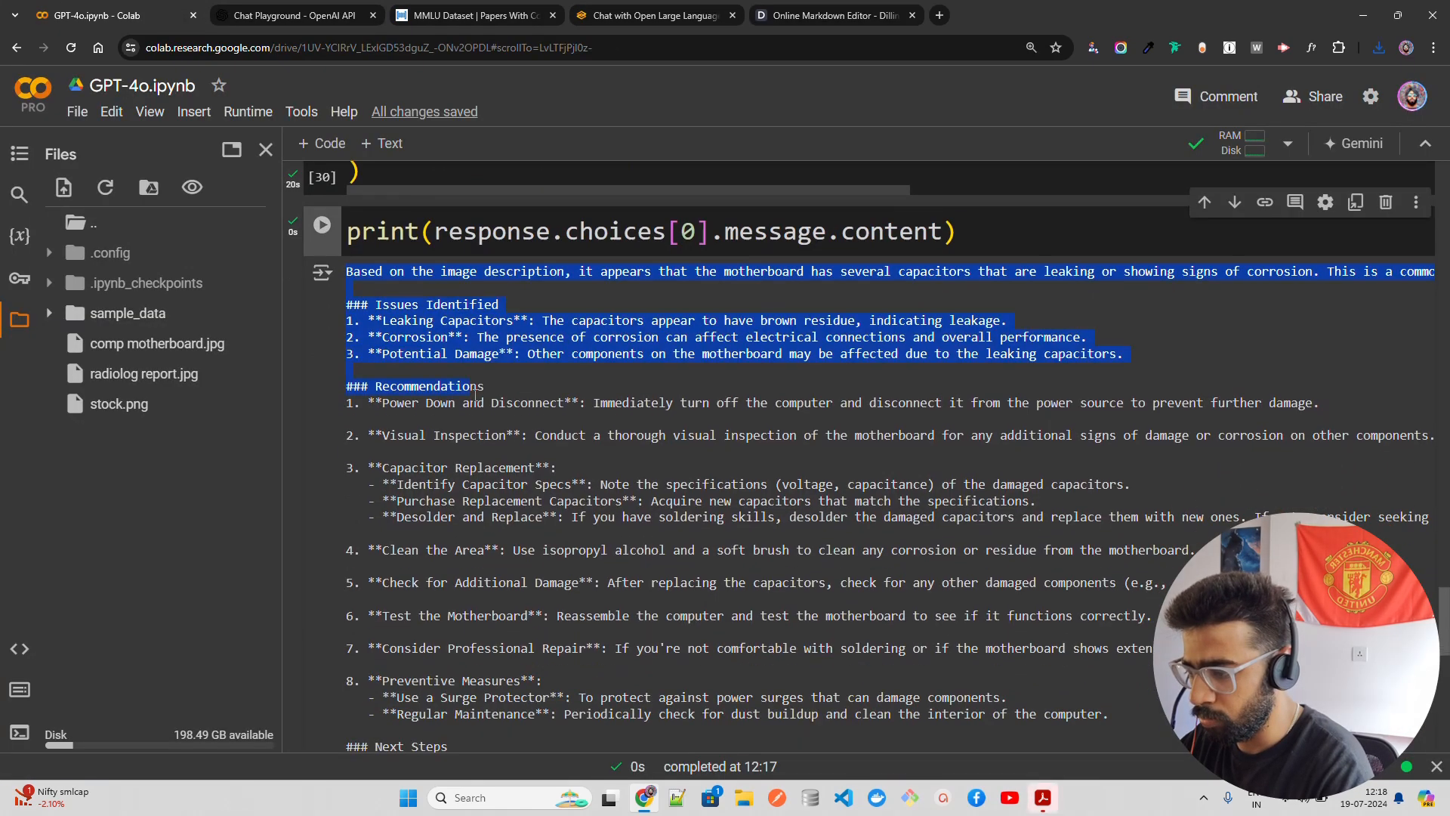
pyautogui.scroll(-3)
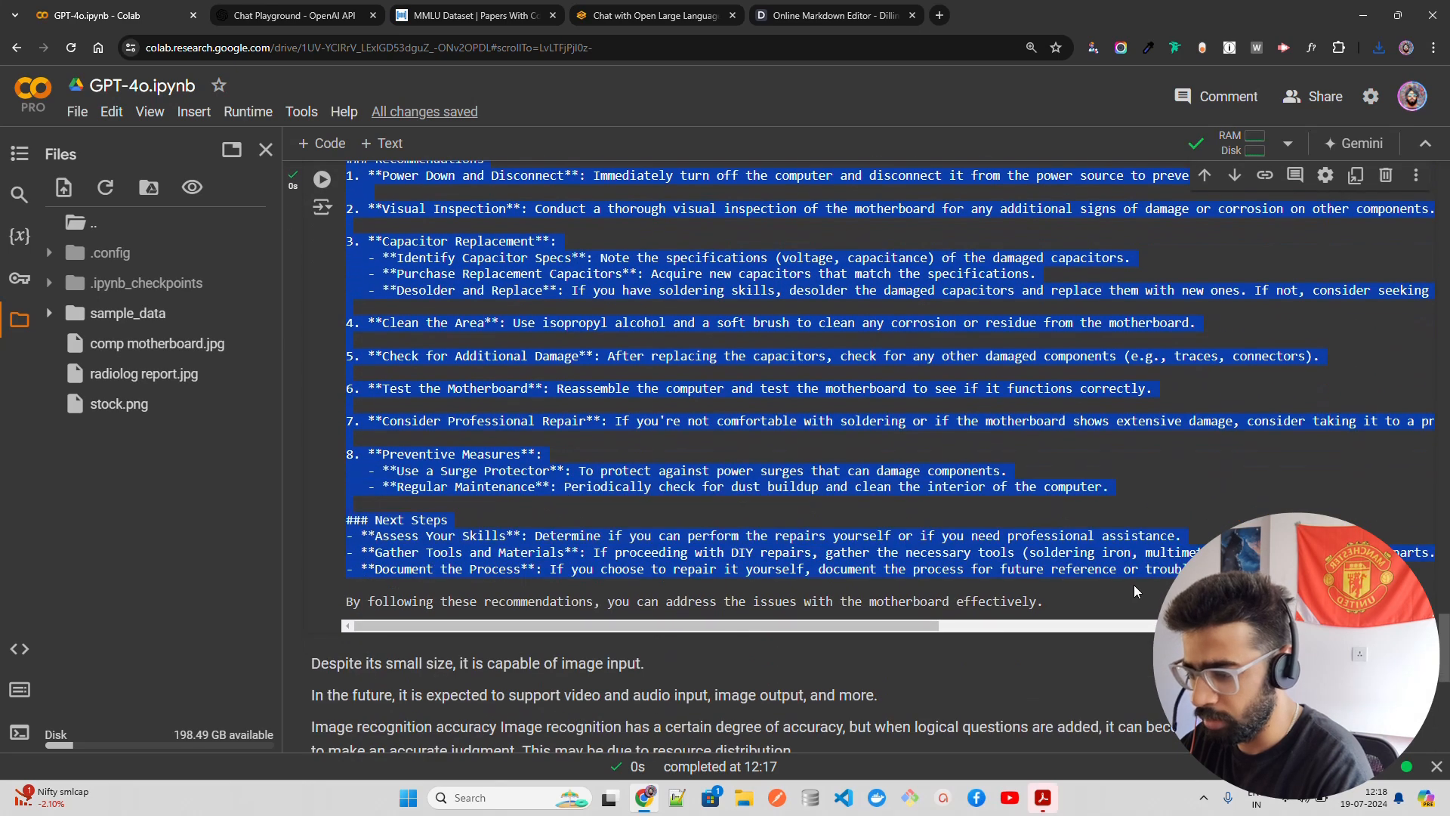
pyautogui.click(651, 16)
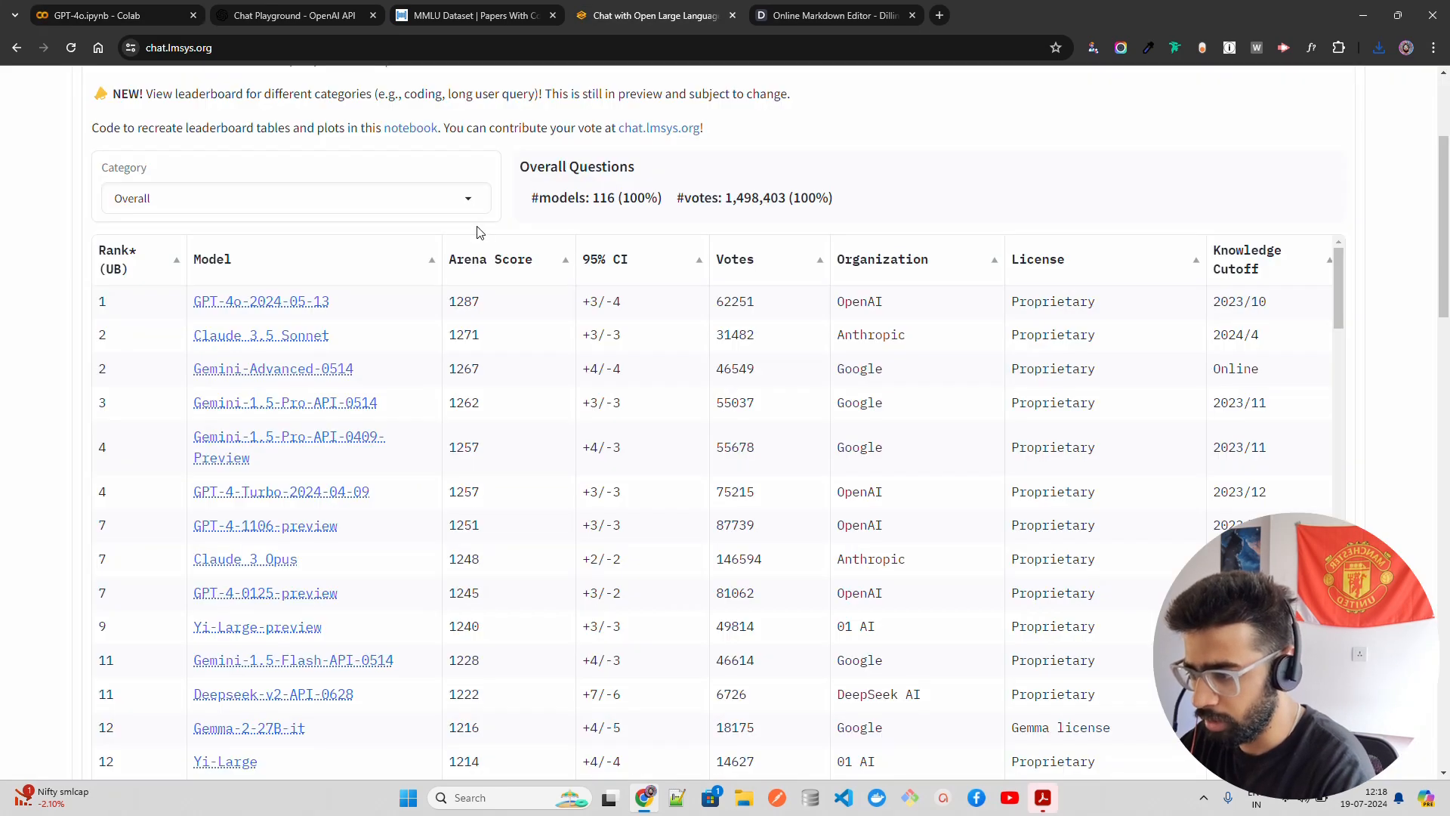
pyautogui.click(832, 16)
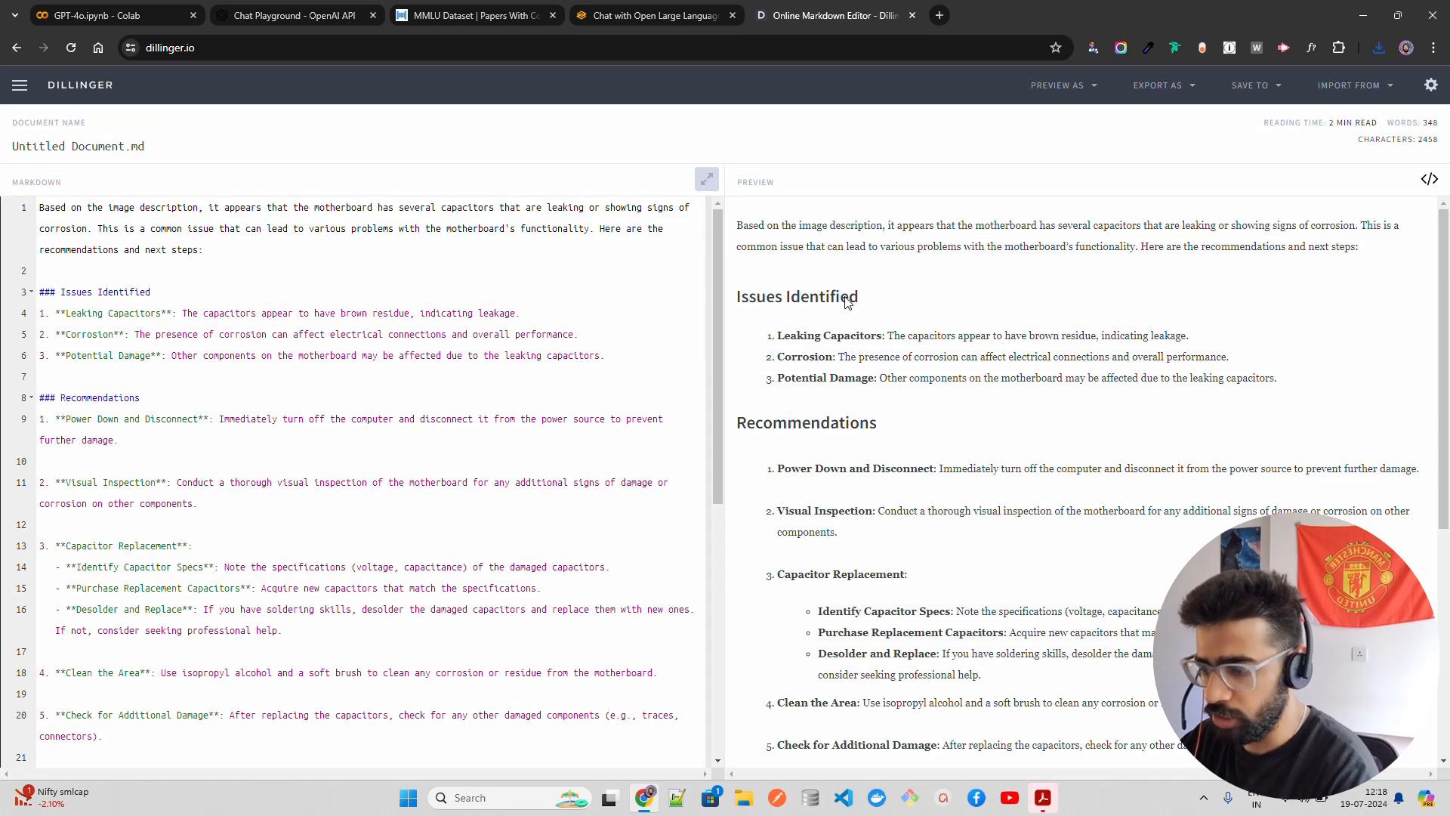
pyautogui.moveTo(1331, 305)
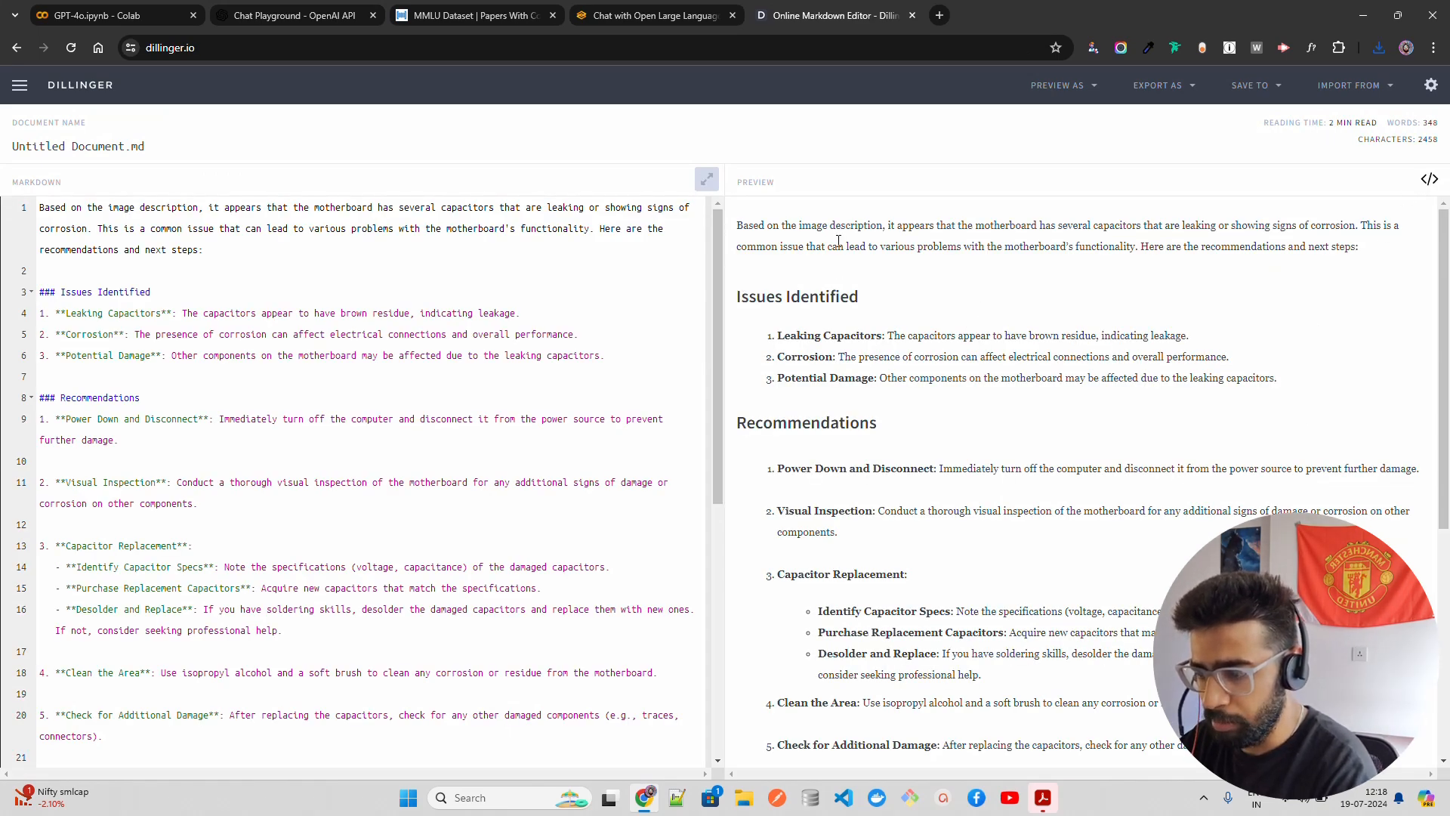
pyautogui.moveTo(1162, 244)
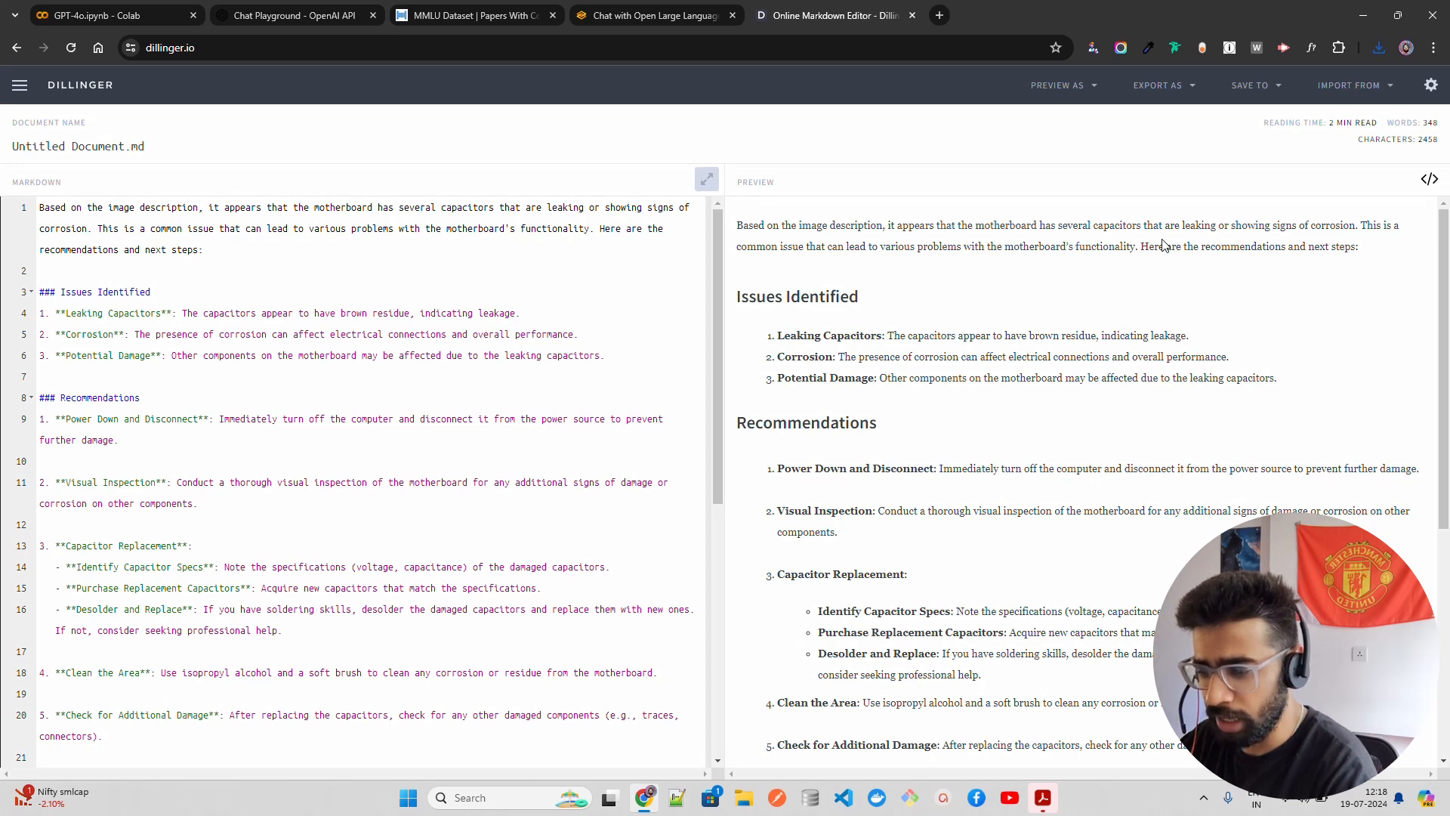
pyautogui.moveTo(1349, 240)
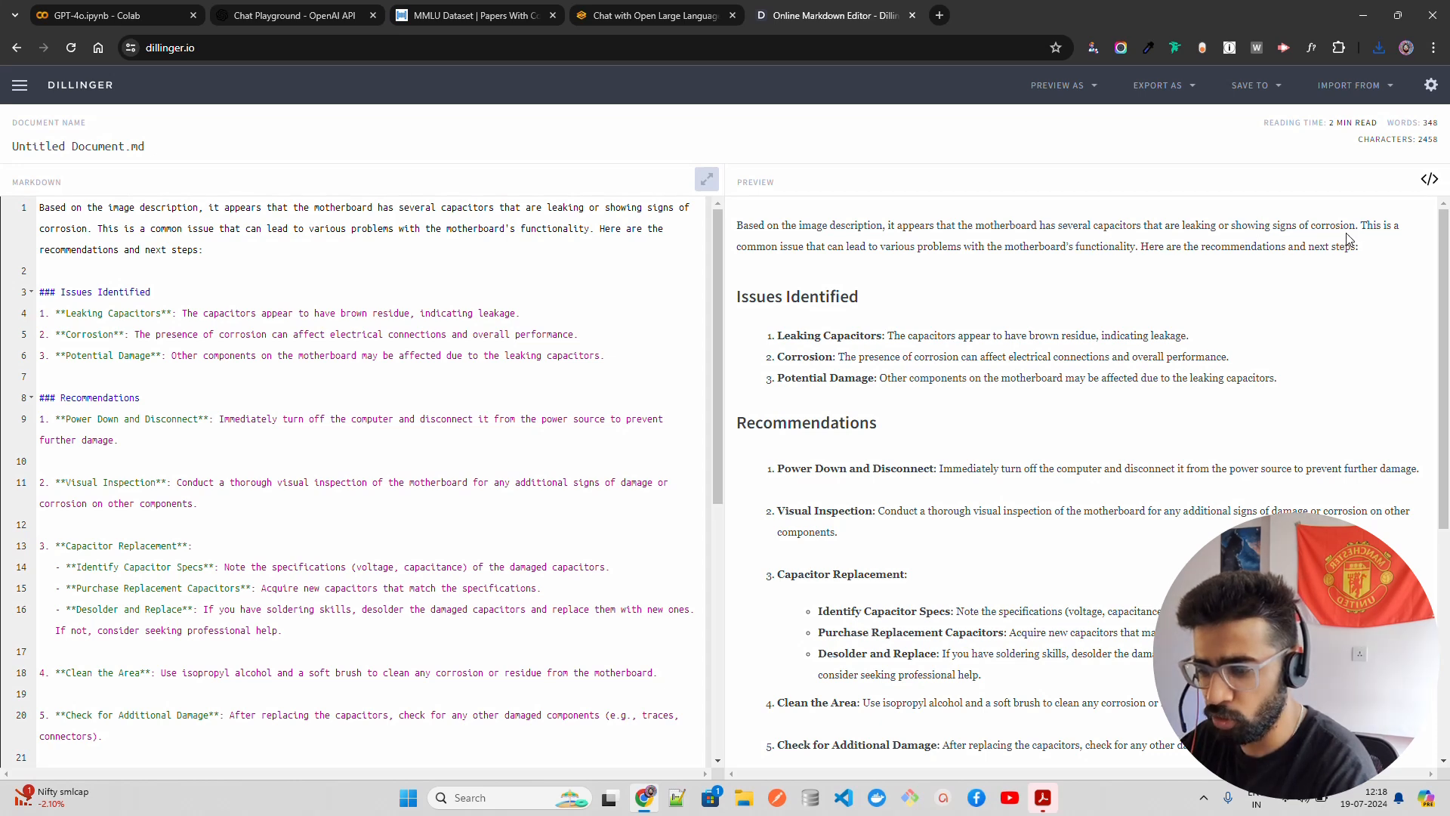
pyautogui.doubleClick(1318, 225)
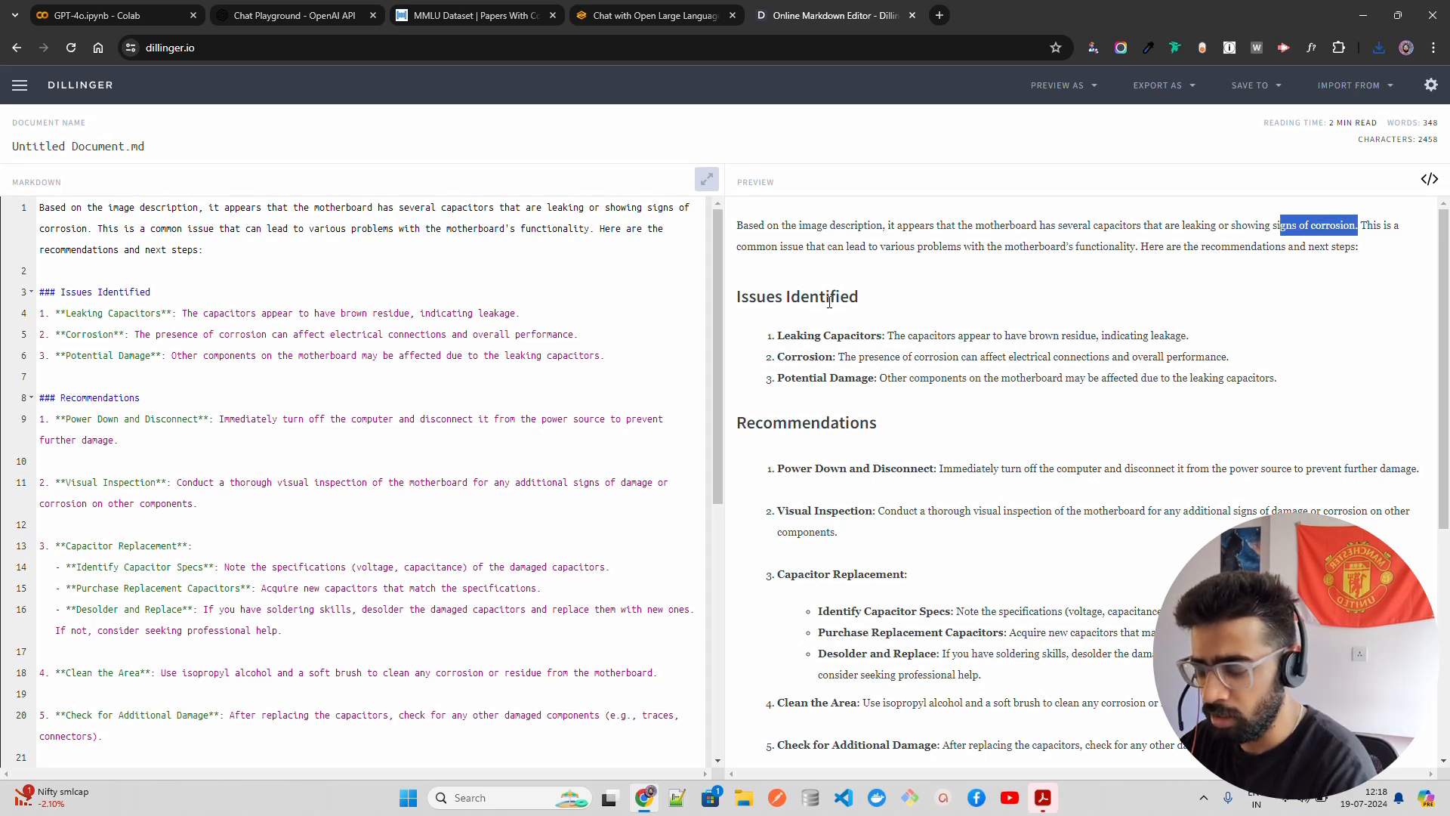
pyautogui.moveTo(1070, 253)
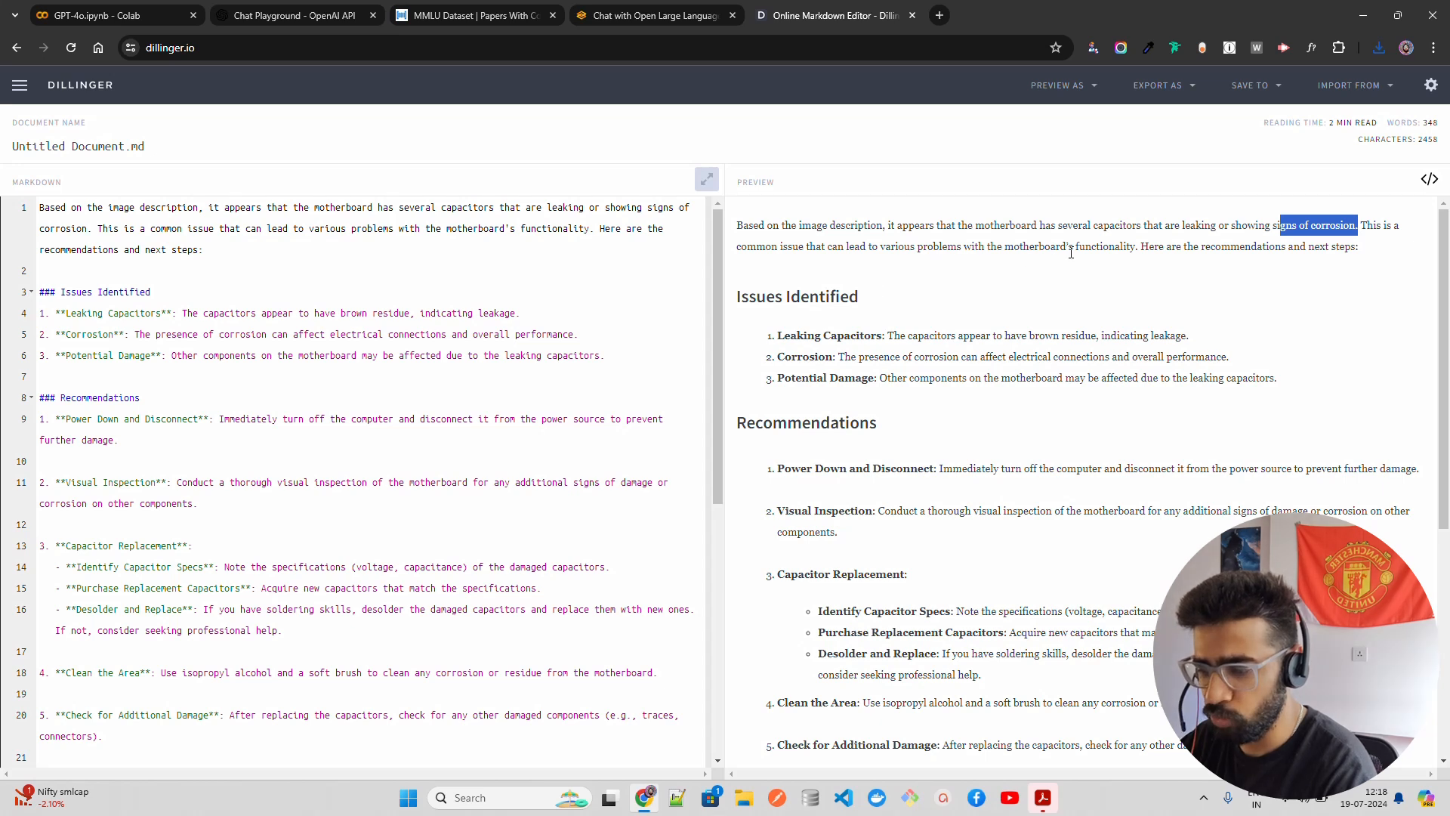
pyautogui.scroll(-3)
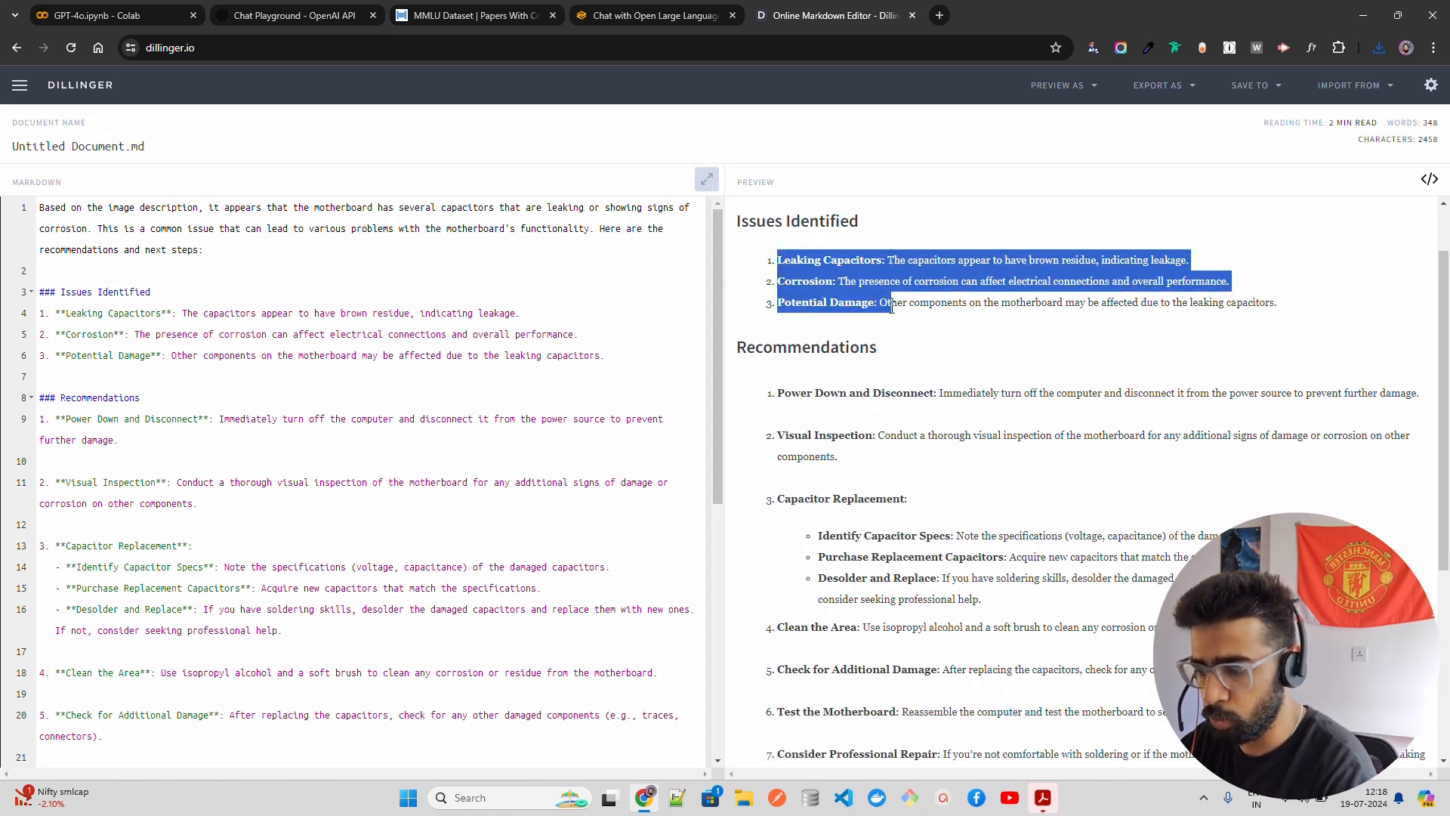
pyautogui.scroll(-3)
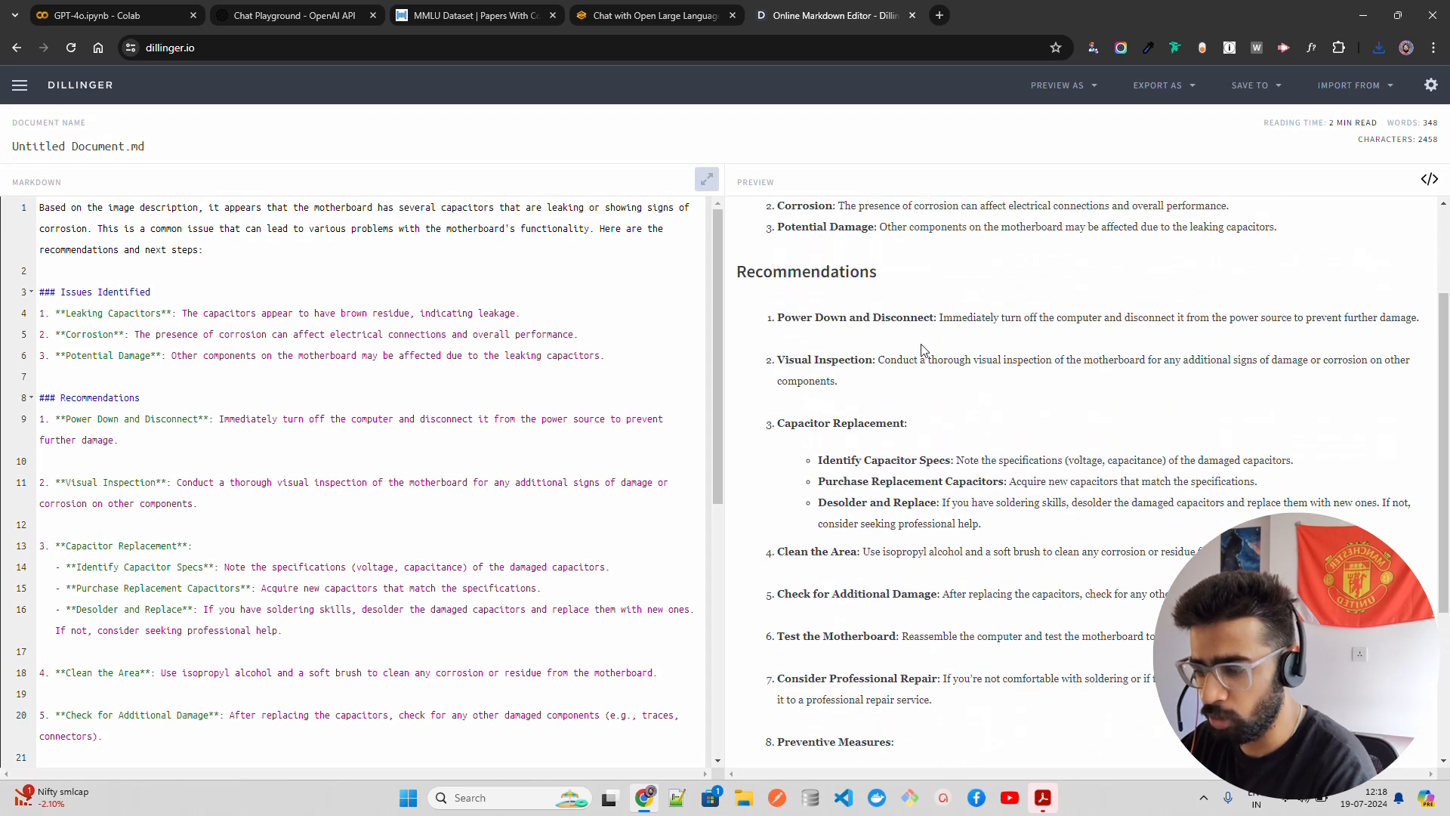
pyautogui.doubleClick(855, 359)
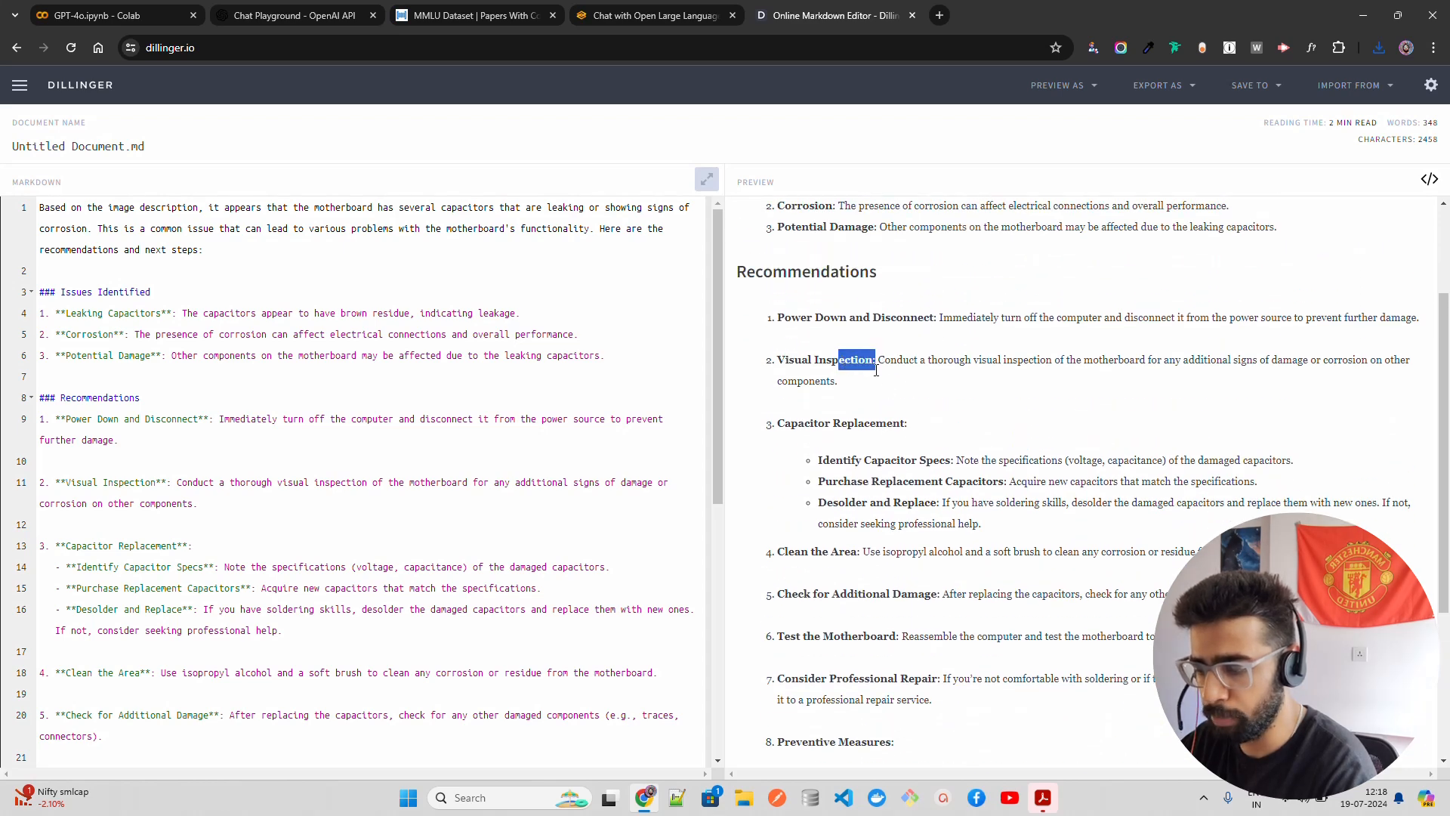
pyautogui.scroll(-3)
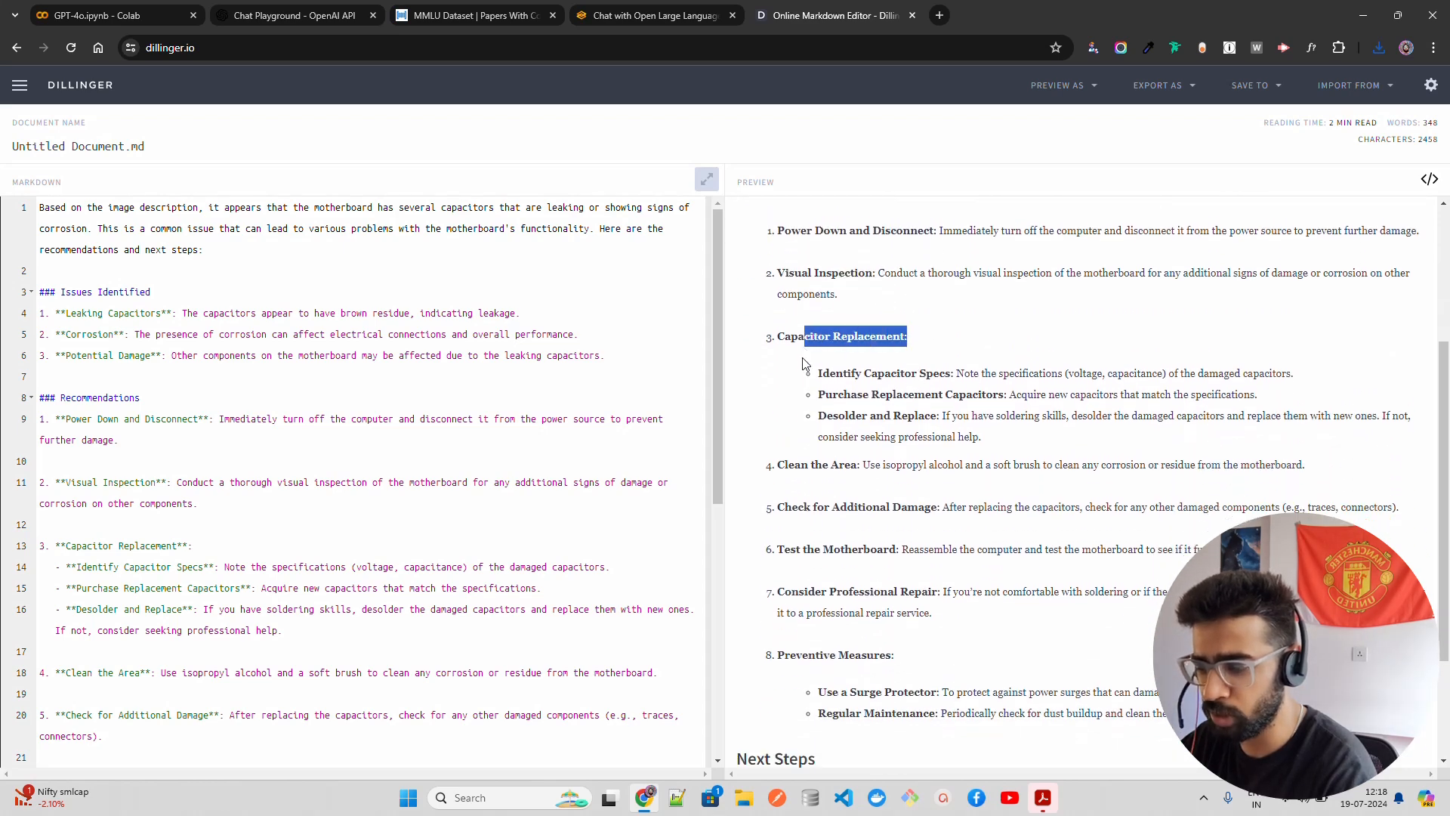
pyautogui.scroll(-3)
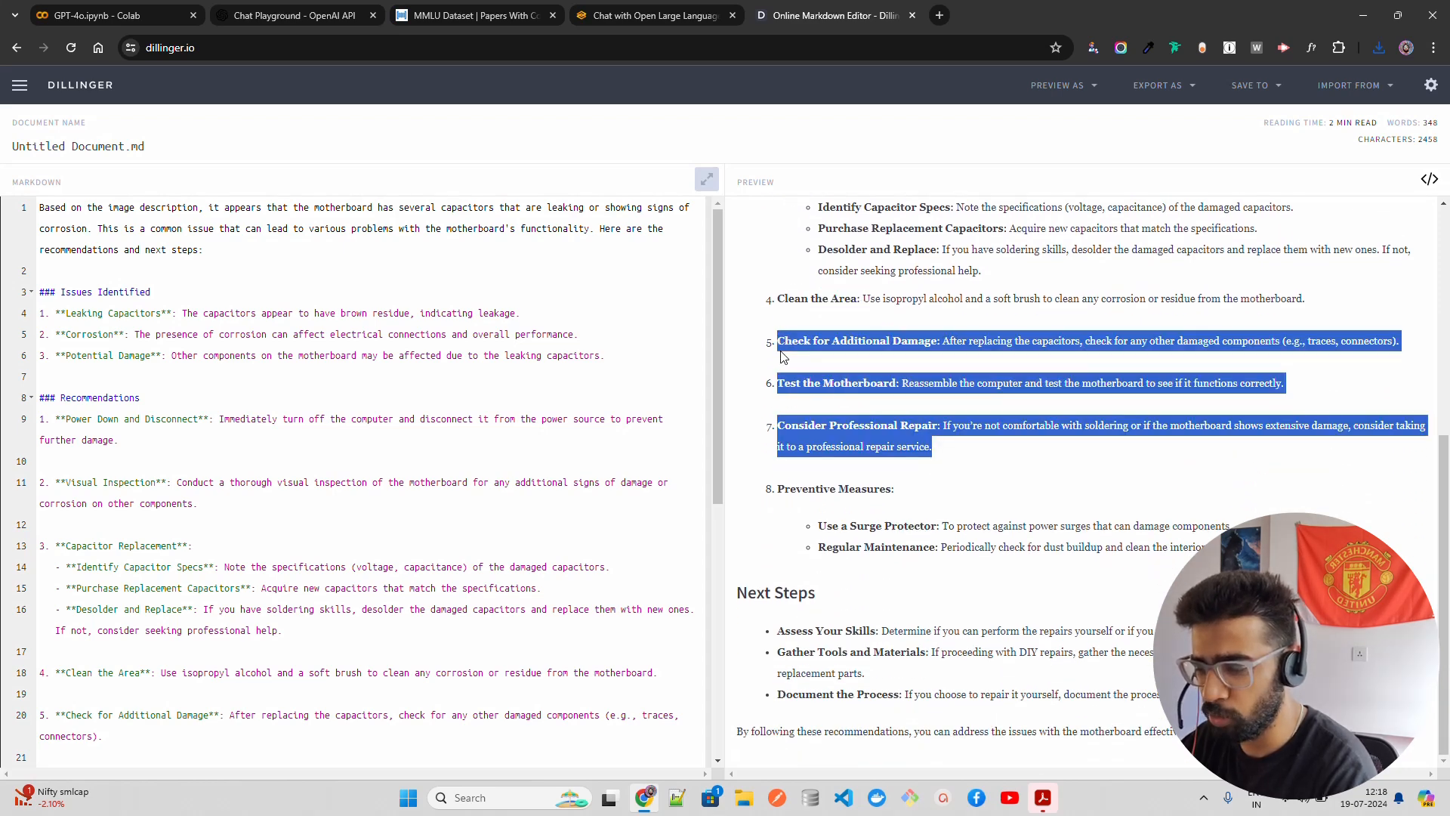
pyautogui.click(842, 602)
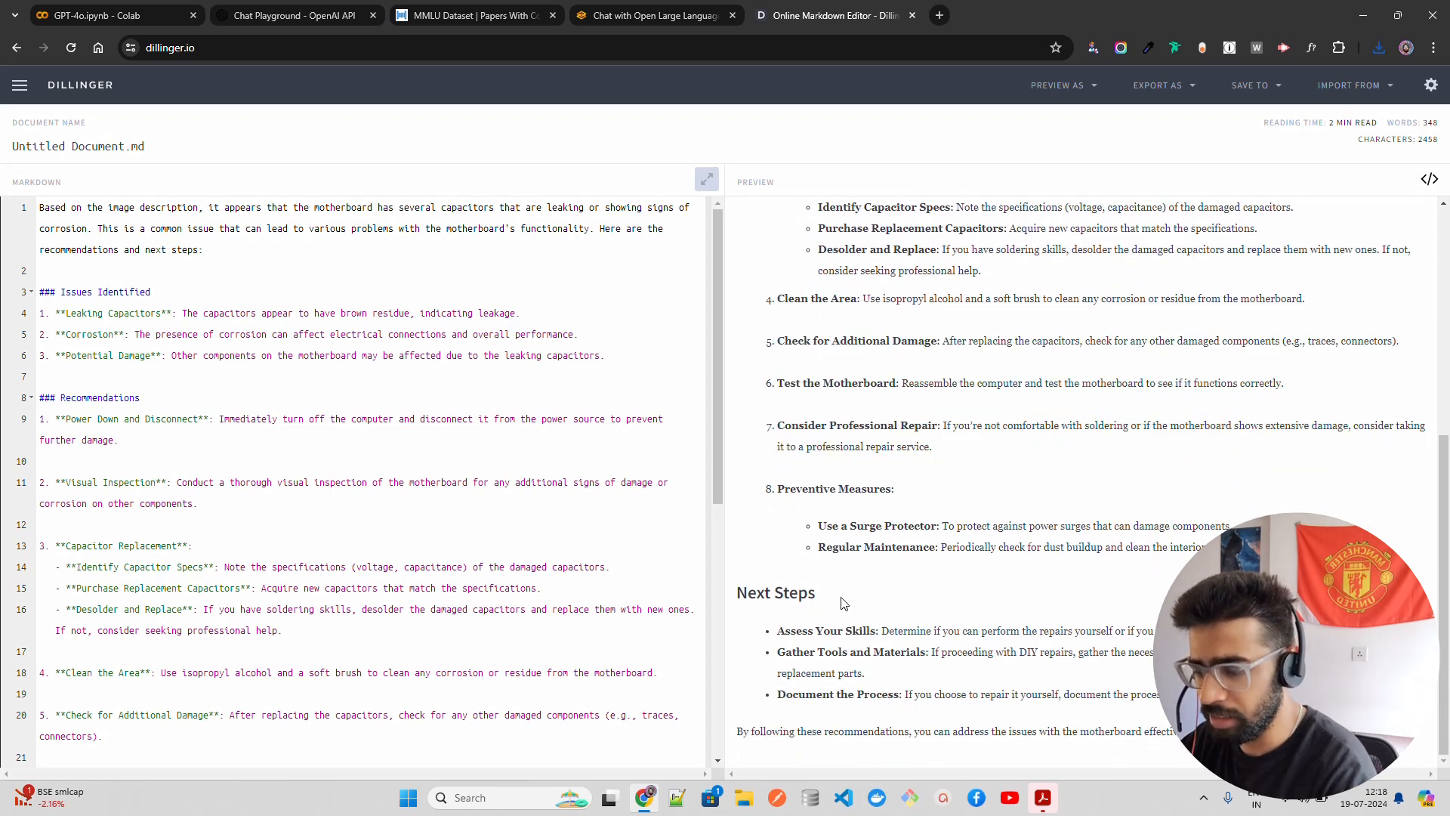
pyautogui.doubleClick(792, 631)
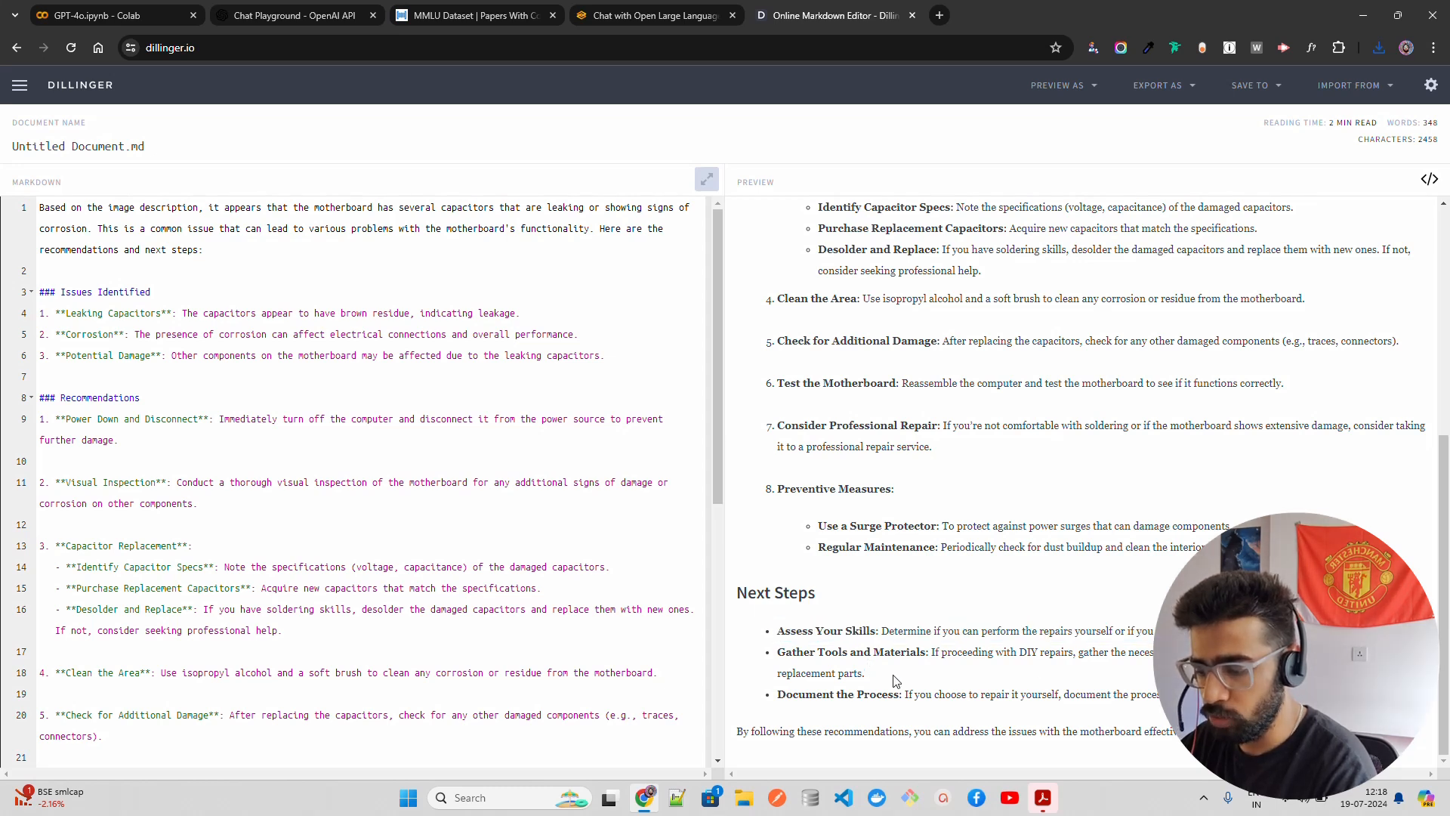
pyautogui.moveTo(1083, 667)
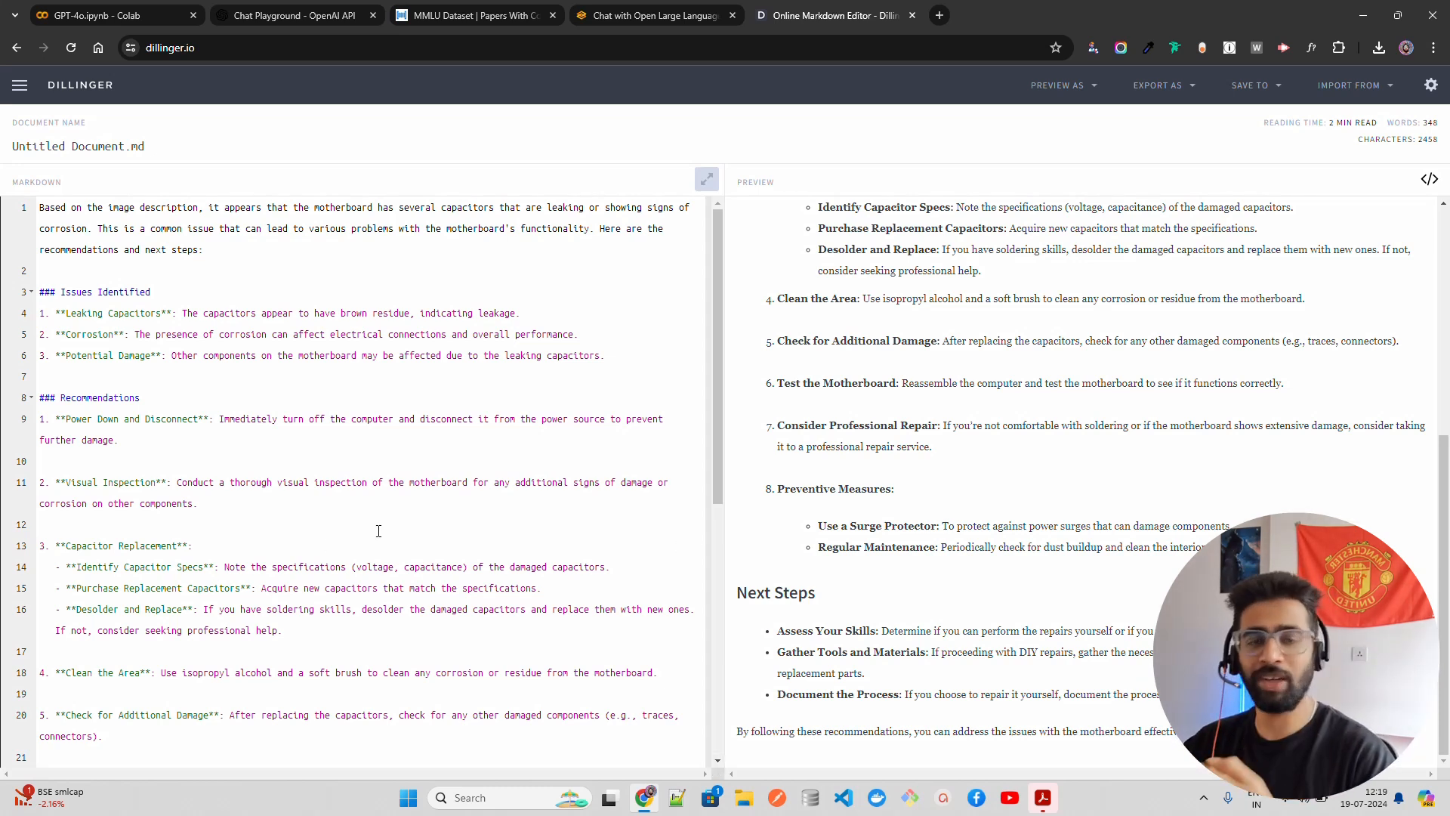
pyautogui.scroll(3)
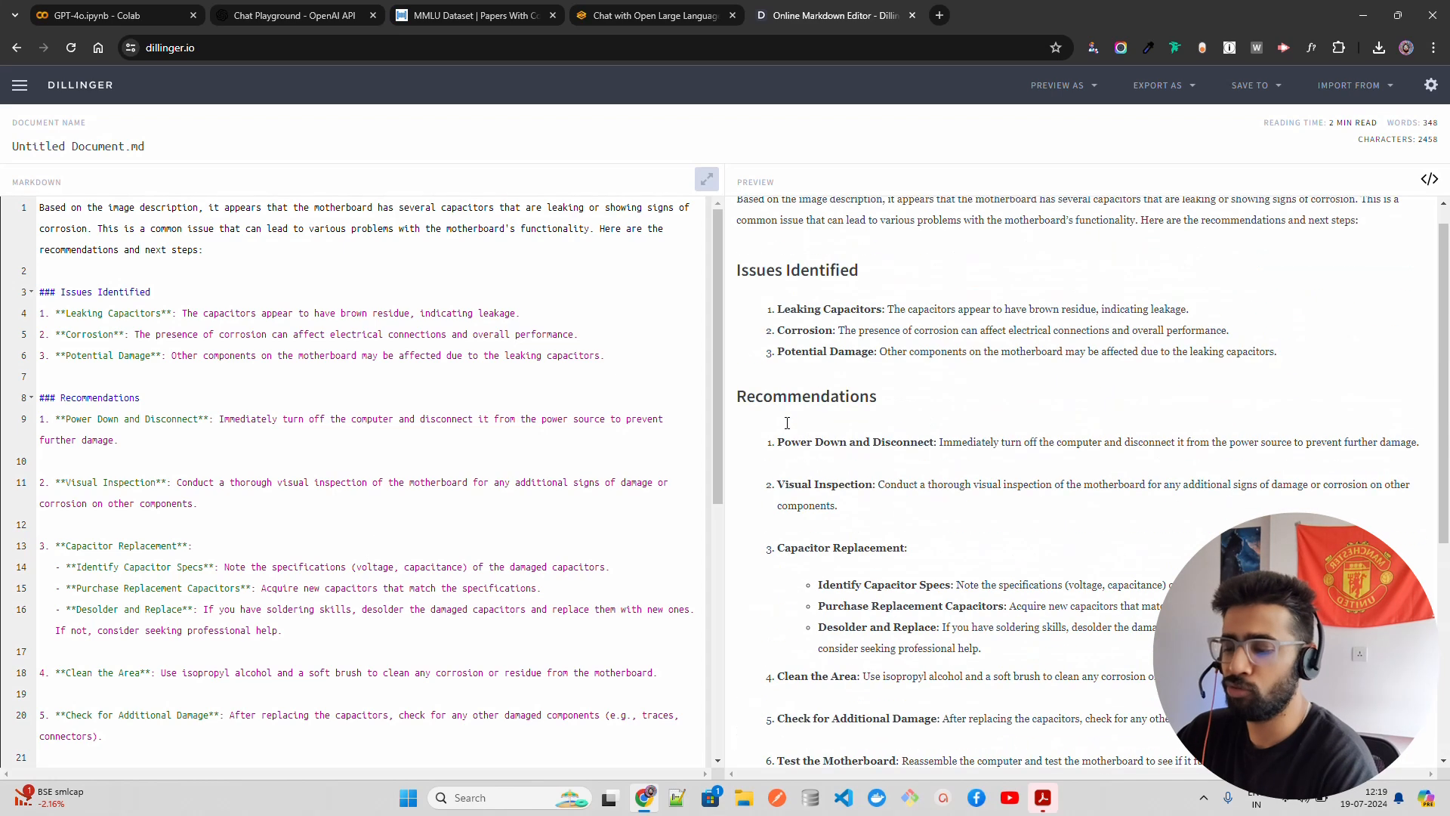
pyautogui.scroll(3)
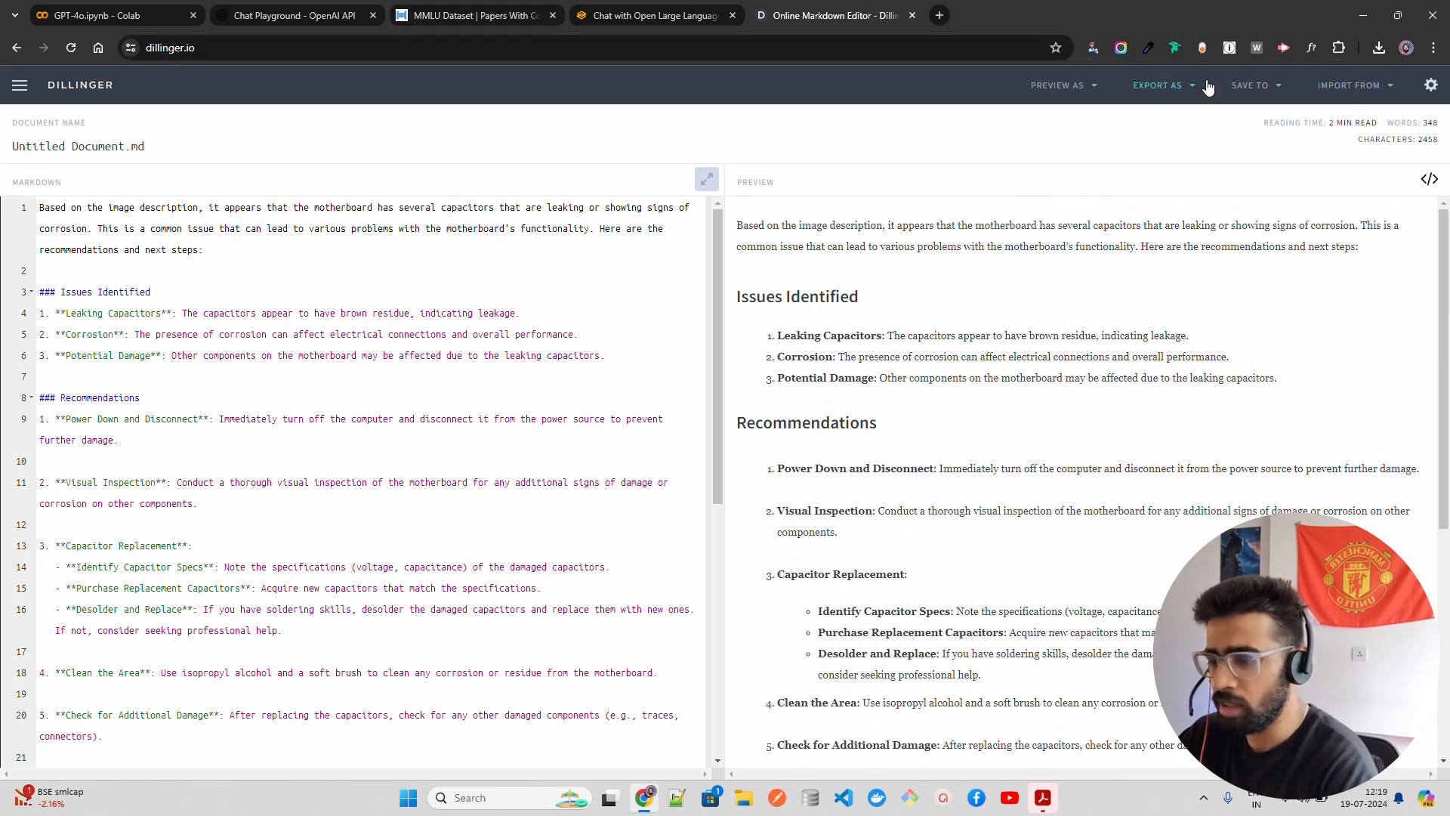
# Export the motherboard diagnosis from Dillinger as a second PDF, view it, and close Acrobat.
pyautogui.click(1157, 85)
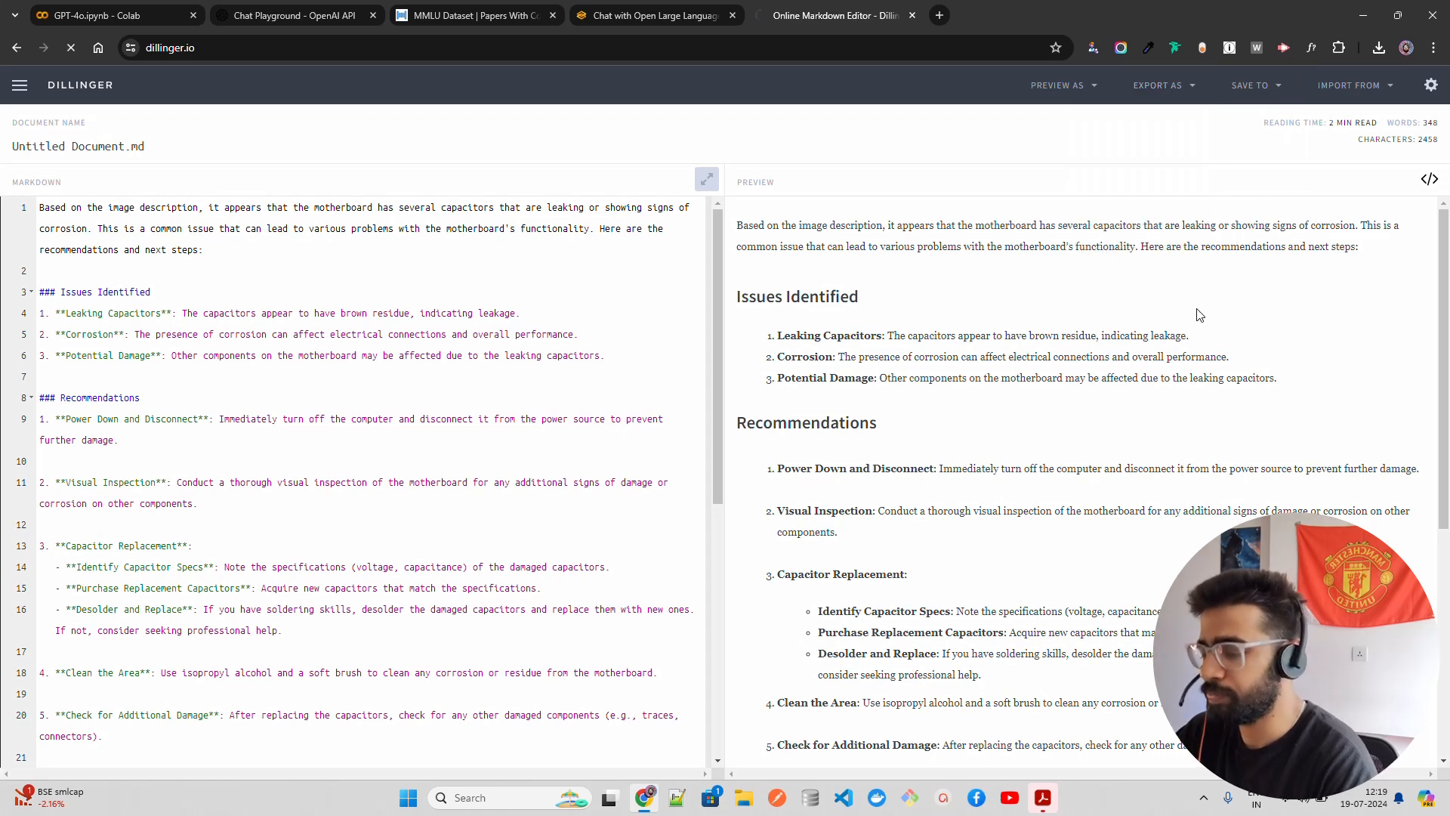
pyautogui.click(101, 15)
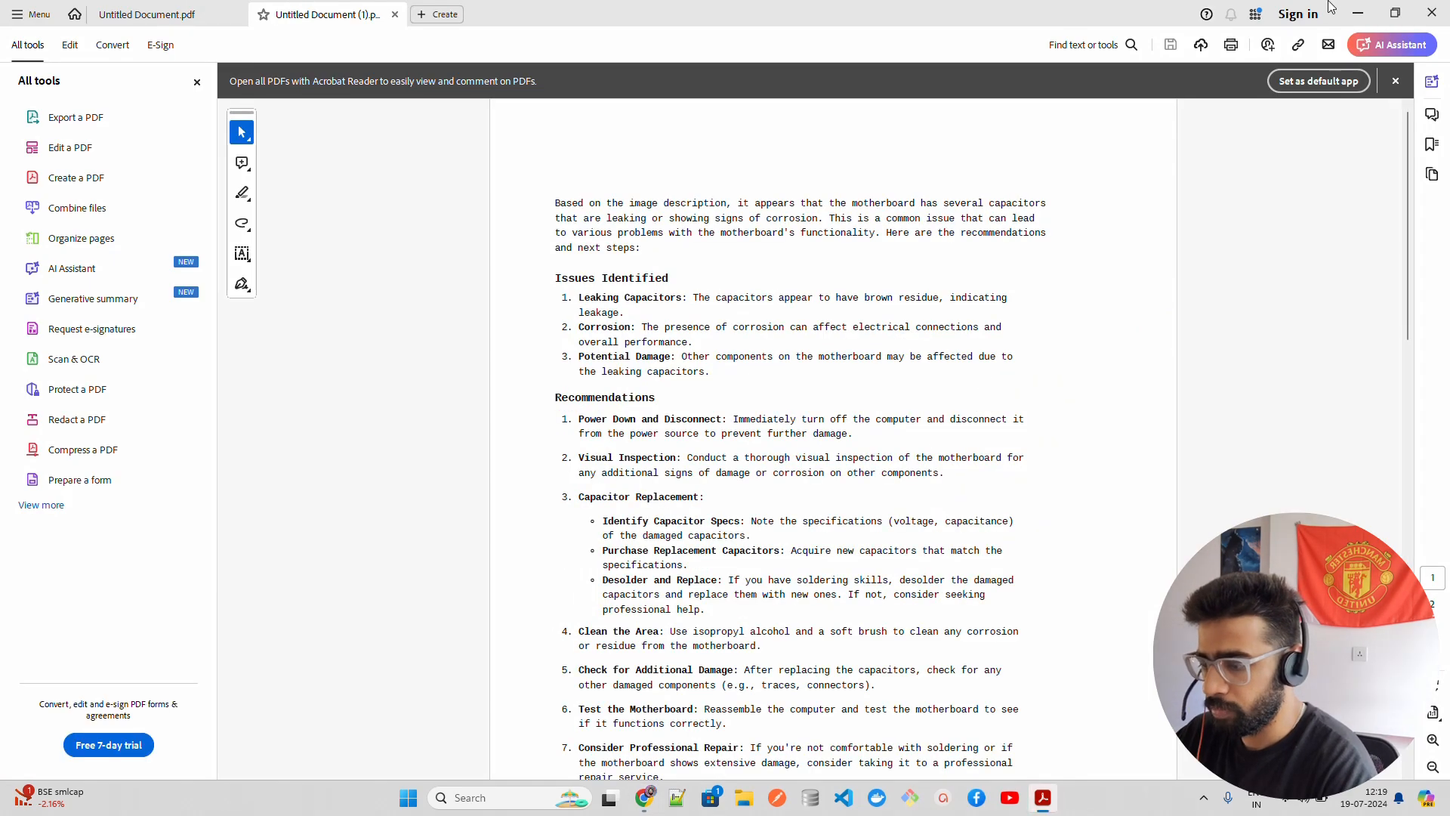
pyautogui.click(1432, 12)
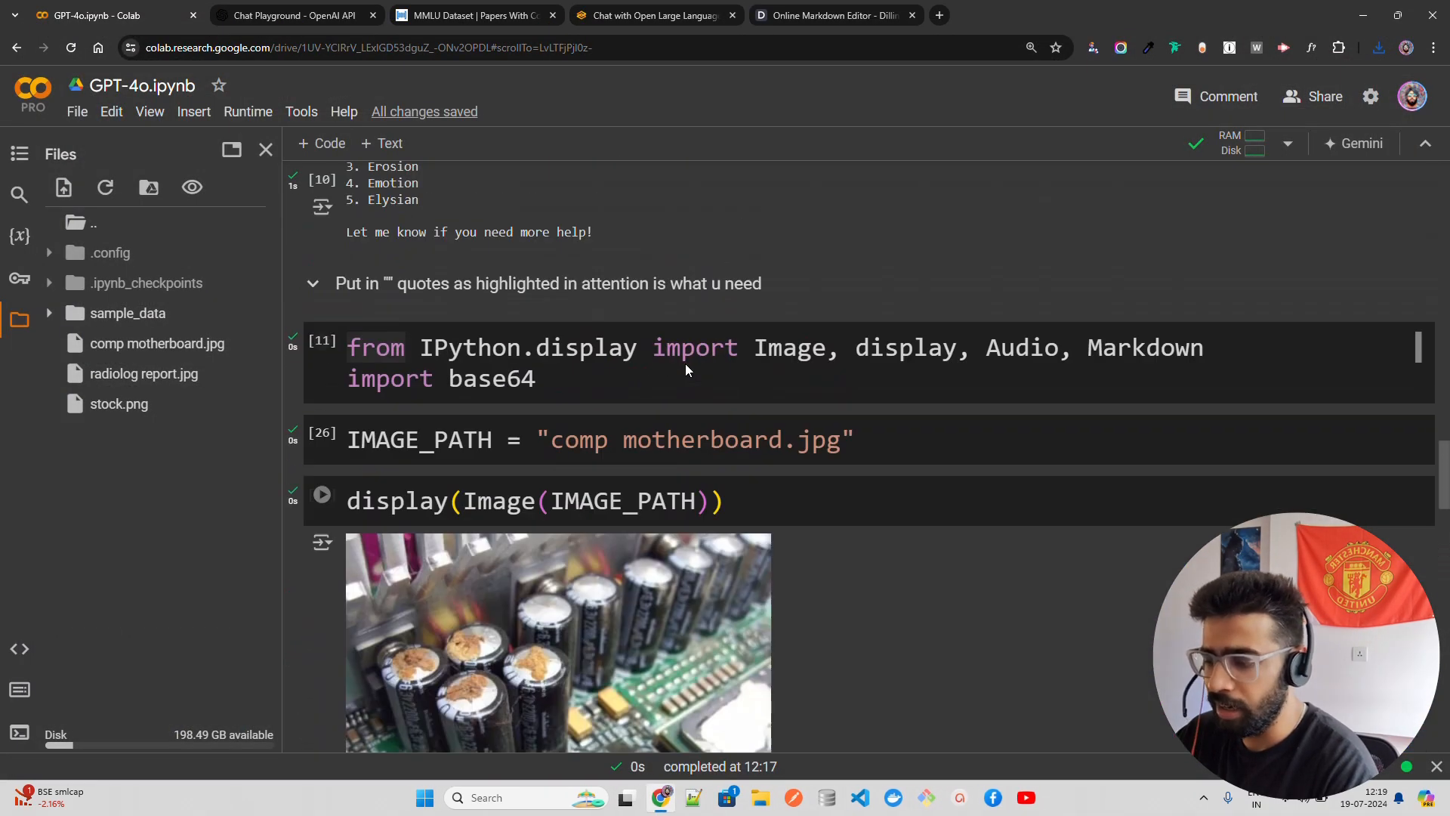
# Scroll back up the notebook to the earlier gpt-4o-mini completion cell and its output.
pyautogui.scroll(3)
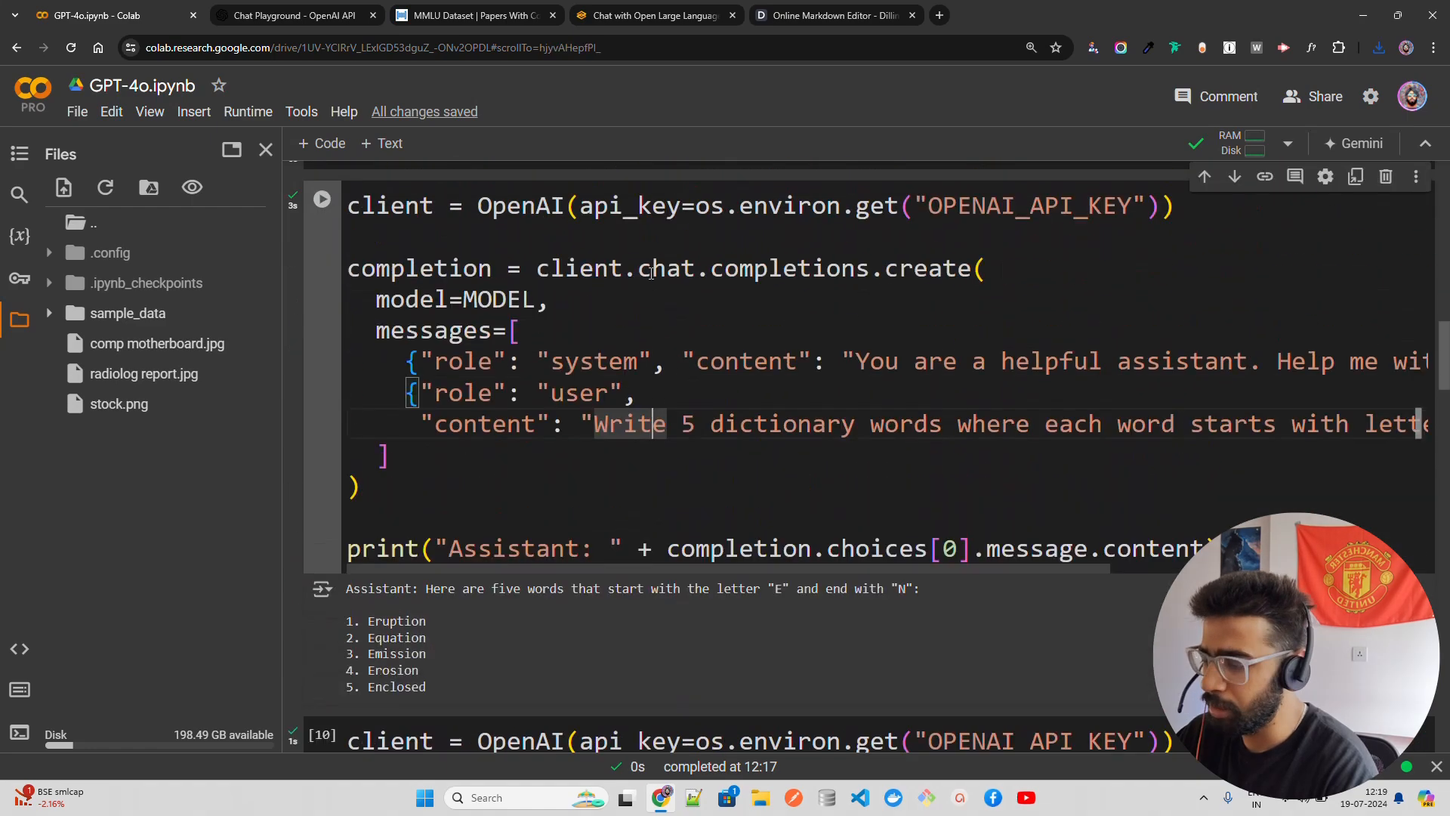
pyautogui.scroll(-3)
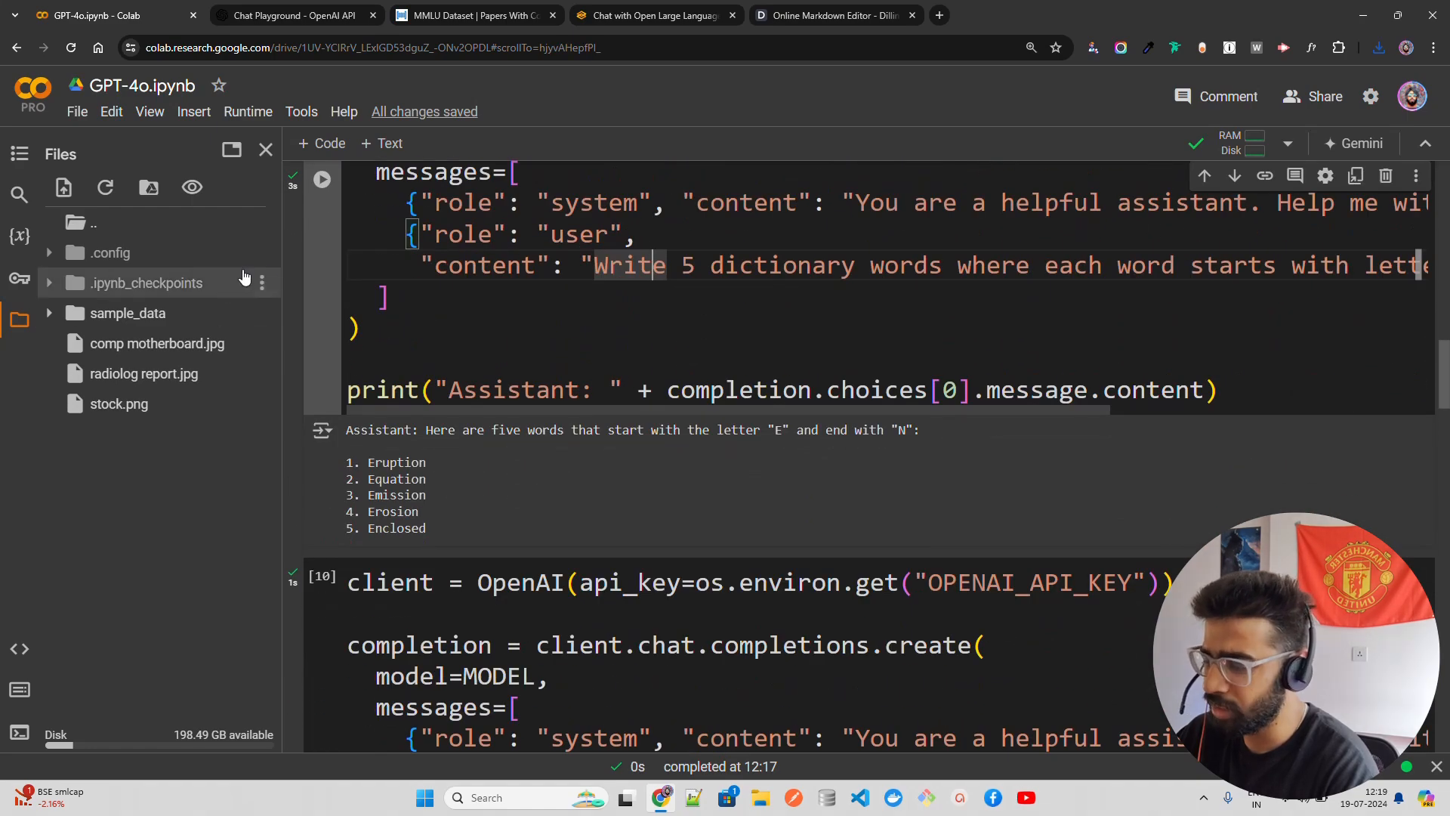
pyautogui.scroll(3)
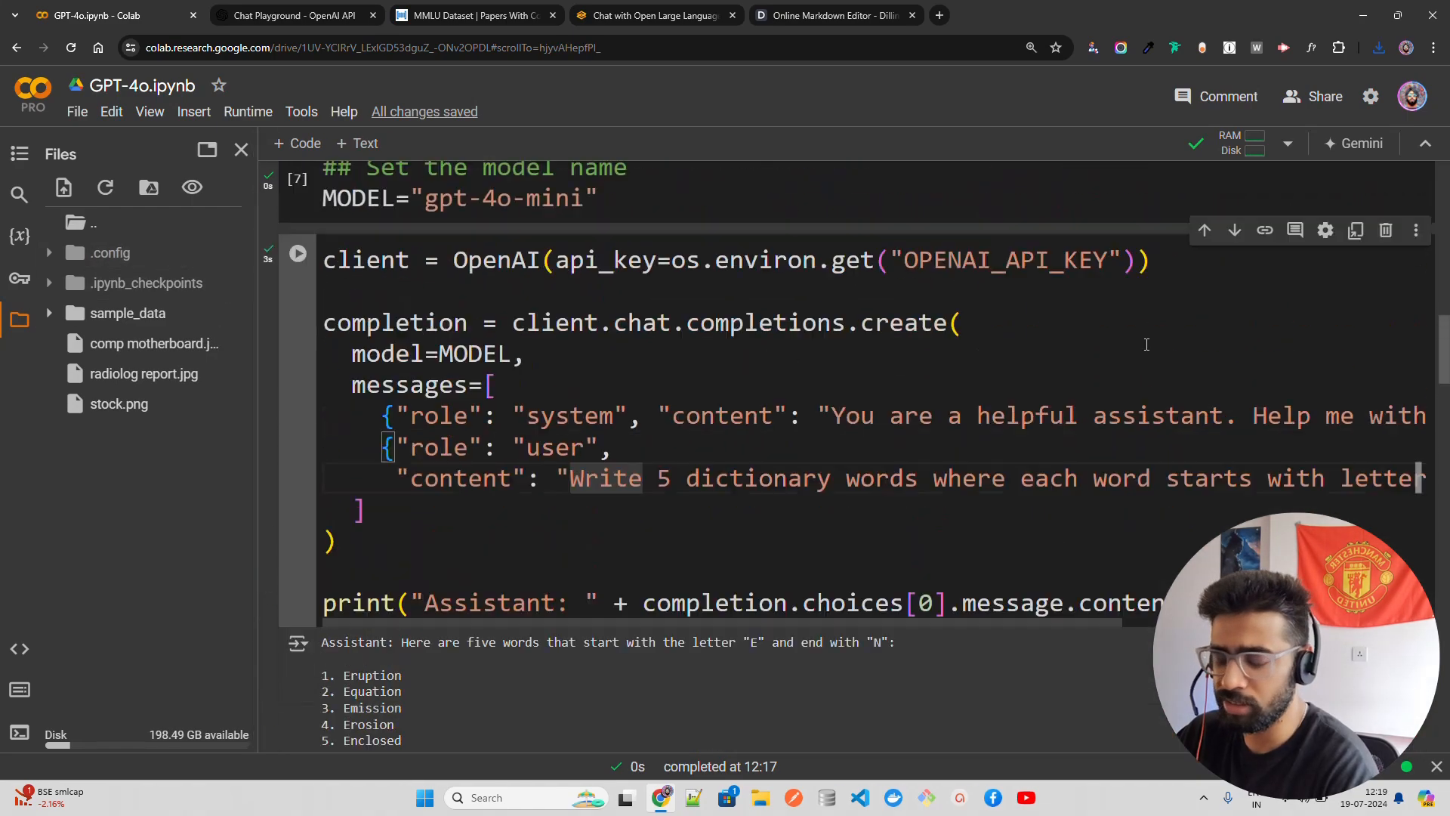
pyautogui.scroll(-3)
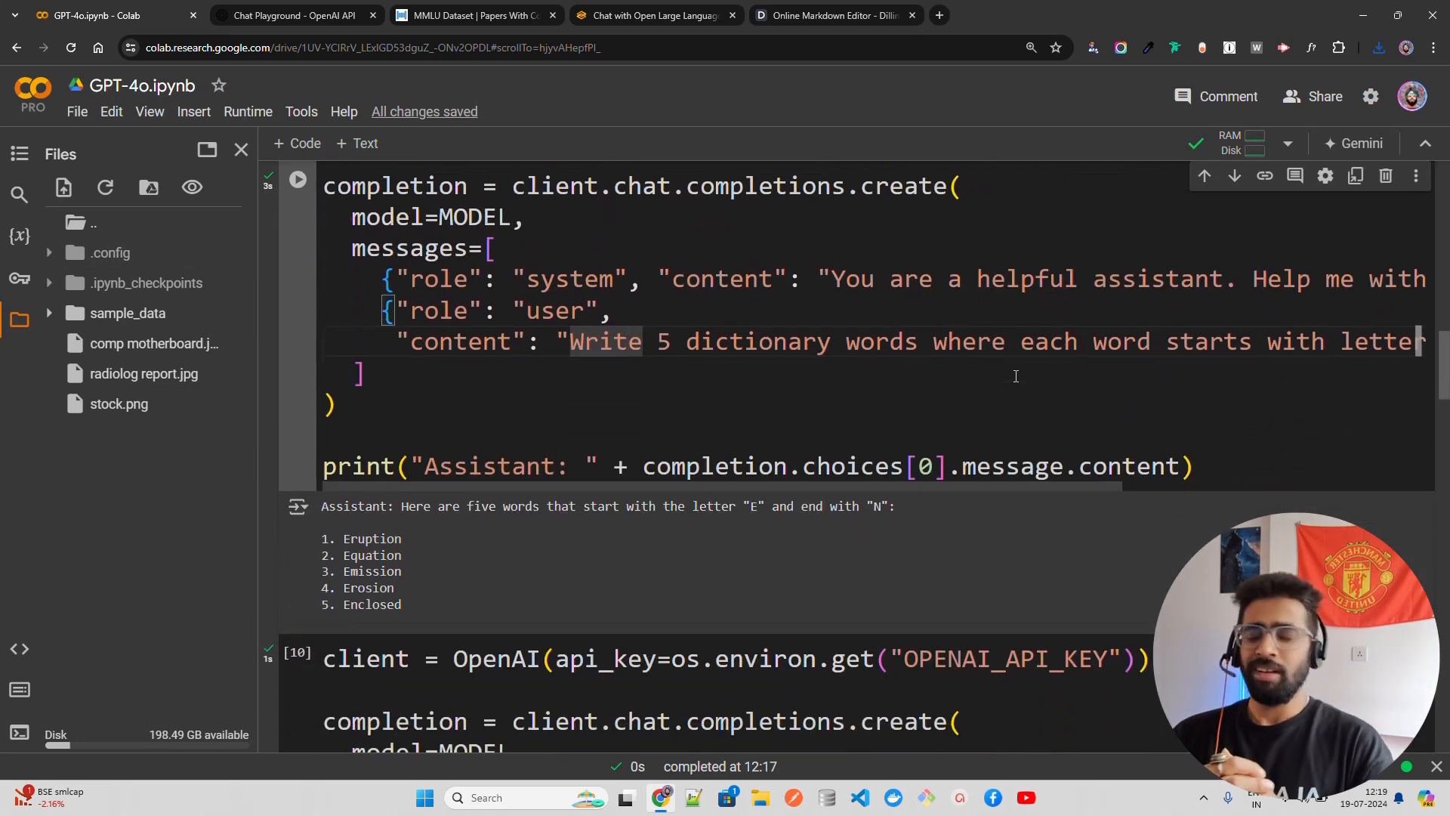